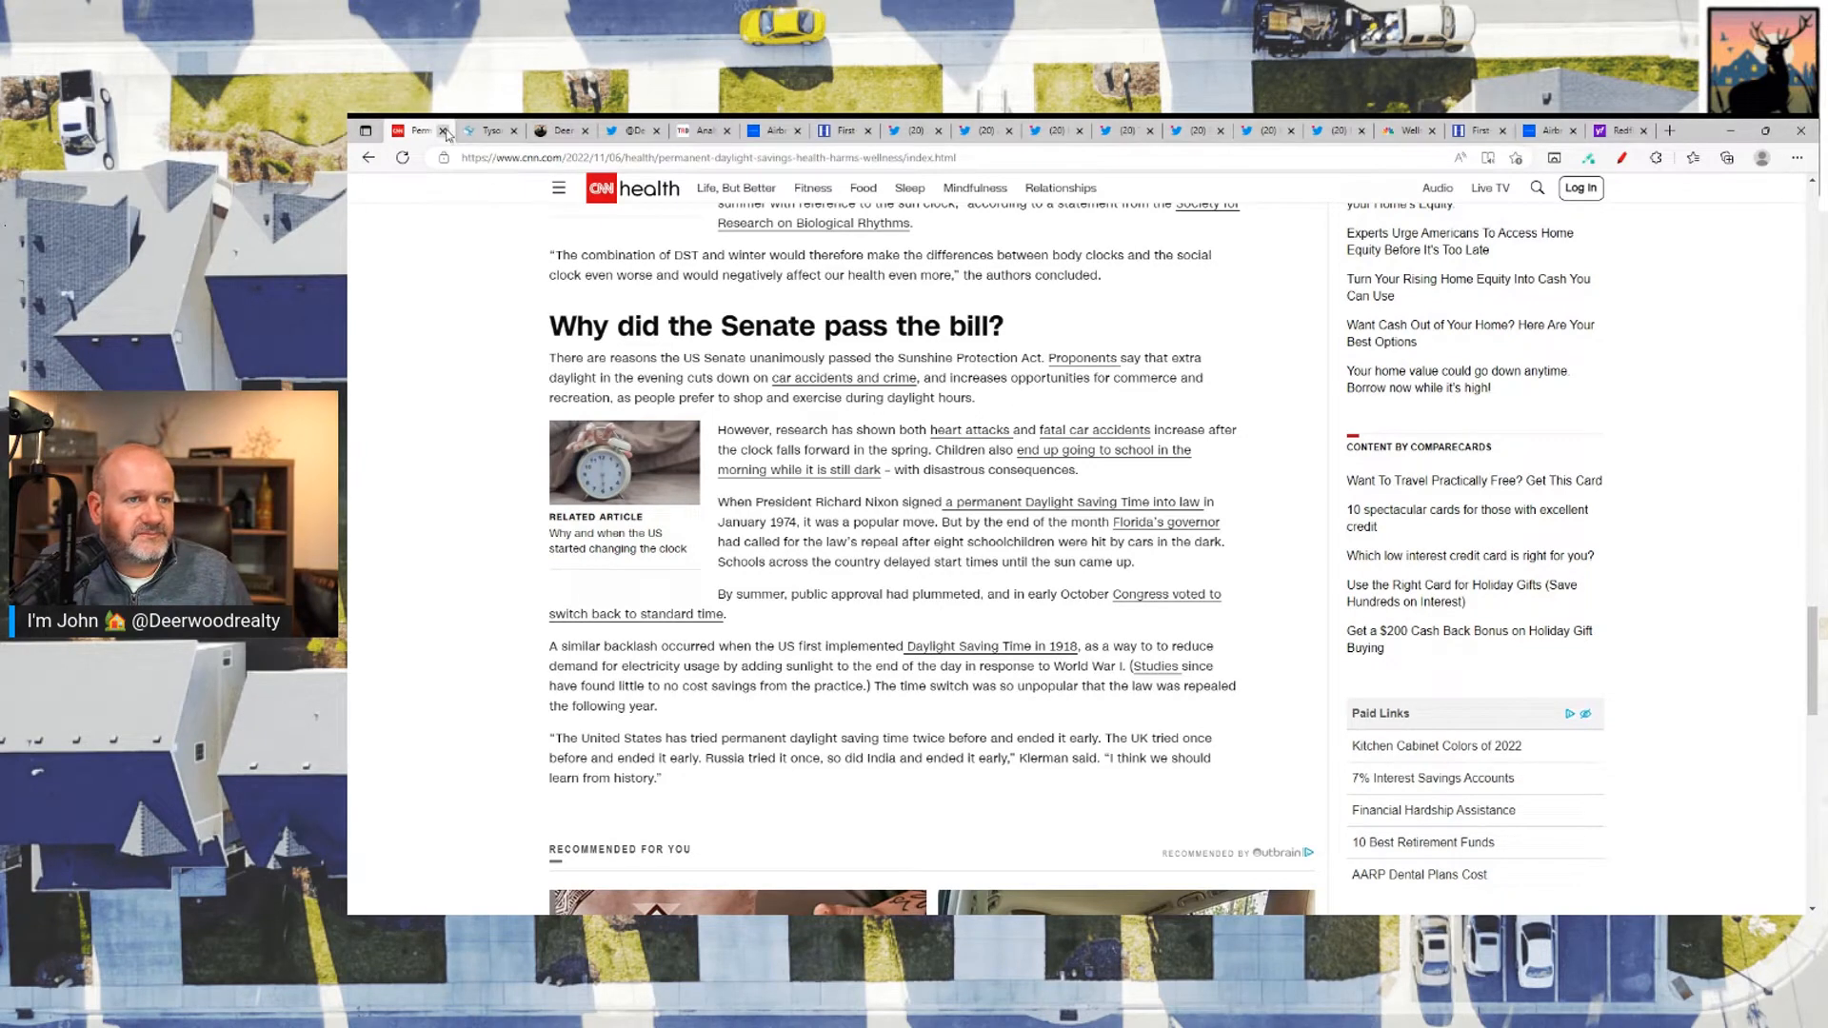
Step: Close the CNN daylight-saving article, leaving the Tyson Foods CFO arrest post showing
{"action": "left_click", "coordinate": [443, 131]}
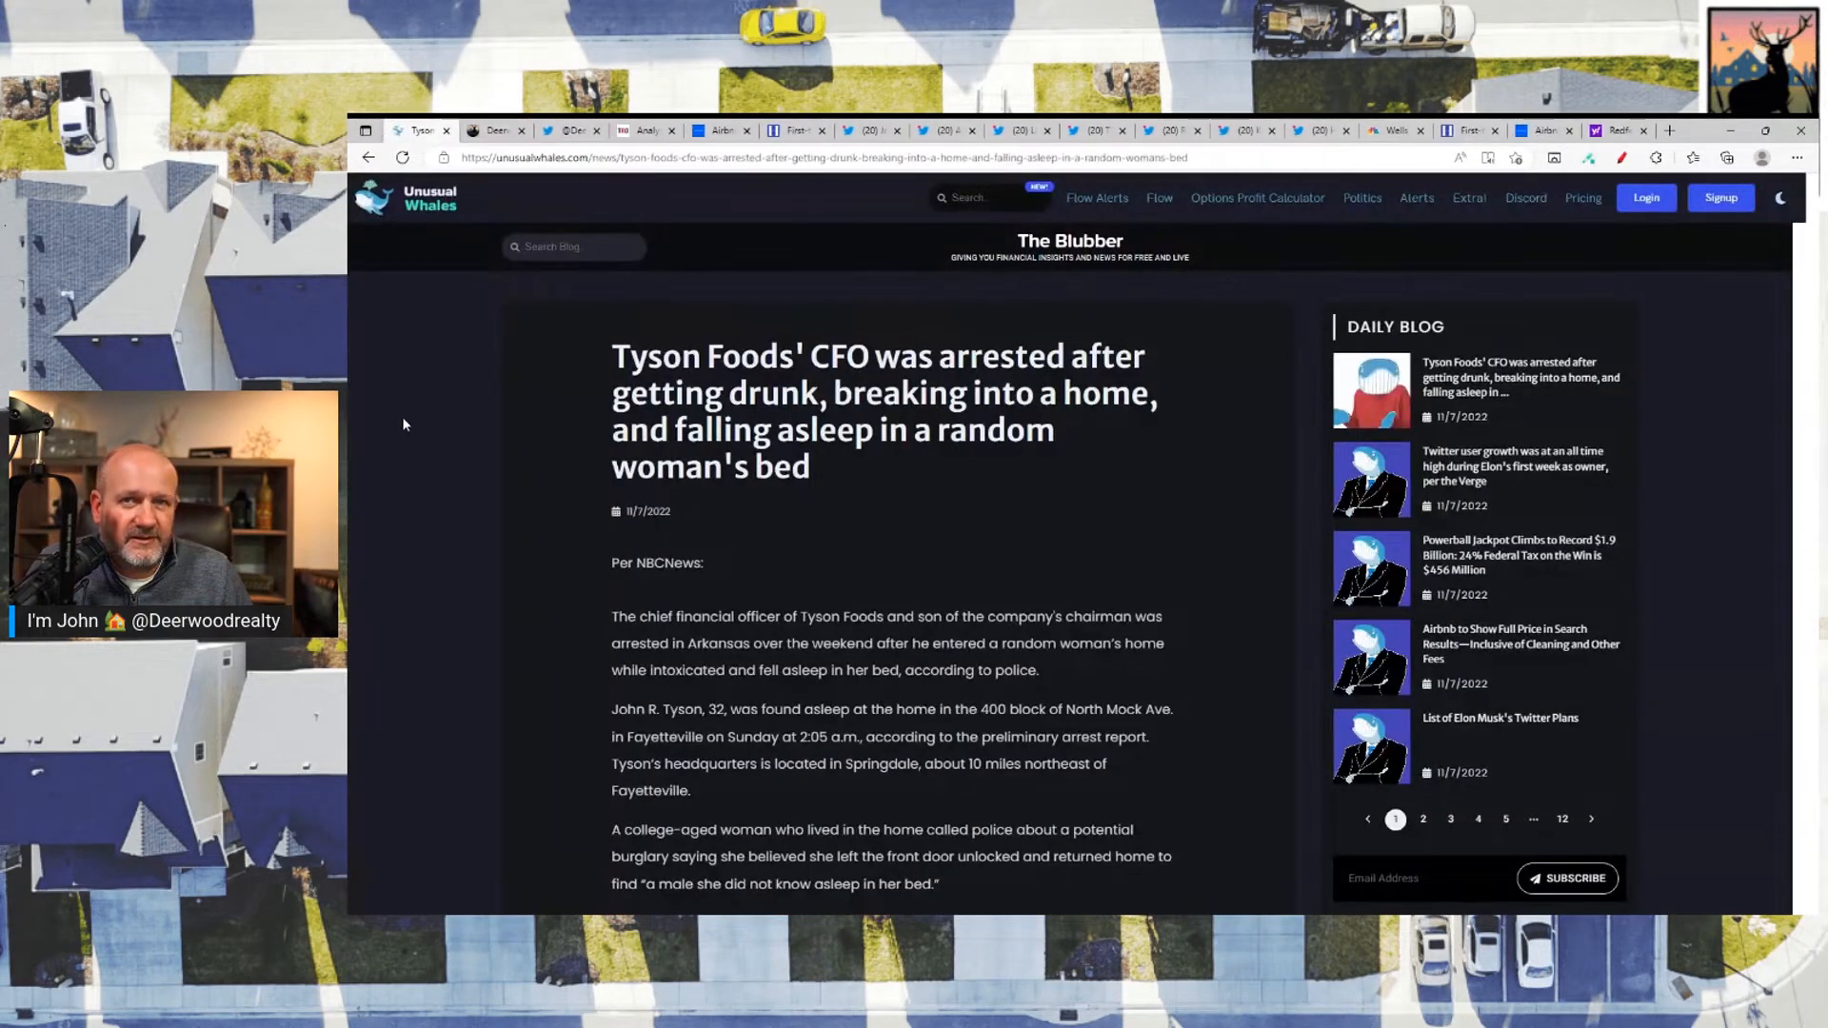
{"action": "mouse_move", "coordinate": [548, 372]}
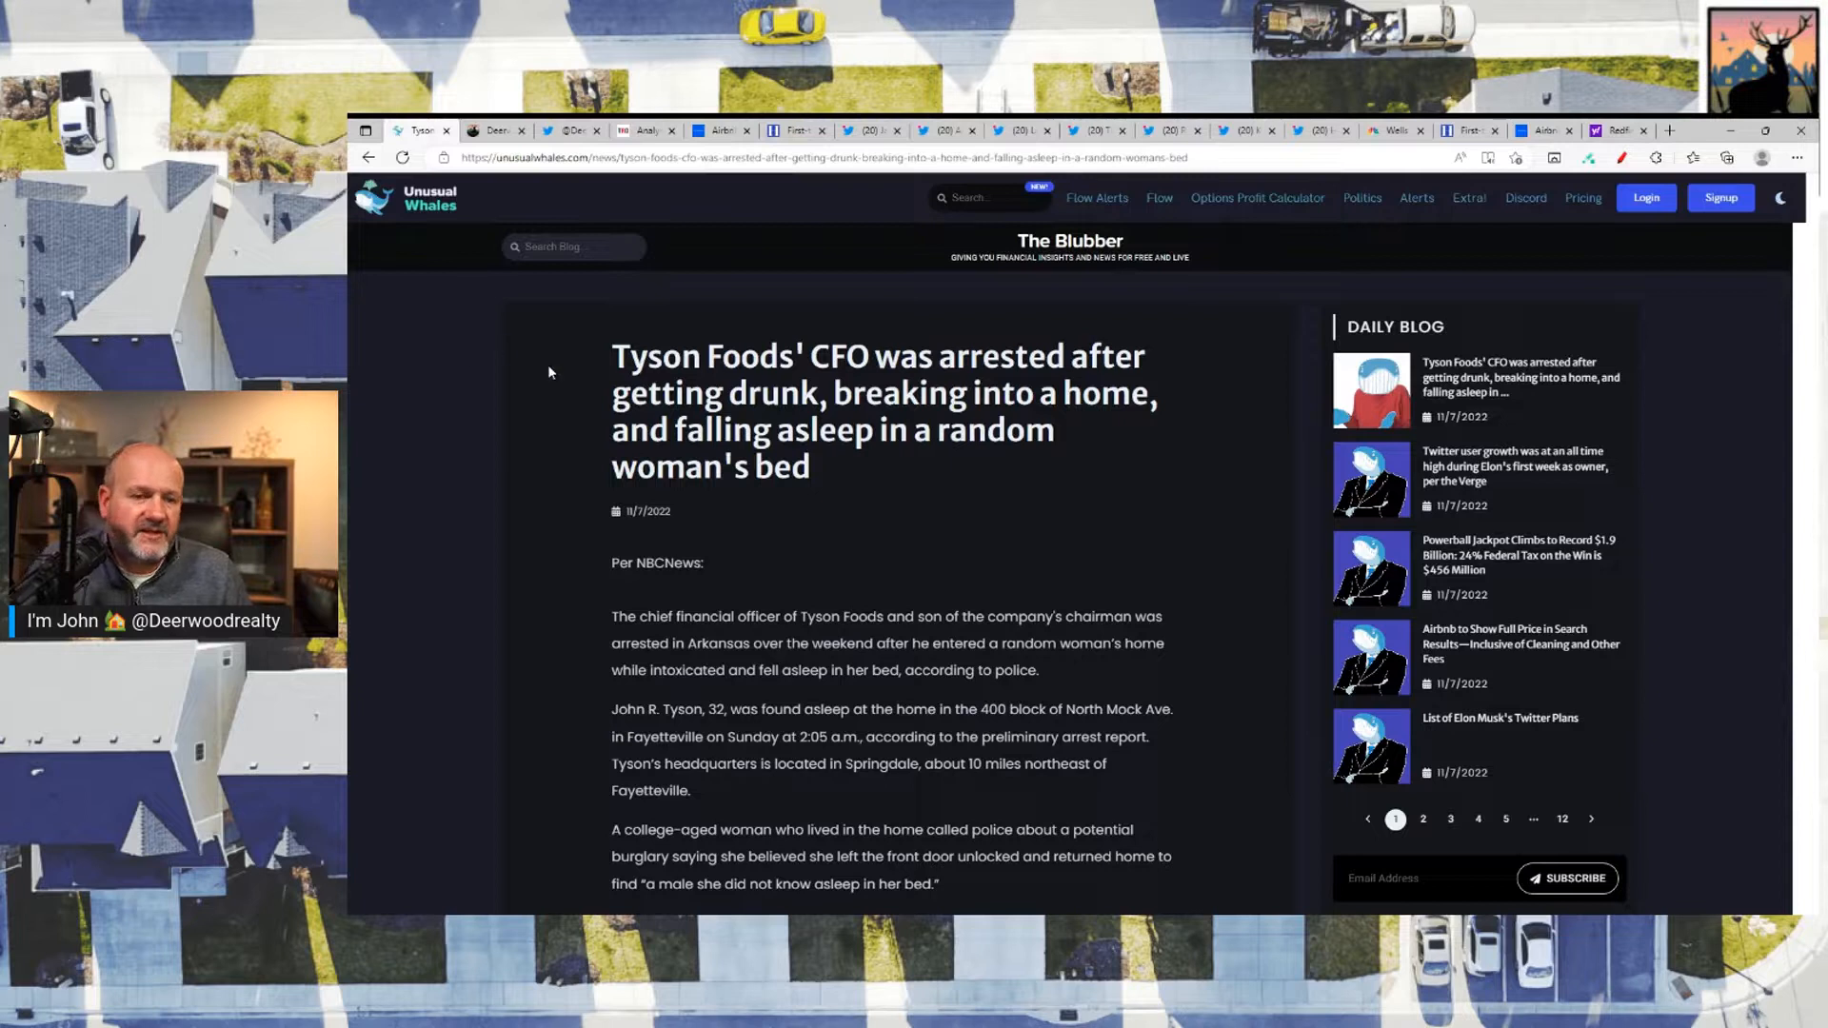
{"action": "mouse_move", "coordinate": [929, 571]}
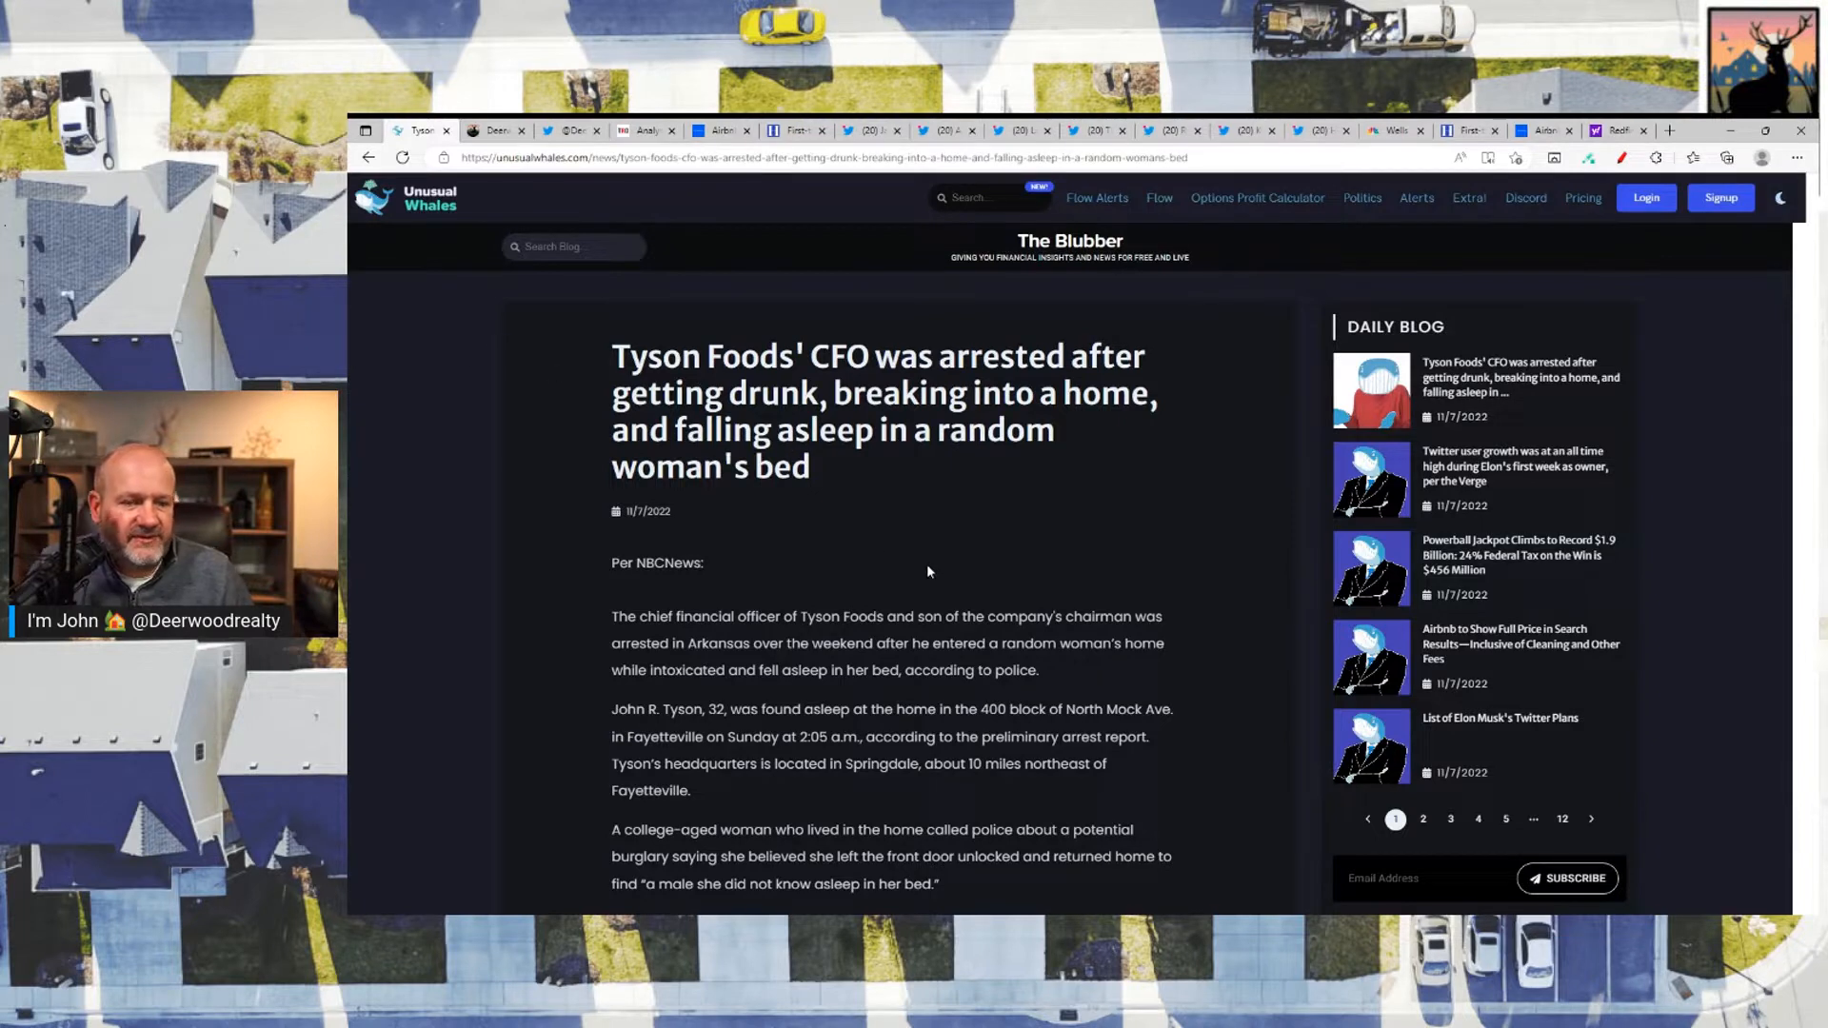
{"action": "mouse_move", "coordinate": [1017, 530]}
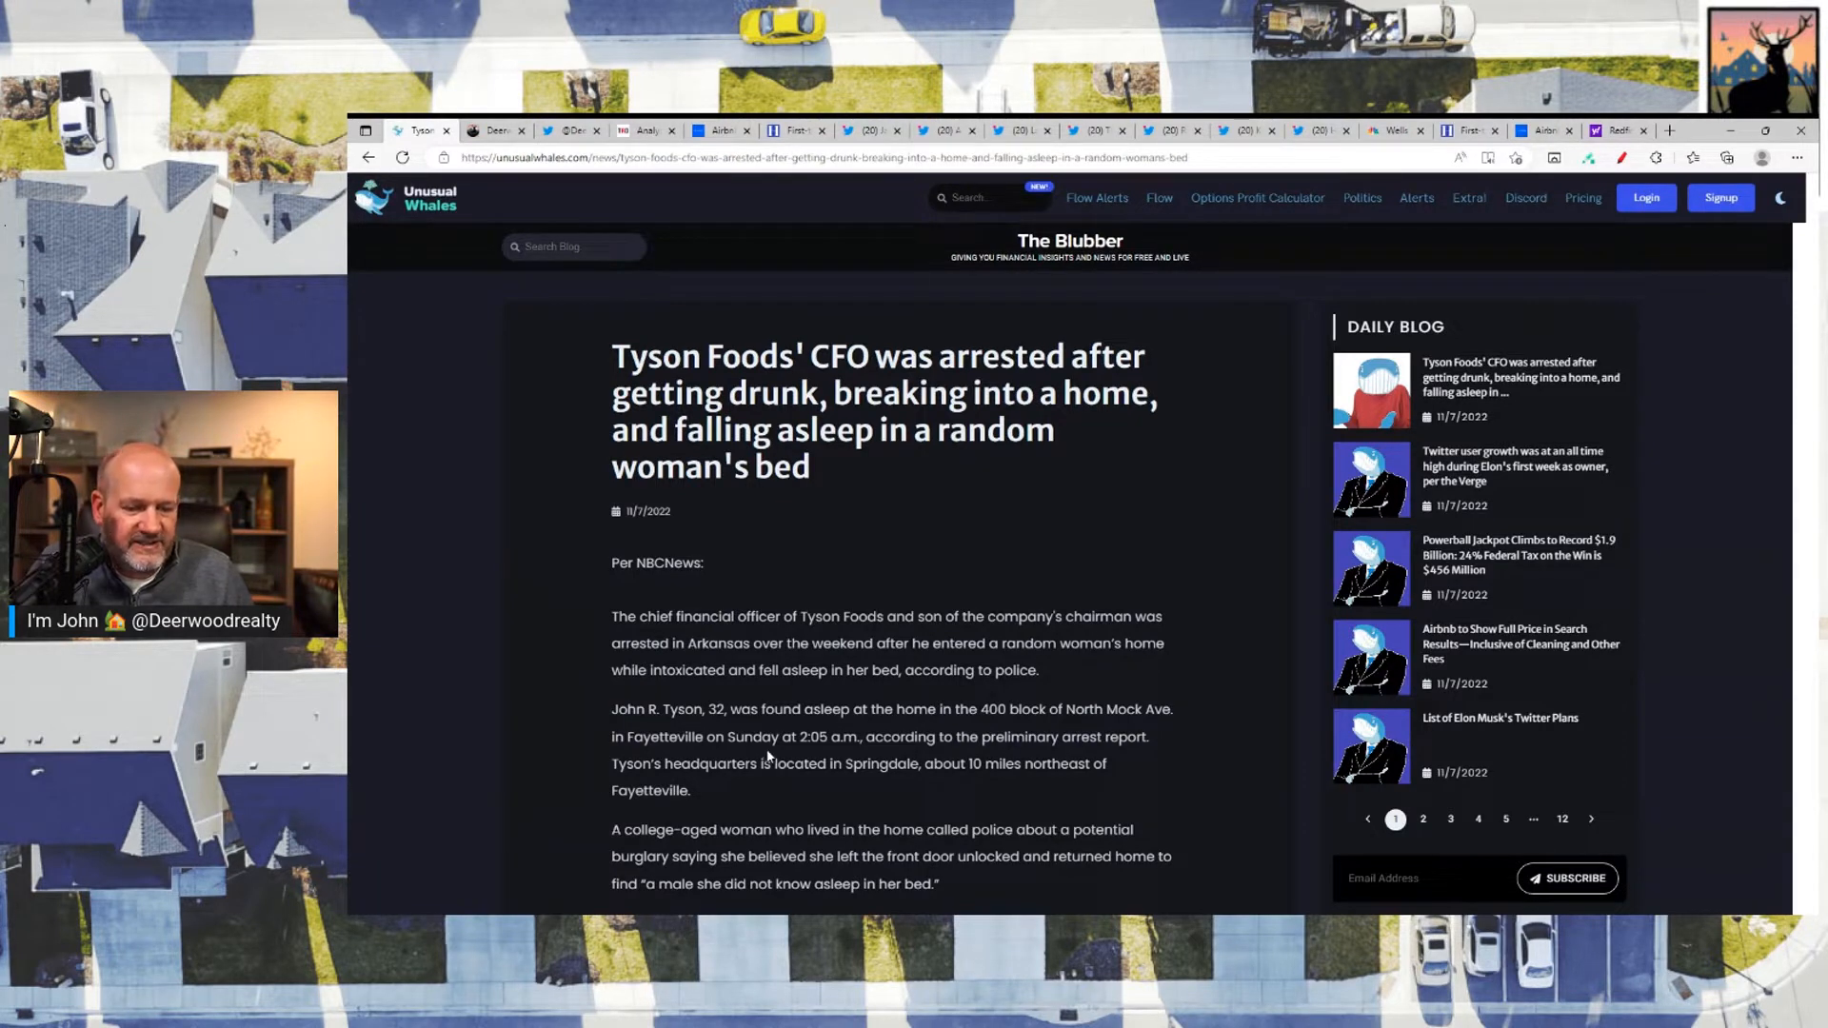
{"action": "mouse_move", "coordinate": [929, 758]}
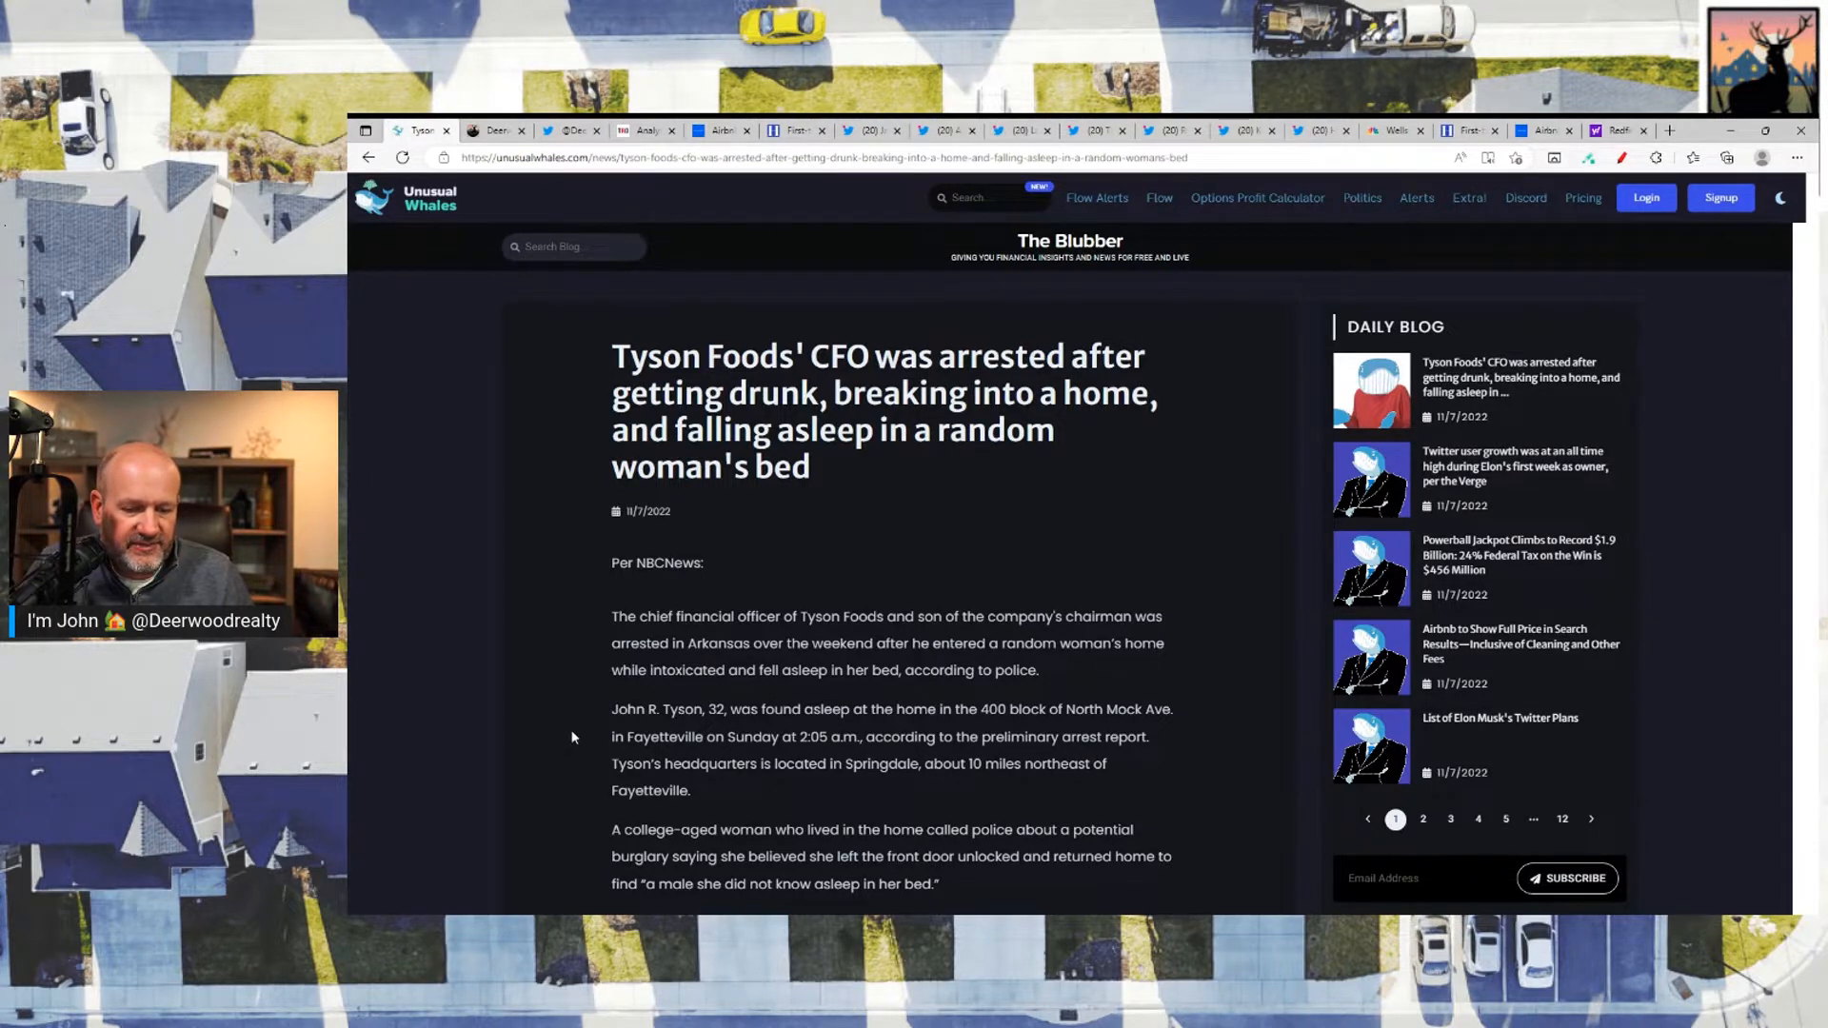
{"action": "scroll", "scroll_direction": "down", "scroll_amount": 3}
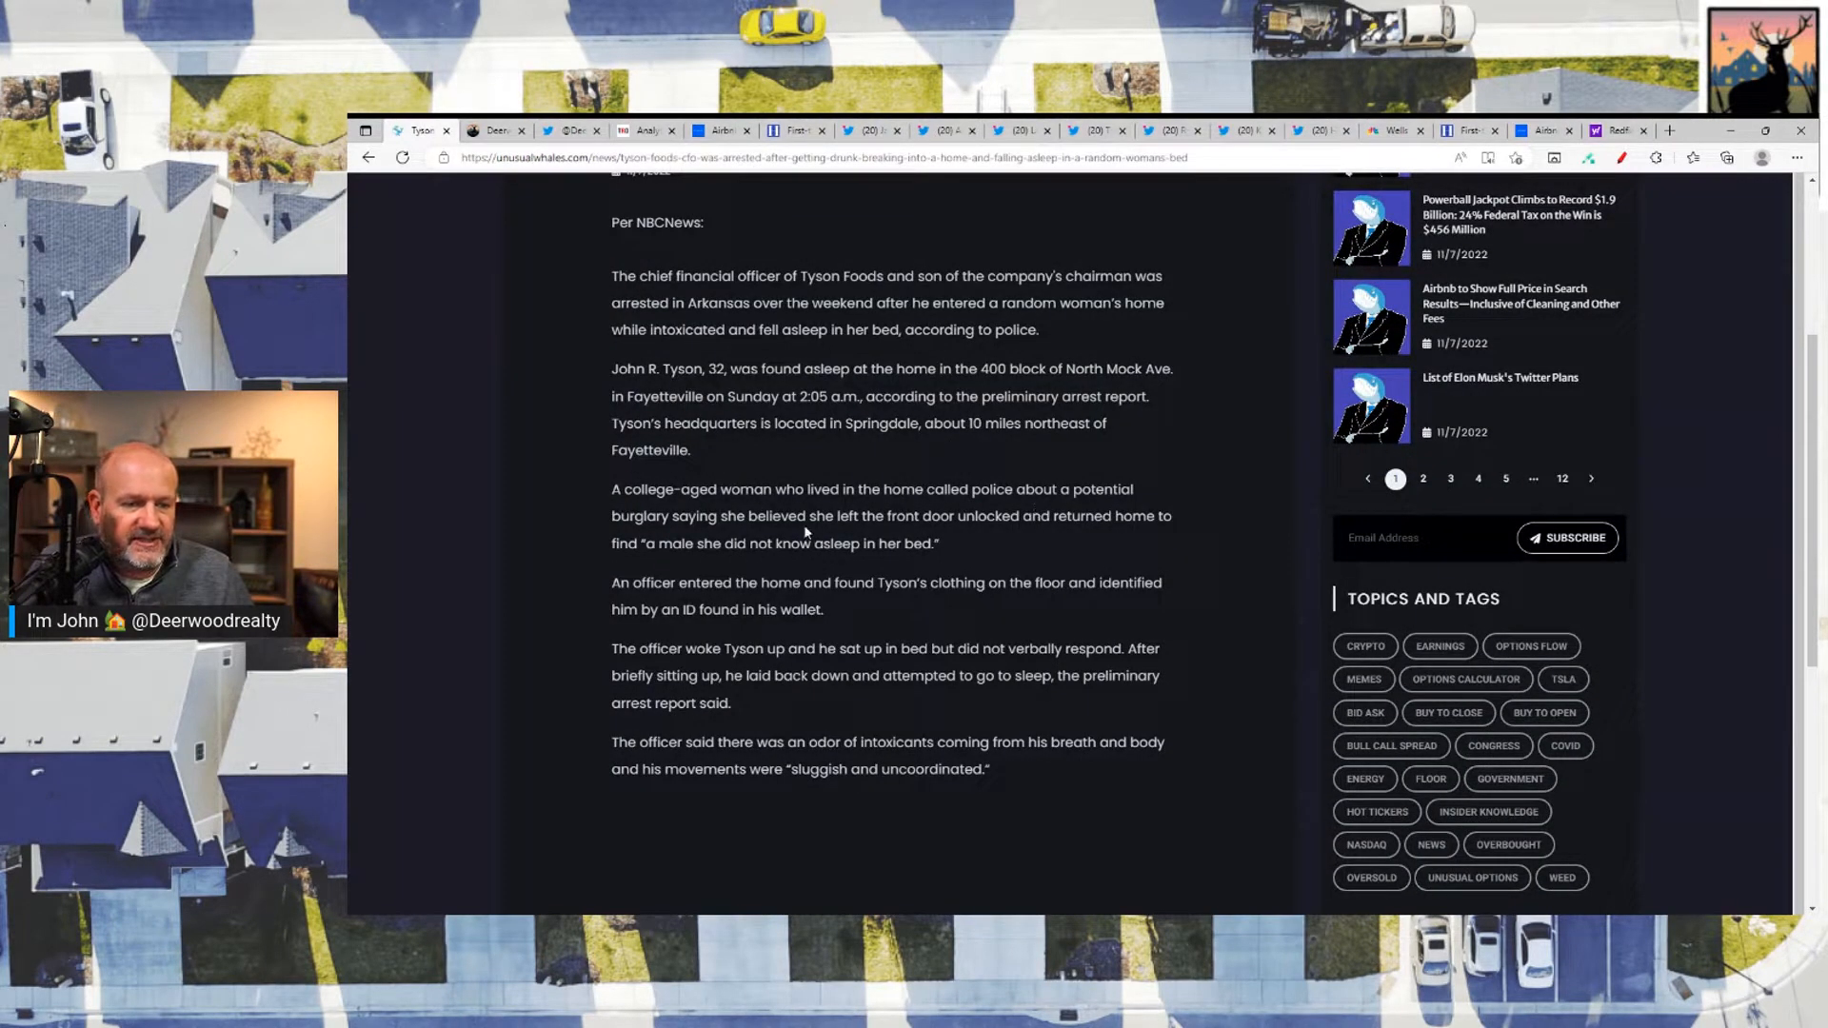
{"action": "mouse_move", "coordinate": [983, 541]}
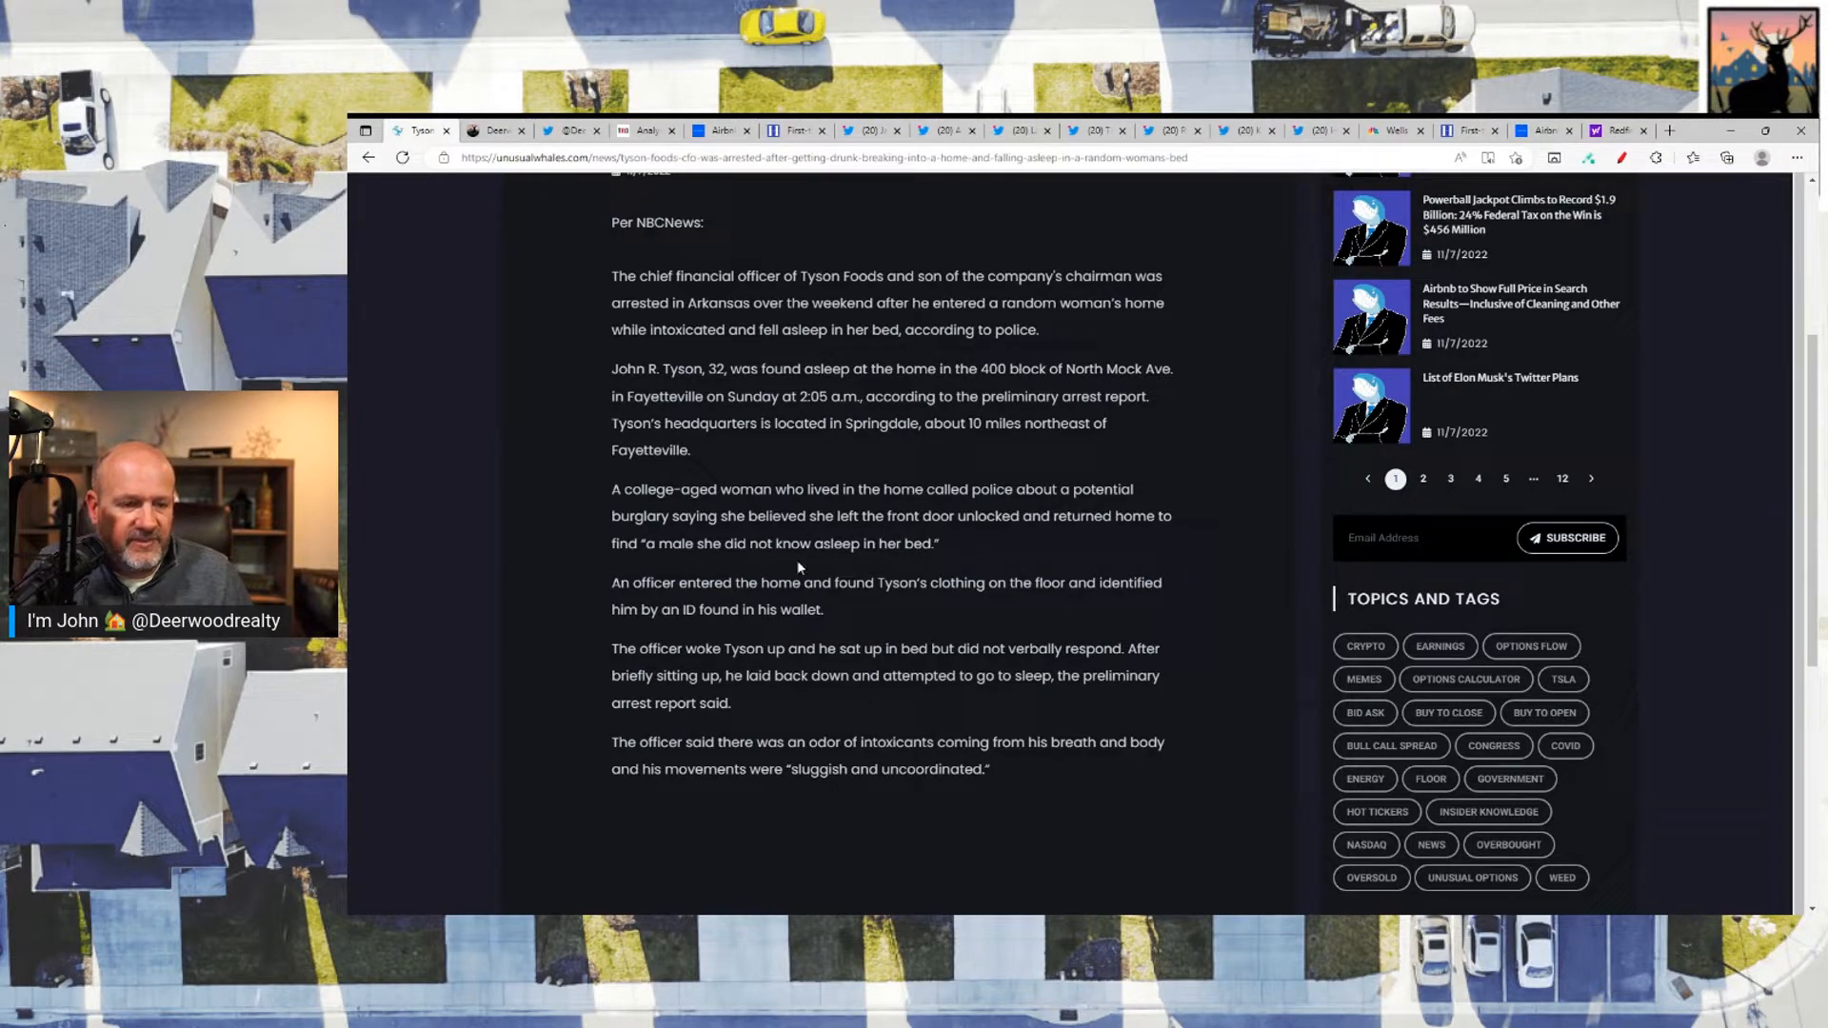
{"action": "mouse_move", "coordinate": [1073, 557]}
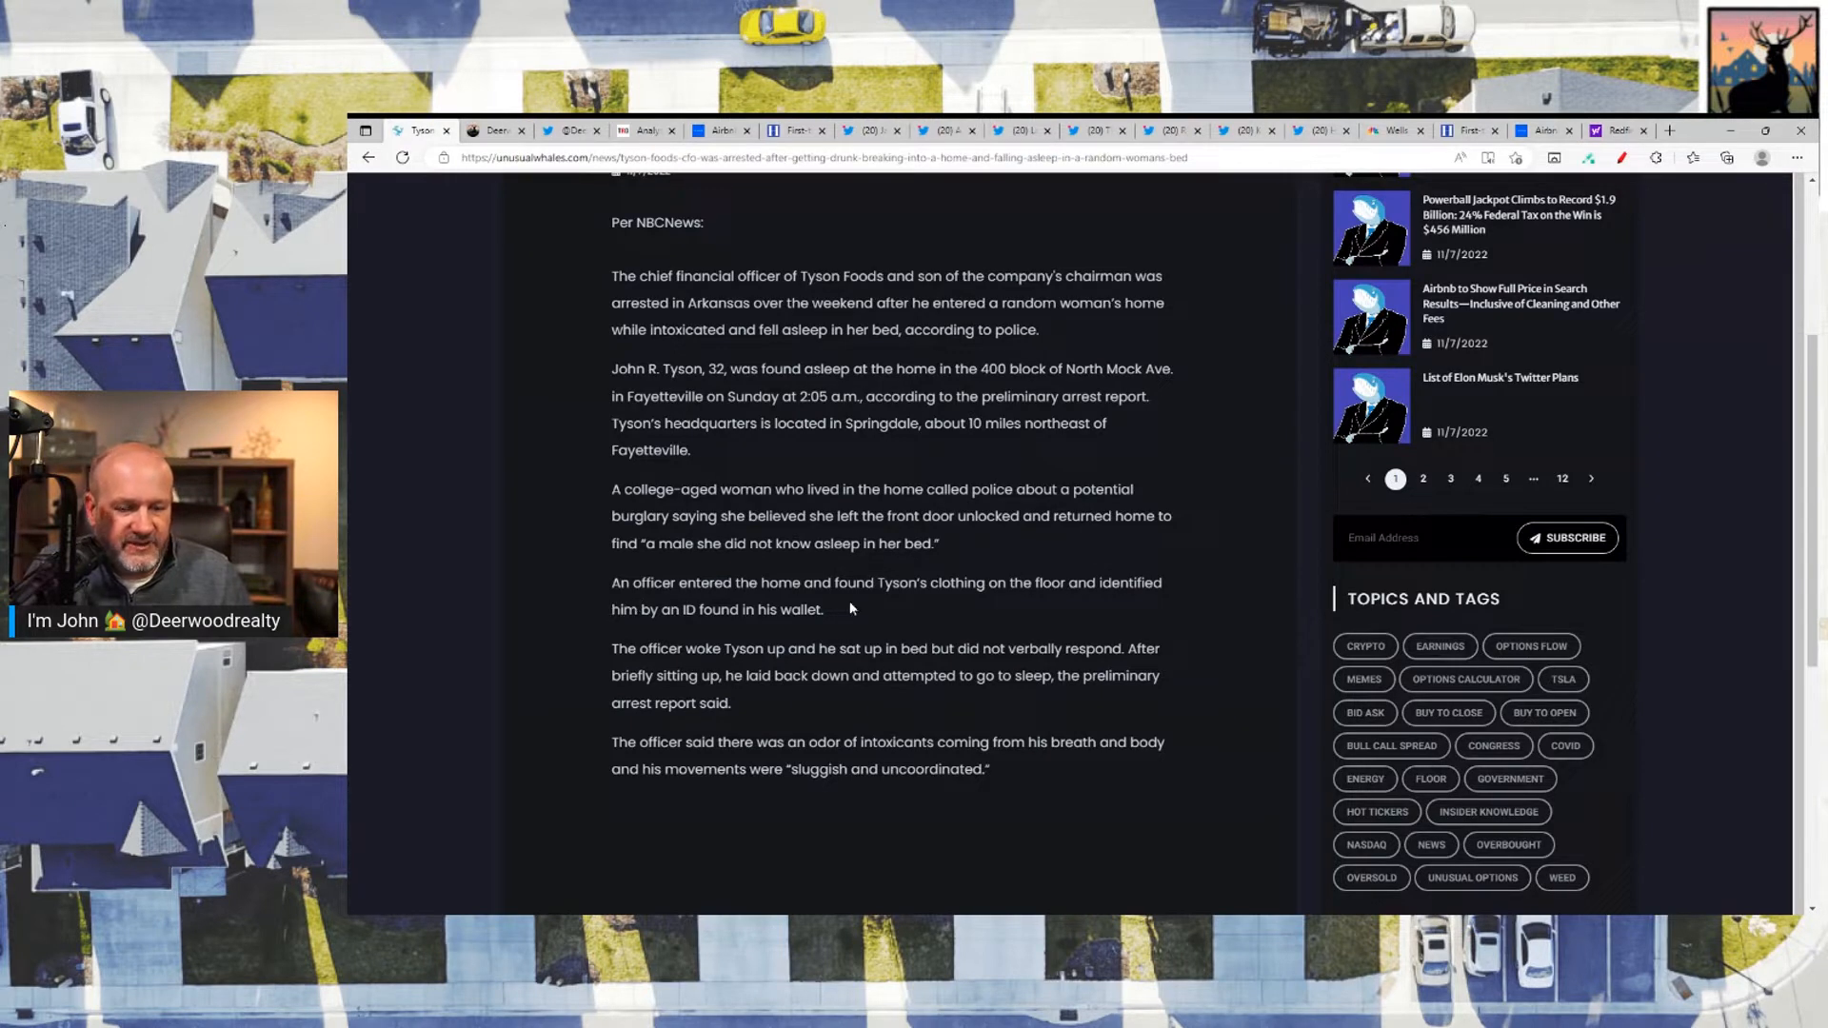
{"action": "mouse_move", "coordinate": [1173, 607]}
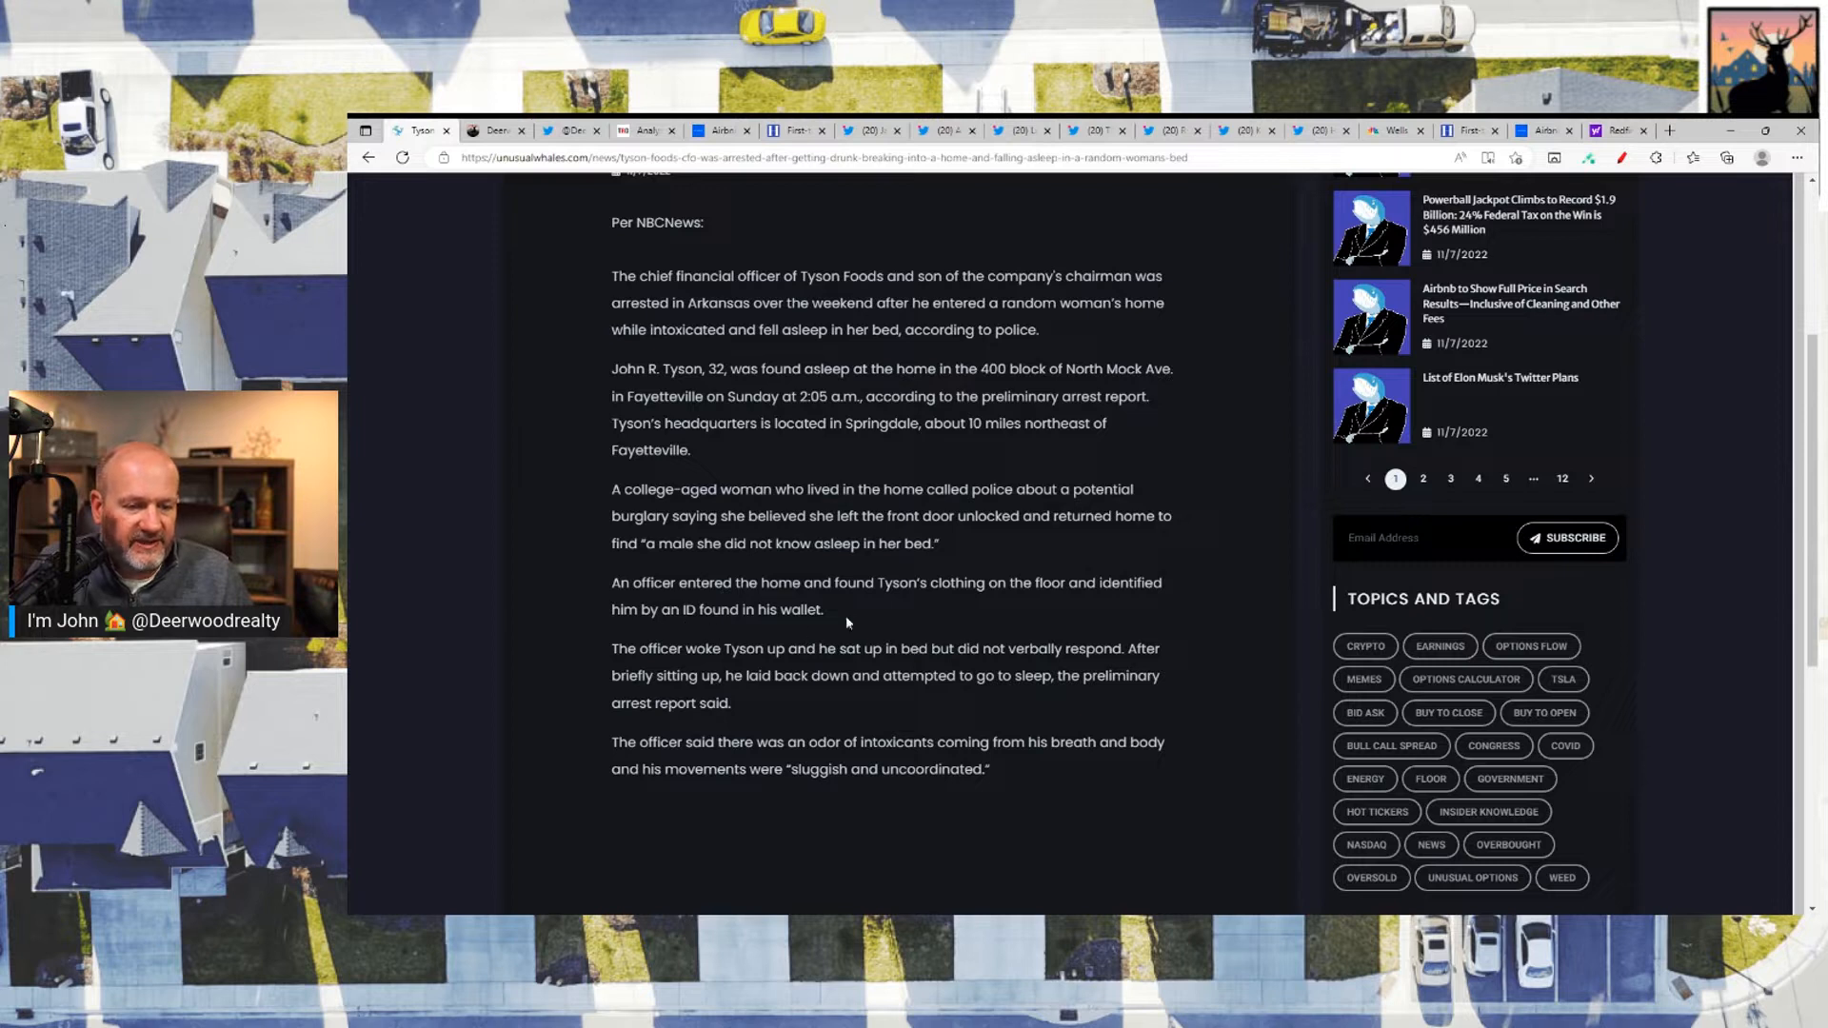
{"action": "mouse_move", "coordinate": [562, 561]}
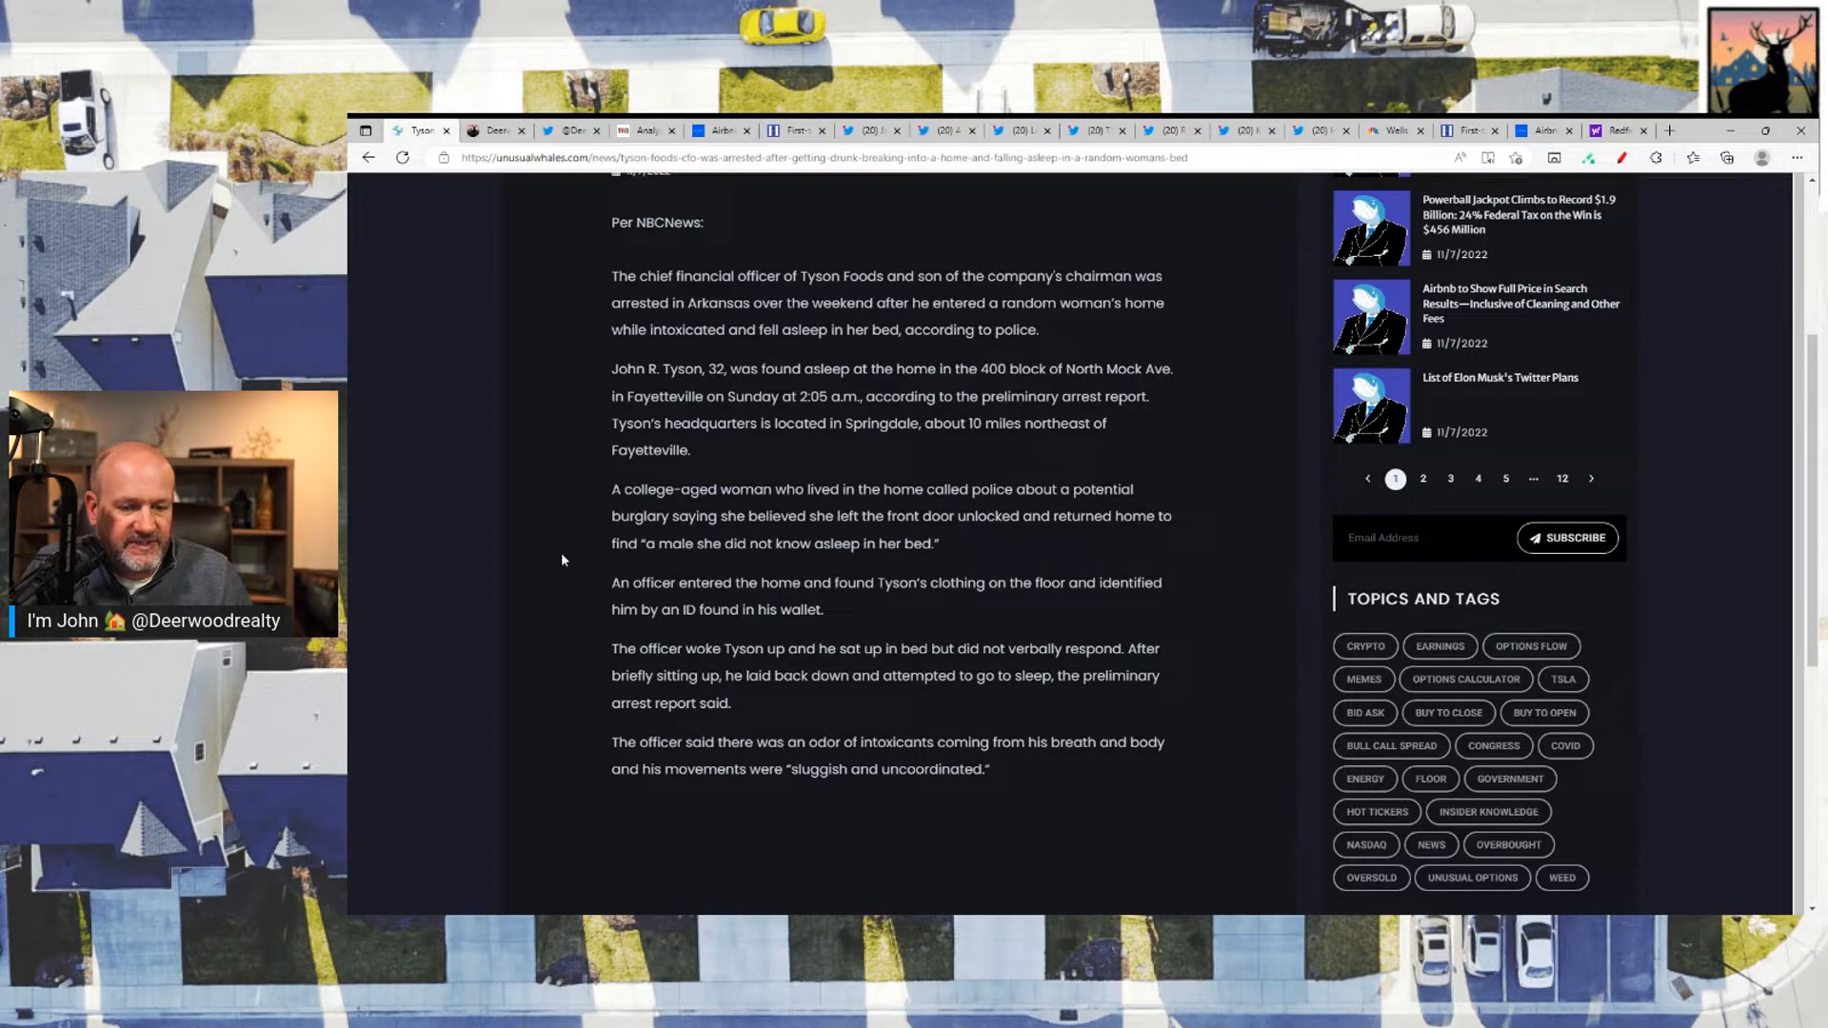
{"action": "mouse_move", "coordinate": [607, 571]}
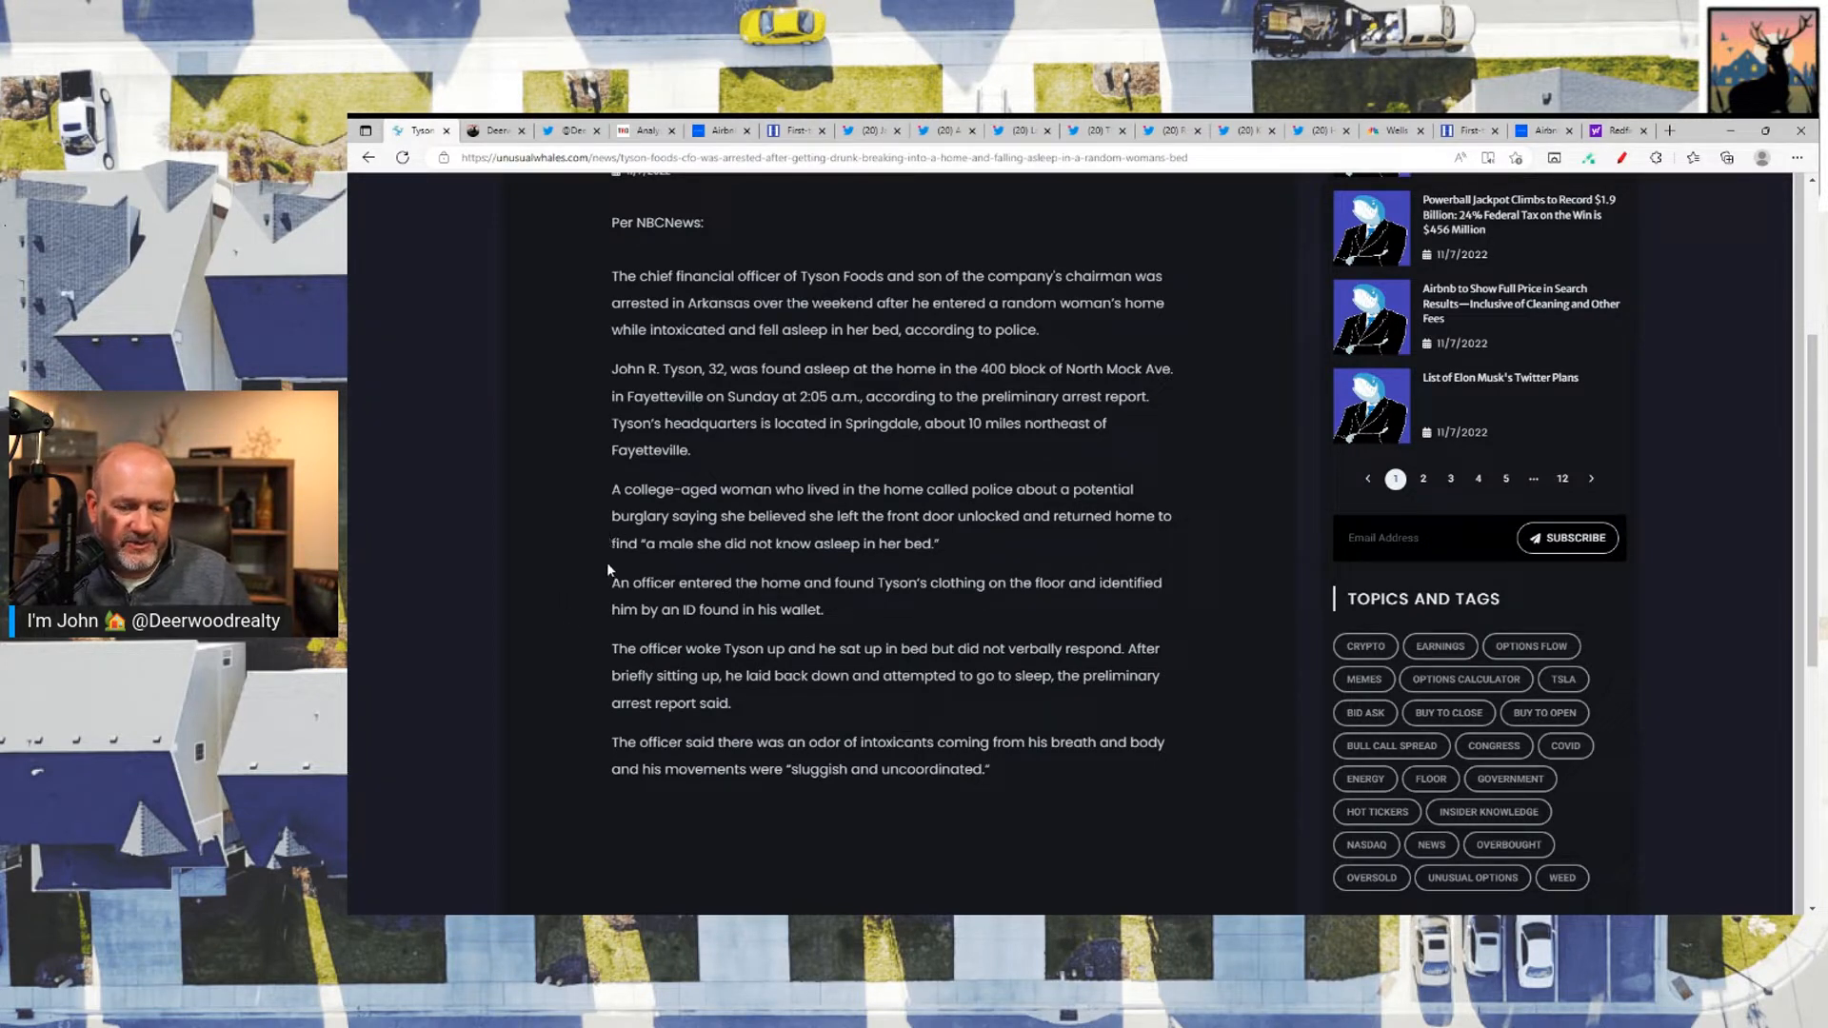
{"action": "mouse_move", "coordinate": [754, 709]}
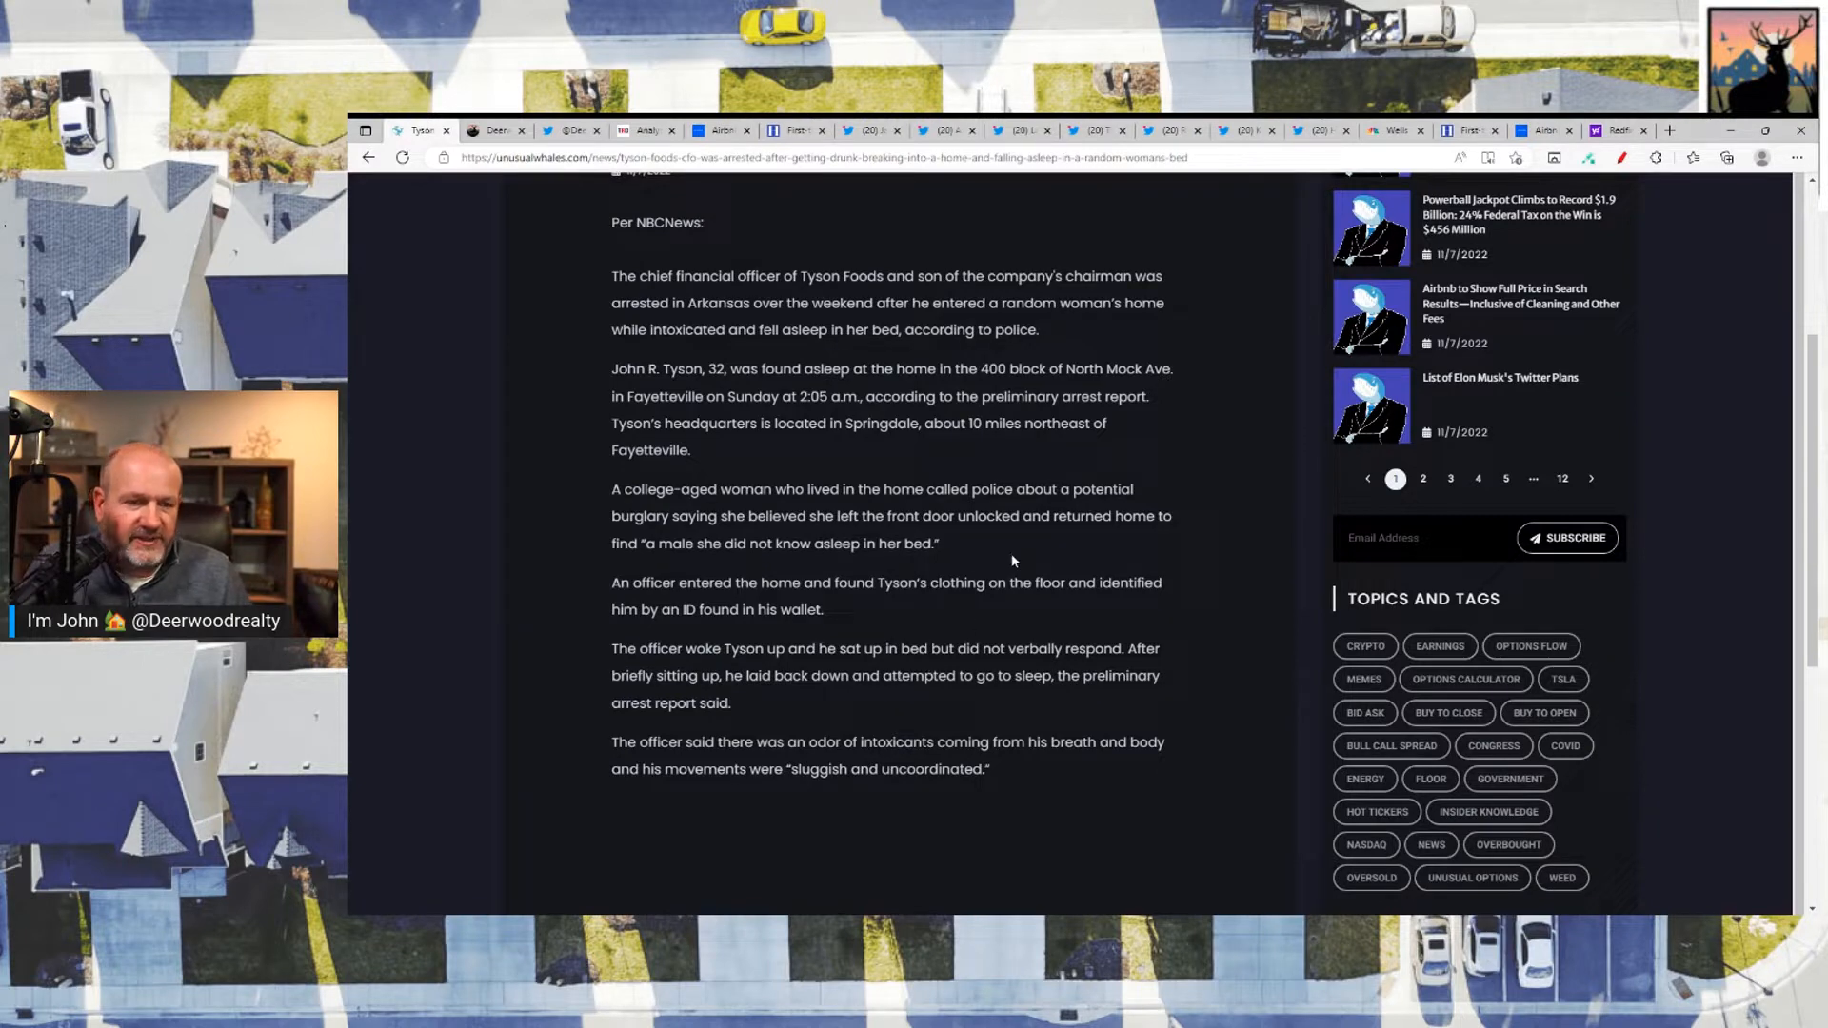
{"action": "mouse_move", "coordinate": [1164, 438]}
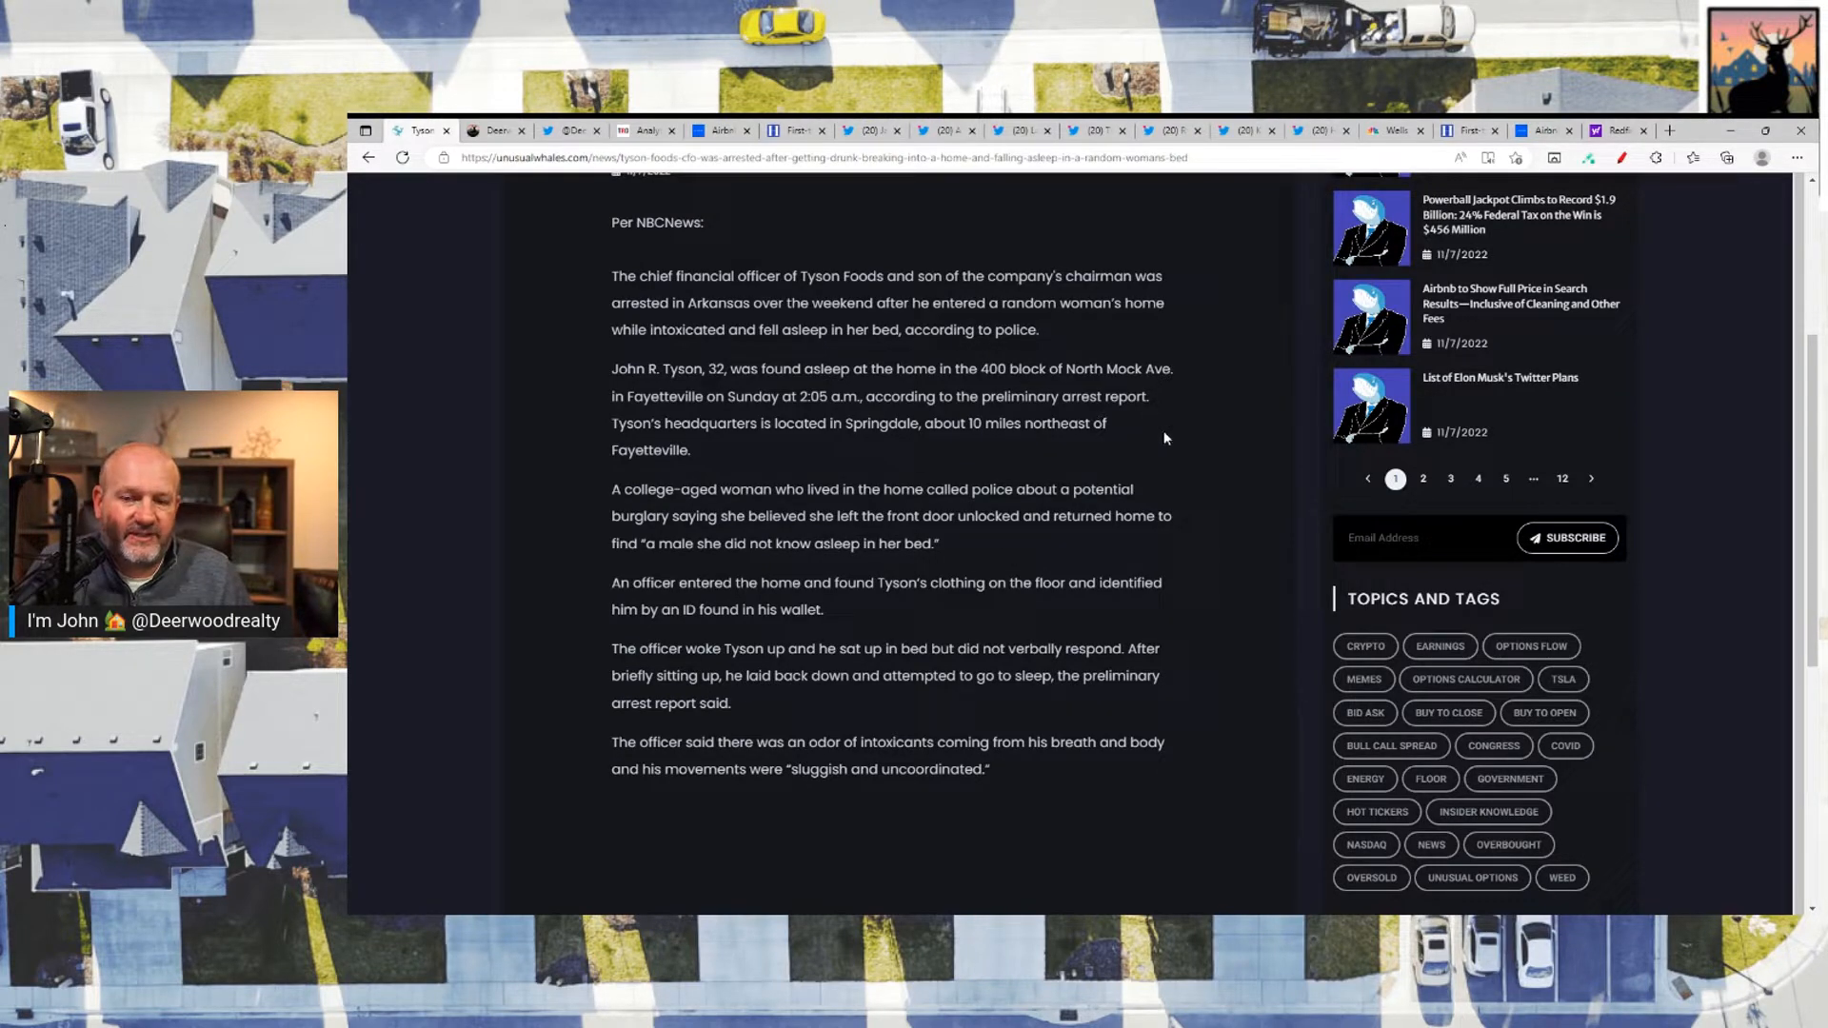
{"action": "mouse_move", "coordinate": [983, 510]}
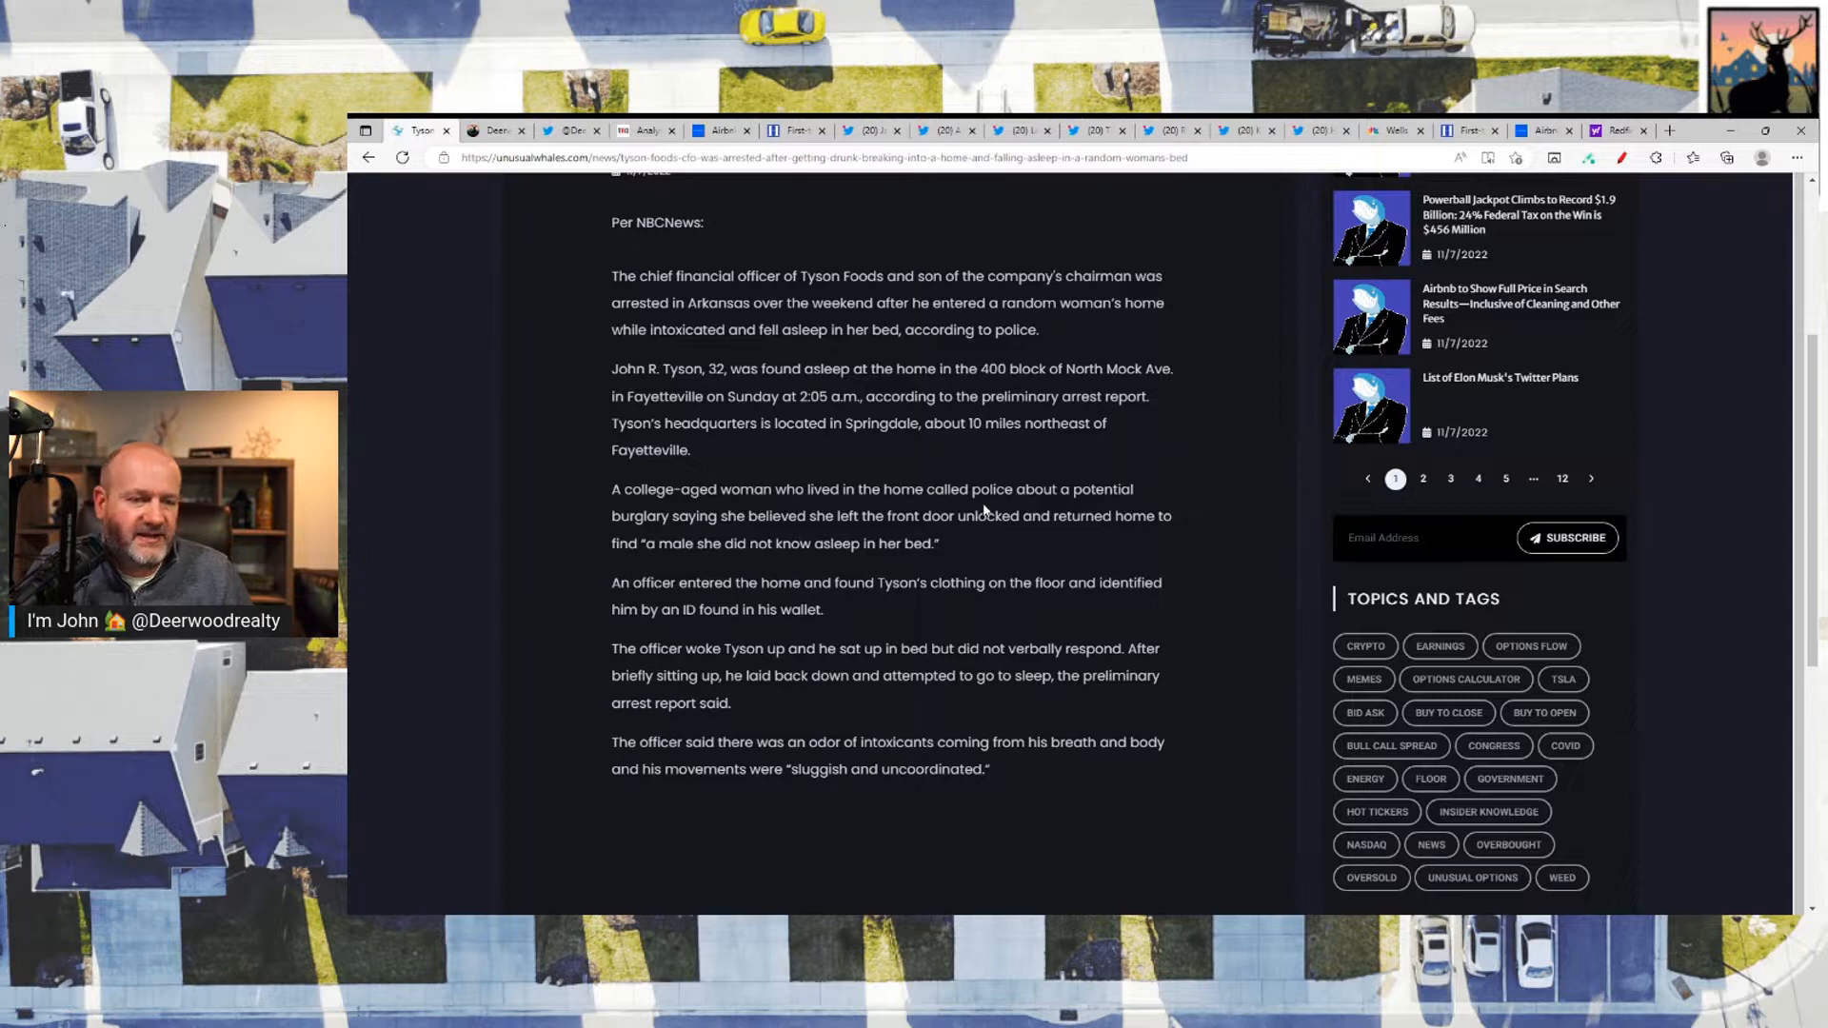
{"action": "mouse_move", "coordinate": [1112, 446]}
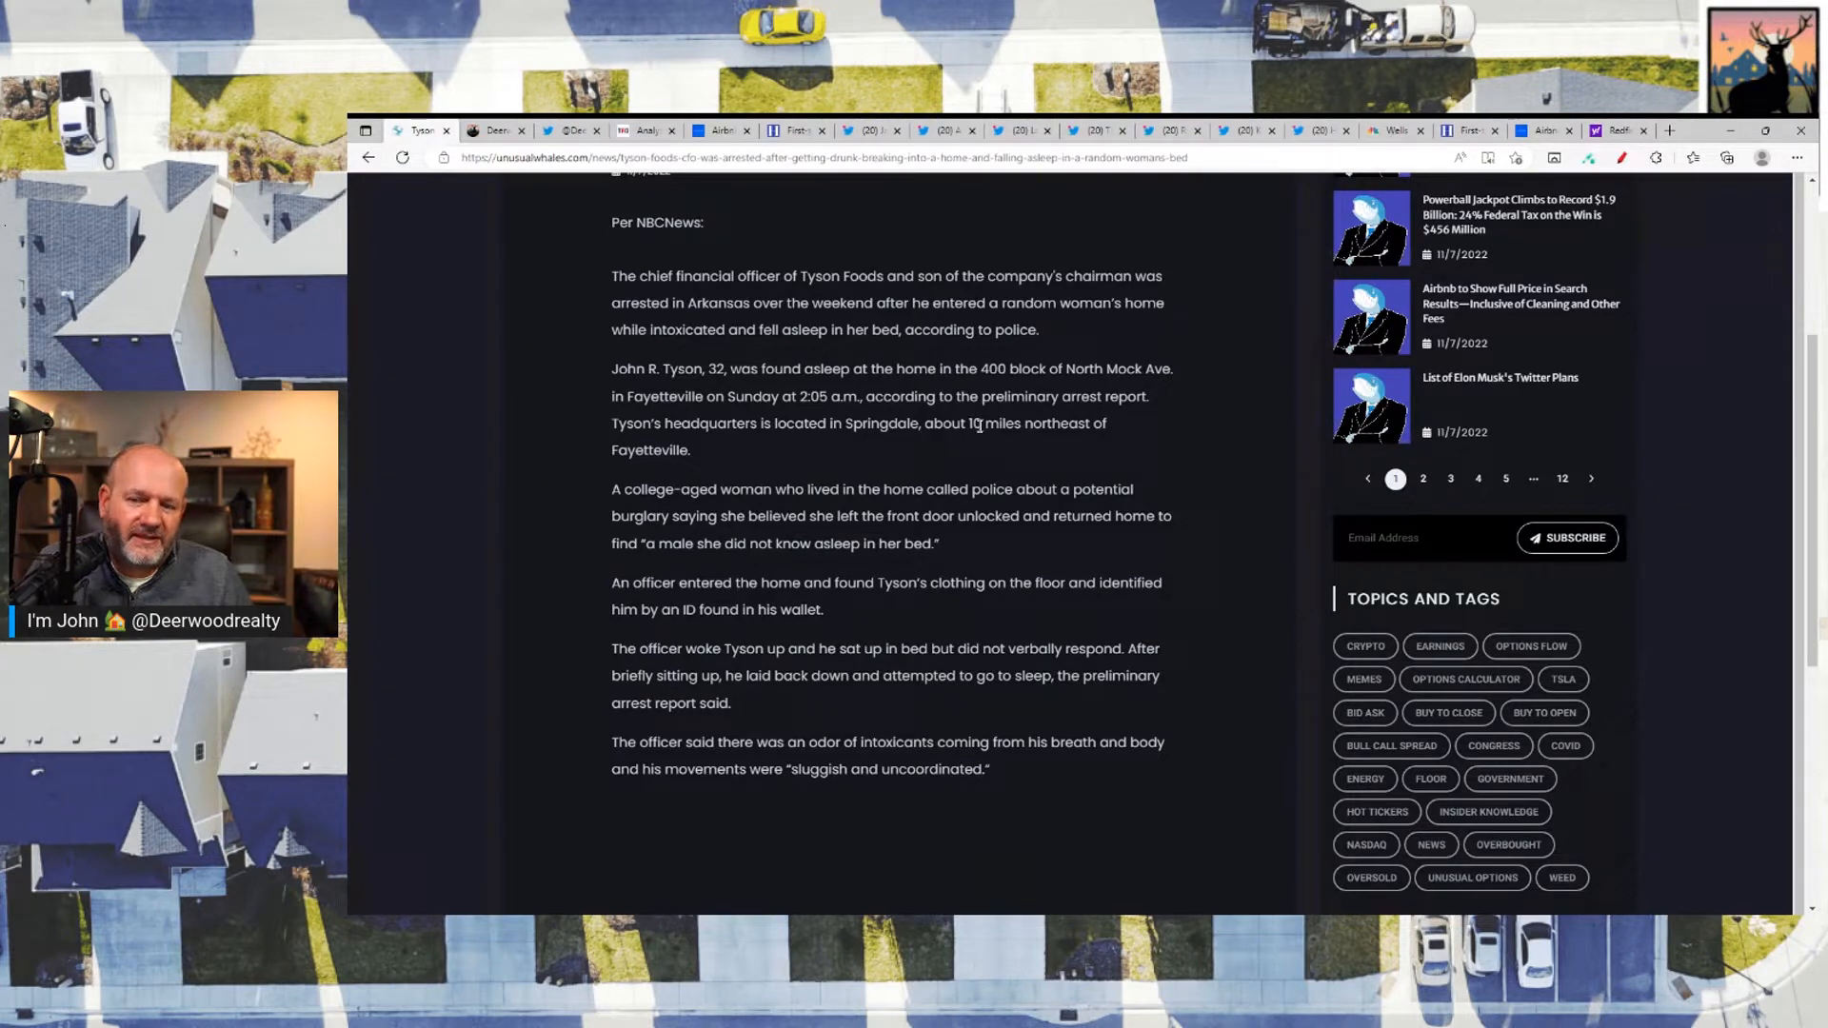
{"action": "mouse_move", "coordinate": [1031, 448]}
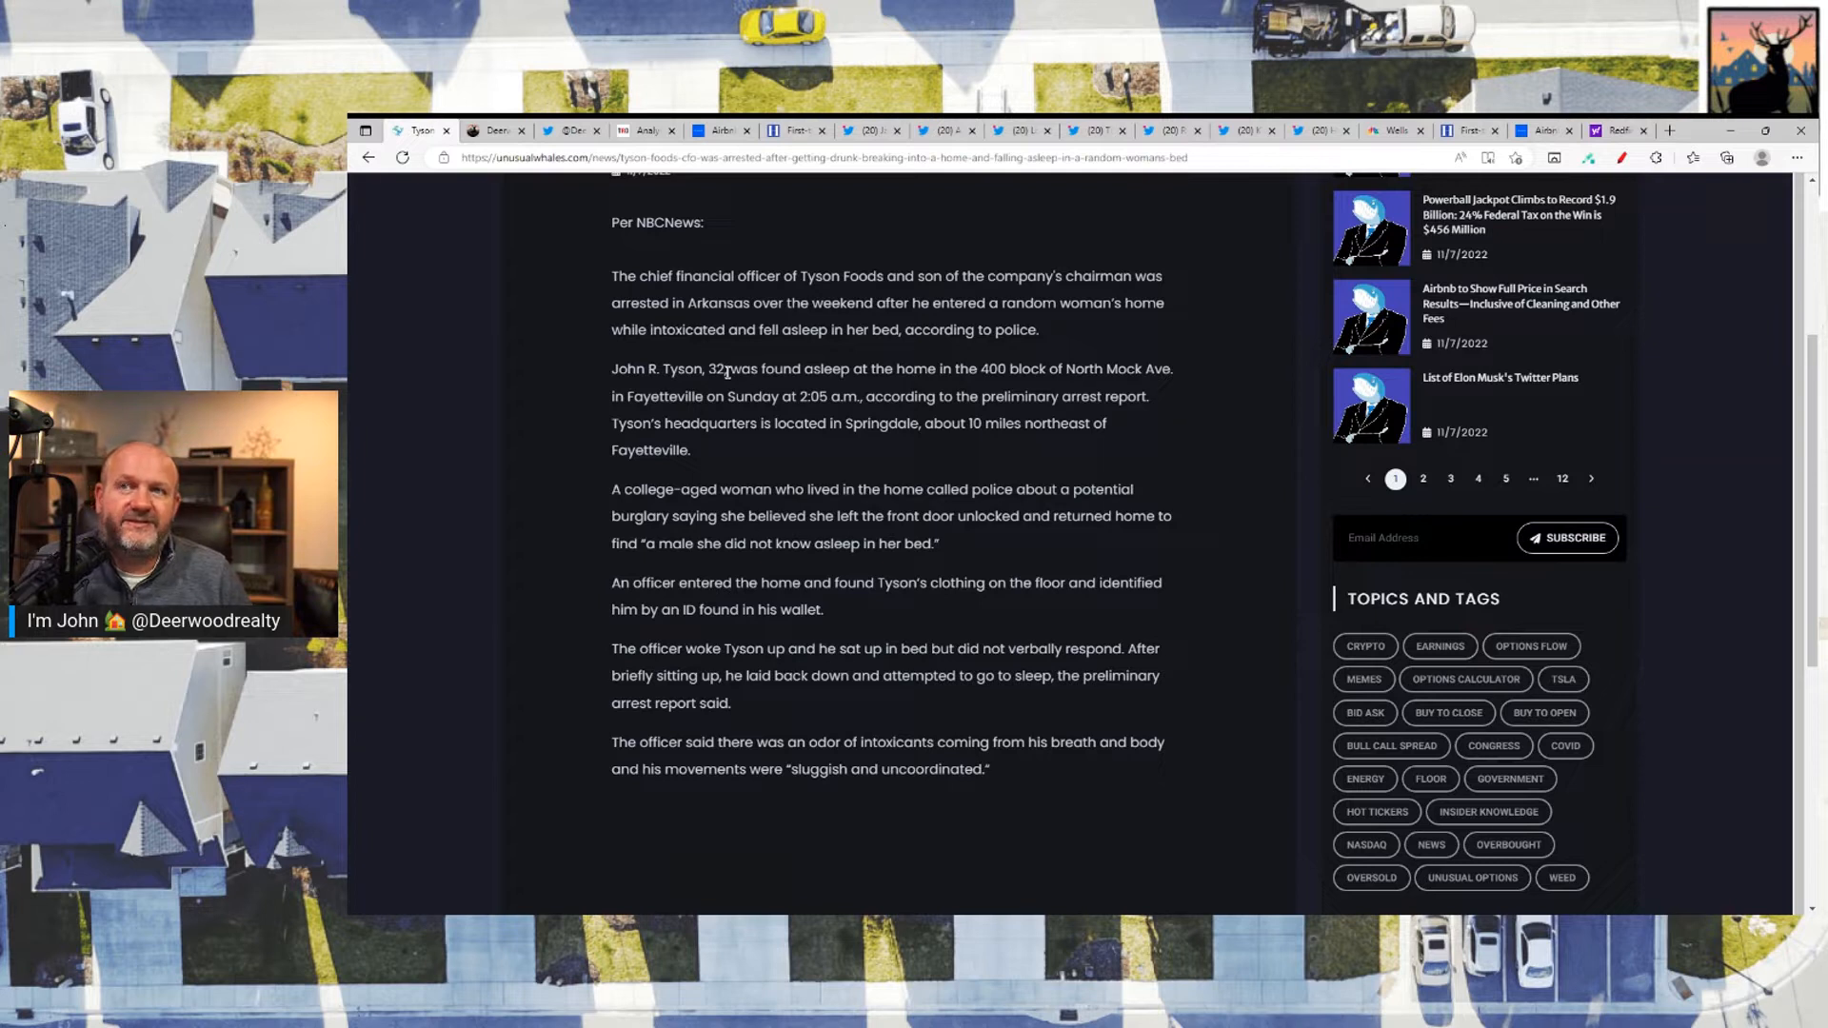
{"action": "mouse_move", "coordinate": [999, 358]}
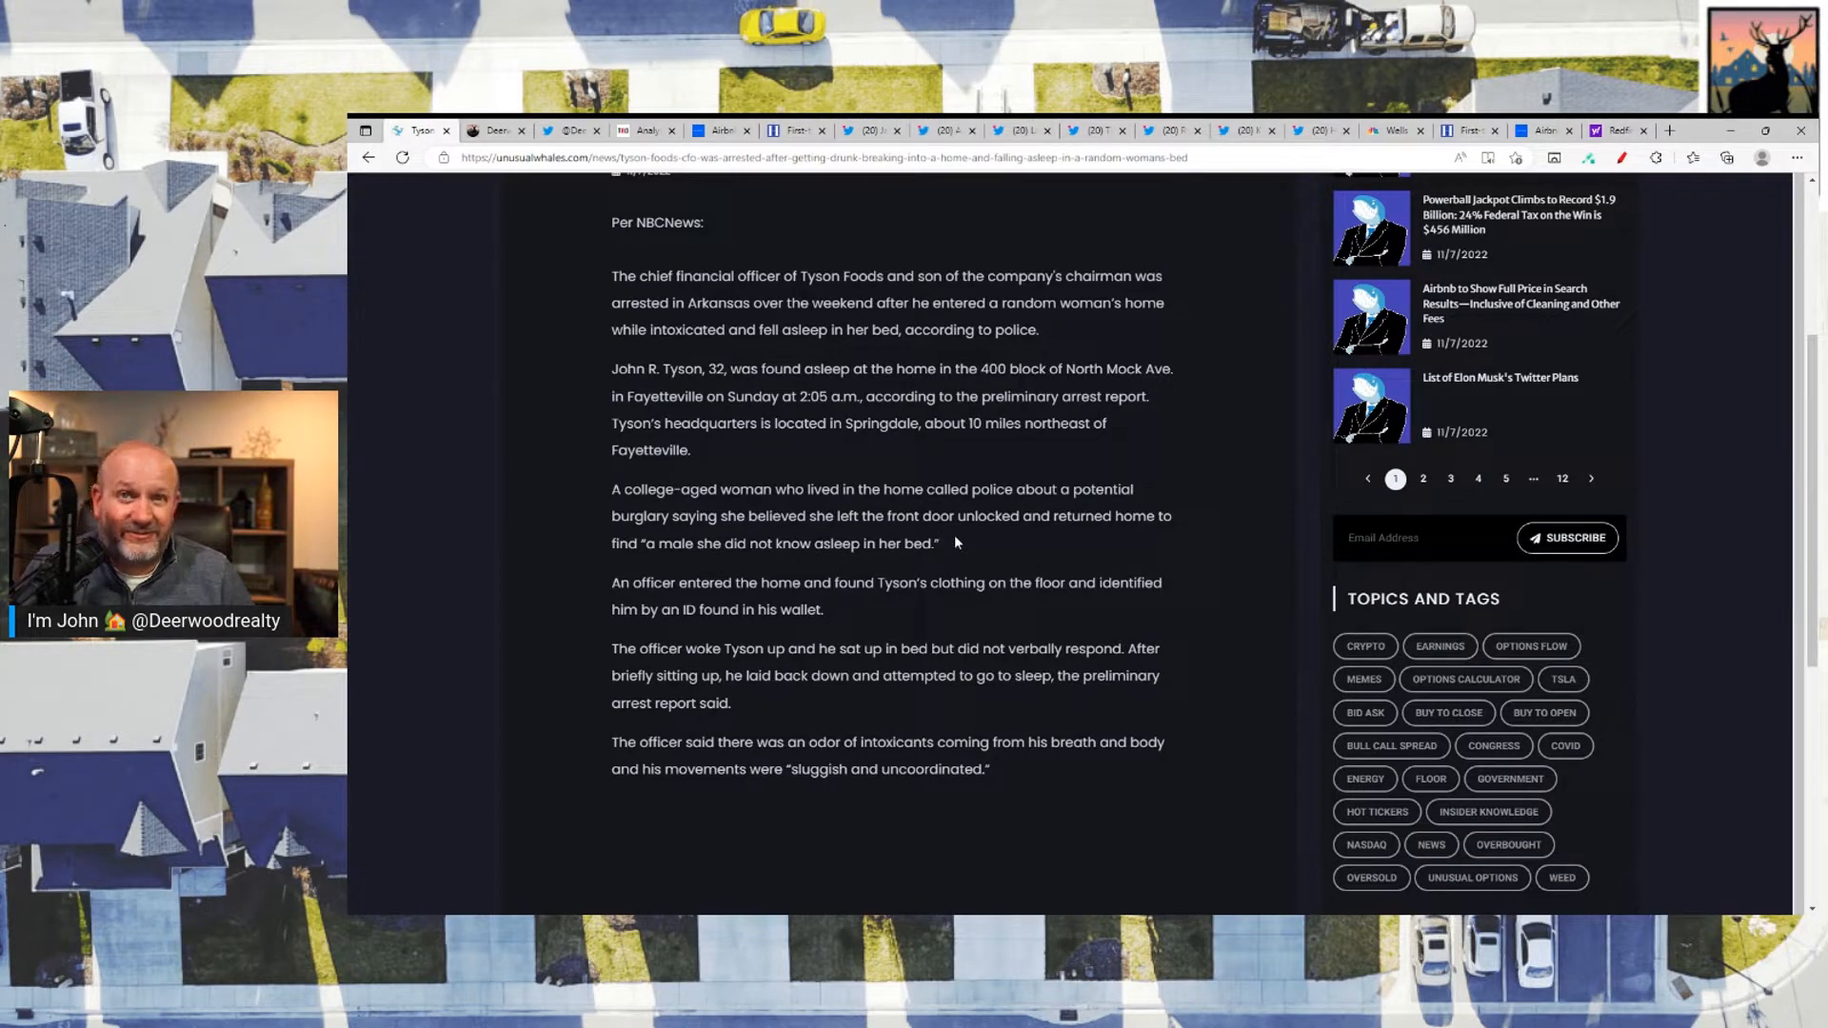
{"action": "mouse_move", "coordinate": [1041, 540]}
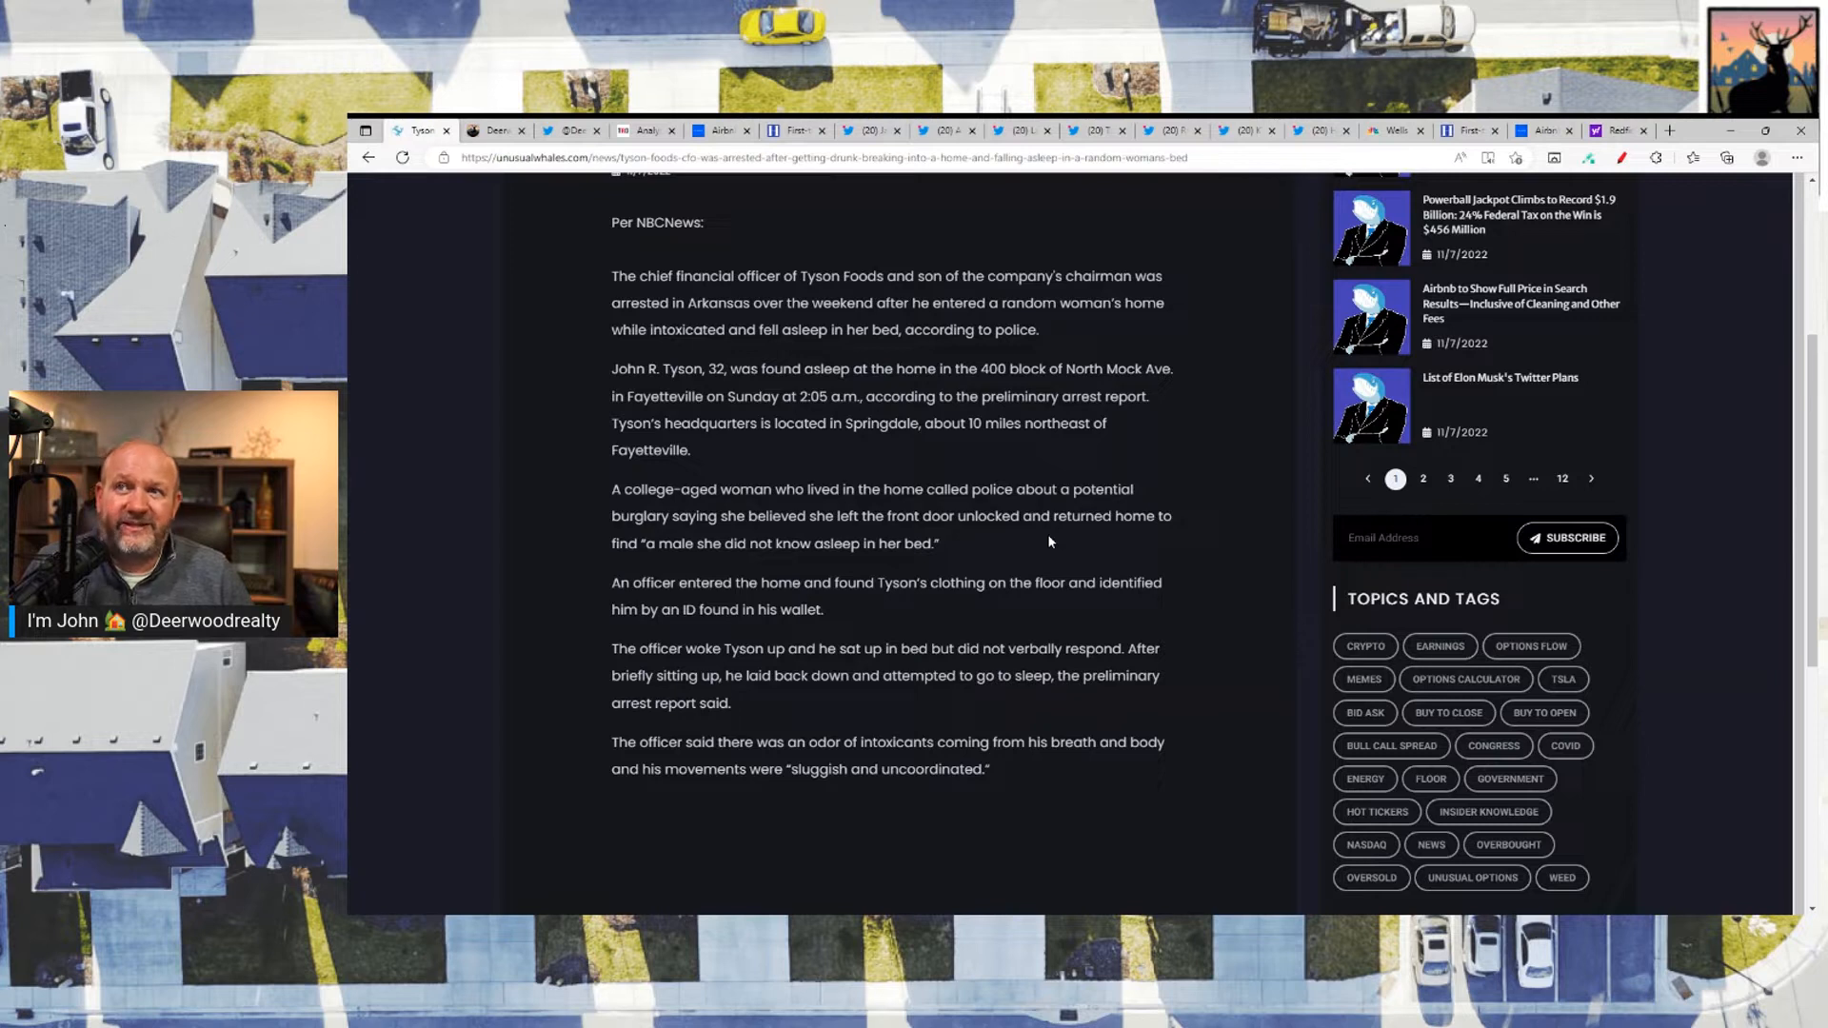
{"action": "mouse_move", "coordinate": [920, 505]}
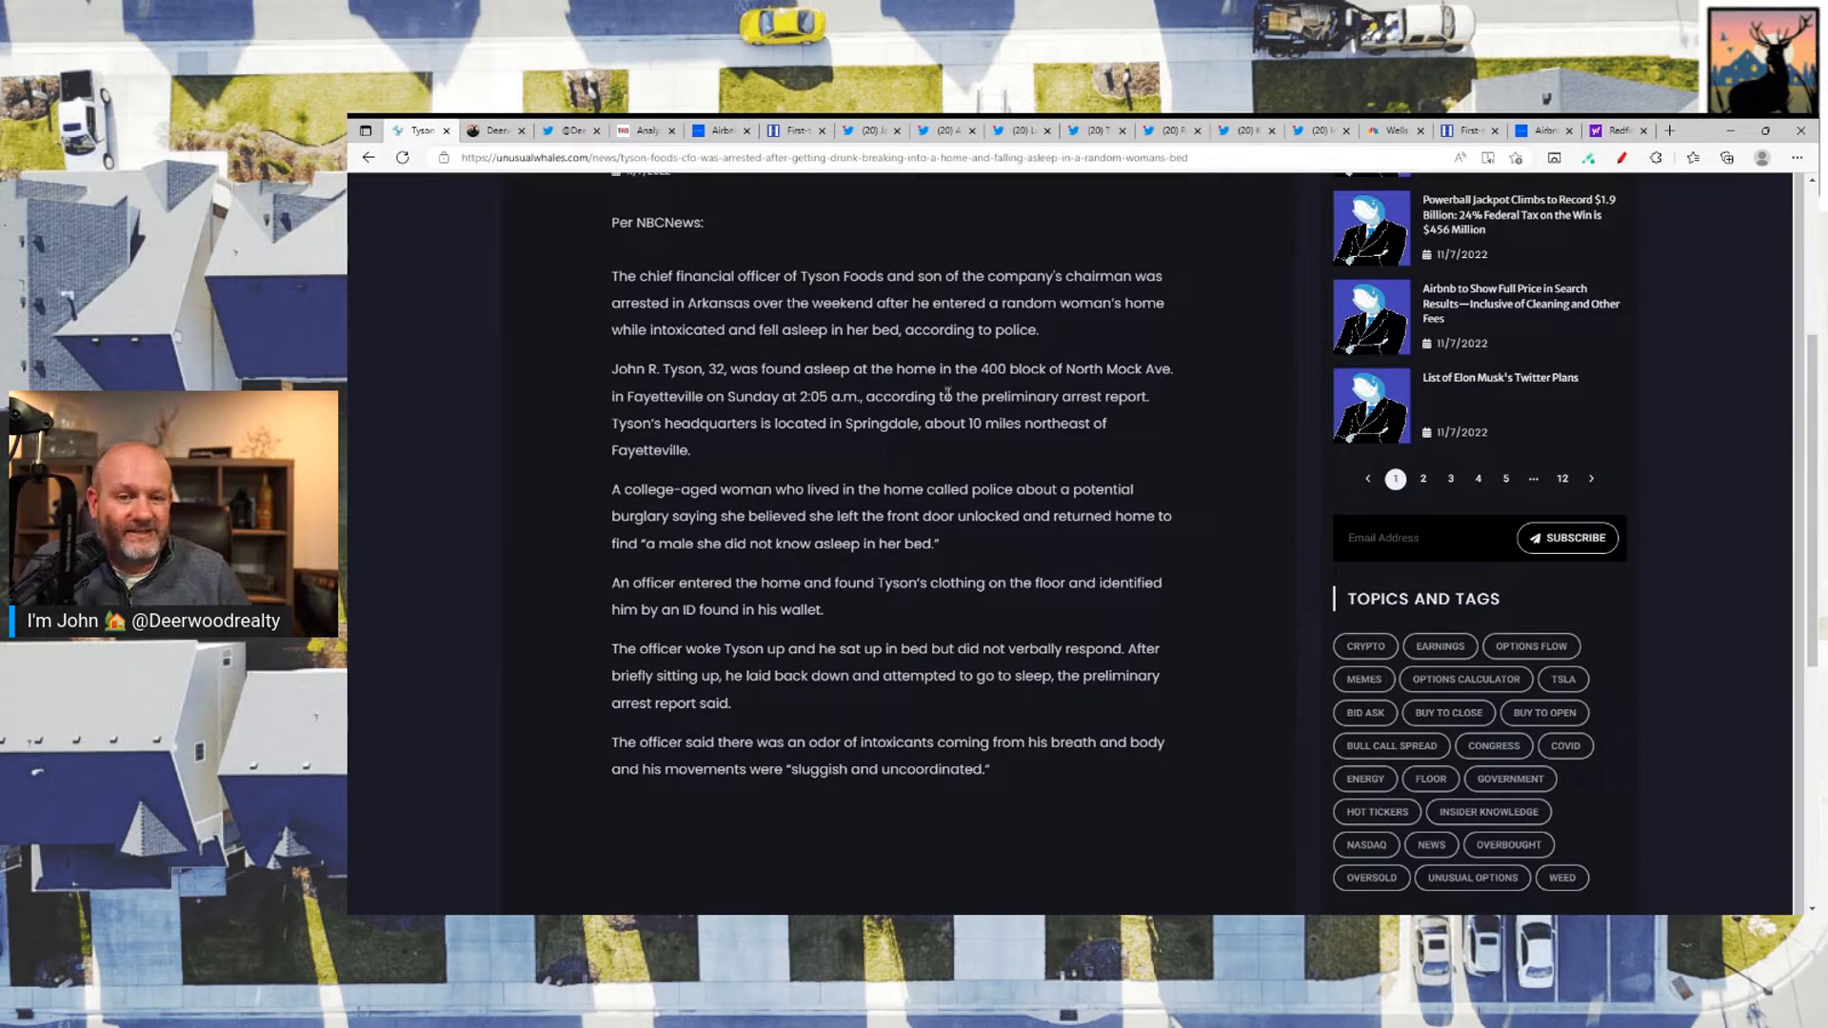
{"action": "mouse_move", "coordinate": [826, 355]}
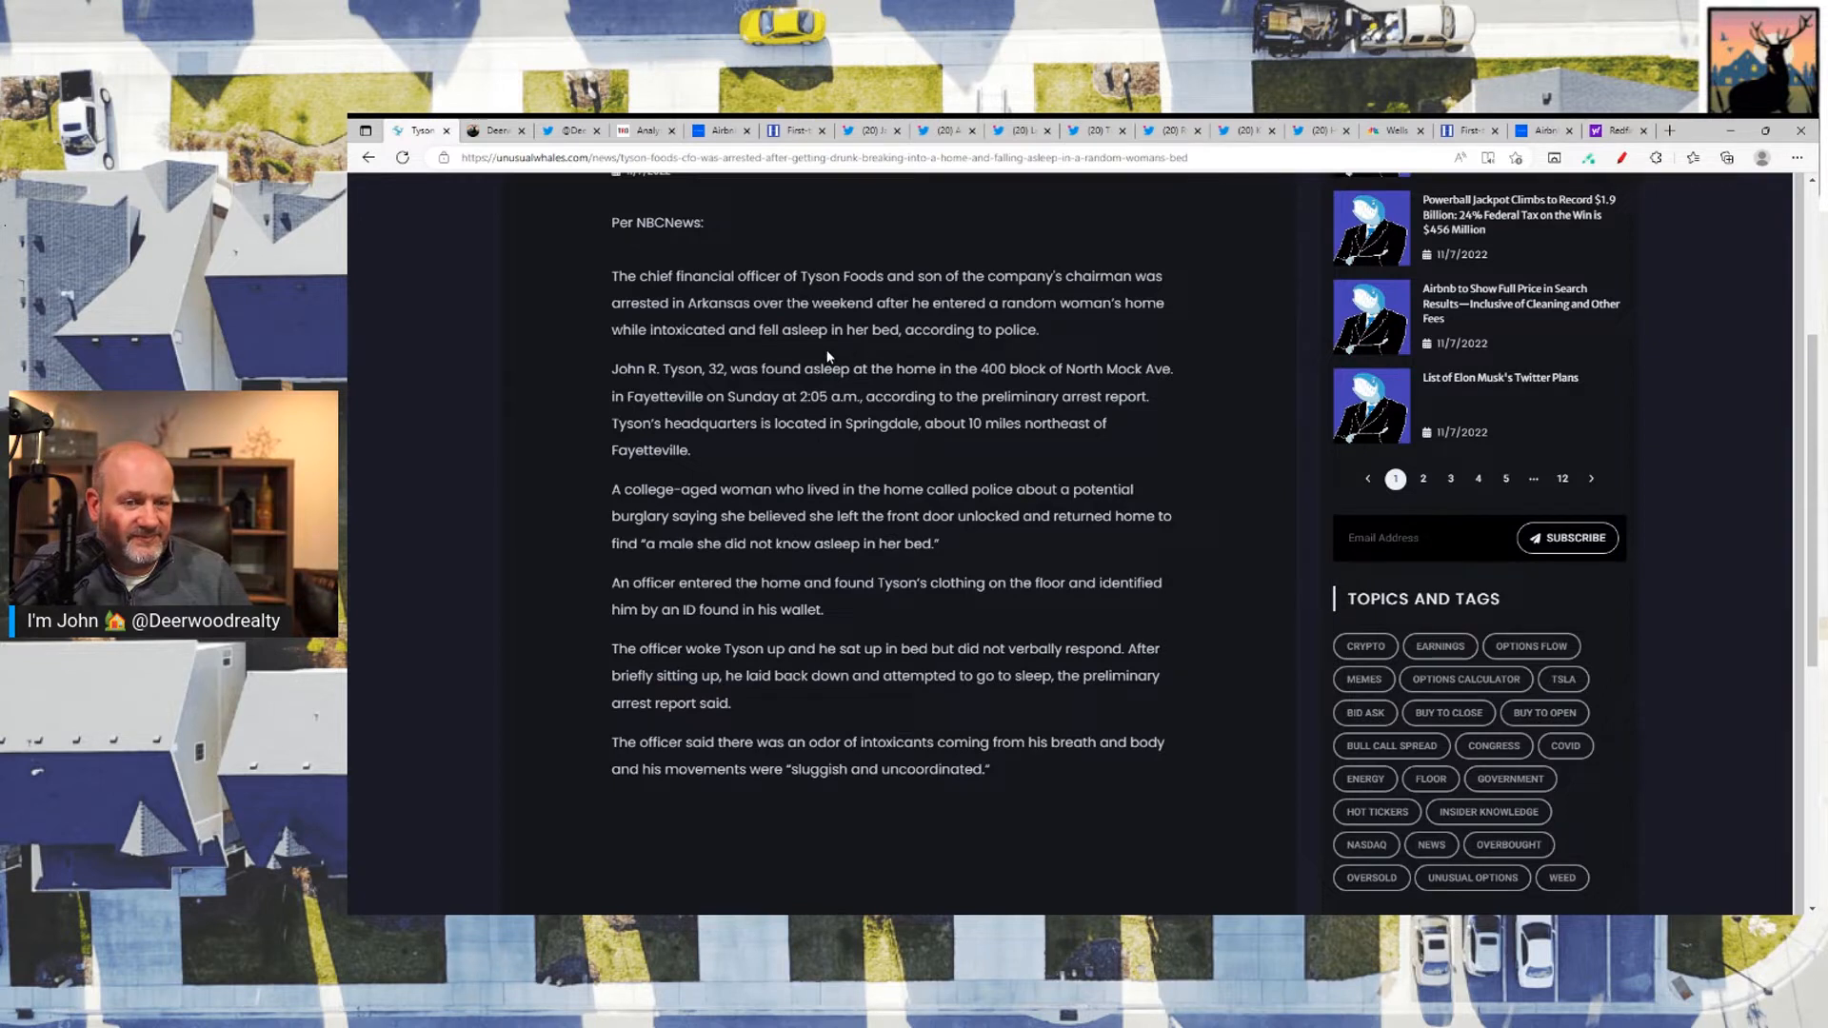
{"action": "mouse_move", "coordinate": [858, 353]}
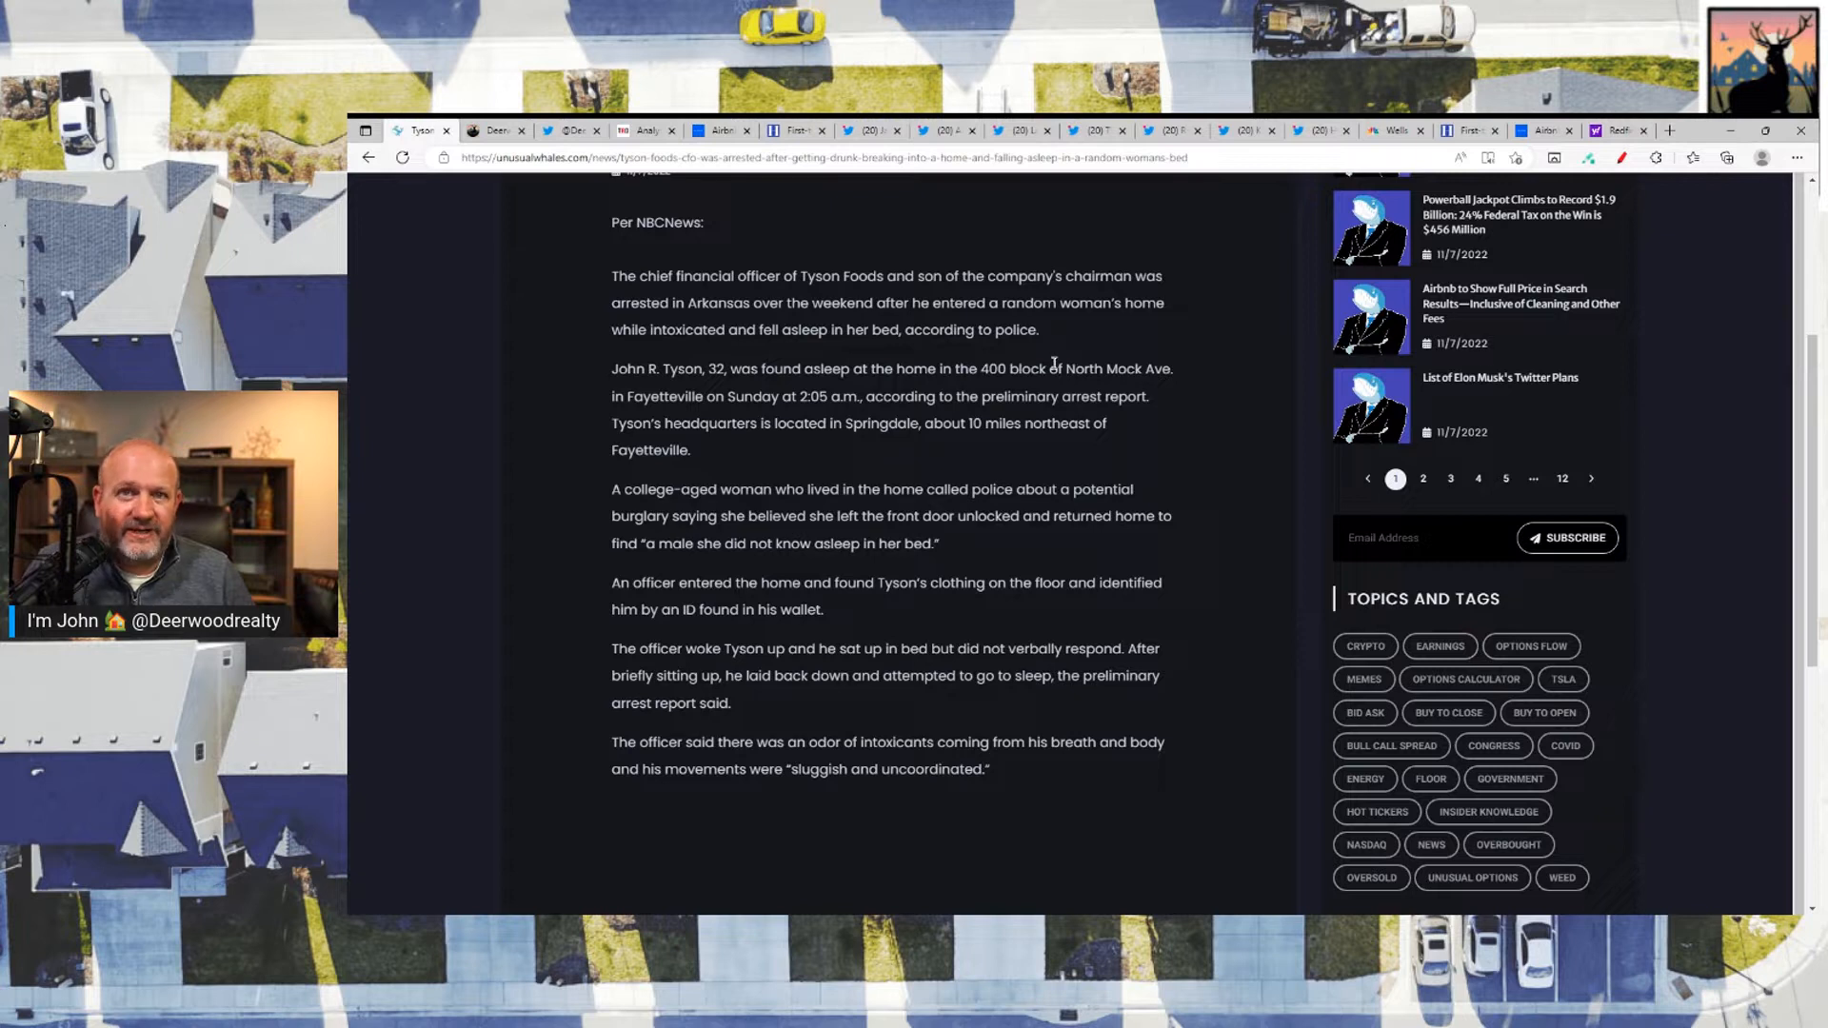
{"action": "mouse_move", "coordinate": [1205, 447]}
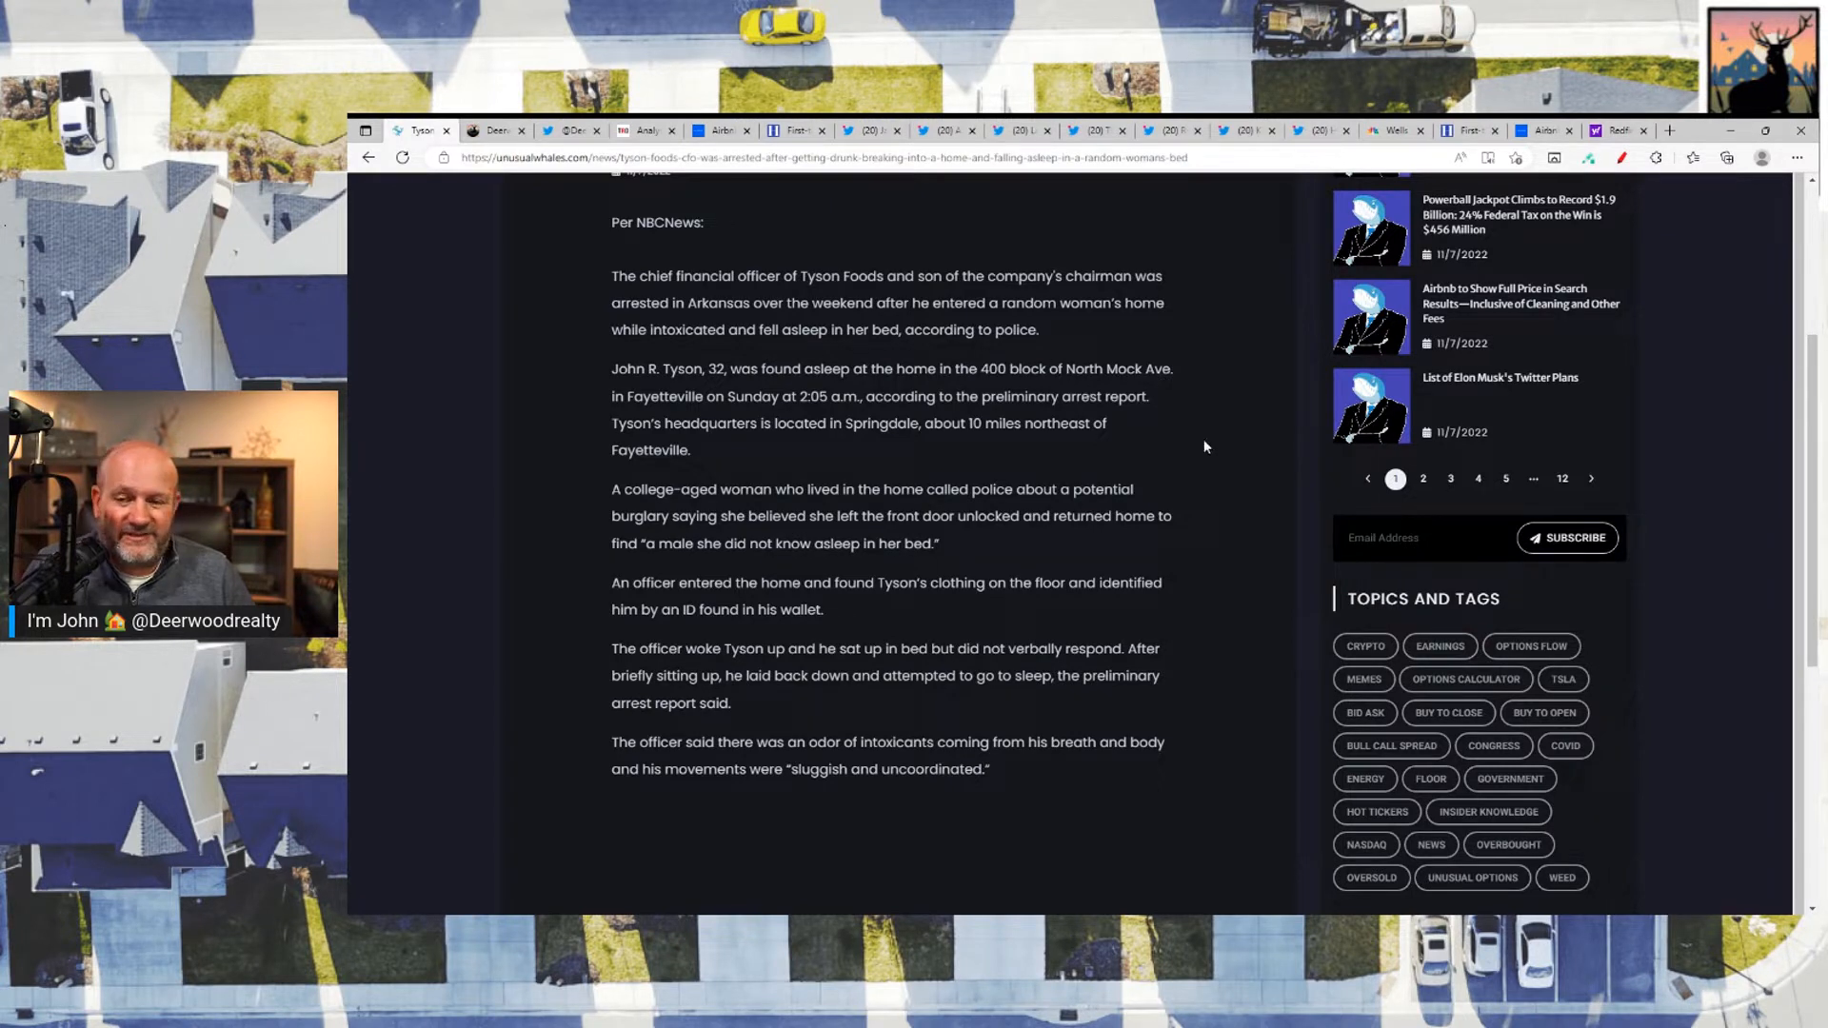
{"action": "mouse_move", "coordinate": [686, 842]}
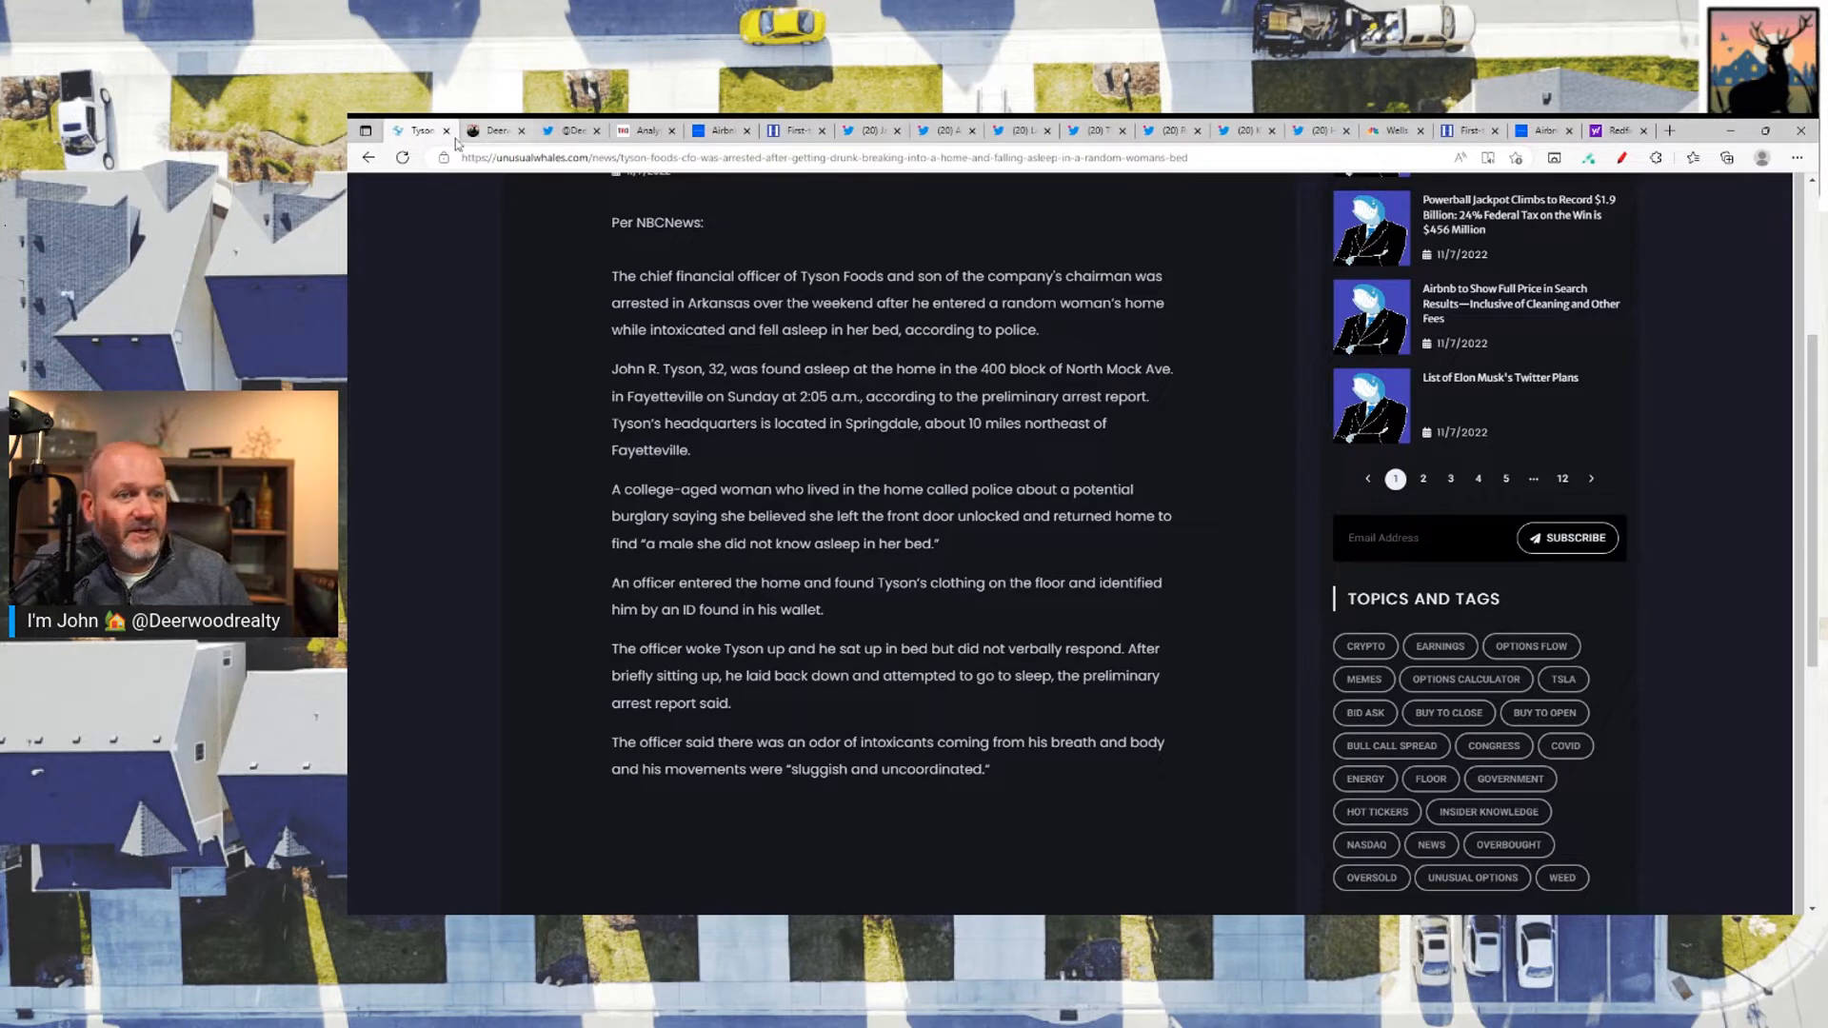
Step: Close the Tyson Foods post and scroll Deerwood Realty to the rates table and mortgage calculator
{"action": "left_click", "coordinate": [422, 129]}
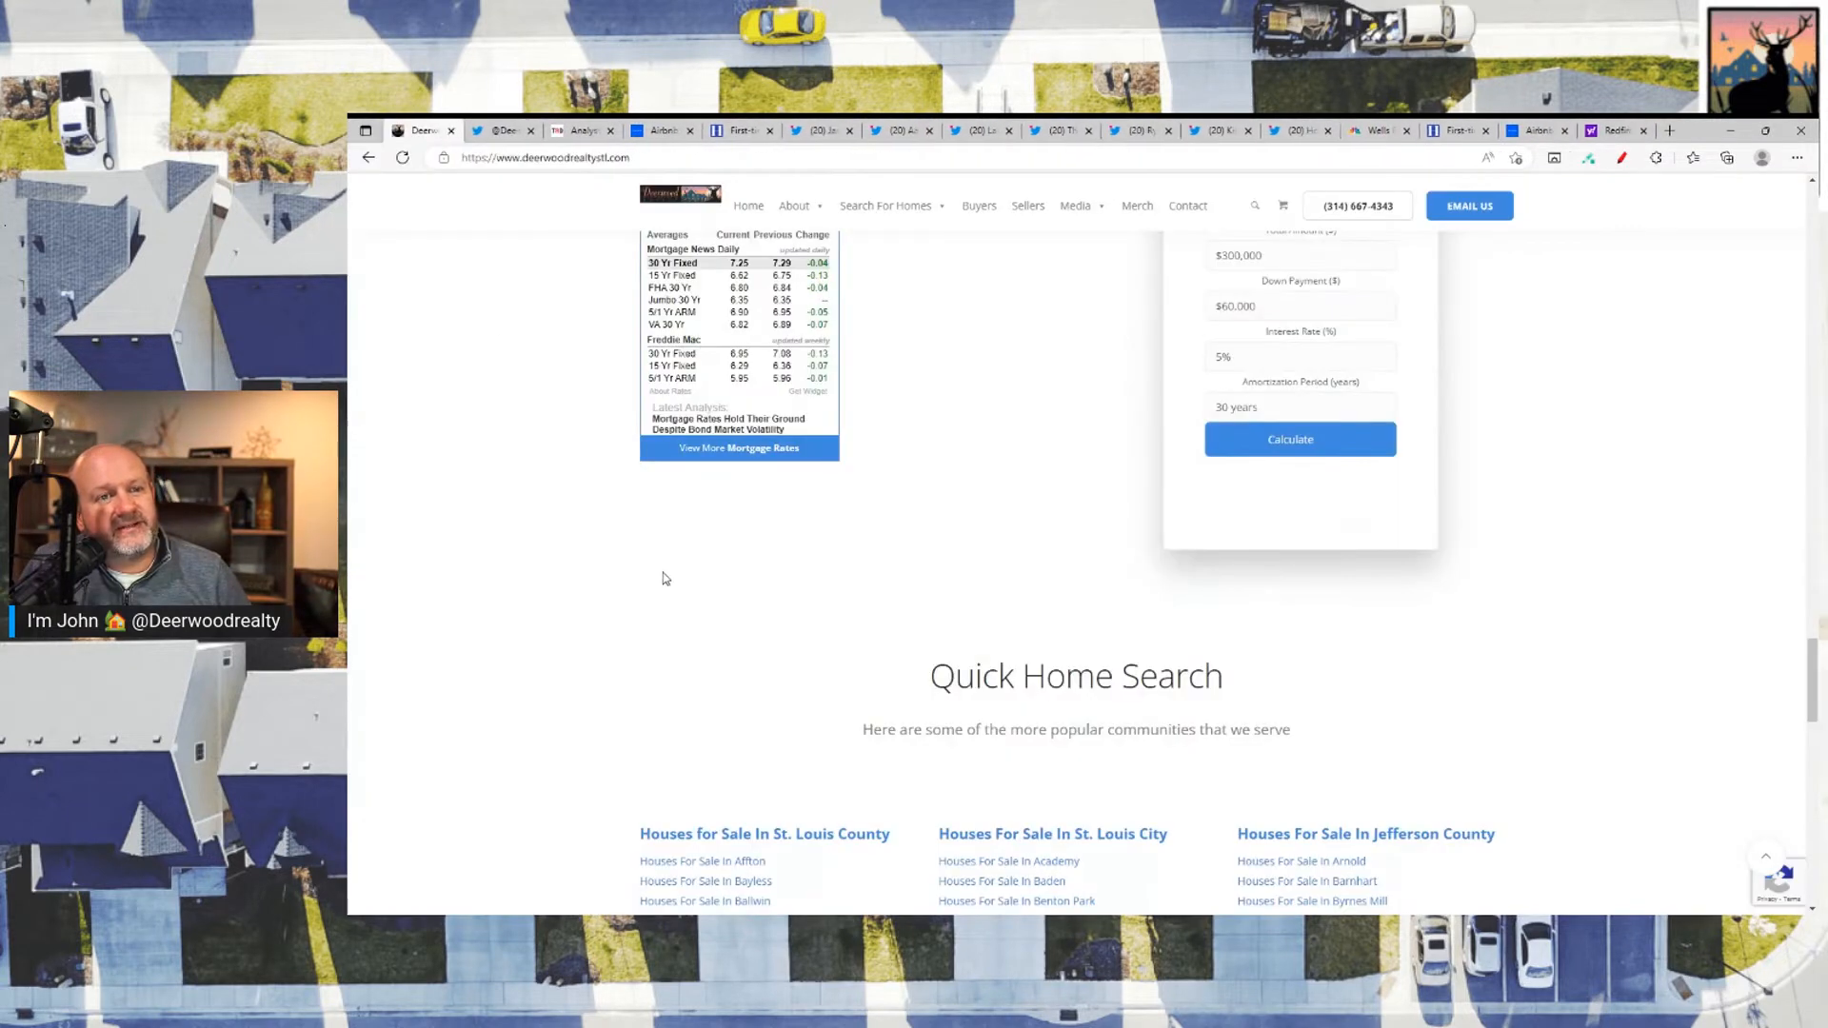
{"action": "scroll", "scroll_direction": "down", "scroll_amount": 3}
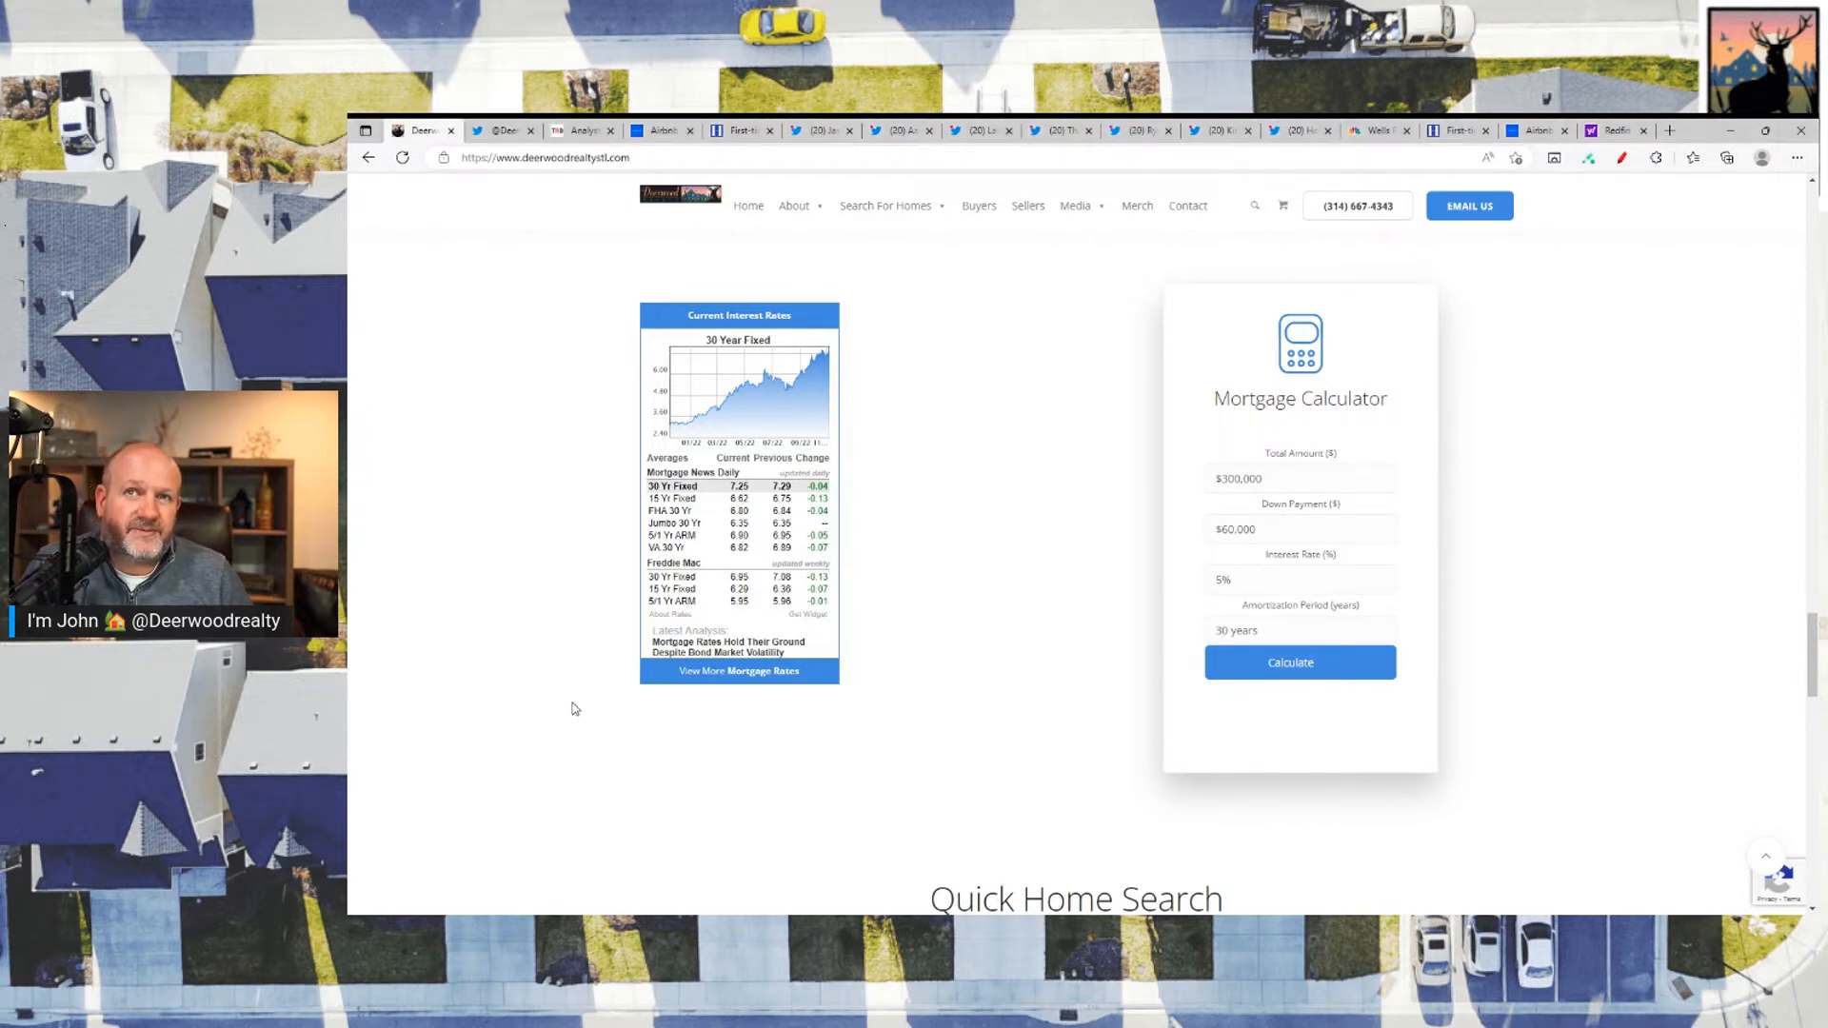
{"action": "mouse_move", "coordinate": [487, 649]}
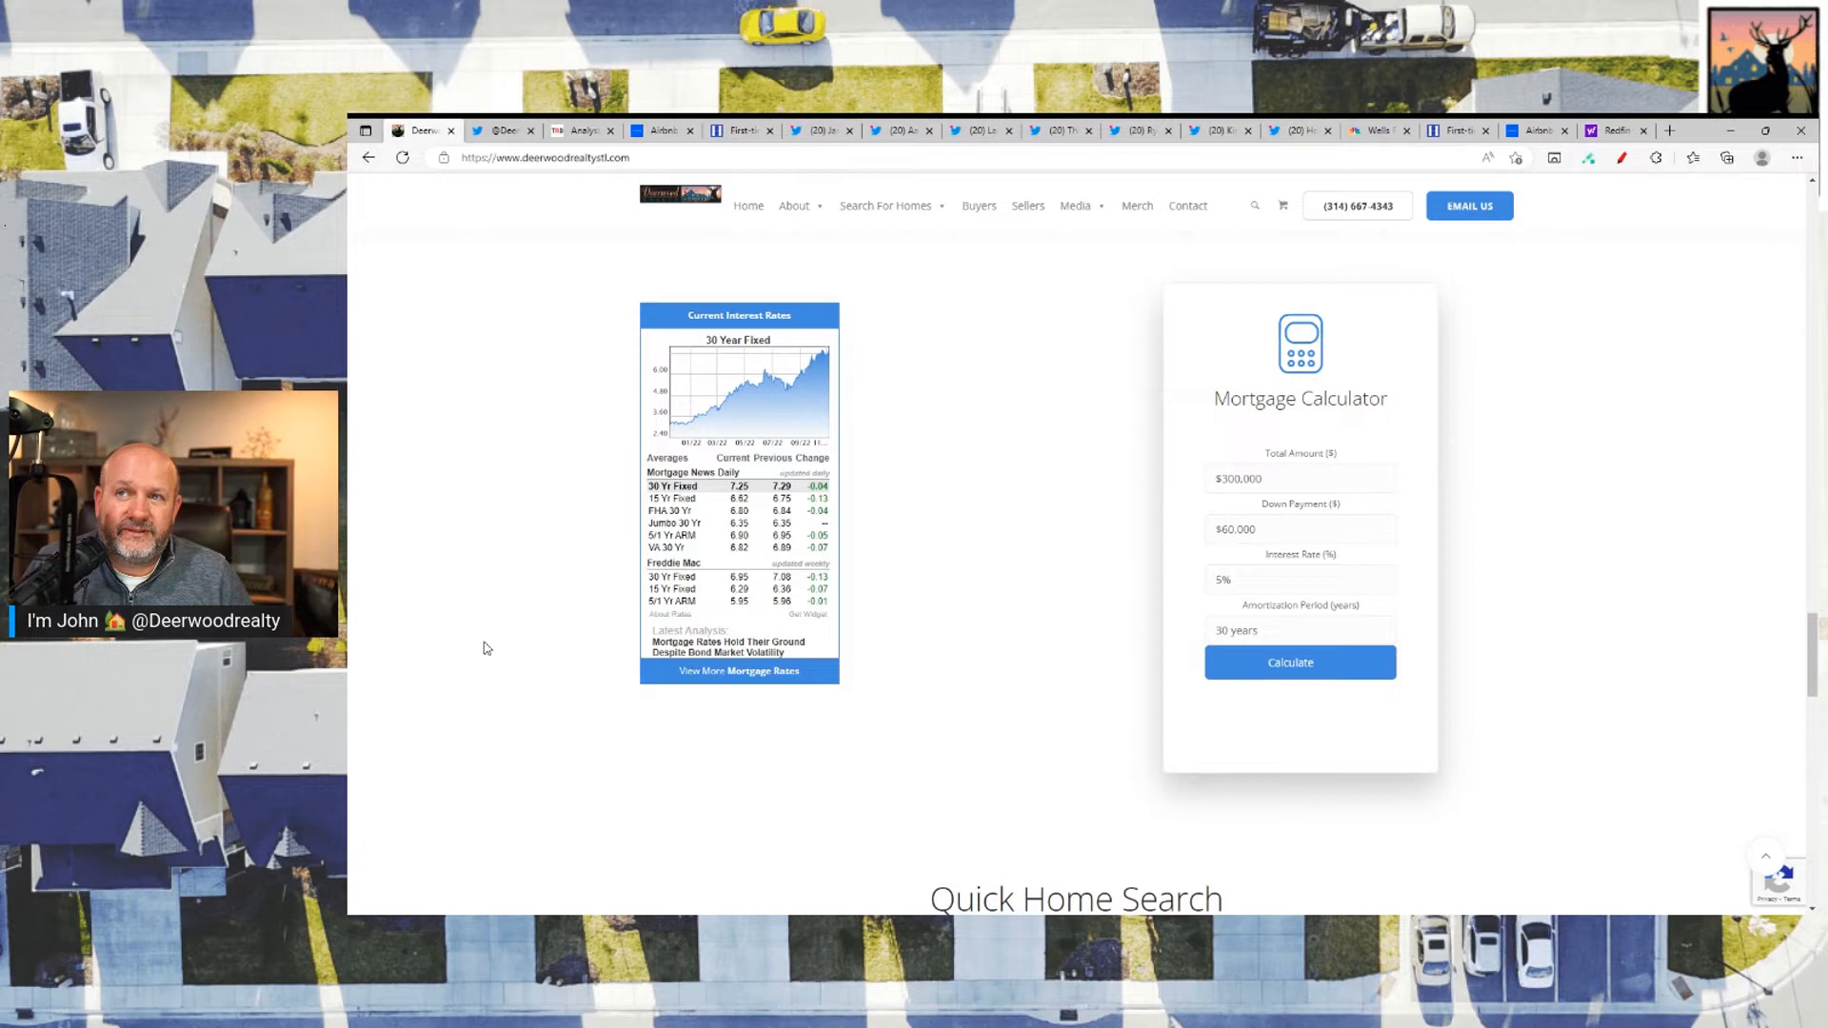
{"action": "mouse_move", "coordinate": [715, 670]}
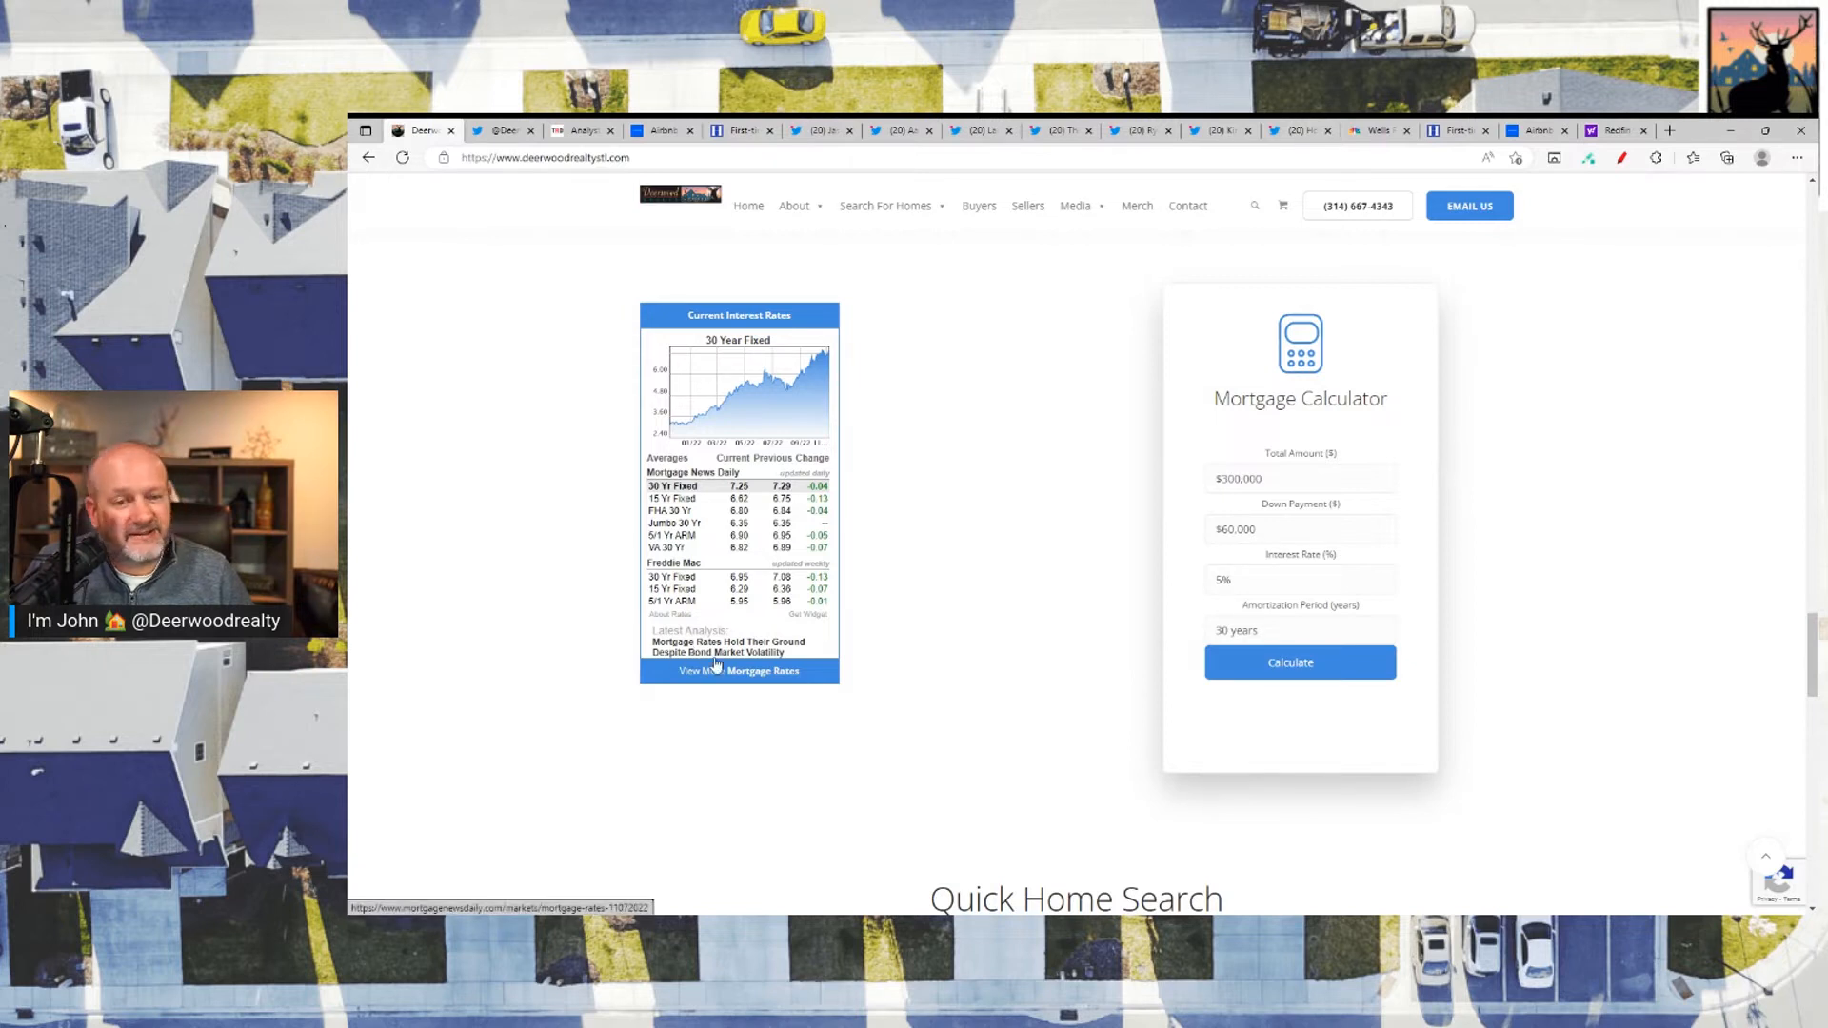
{"action": "mouse_move", "coordinate": [798, 256]}
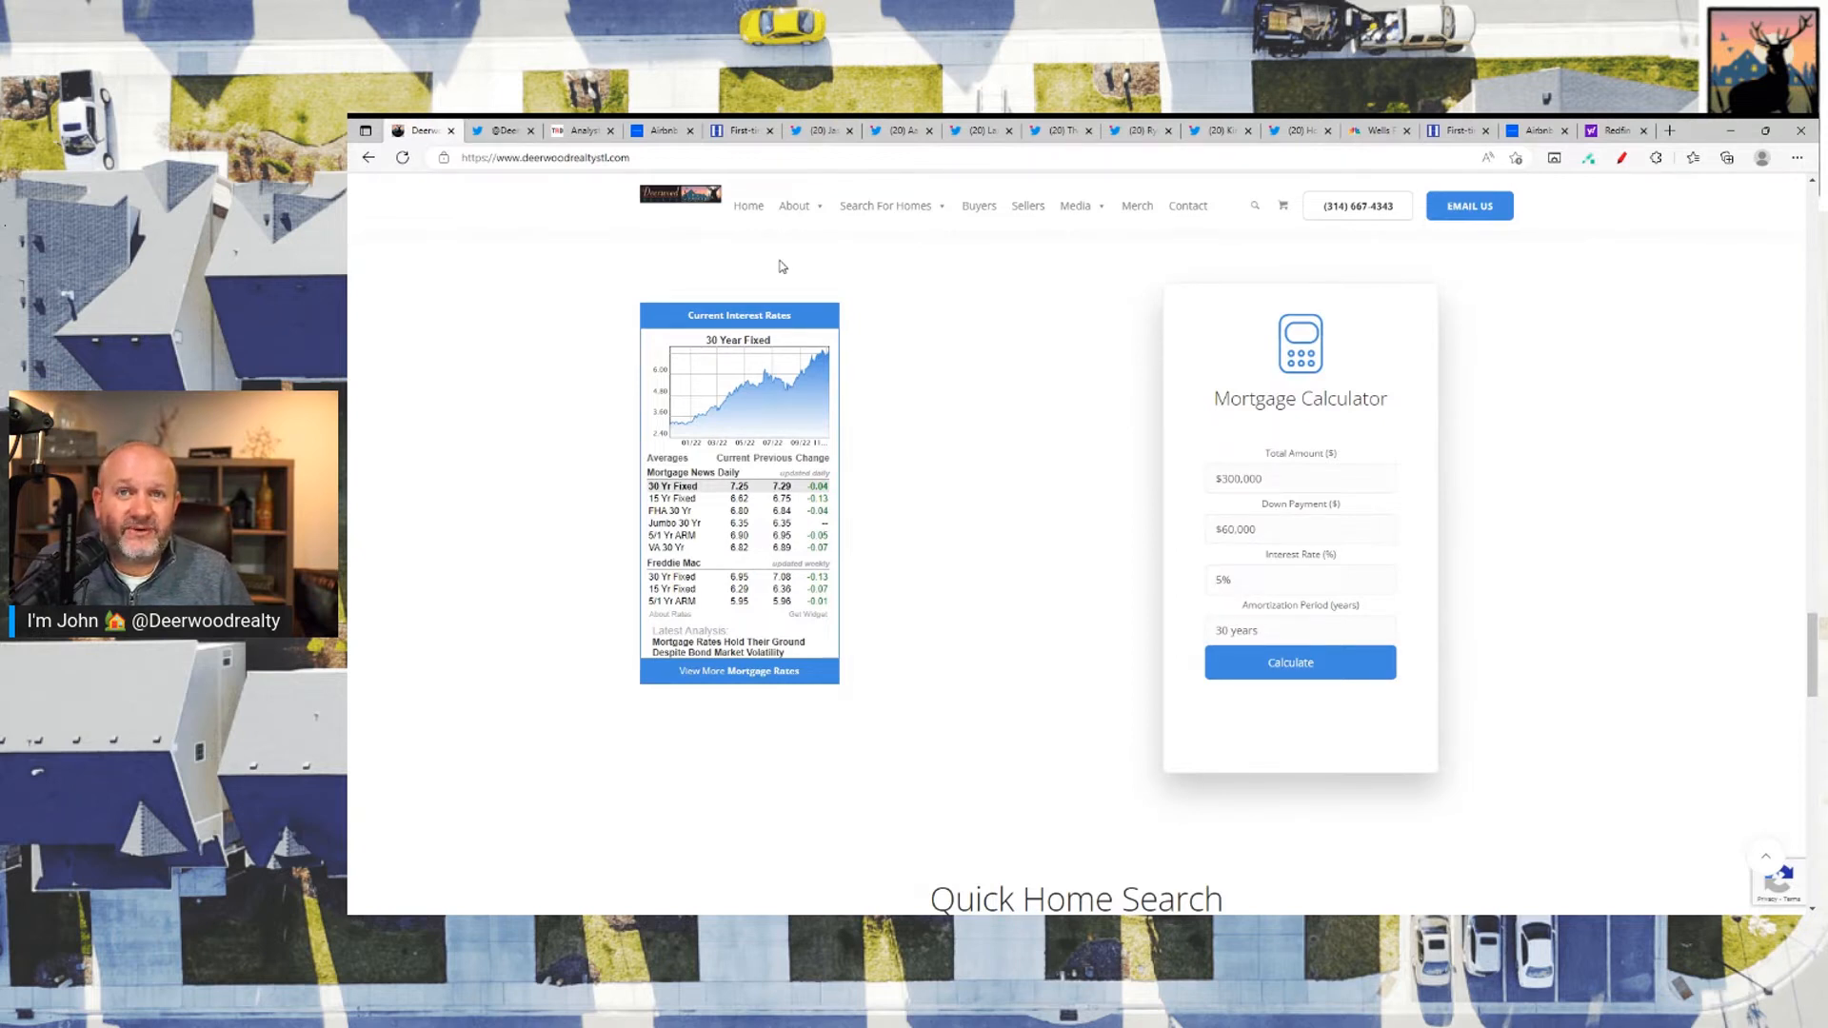
{"action": "mouse_move", "coordinate": [1006, 337]}
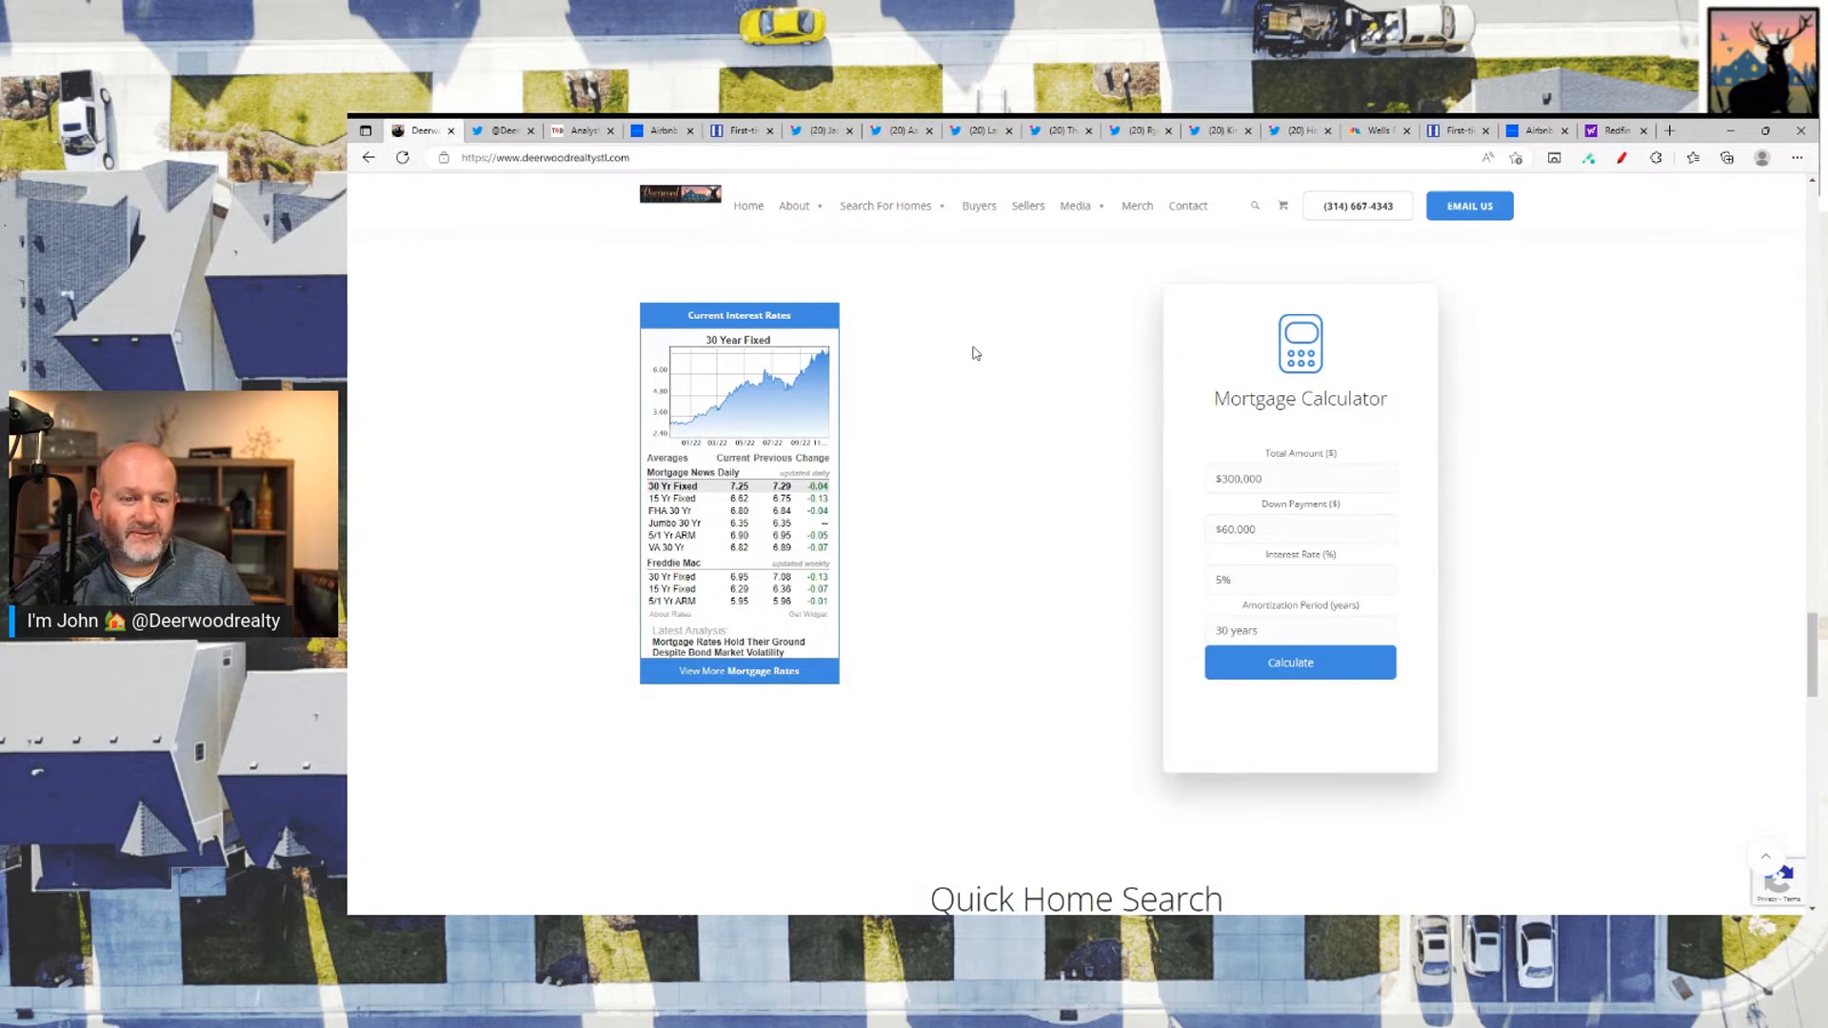
{"action": "mouse_move", "coordinate": [949, 278]}
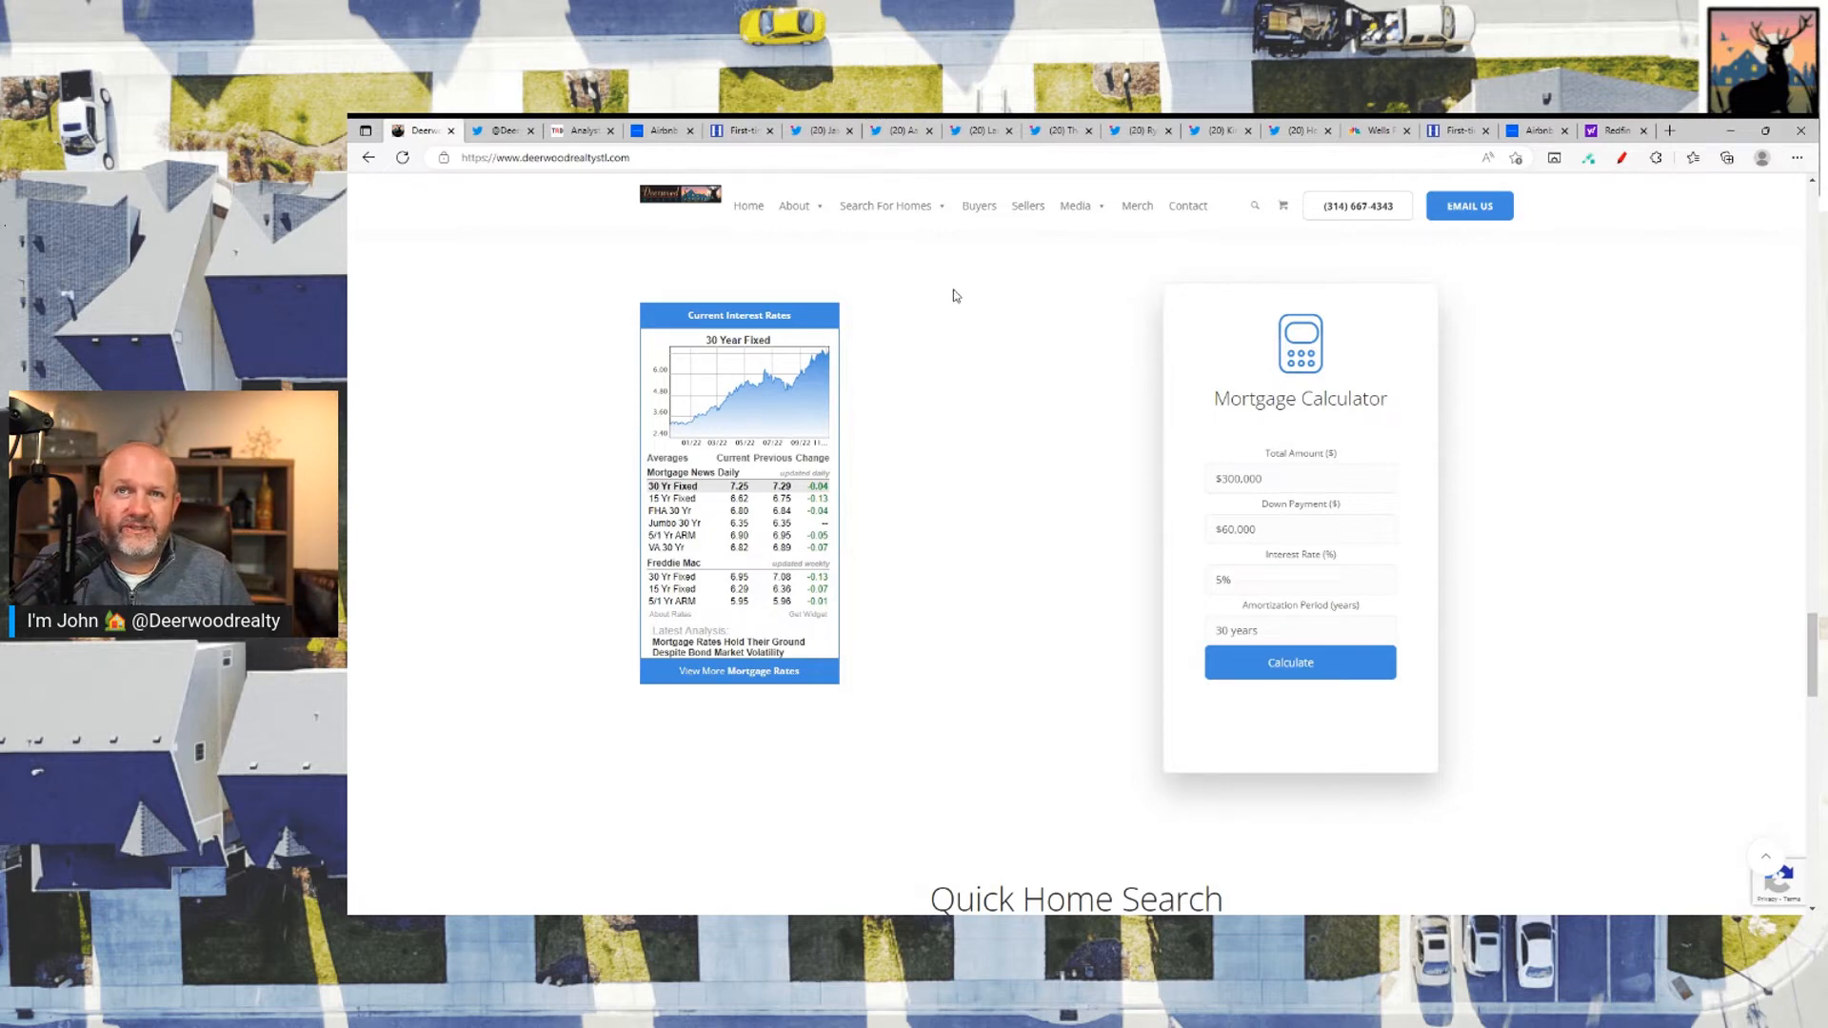
{"action": "mouse_move", "coordinate": [1008, 329]}
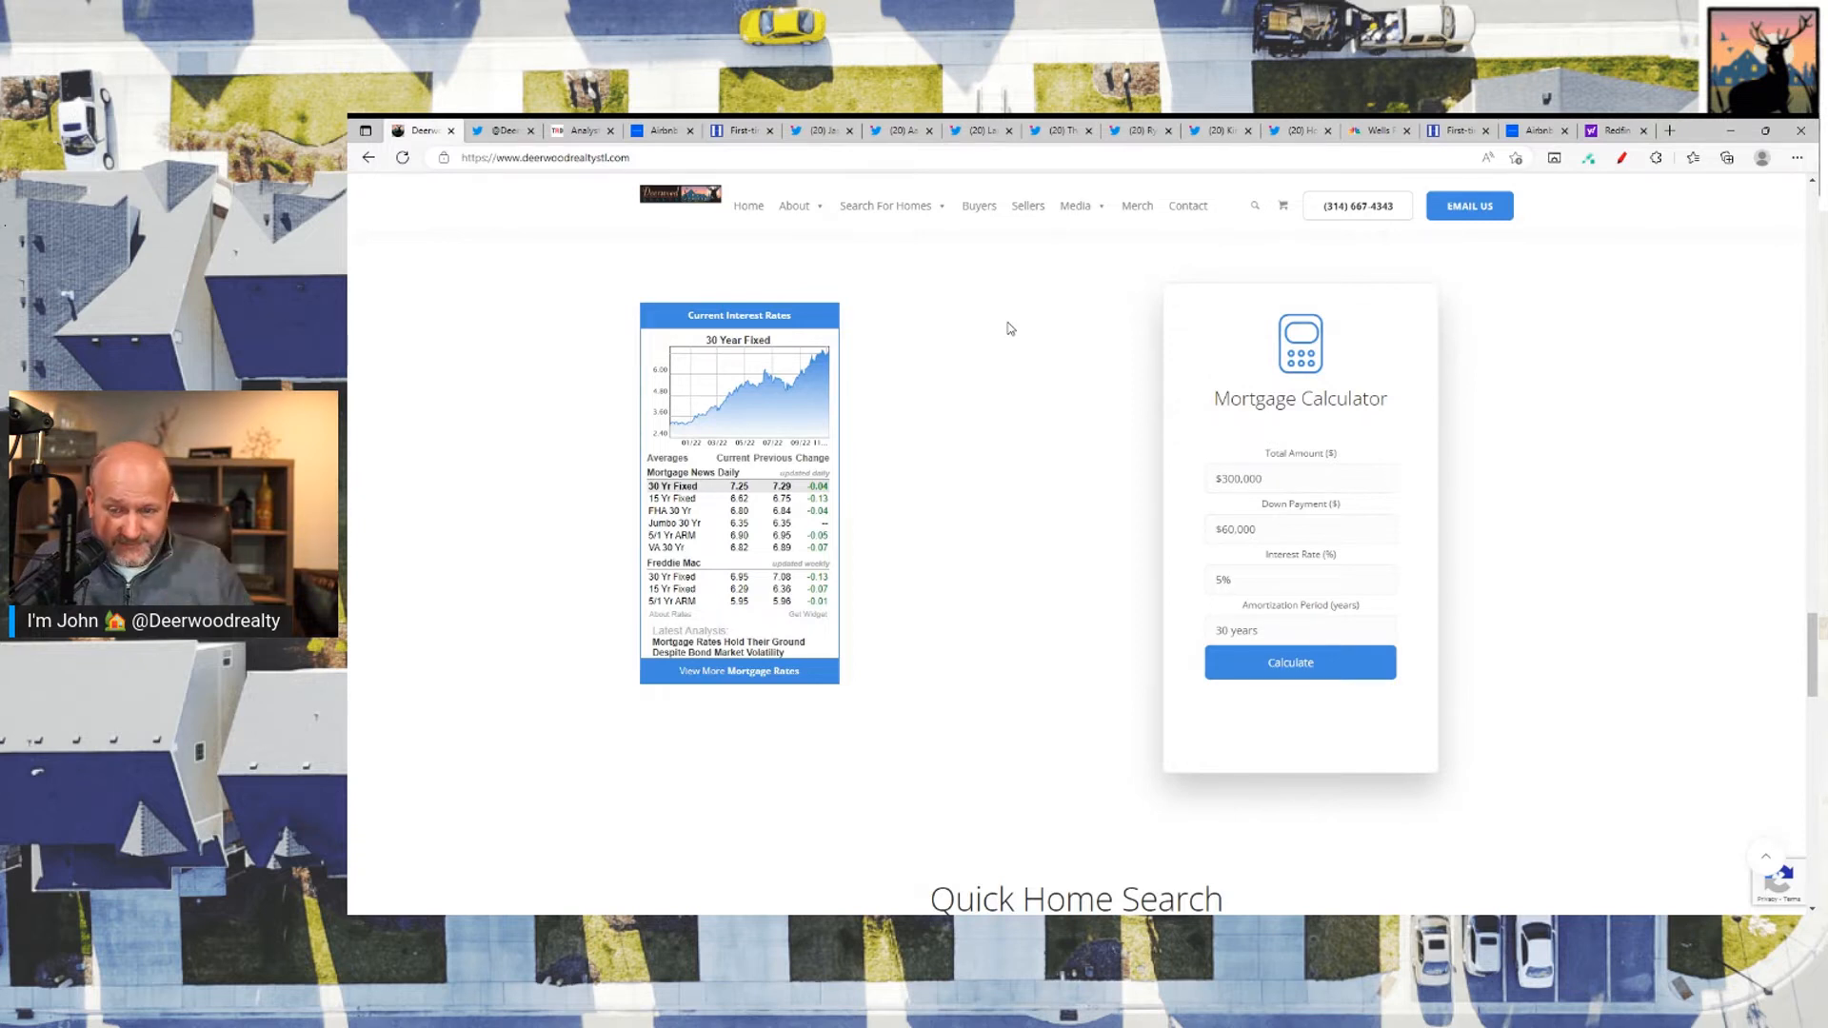
{"action": "mouse_move", "coordinate": [967, 332]}
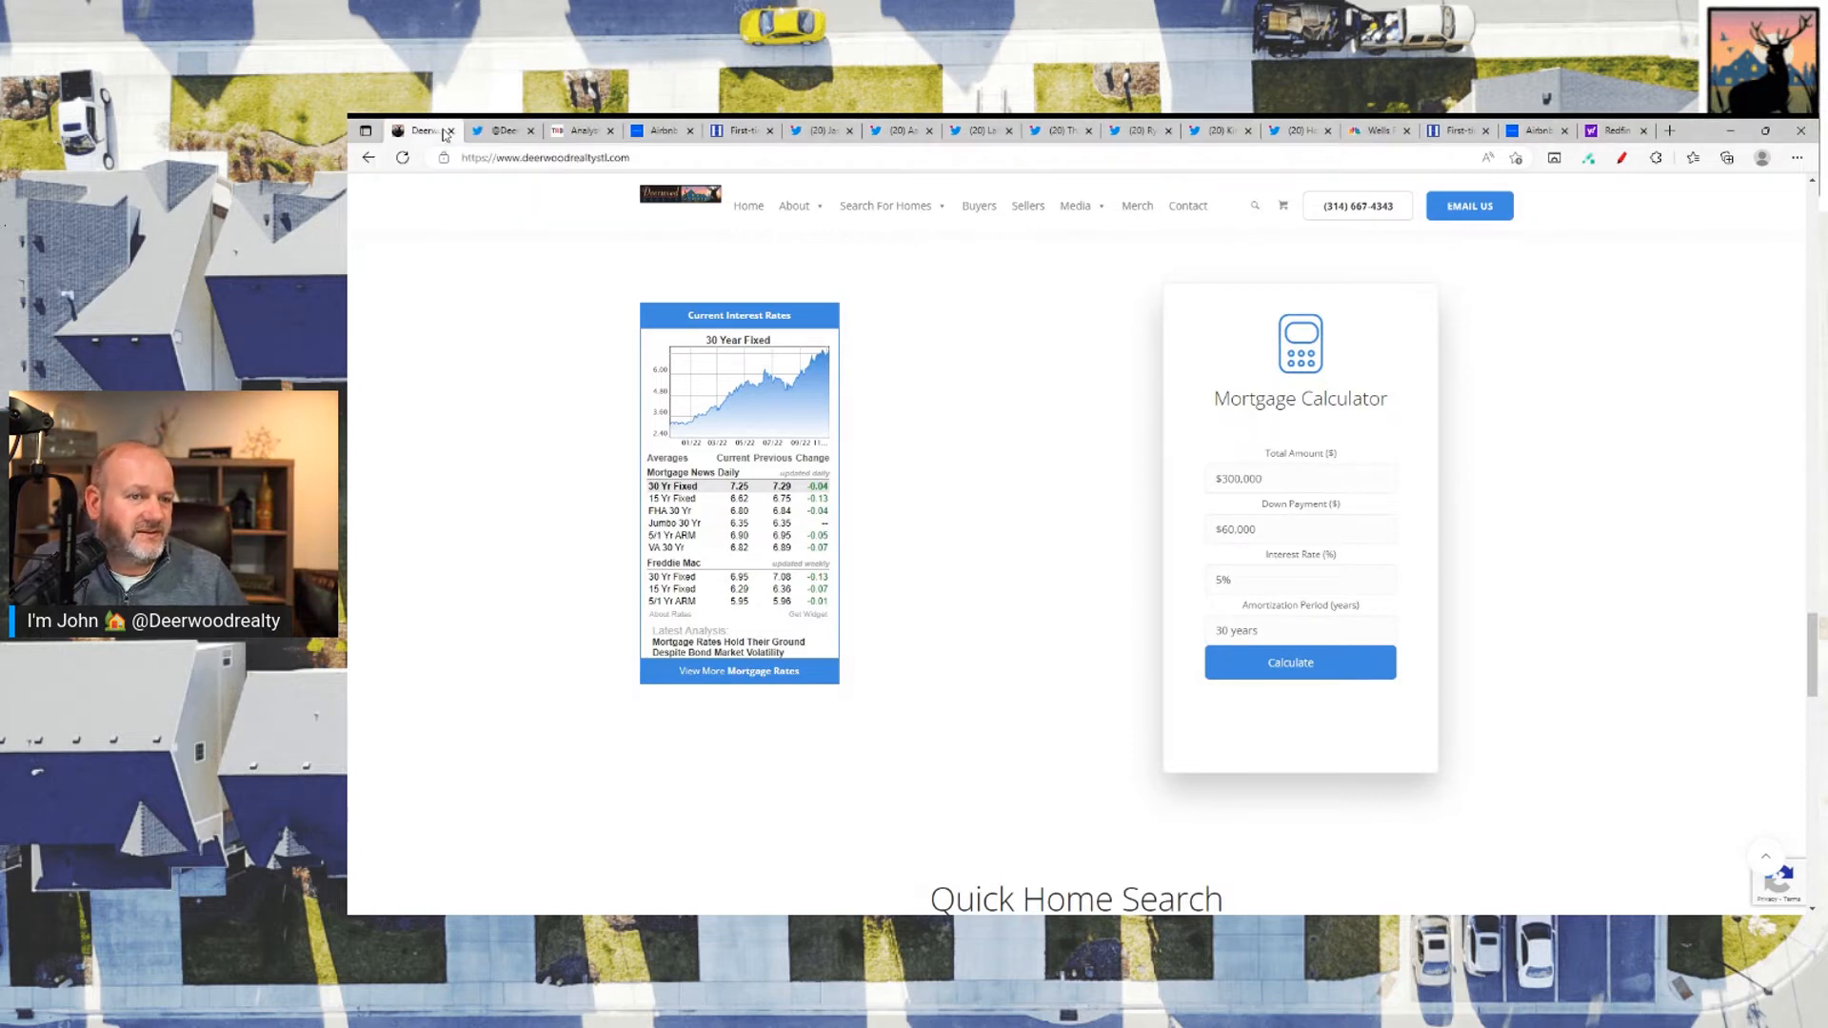
Step: Close Deerwood Realty and RE News, then read Jason Lewis's Phoenix iBuyers tweet and replies
{"action": "left_click", "coordinate": [509, 129]}
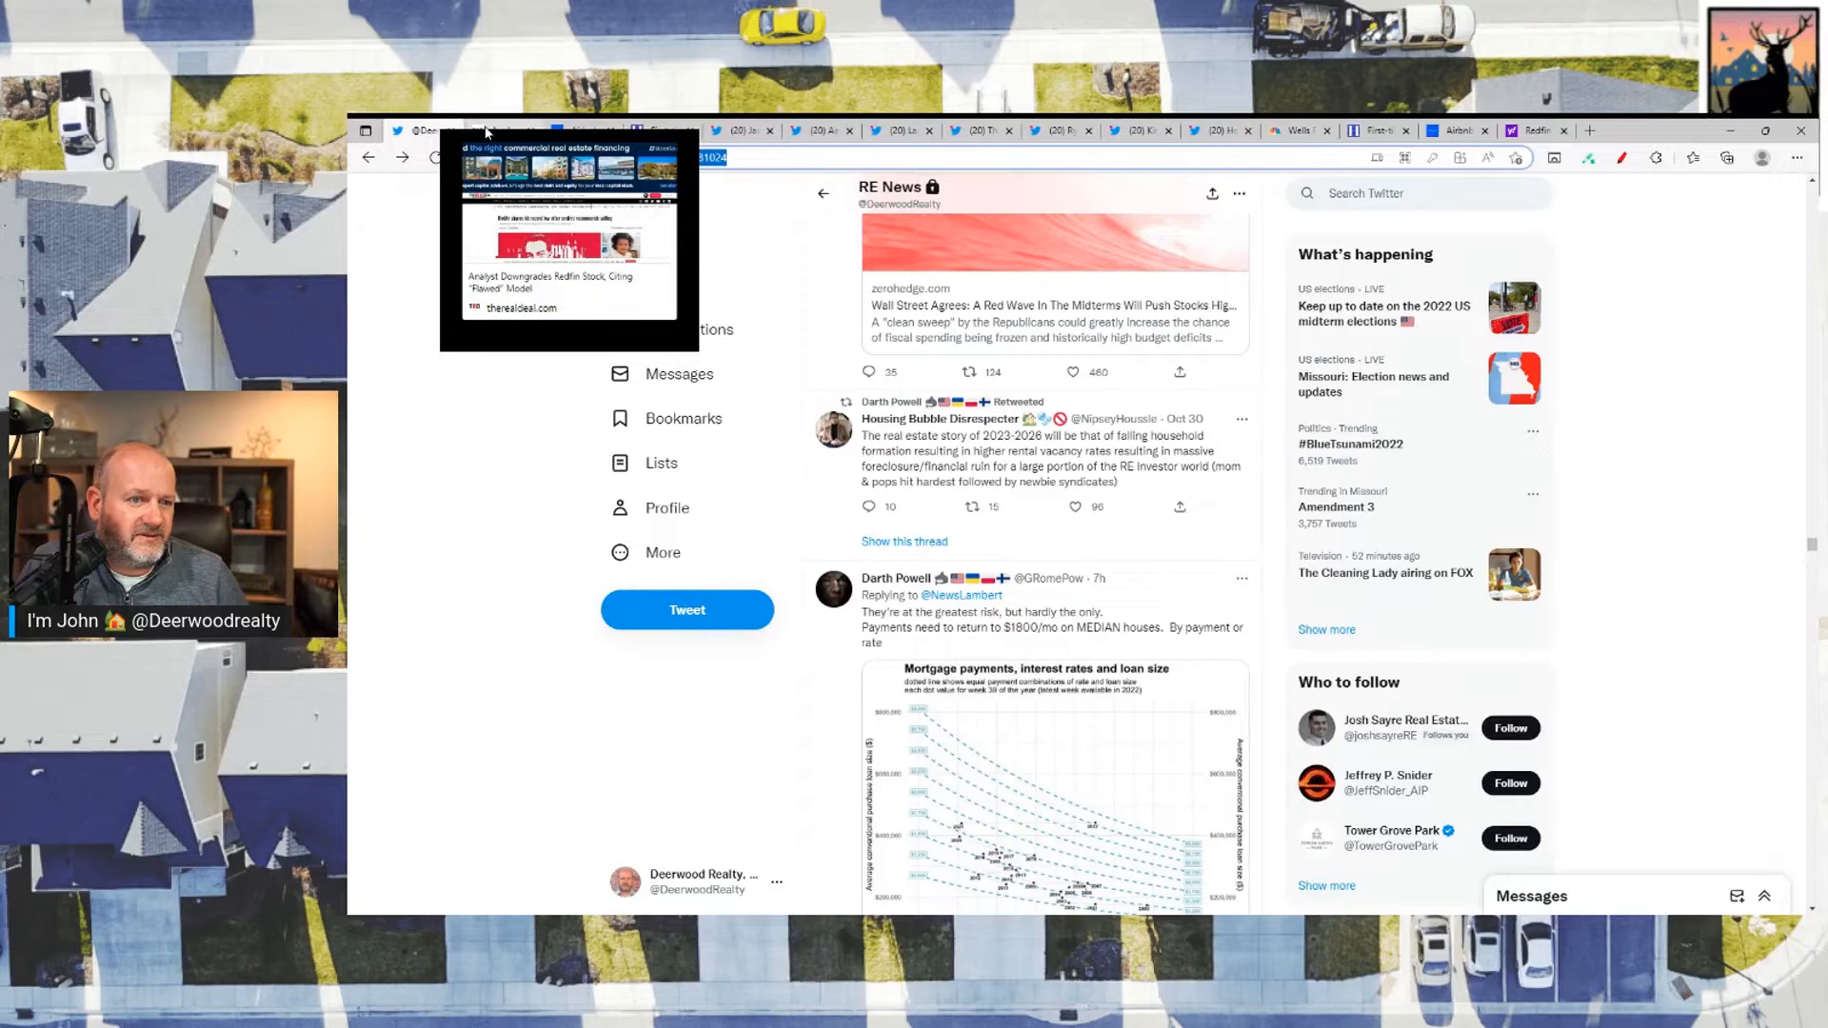
{"action": "mouse_move", "coordinate": [527, 131]}
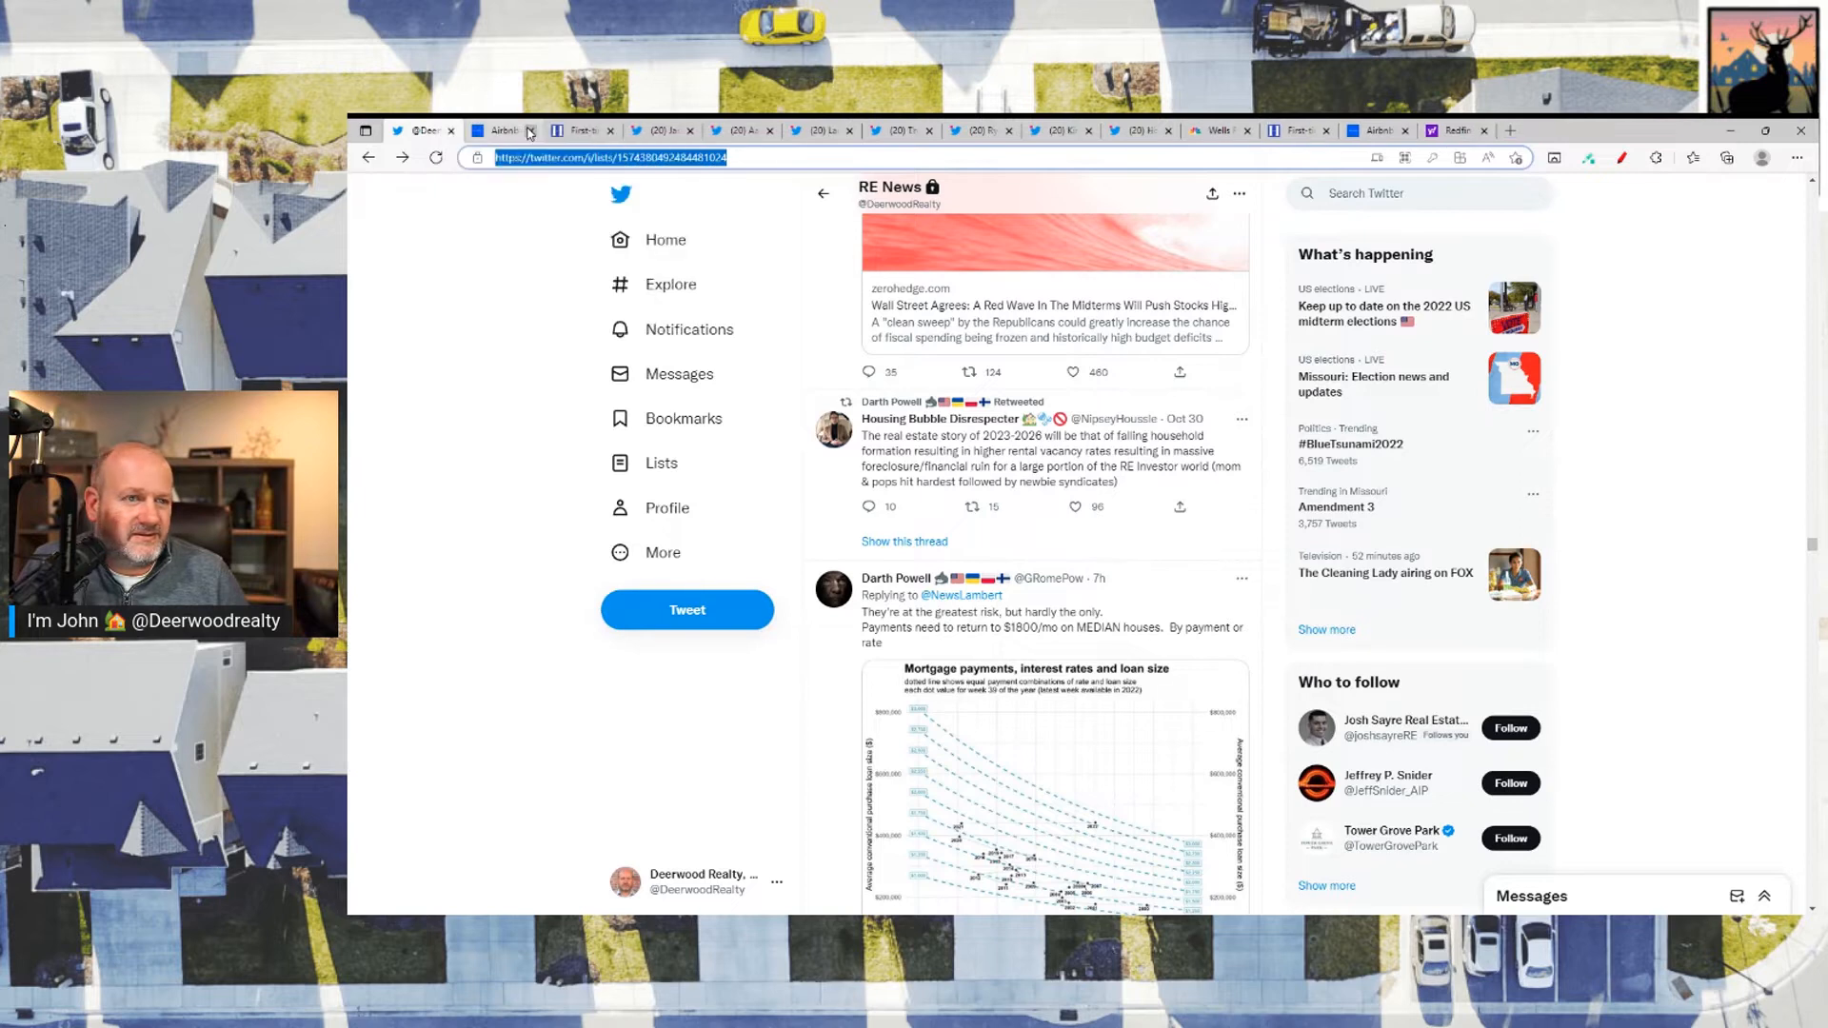
{"action": "left_click", "coordinate": [451, 130]}
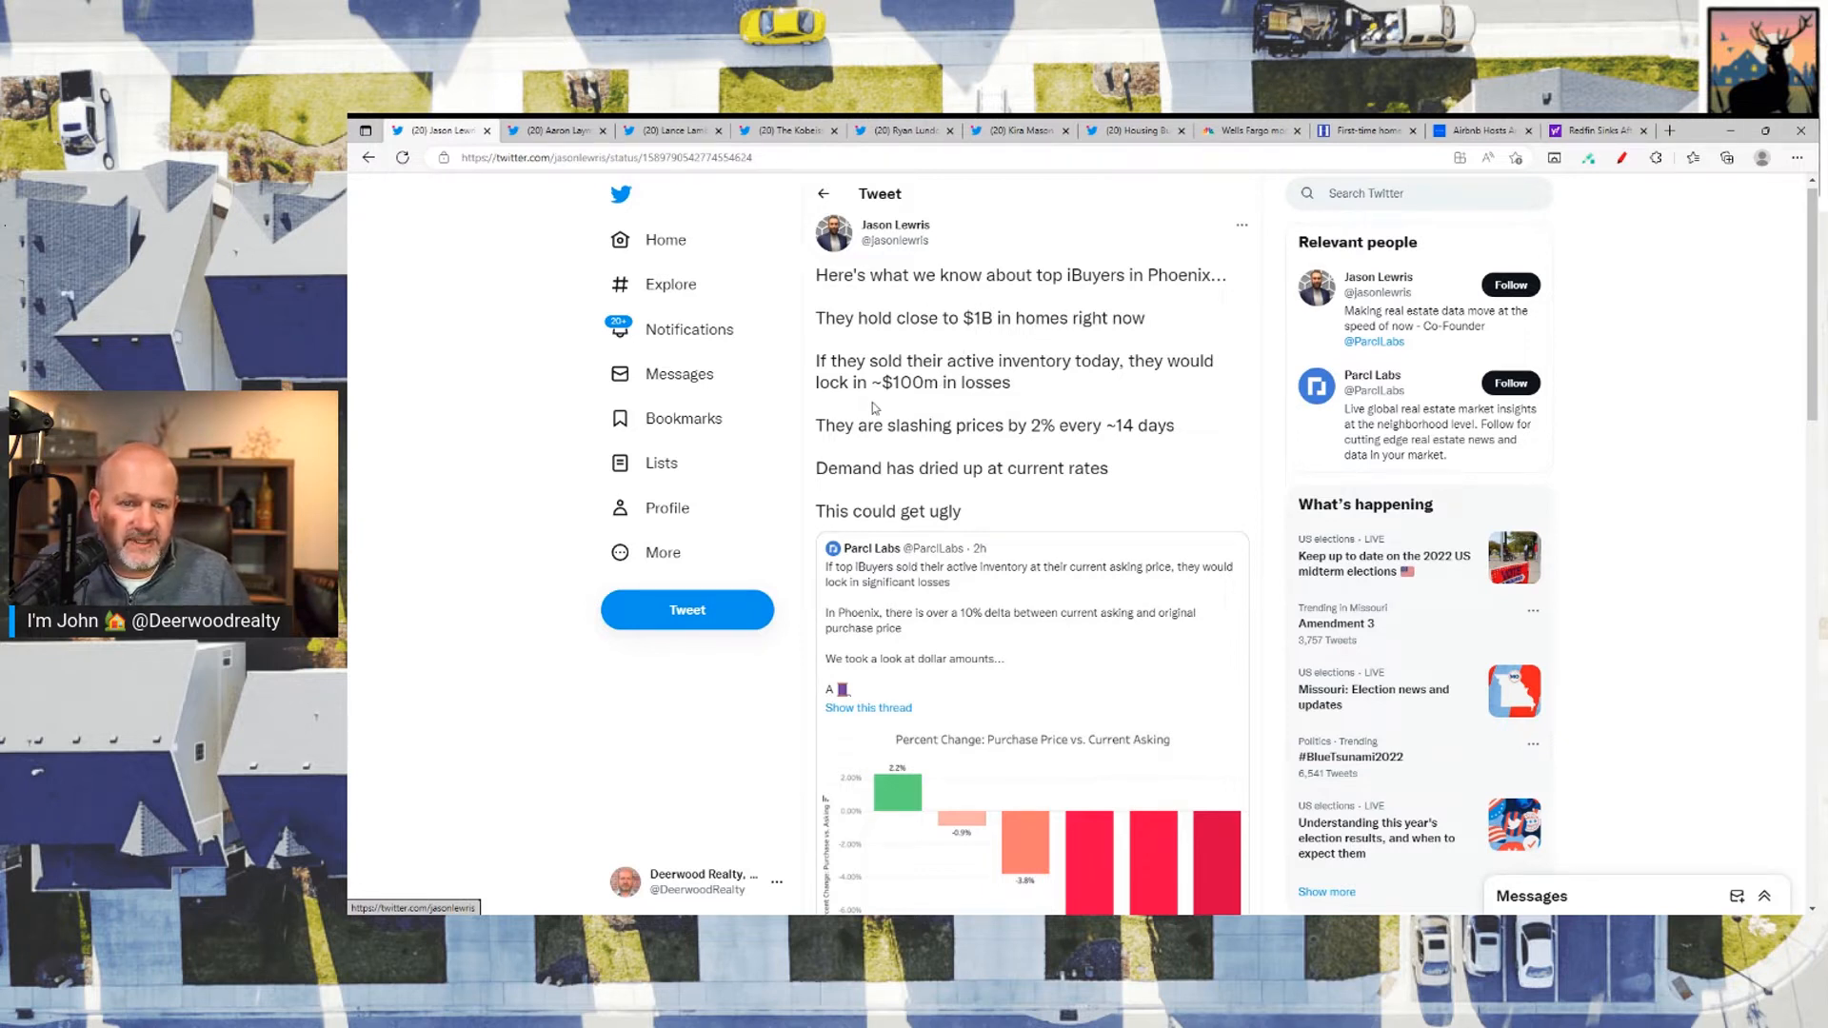
{"action": "mouse_move", "coordinate": [1030, 404]}
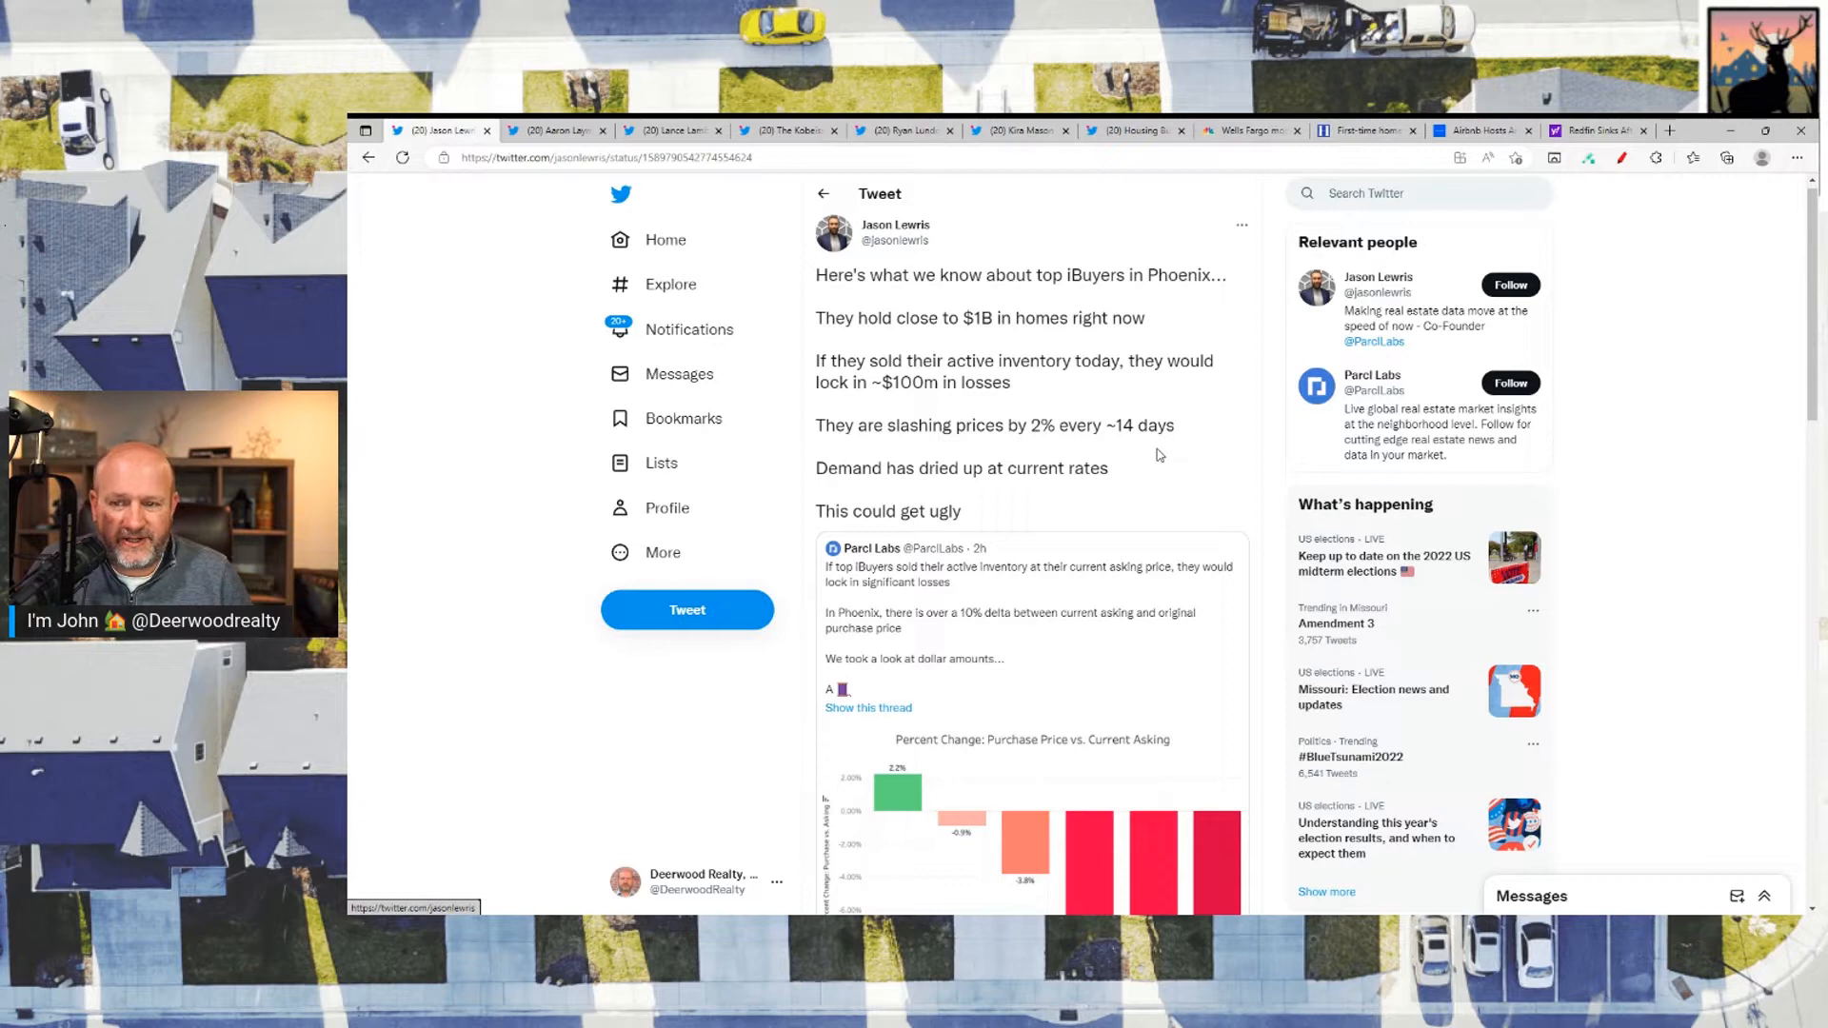
{"action": "mouse_move", "coordinate": [1149, 475]}
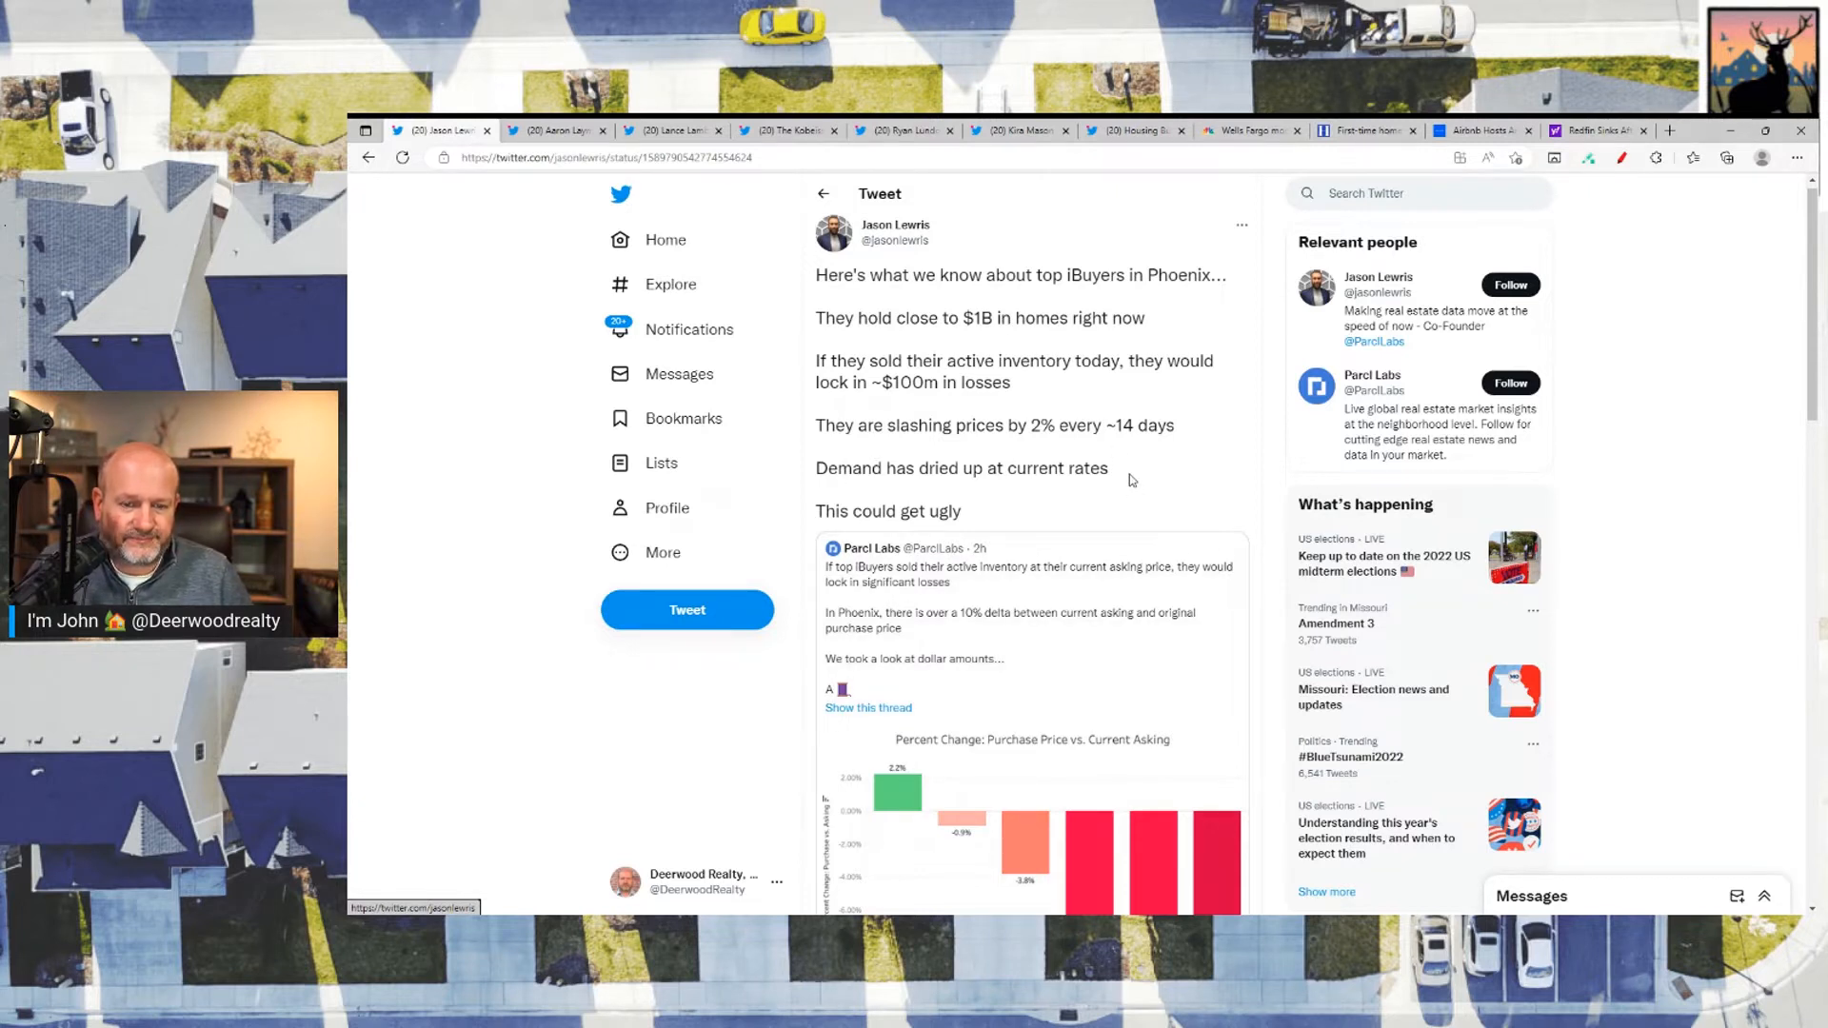
{"action": "scroll", "scroll_direction": "down", "scroll_amount": 3}
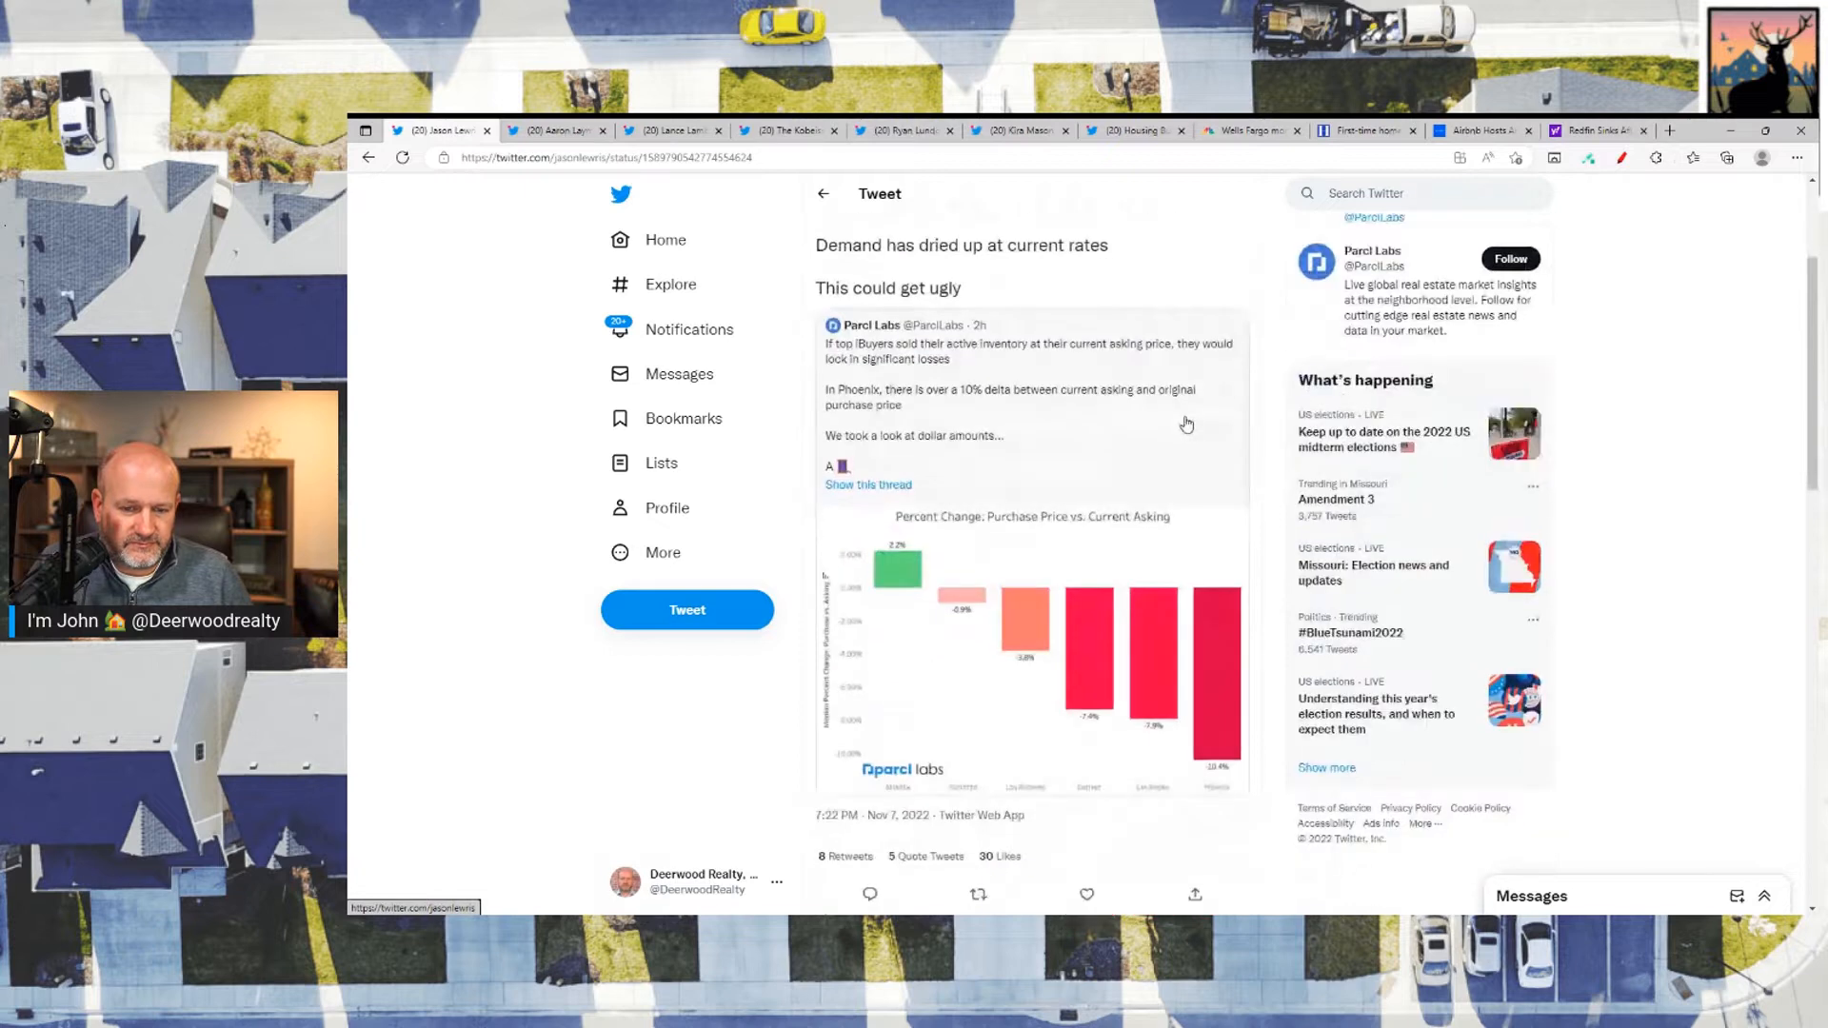
{"action": "scroll", "scroll_direction": "down", "scroll_amount": 3}
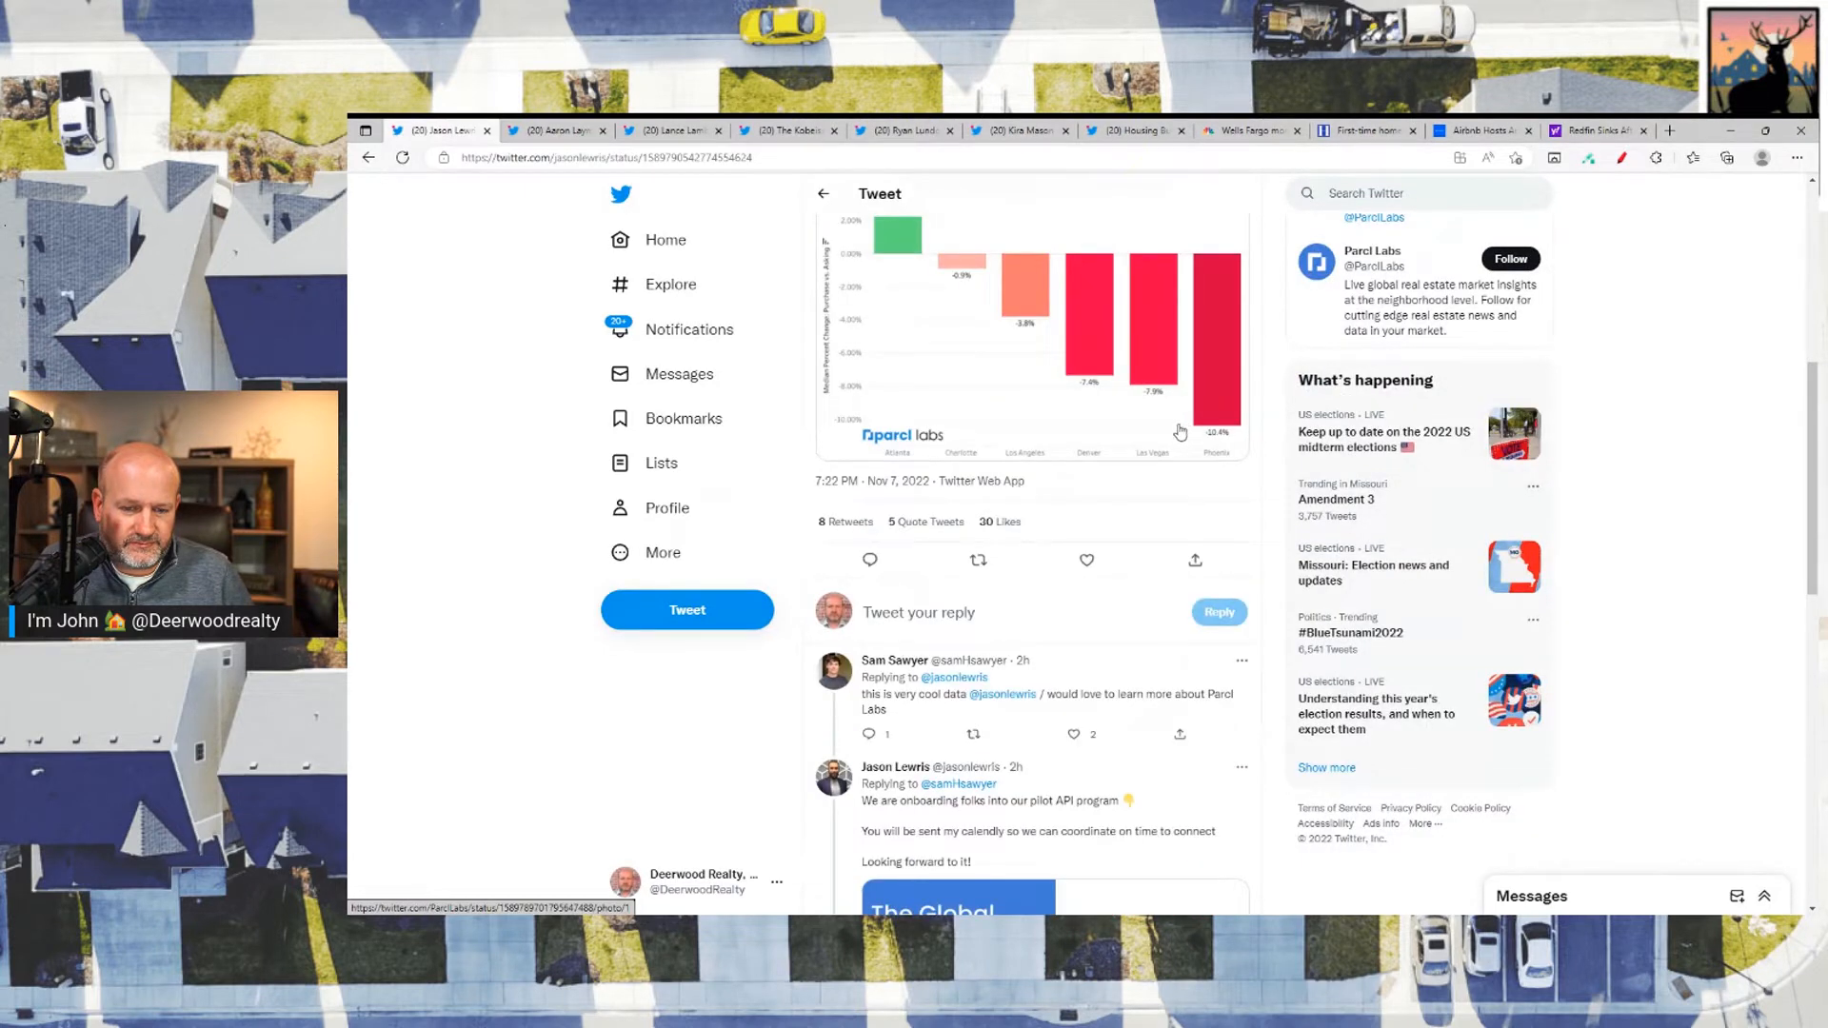
{"action": "scroll", "scroll_direction": "down", "scroll_amount": 3}
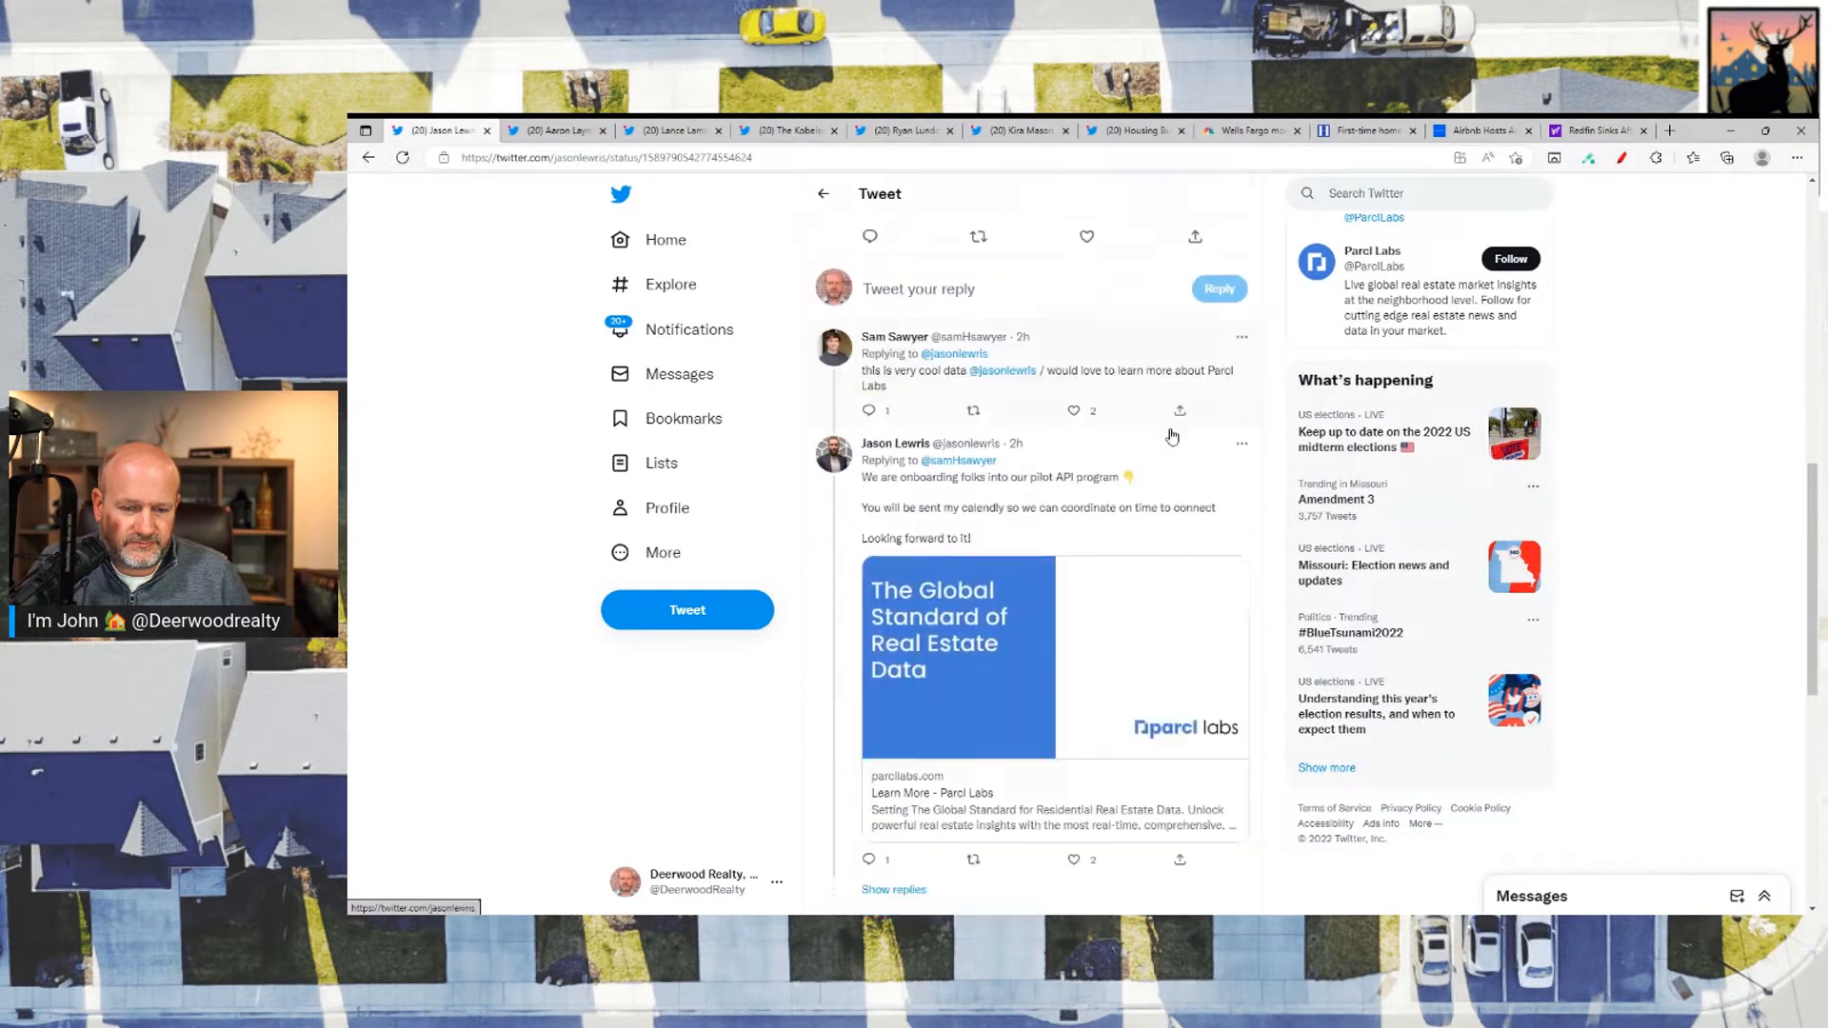
{"action": "scroll", "scroll_direction": "down", "scroll_amount": 3}
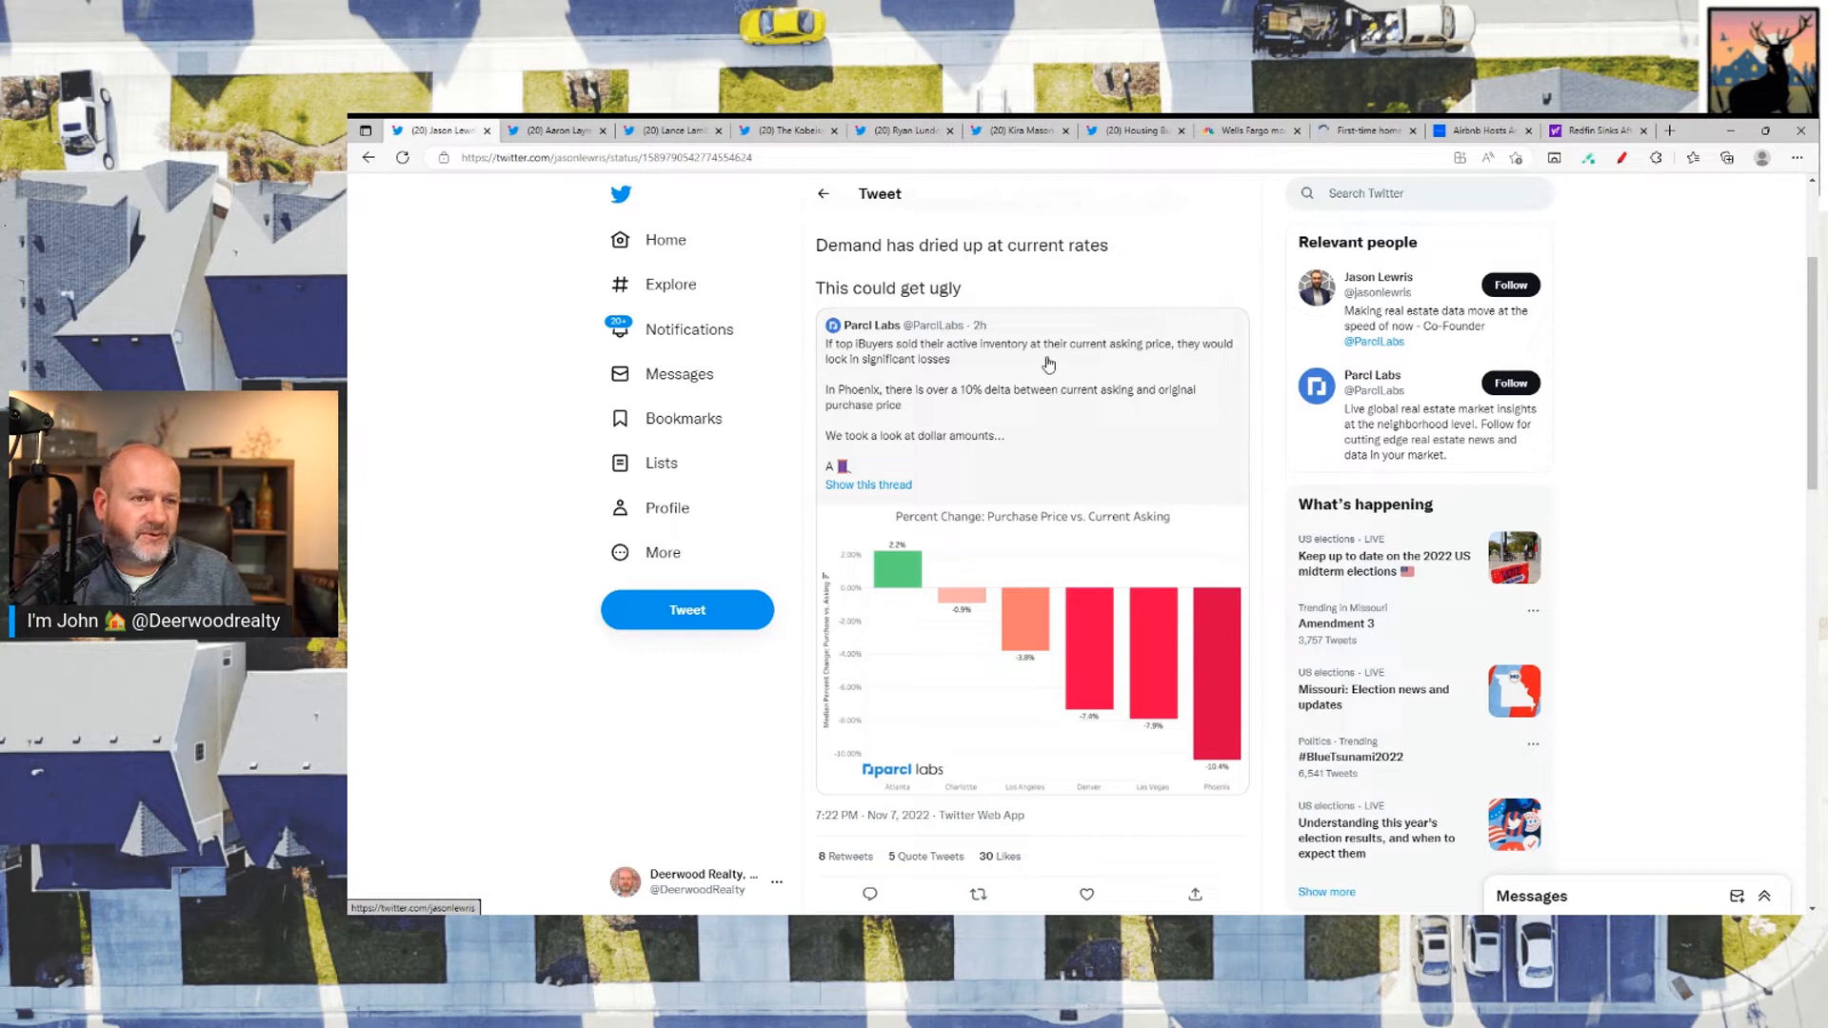
{"action": "mouse_move", "coordinate": [1114, 259]}
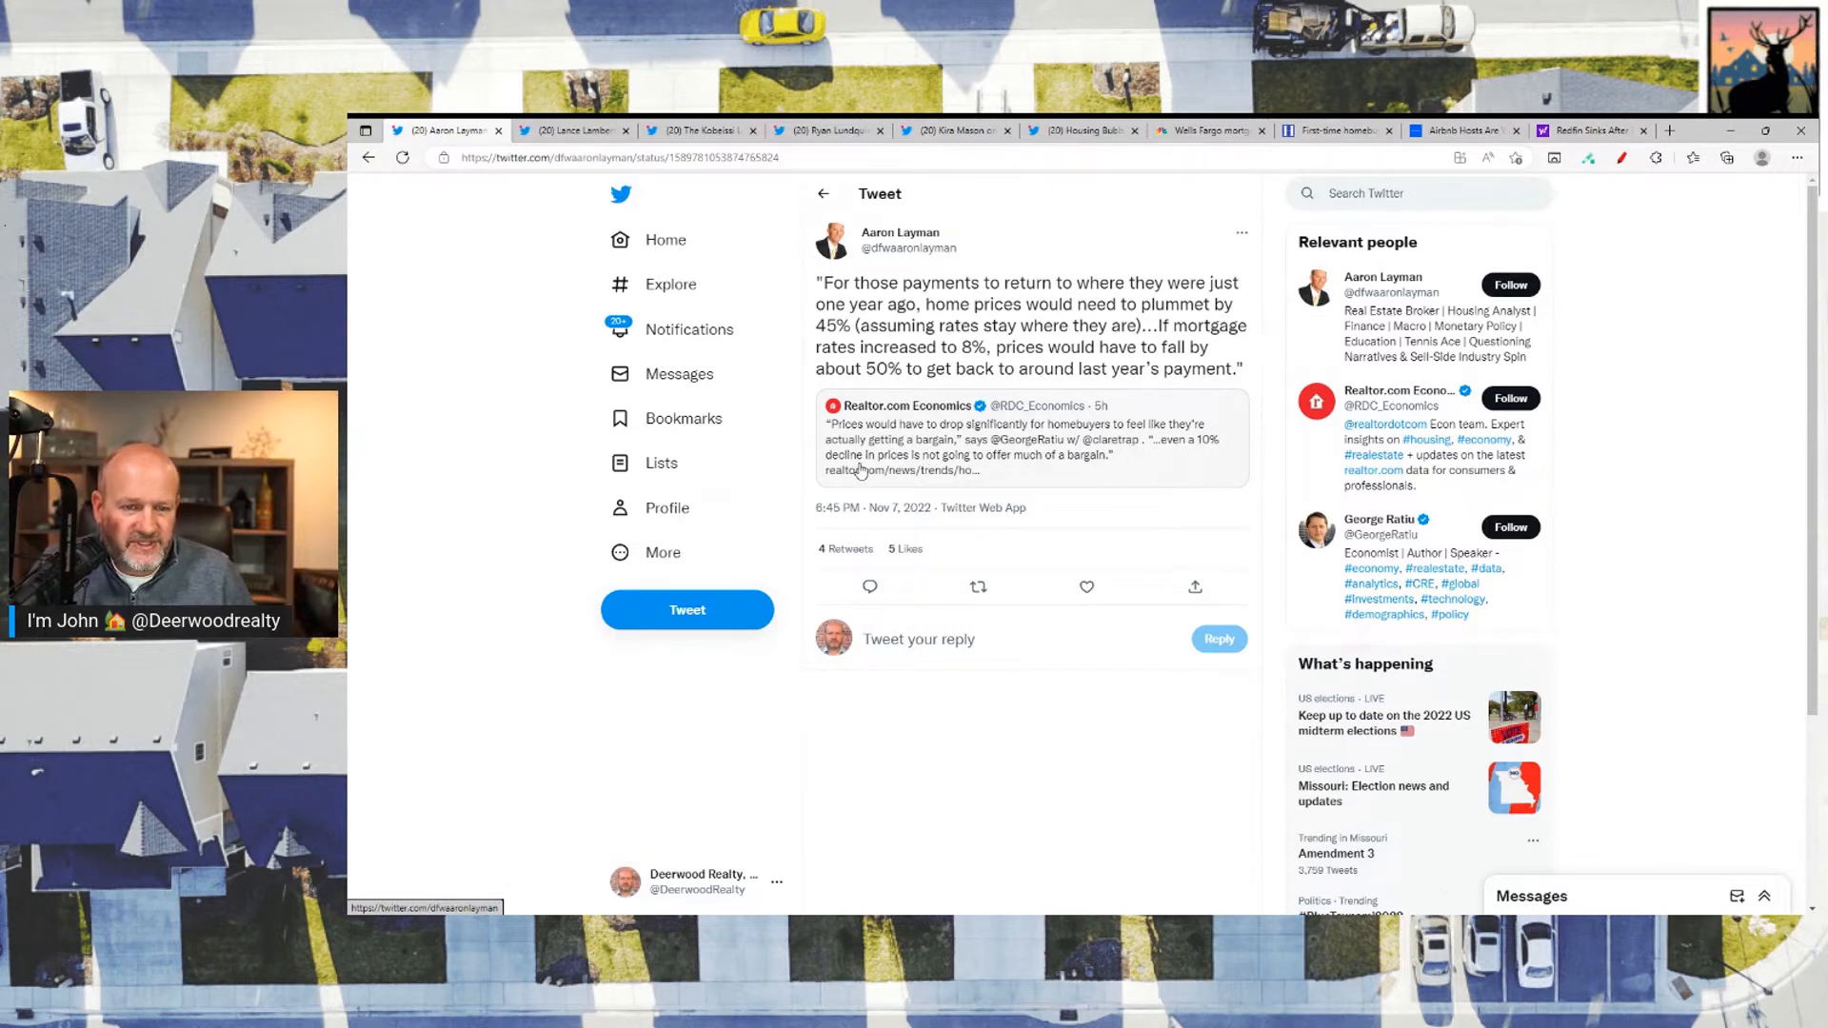
{"action": "mouse_move", "coordinate": [1098, 467]}
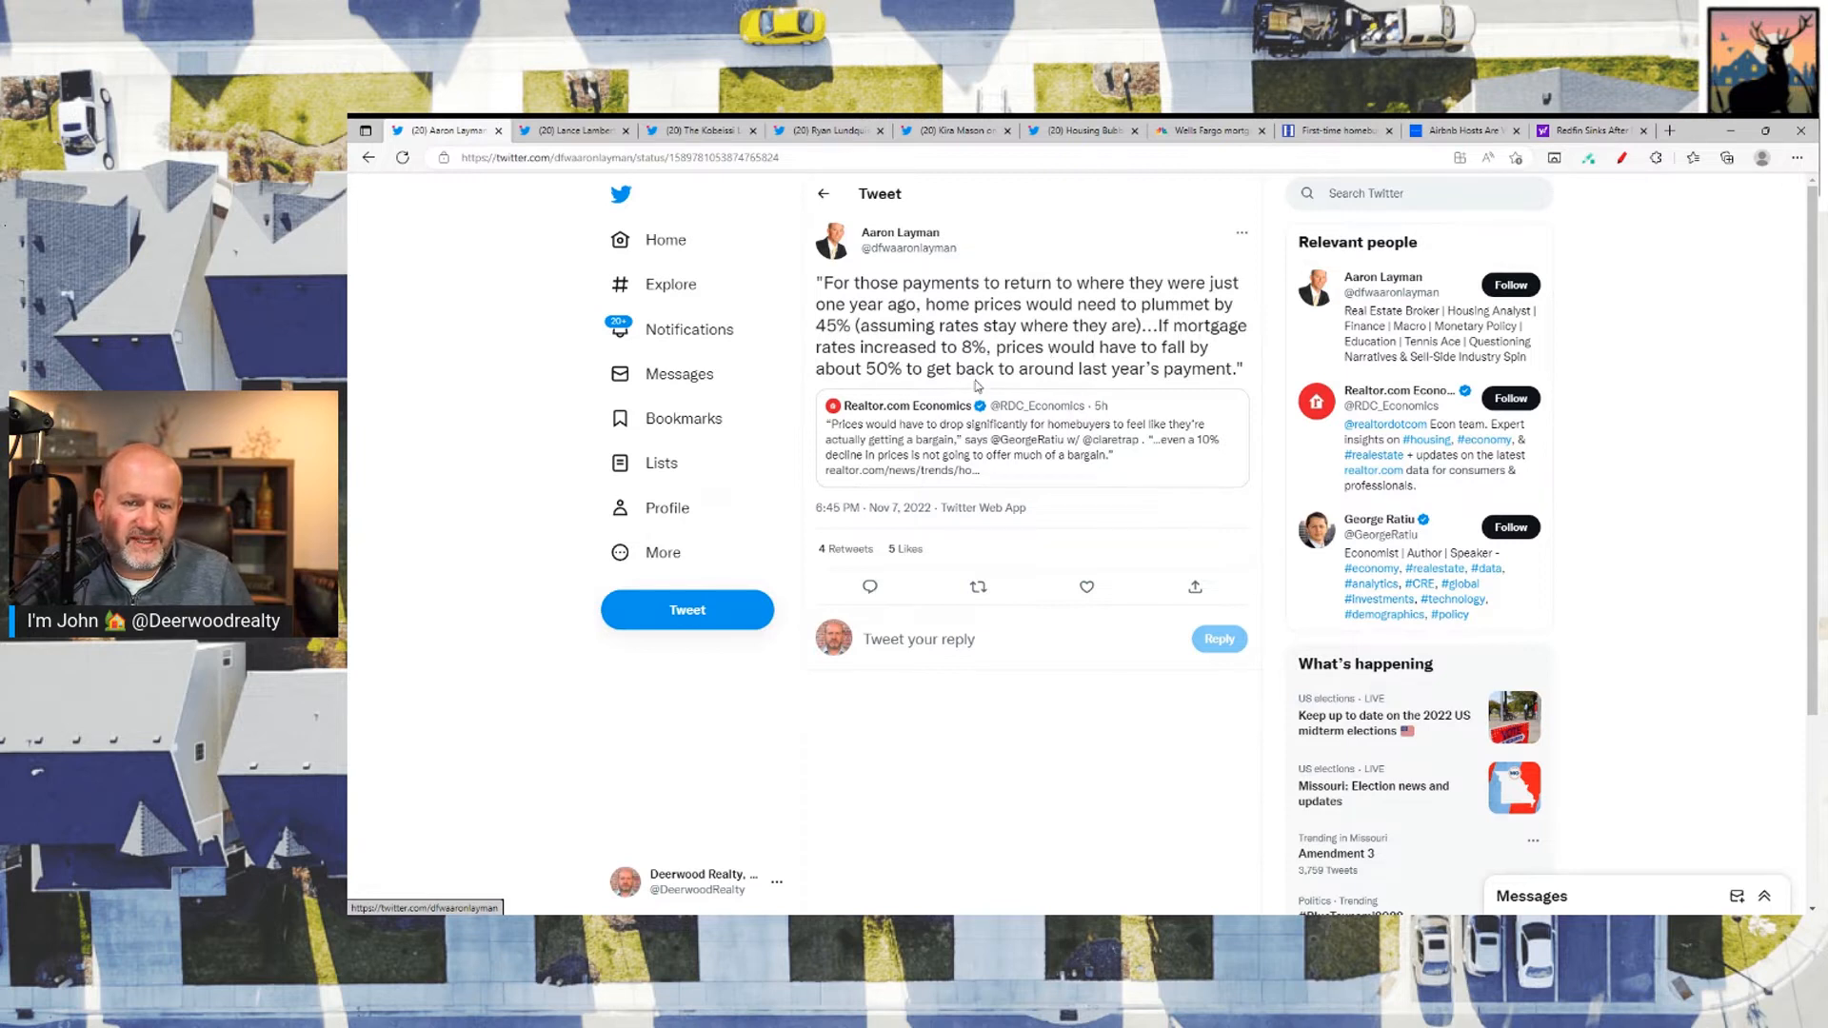
{"action": "mouse_move", "coordinate": [1187, 378]}
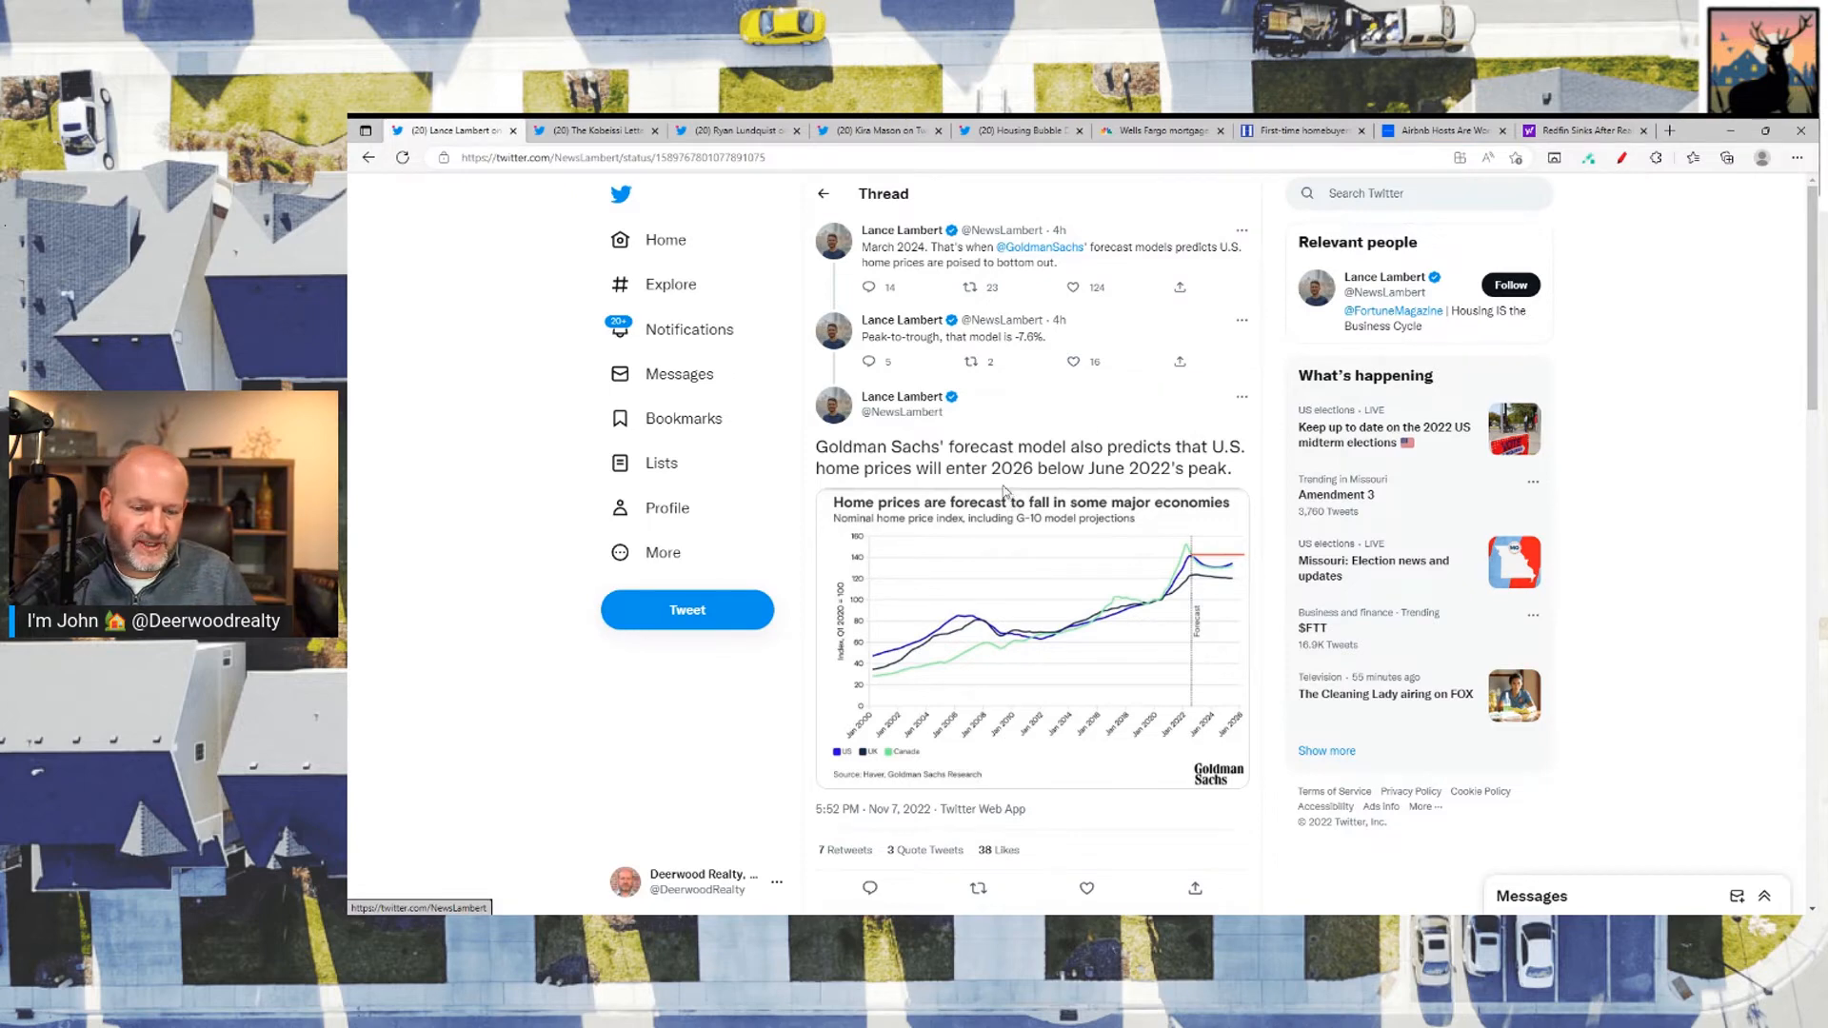
Step: Scroll Lance Lambert's Goldman Sachs thread to view the home-price forecast chart
{"action": "scroll", "scroll_direction": "down", "scroll_amount": 3}
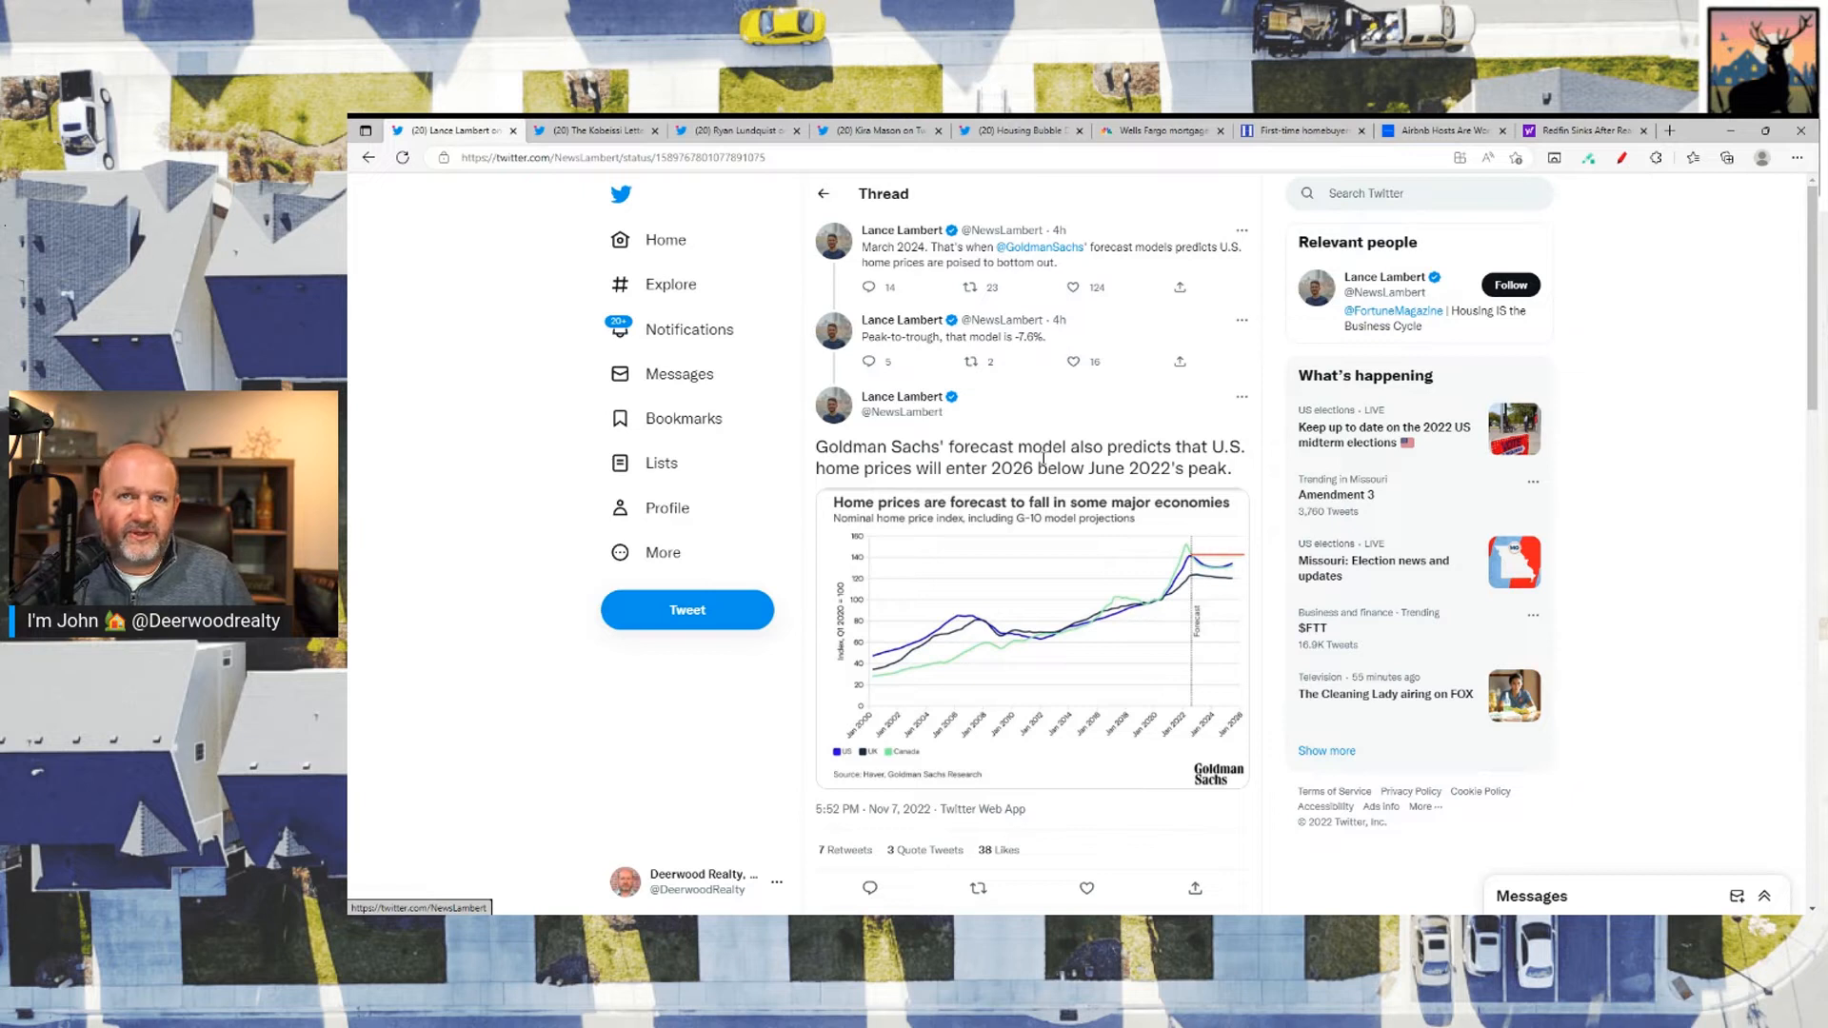
{"action": "mouse_move", "coordinate": [1128, 499]}
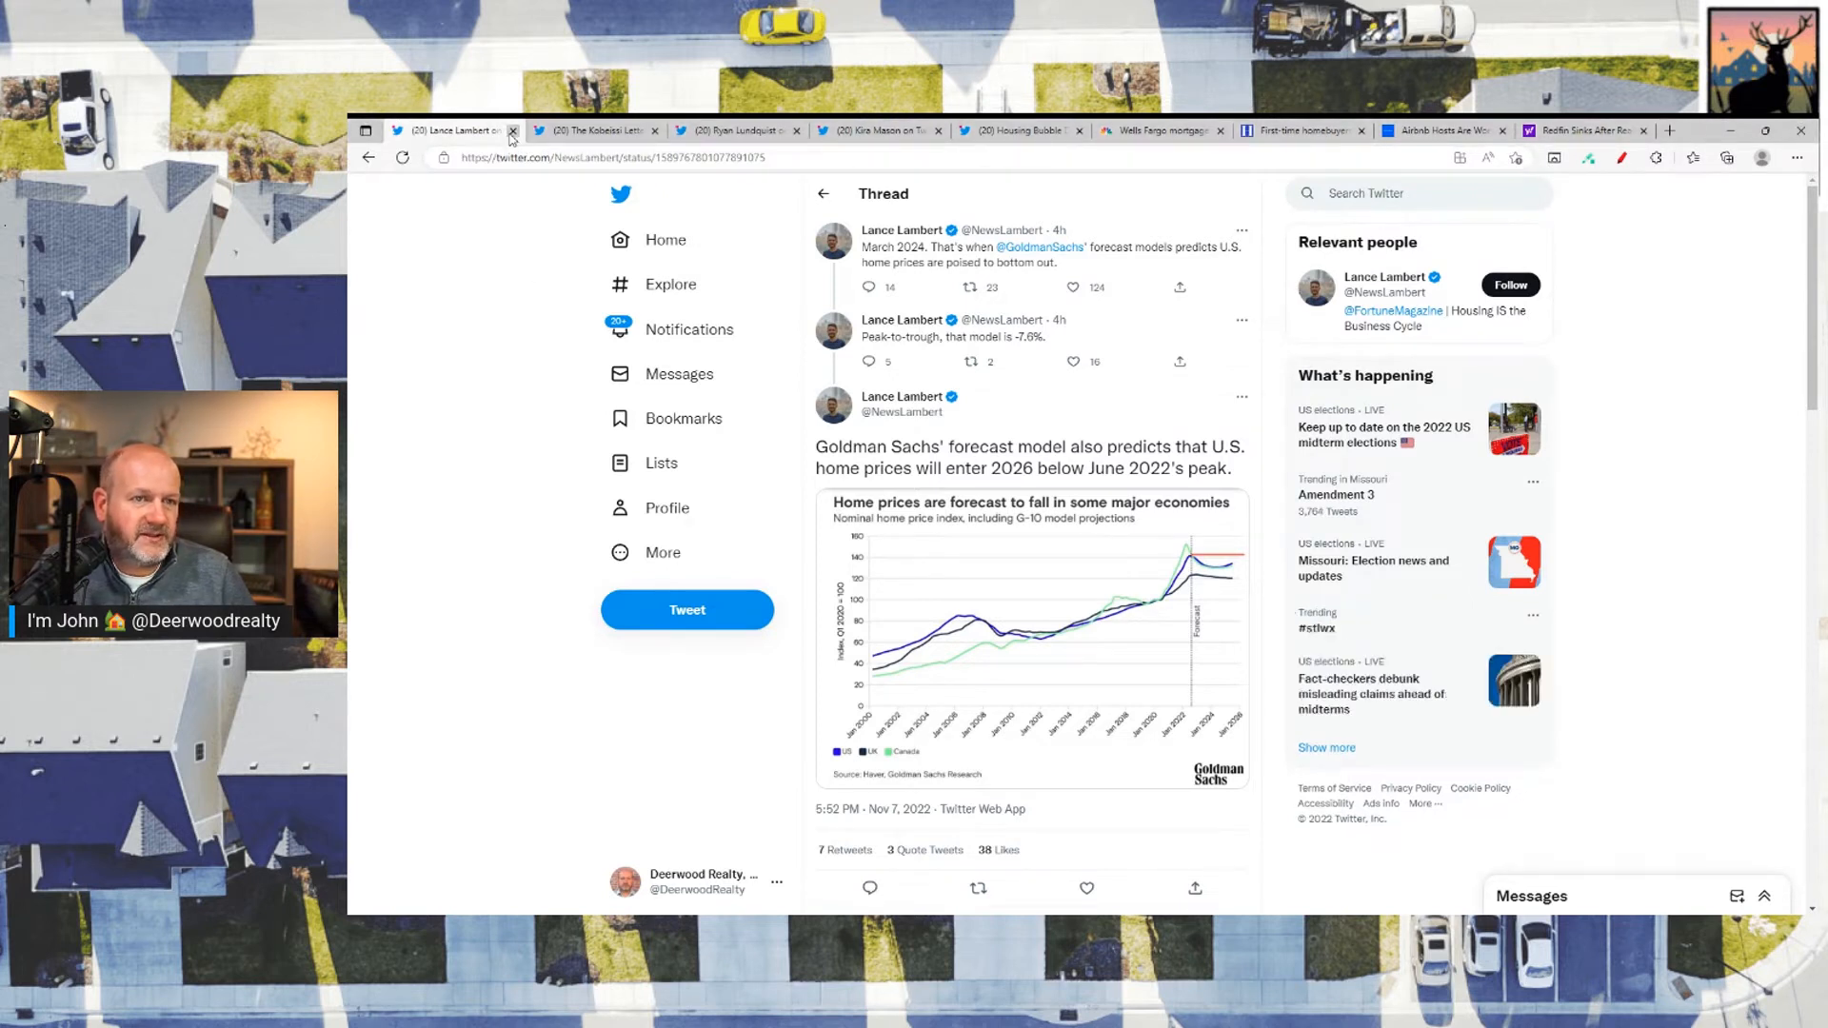
Step: Close Lance Lambert's thread and read The Kobeissi Letter's recession-worsening tweet and replies
{"action": "left_click", "coordinate": [513, 130]}
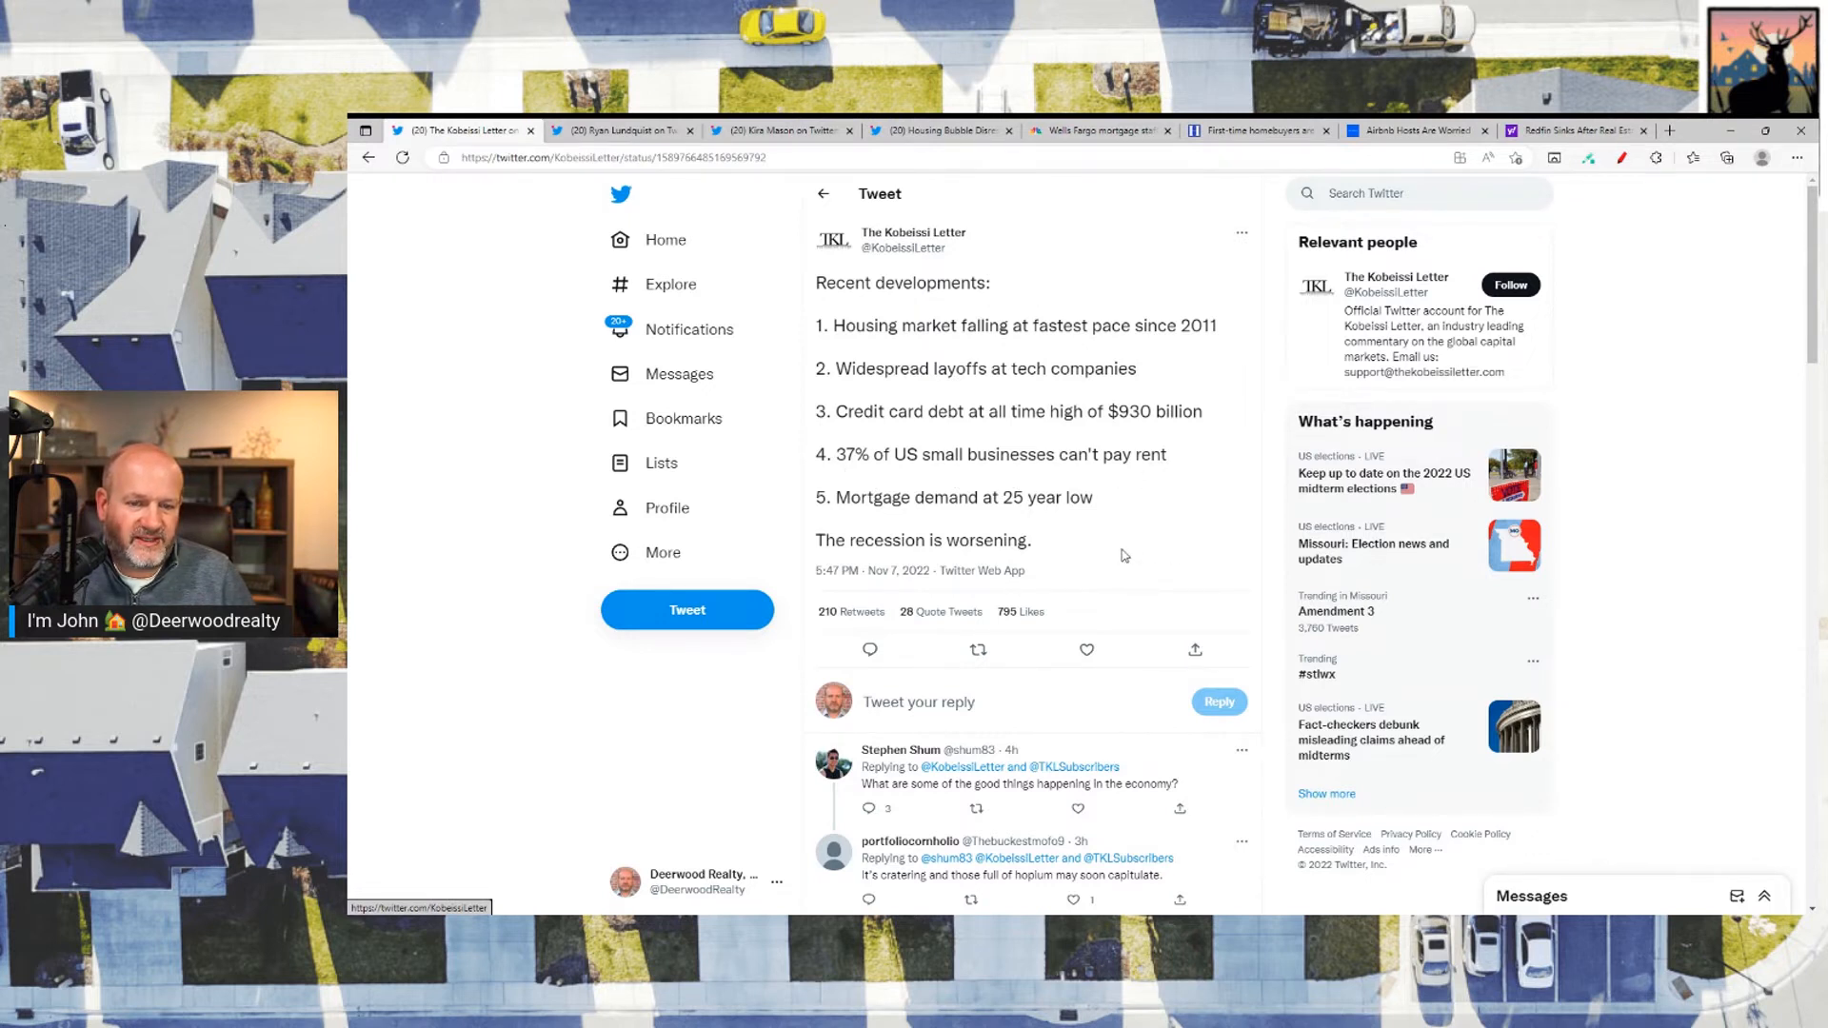
{"action": "mouse_move", "coordinate": [1124, 545]}
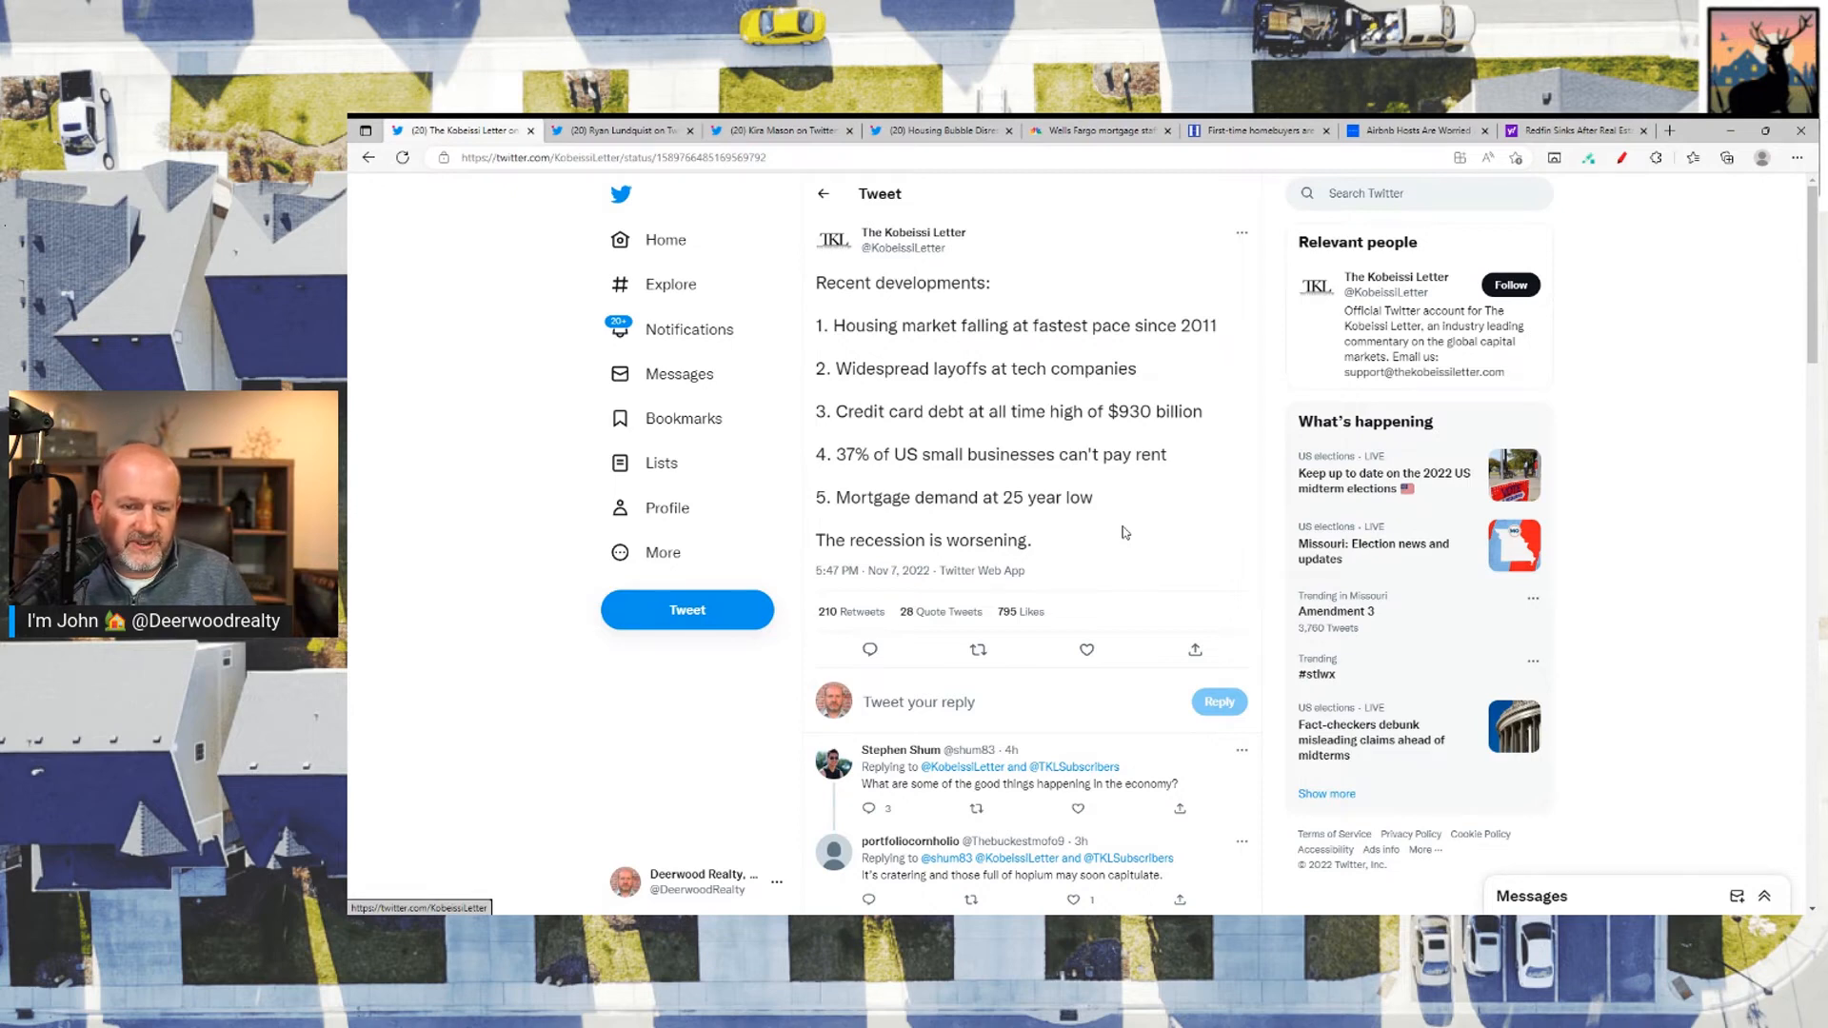
{"action": "scroll", "scroll_direction": "down", "scroll_amount": 3}
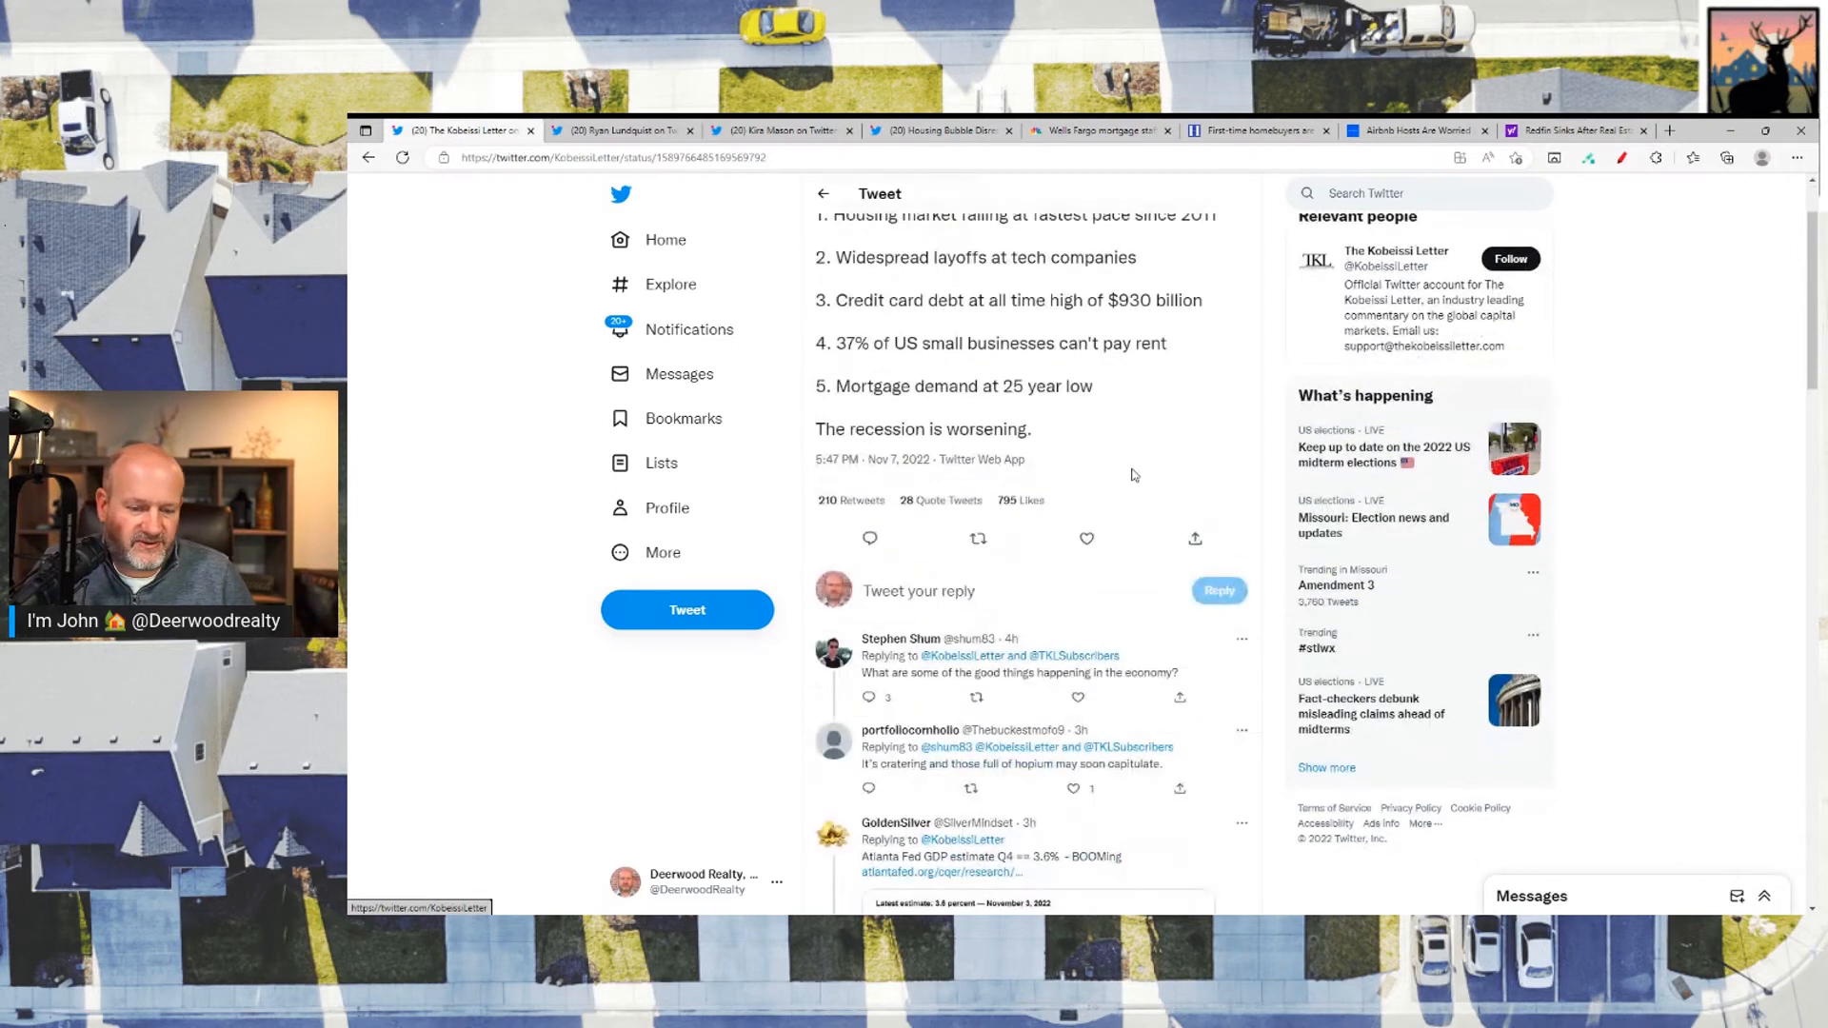
{"action": "scroll", "scroll_direction": "down", "scroll_amount": 3}
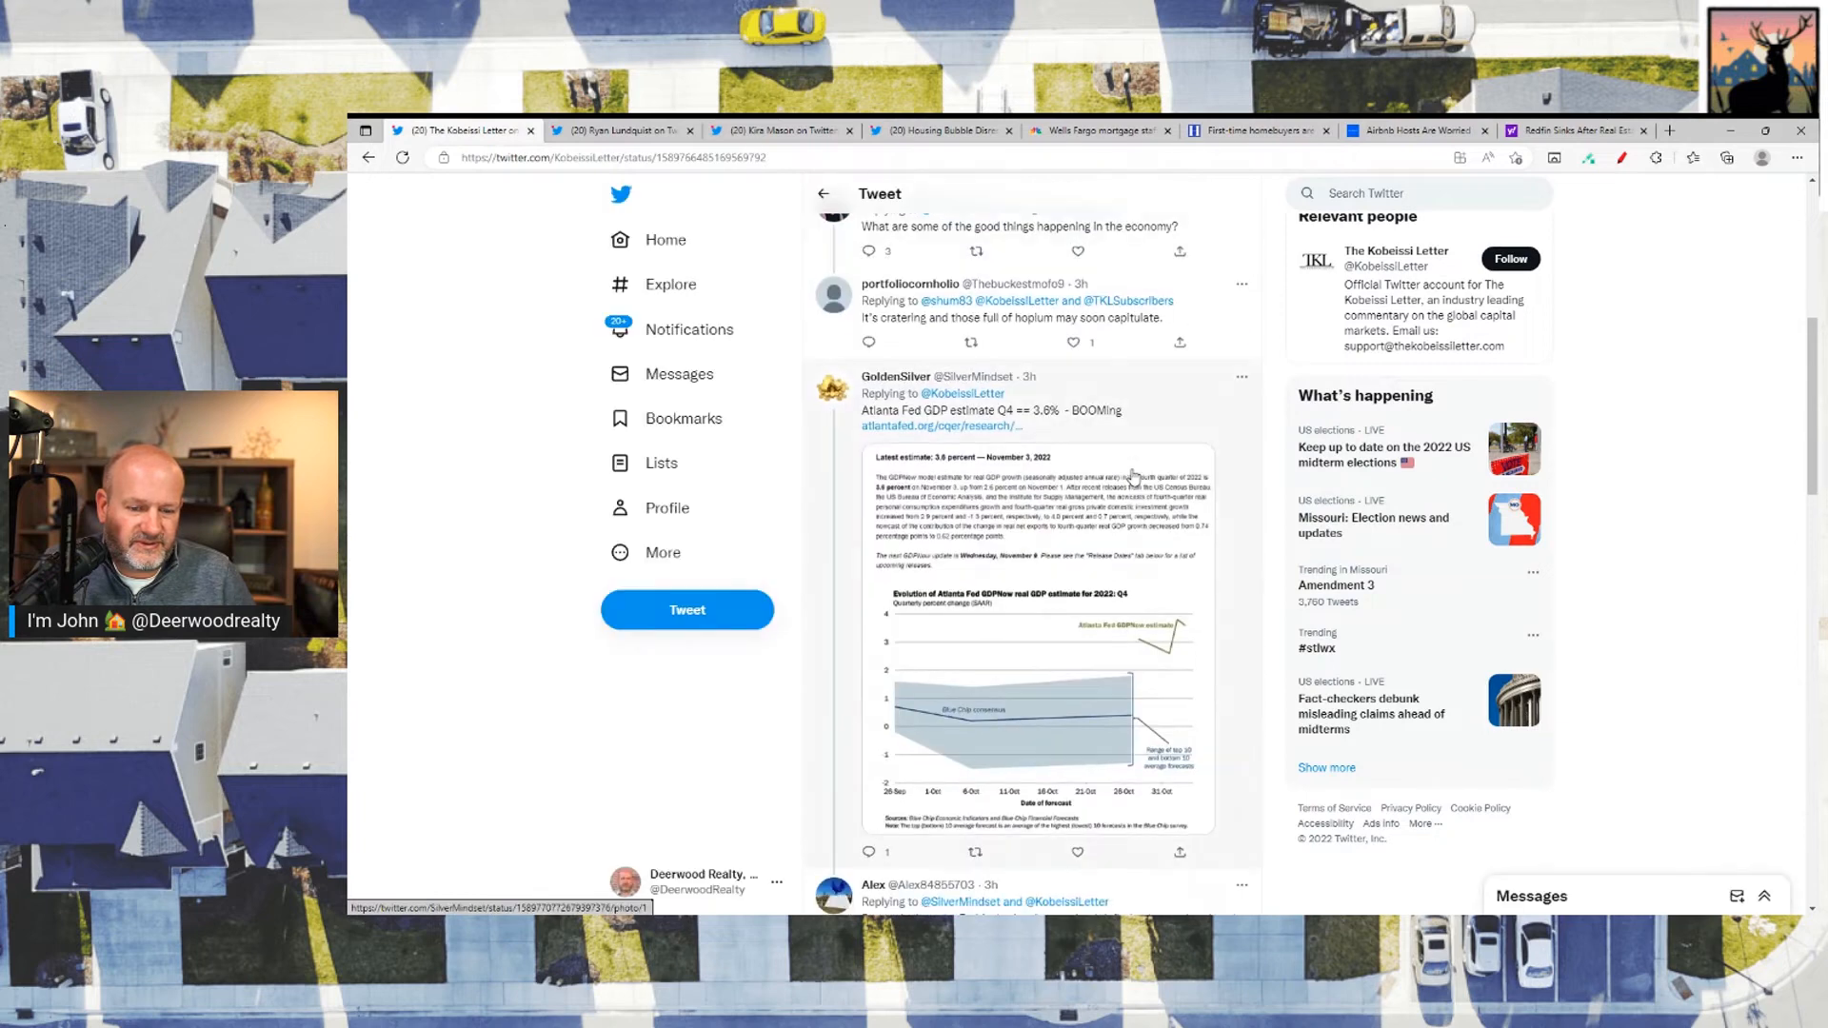
{"action": "scroll", "scroll_direction": "down", "scroll_amount": 3}
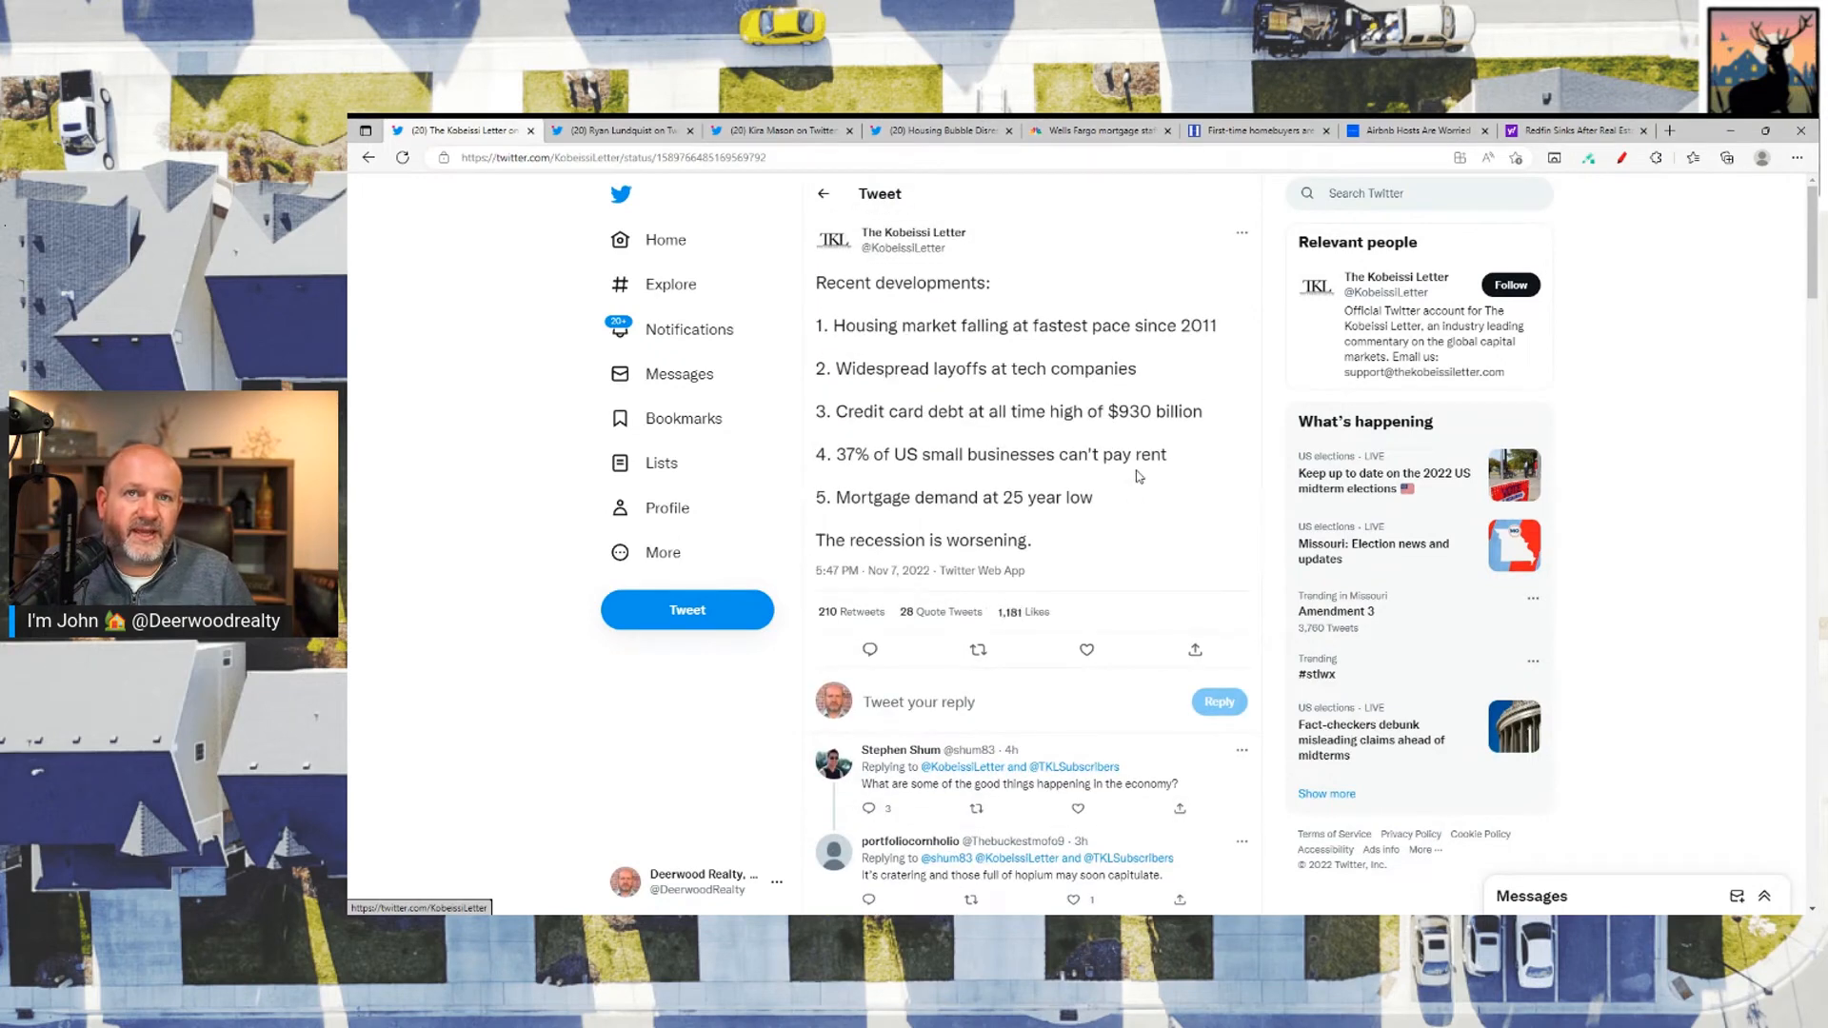
{"action": "mouse_move", "coordinate": [1098, 478]}
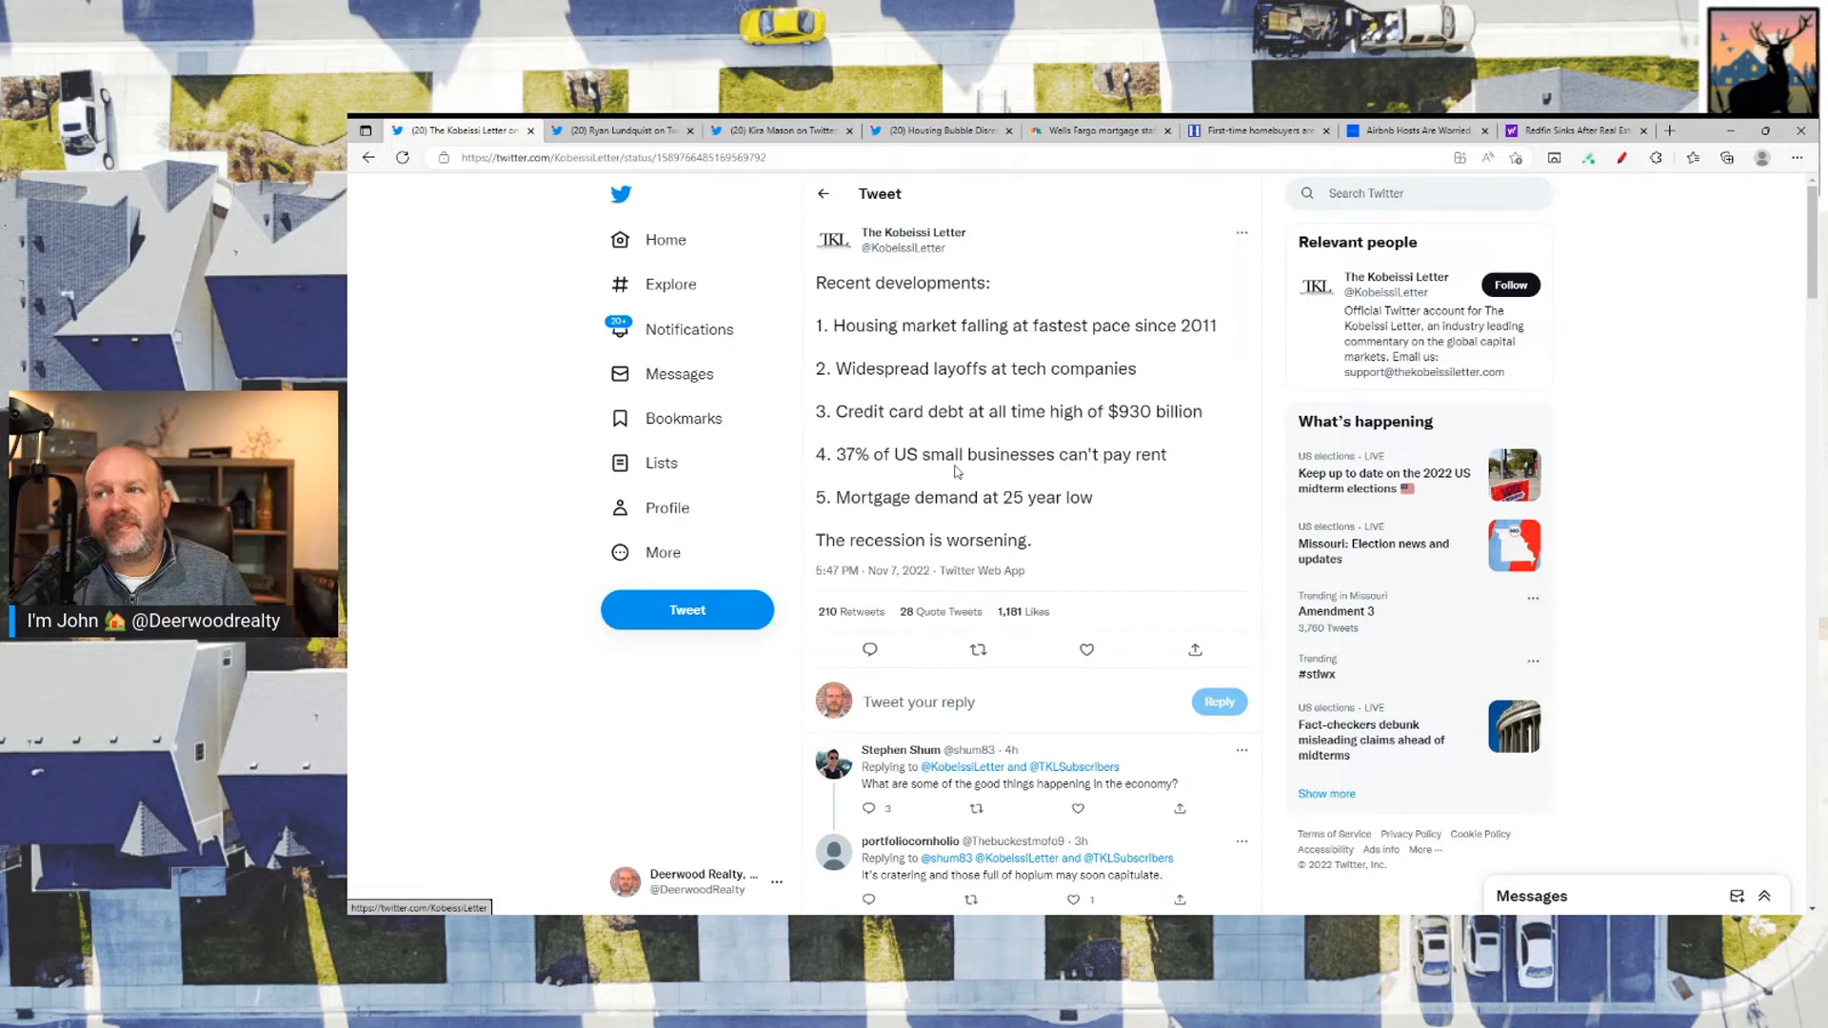
{"action": "mouse_move", "coordinate": [462, 187]}
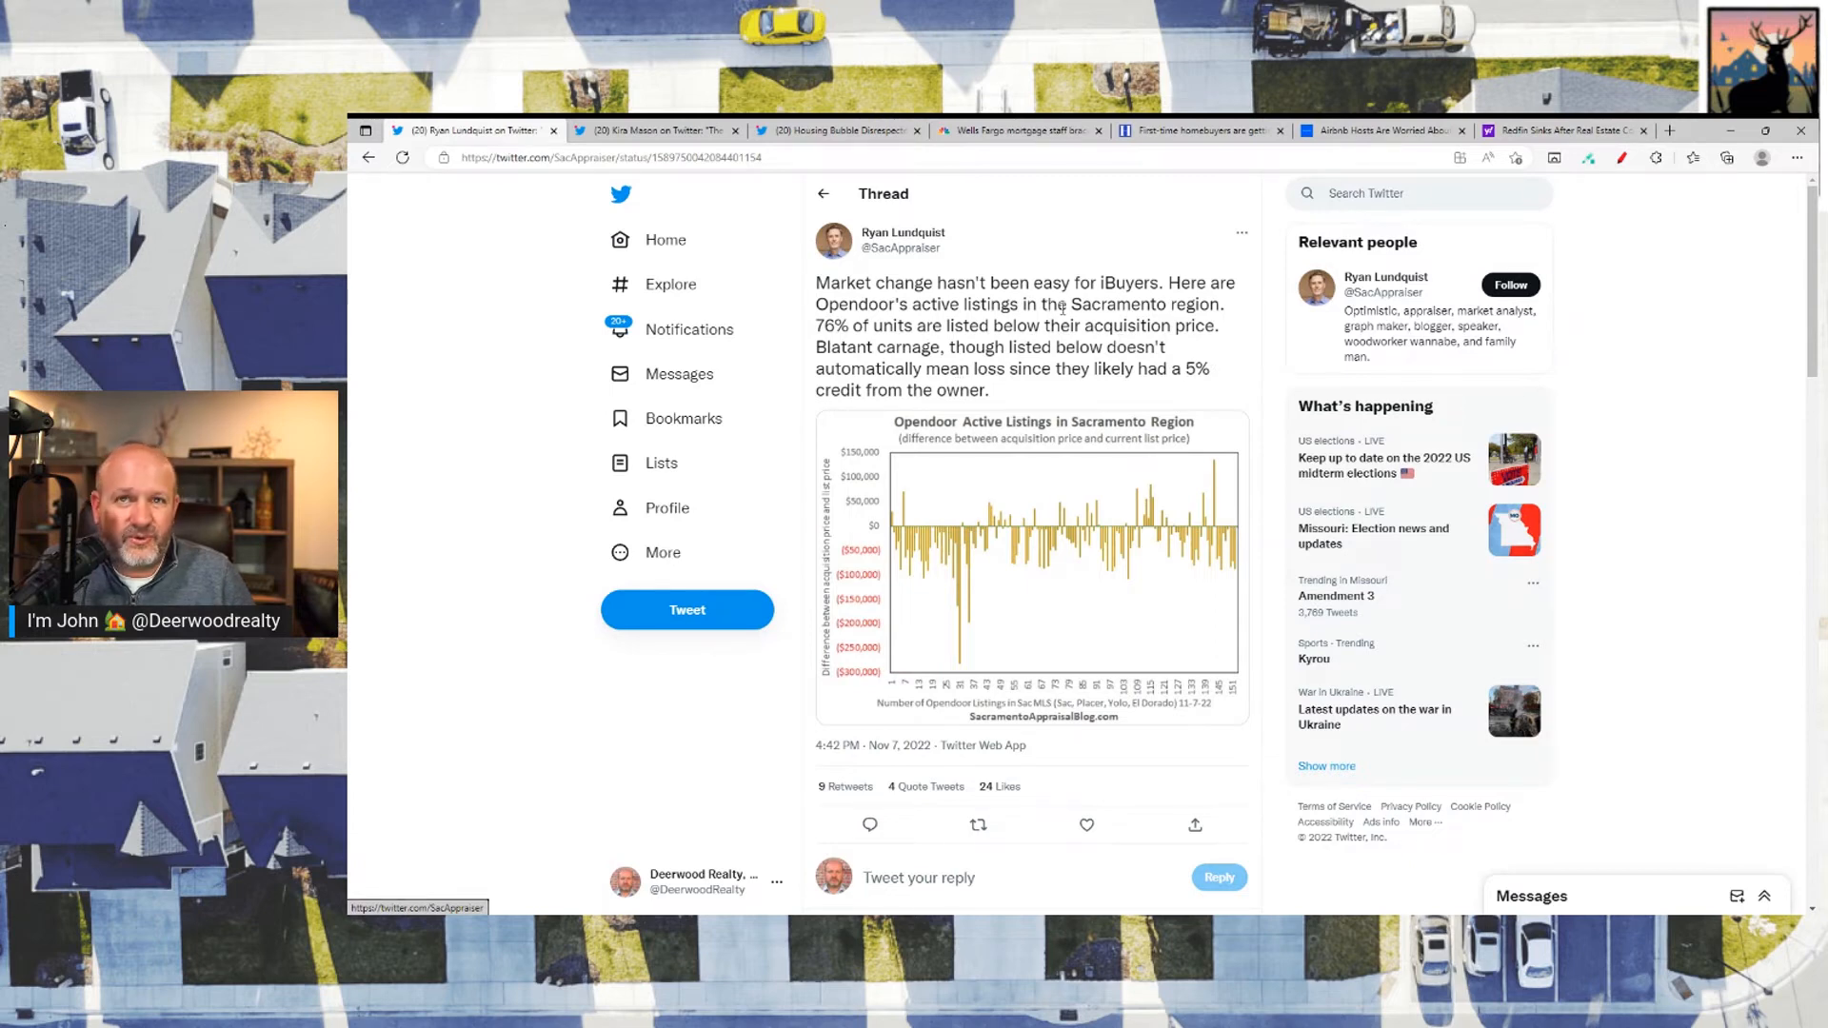
Step: Scroll down through Ryan Lundquist's Sacramento Opendoor listings thread to the replies
{"action": "scroll", "scroll_direction": "down", "scroll_amount": 3}
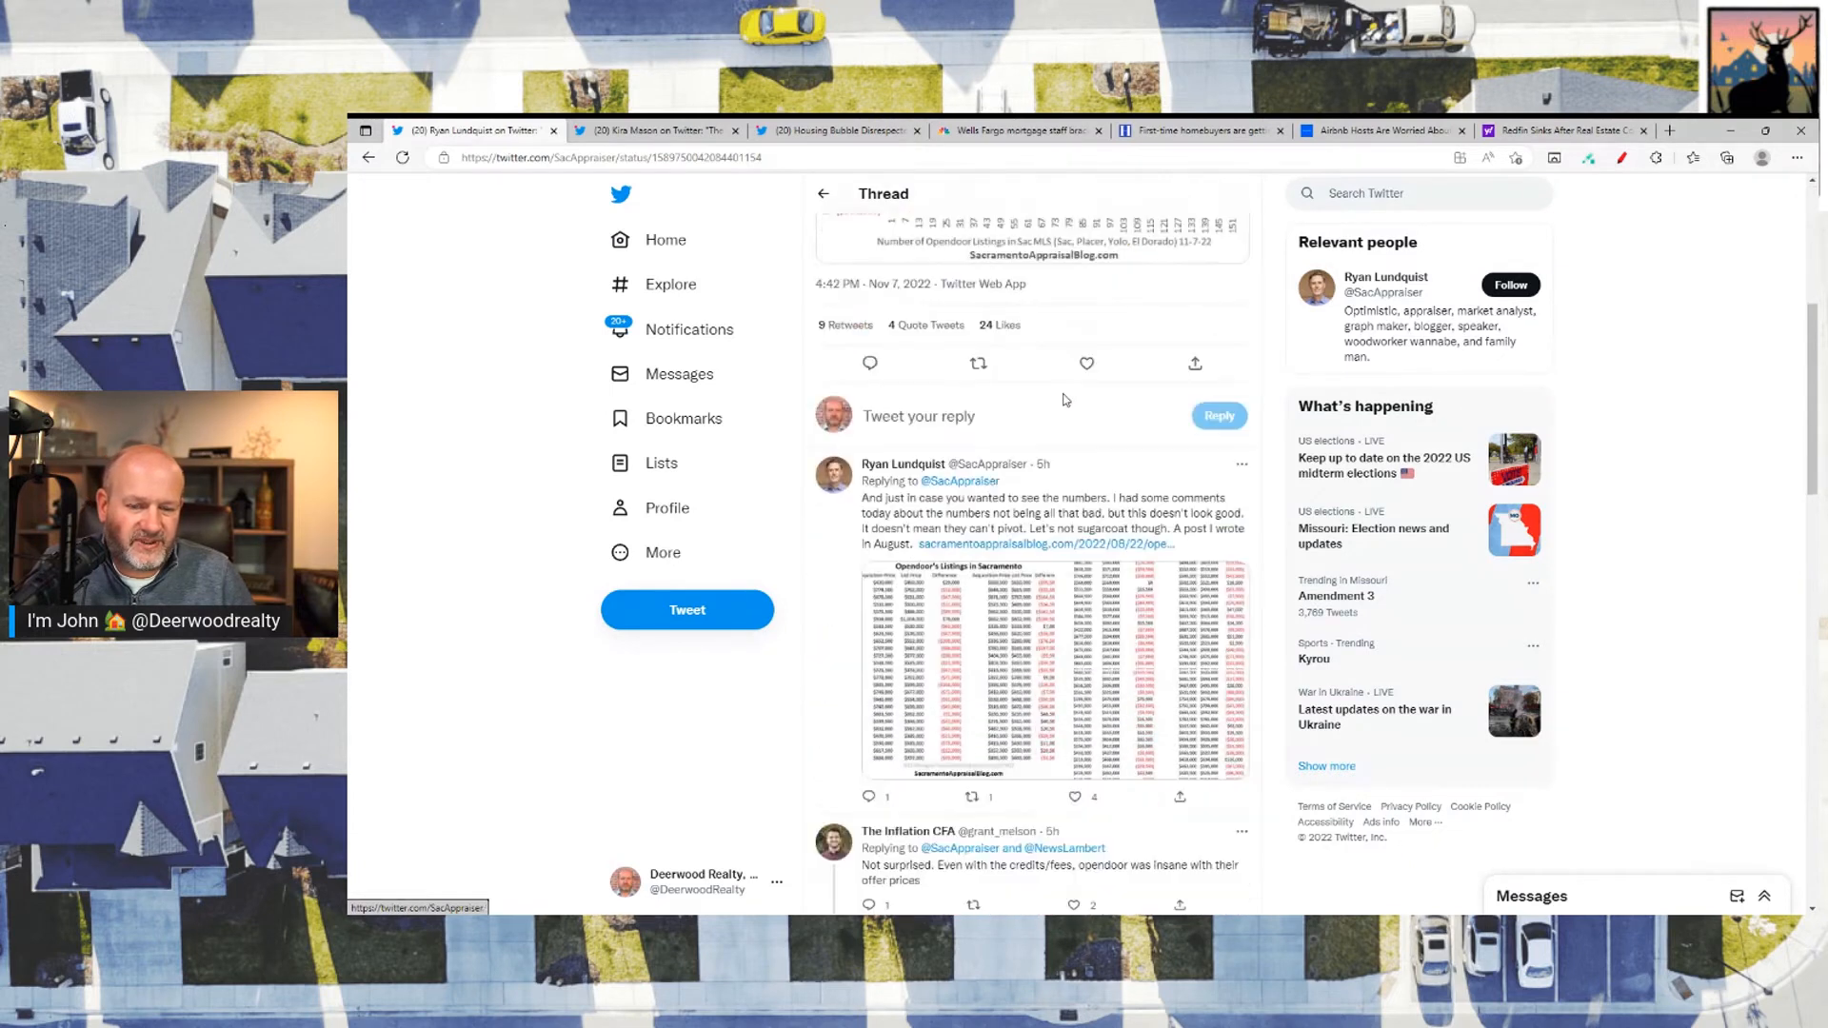
{"action": "scroll", "scroll_direction": "down", "scroll_amount": 3}
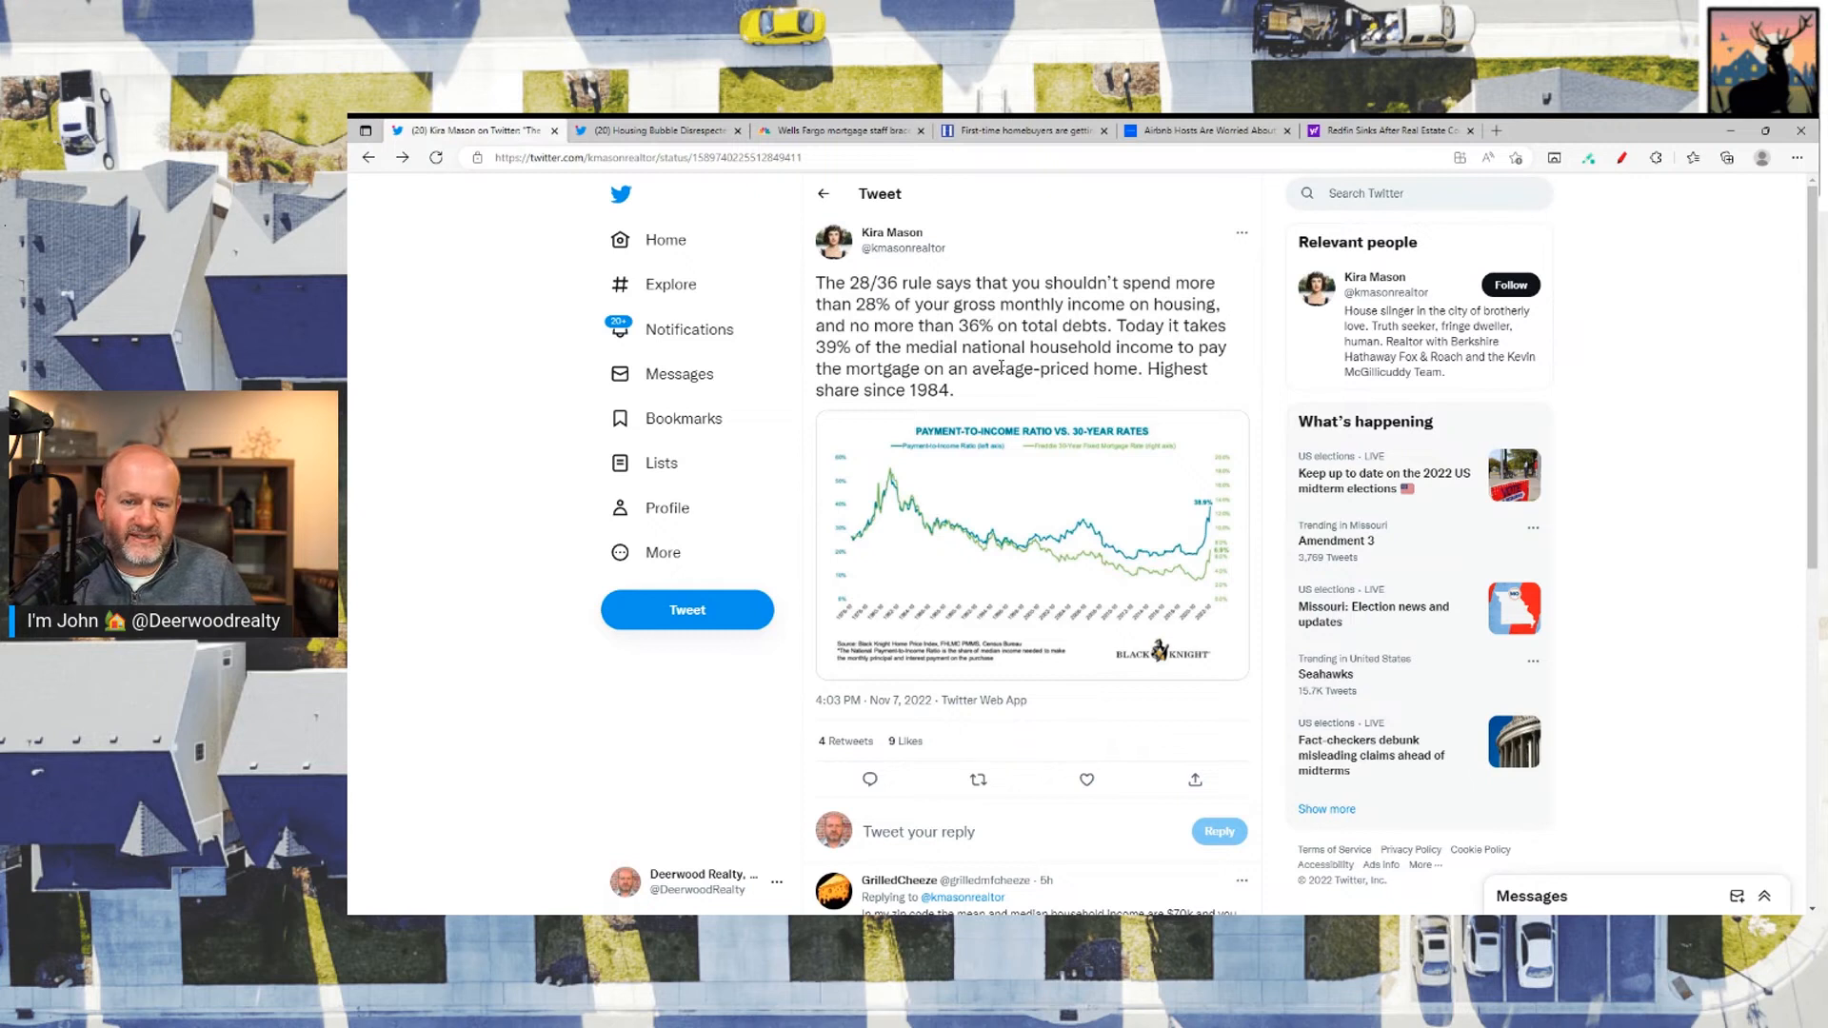
{"action": "mouse_move", "coordinate": [1006, 468]}
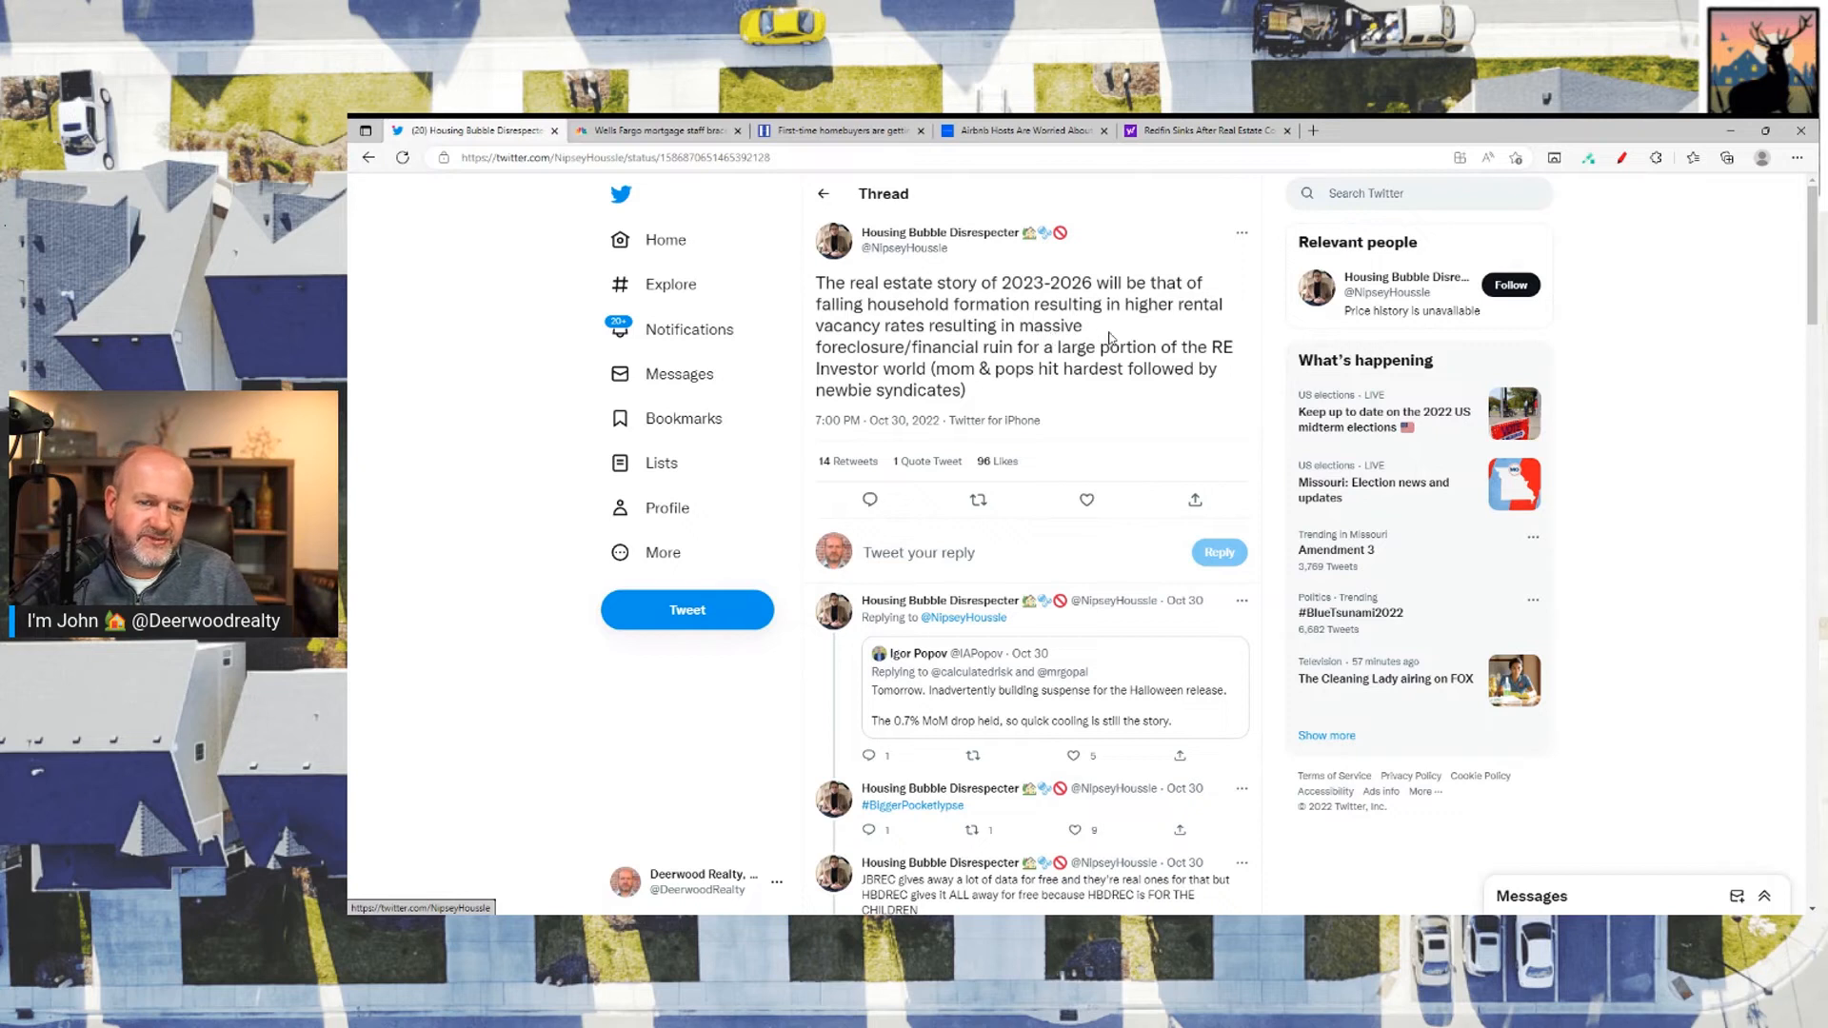
{"action": "mouse_move", "coordinate": [1163, 331]}
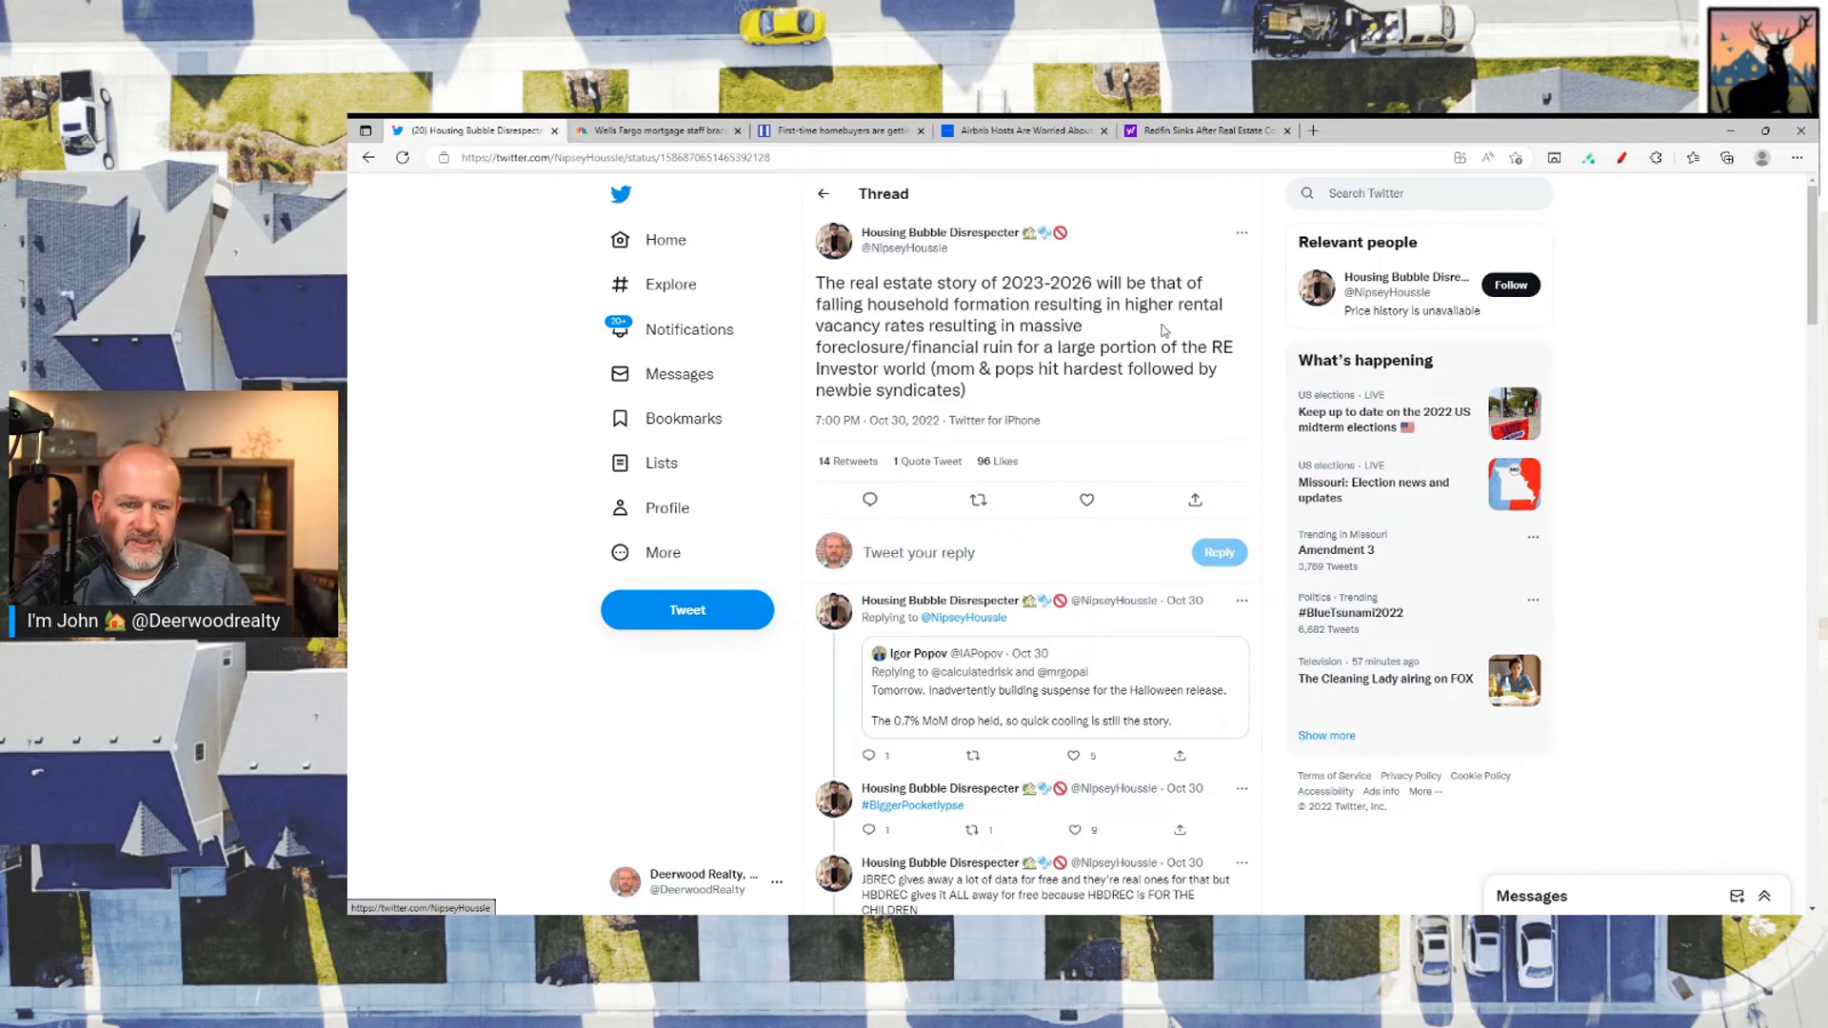
{"action": "mouse_move", "coordinate": [997, 386]}
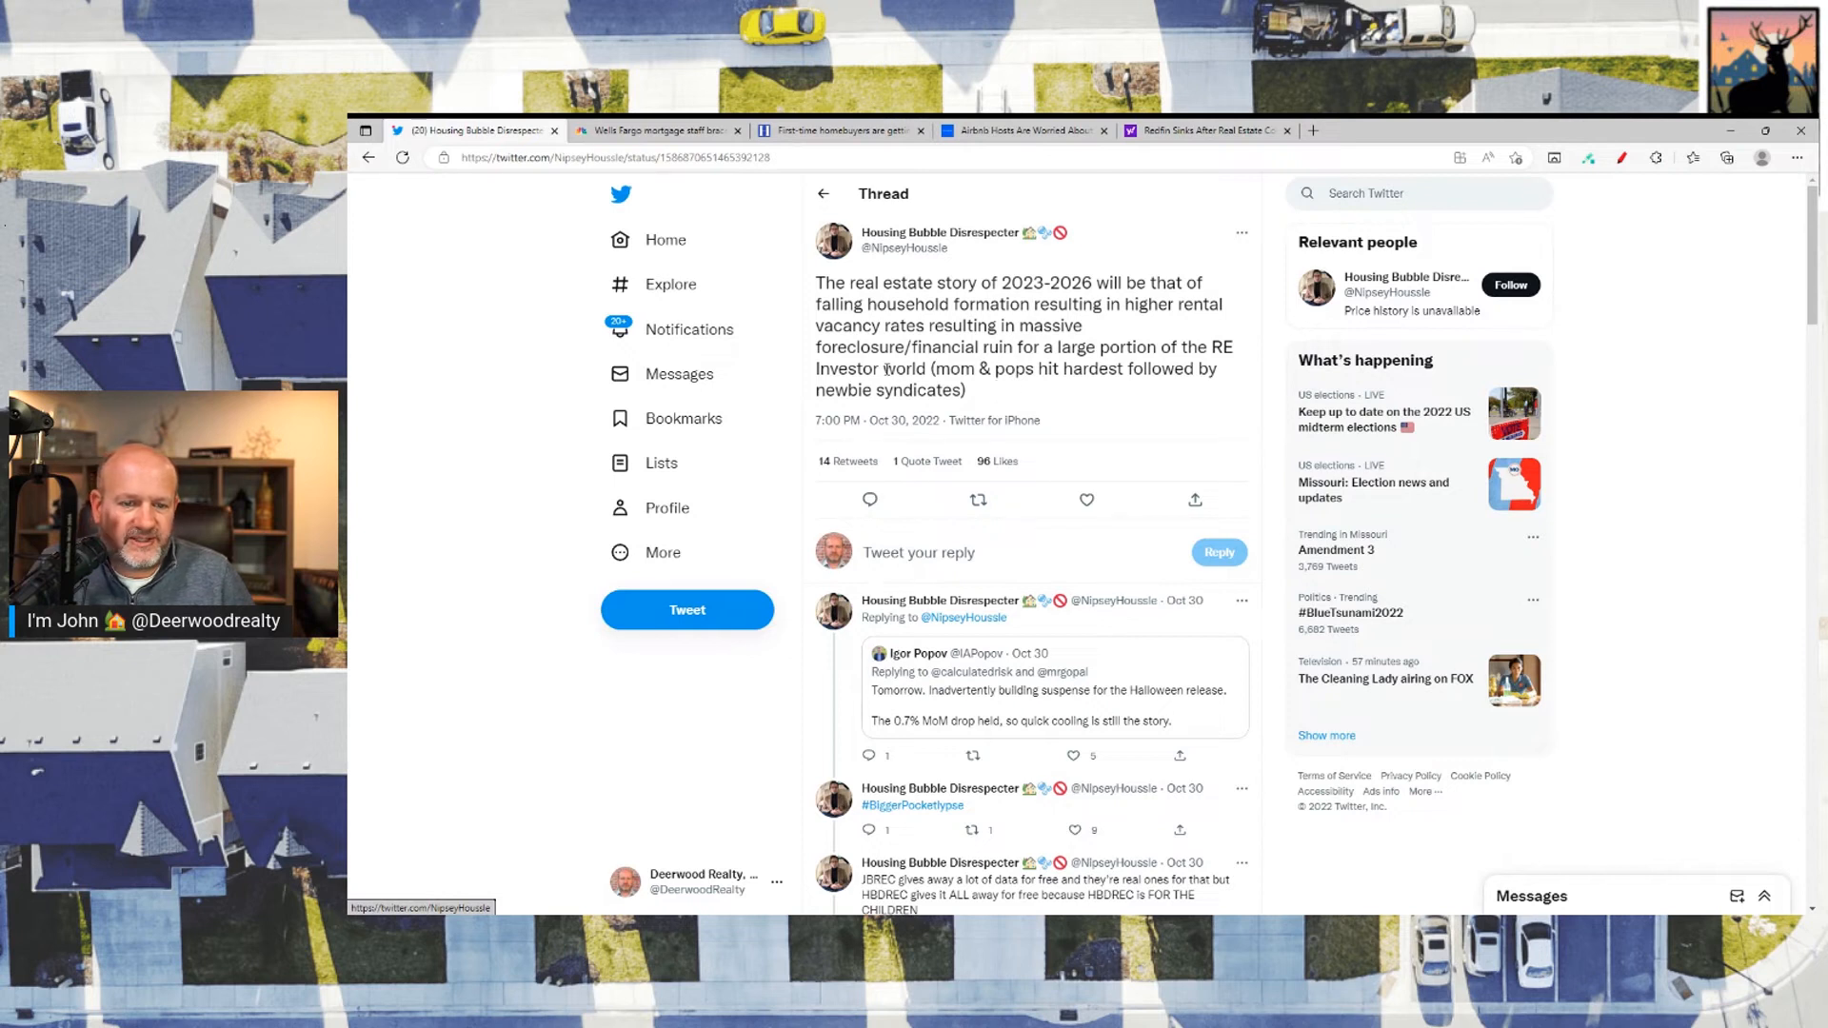
{"action": "mouse_move", "coordinate": [1059, 394]}
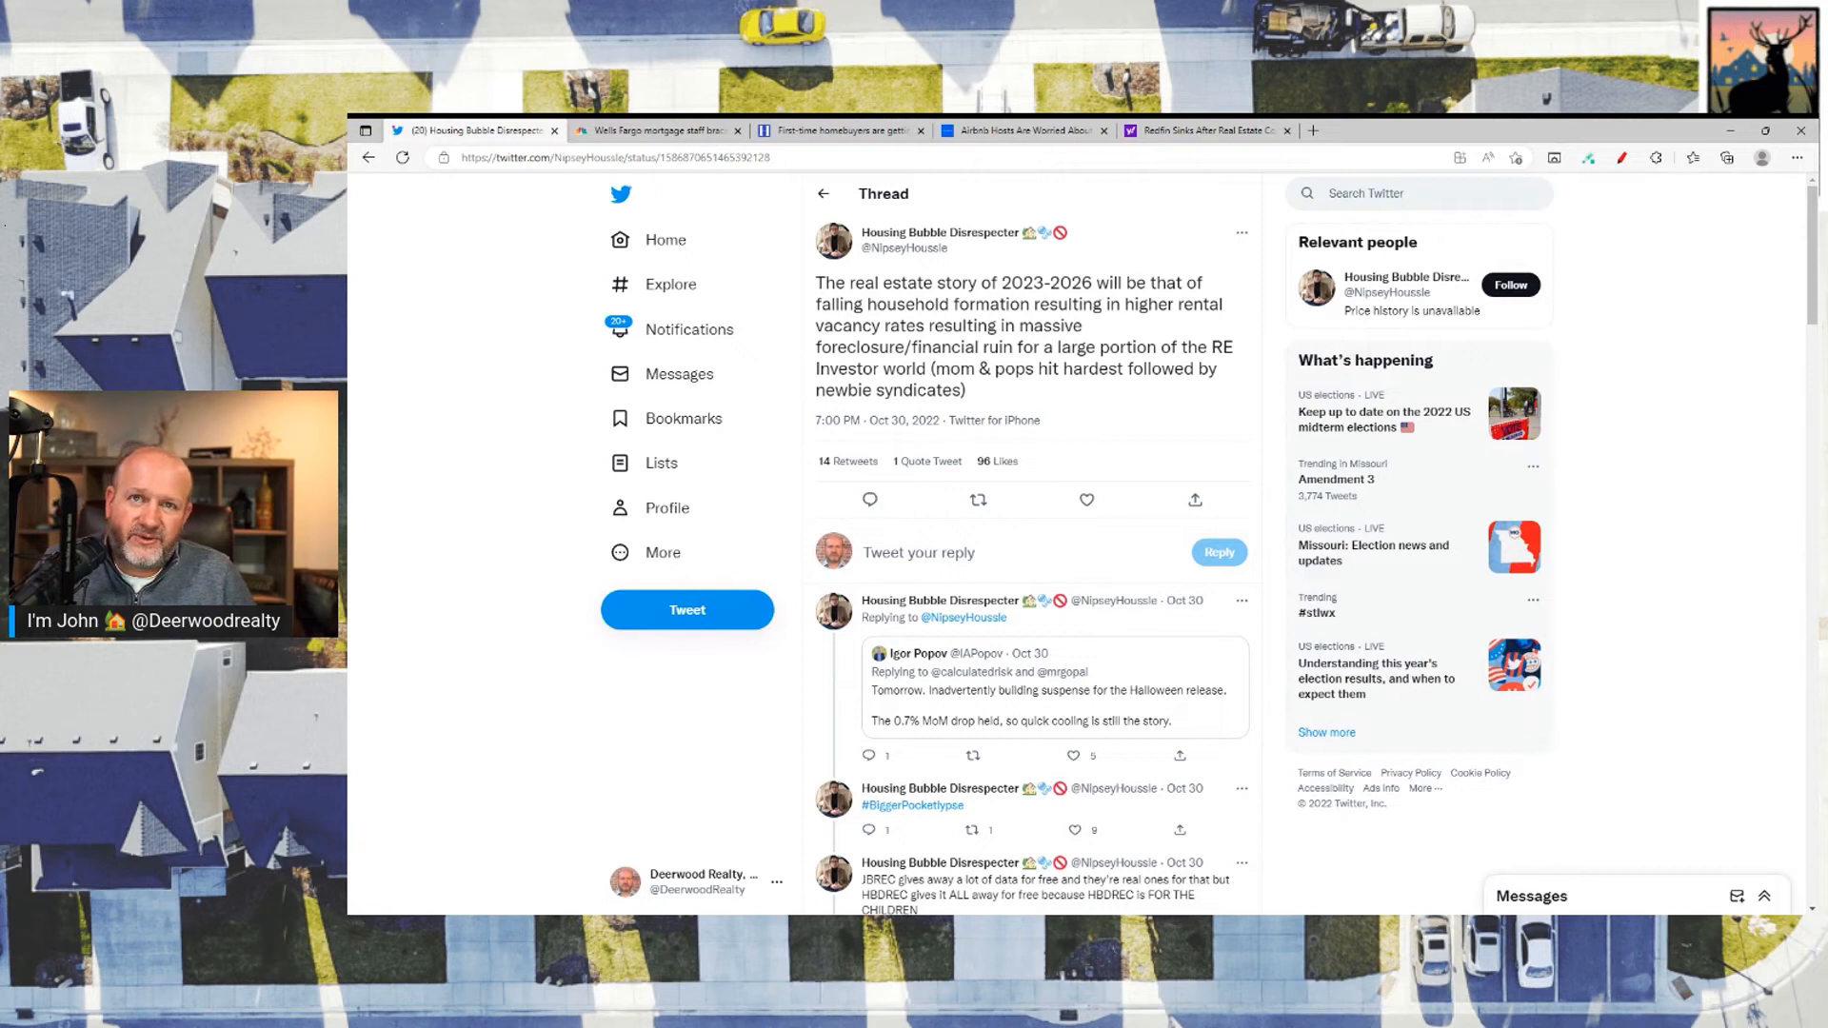
{"action": "mouse_move", "coordinate": [437, 551]}
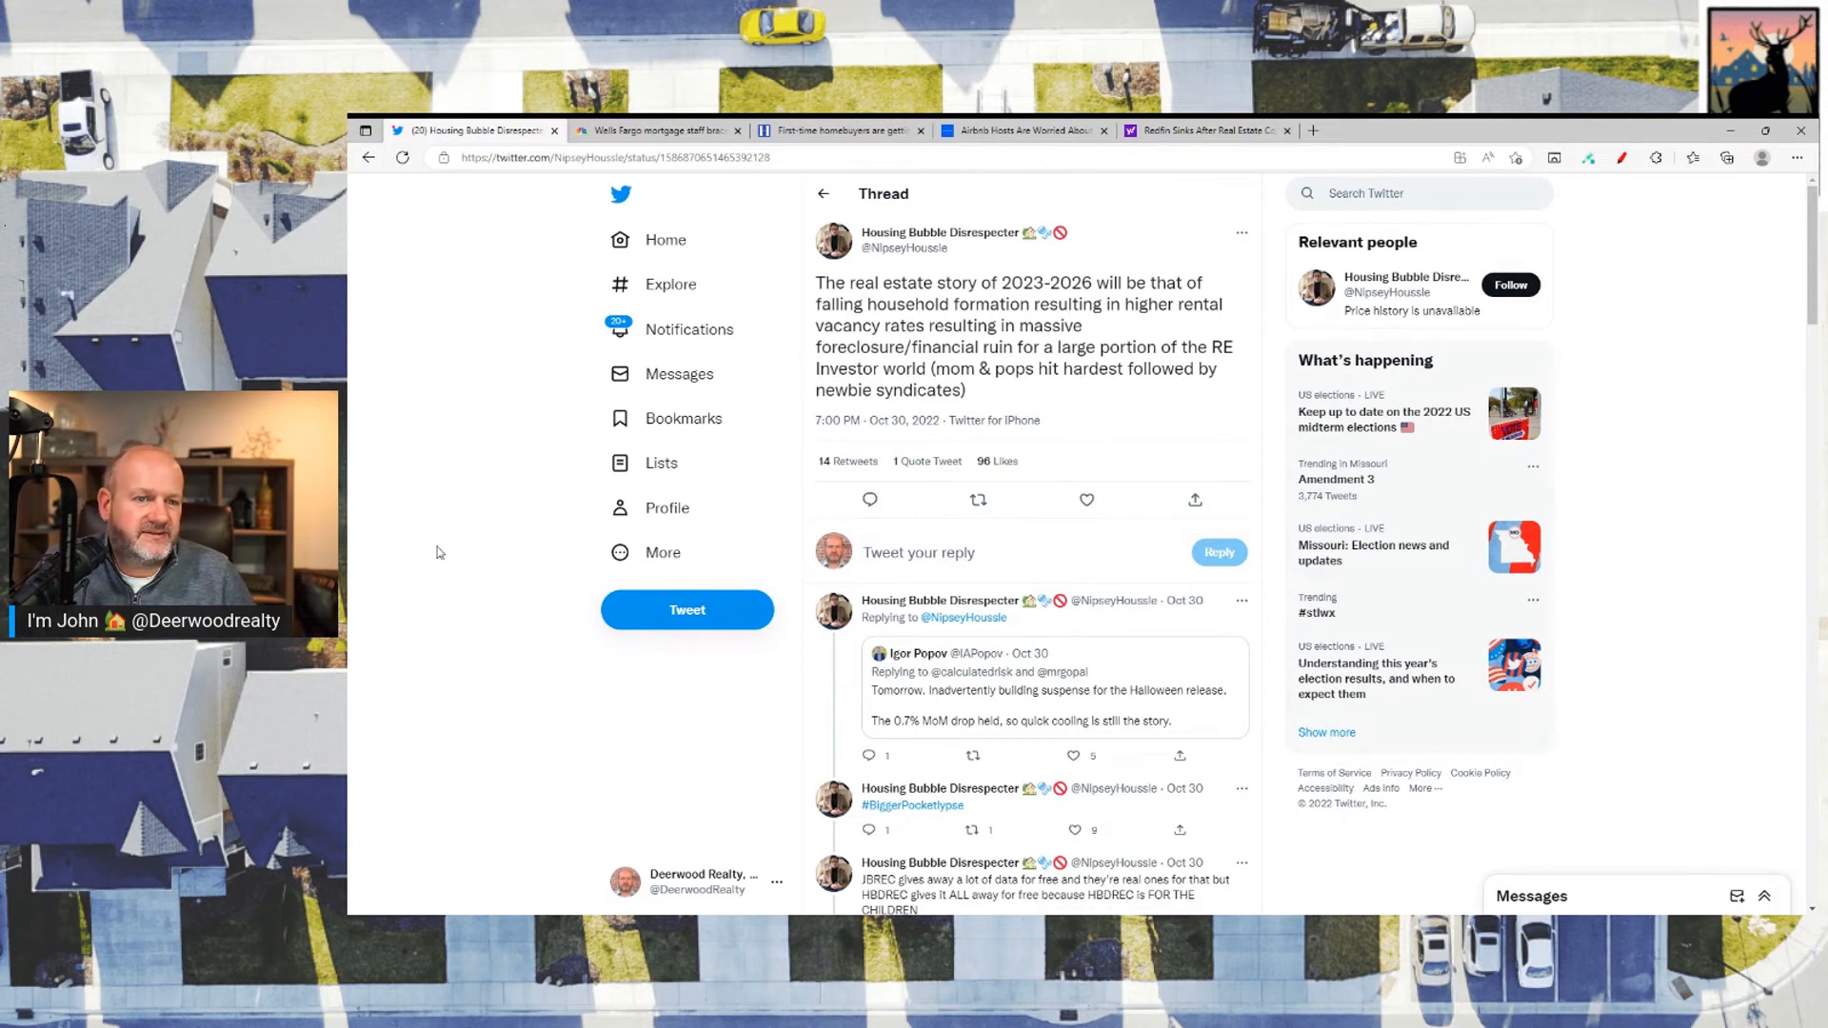
{"action": "mouse_move", "coordinate": [489, 394]}
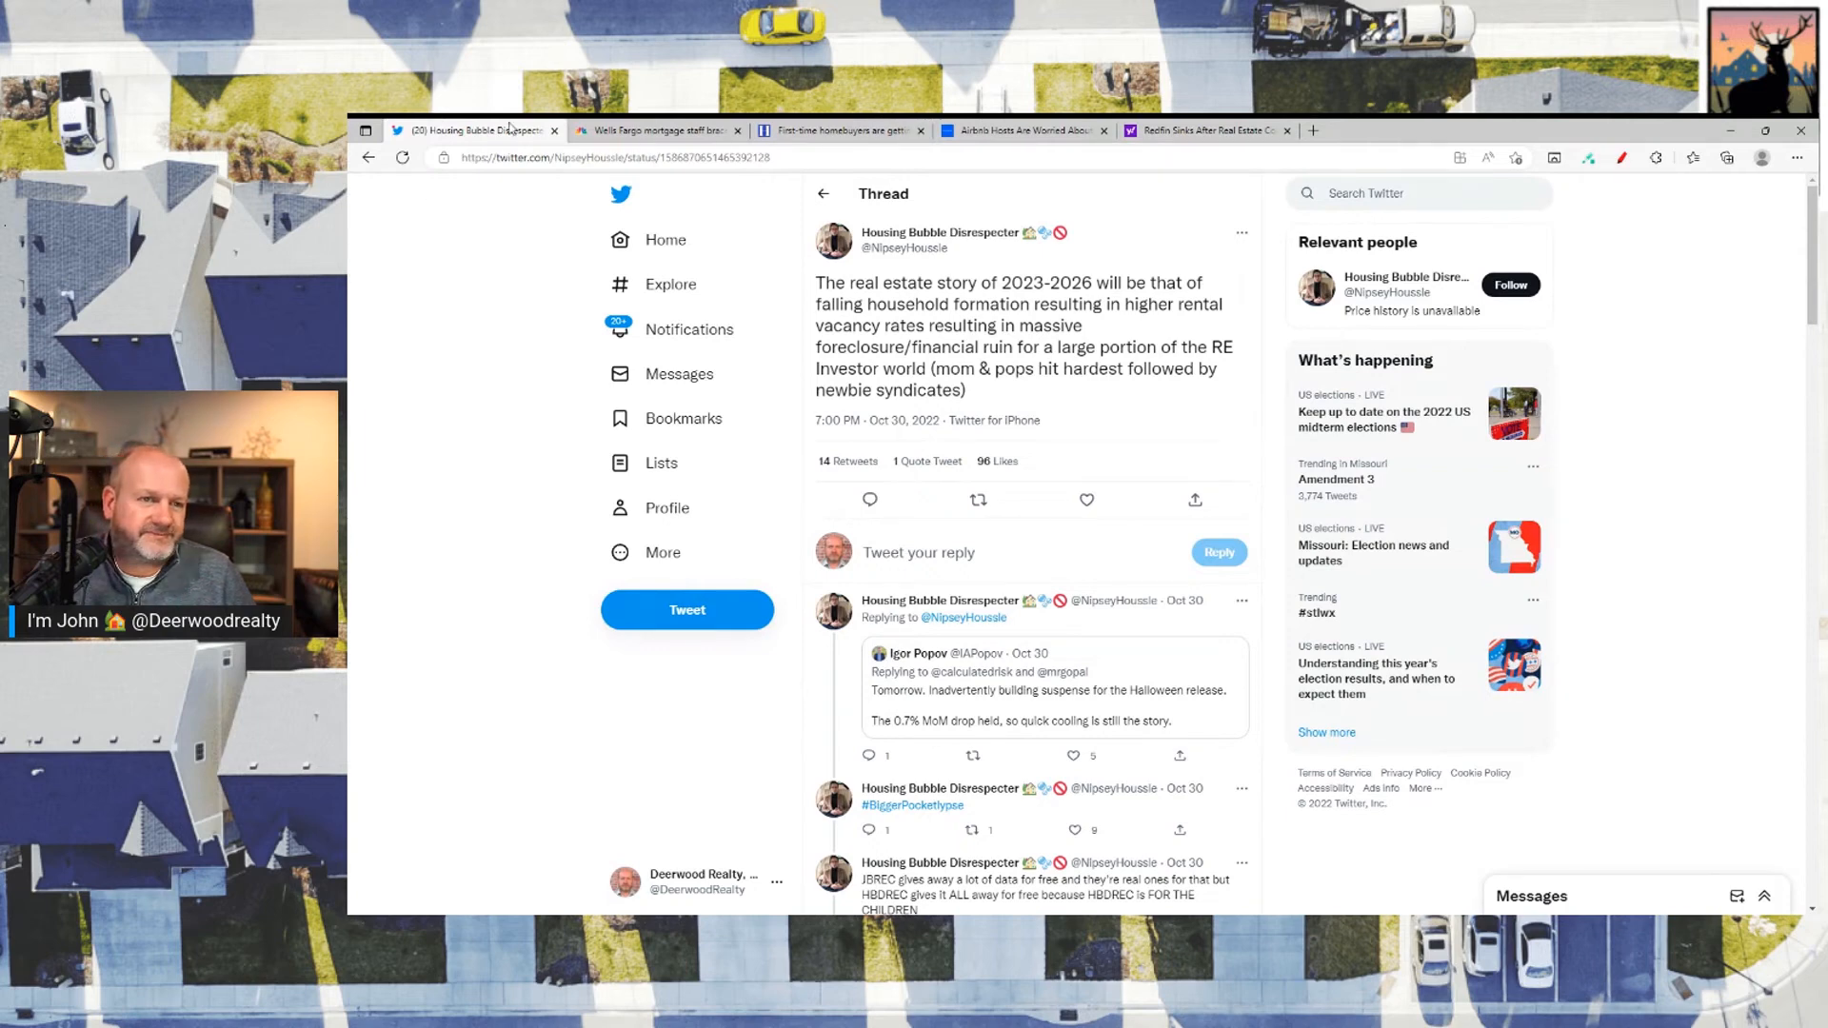
Step: Close the Twitter tab and read the CNBC Wells Fargo article past its key points
{"action": "left_click", "coordinate": [554, 130]}
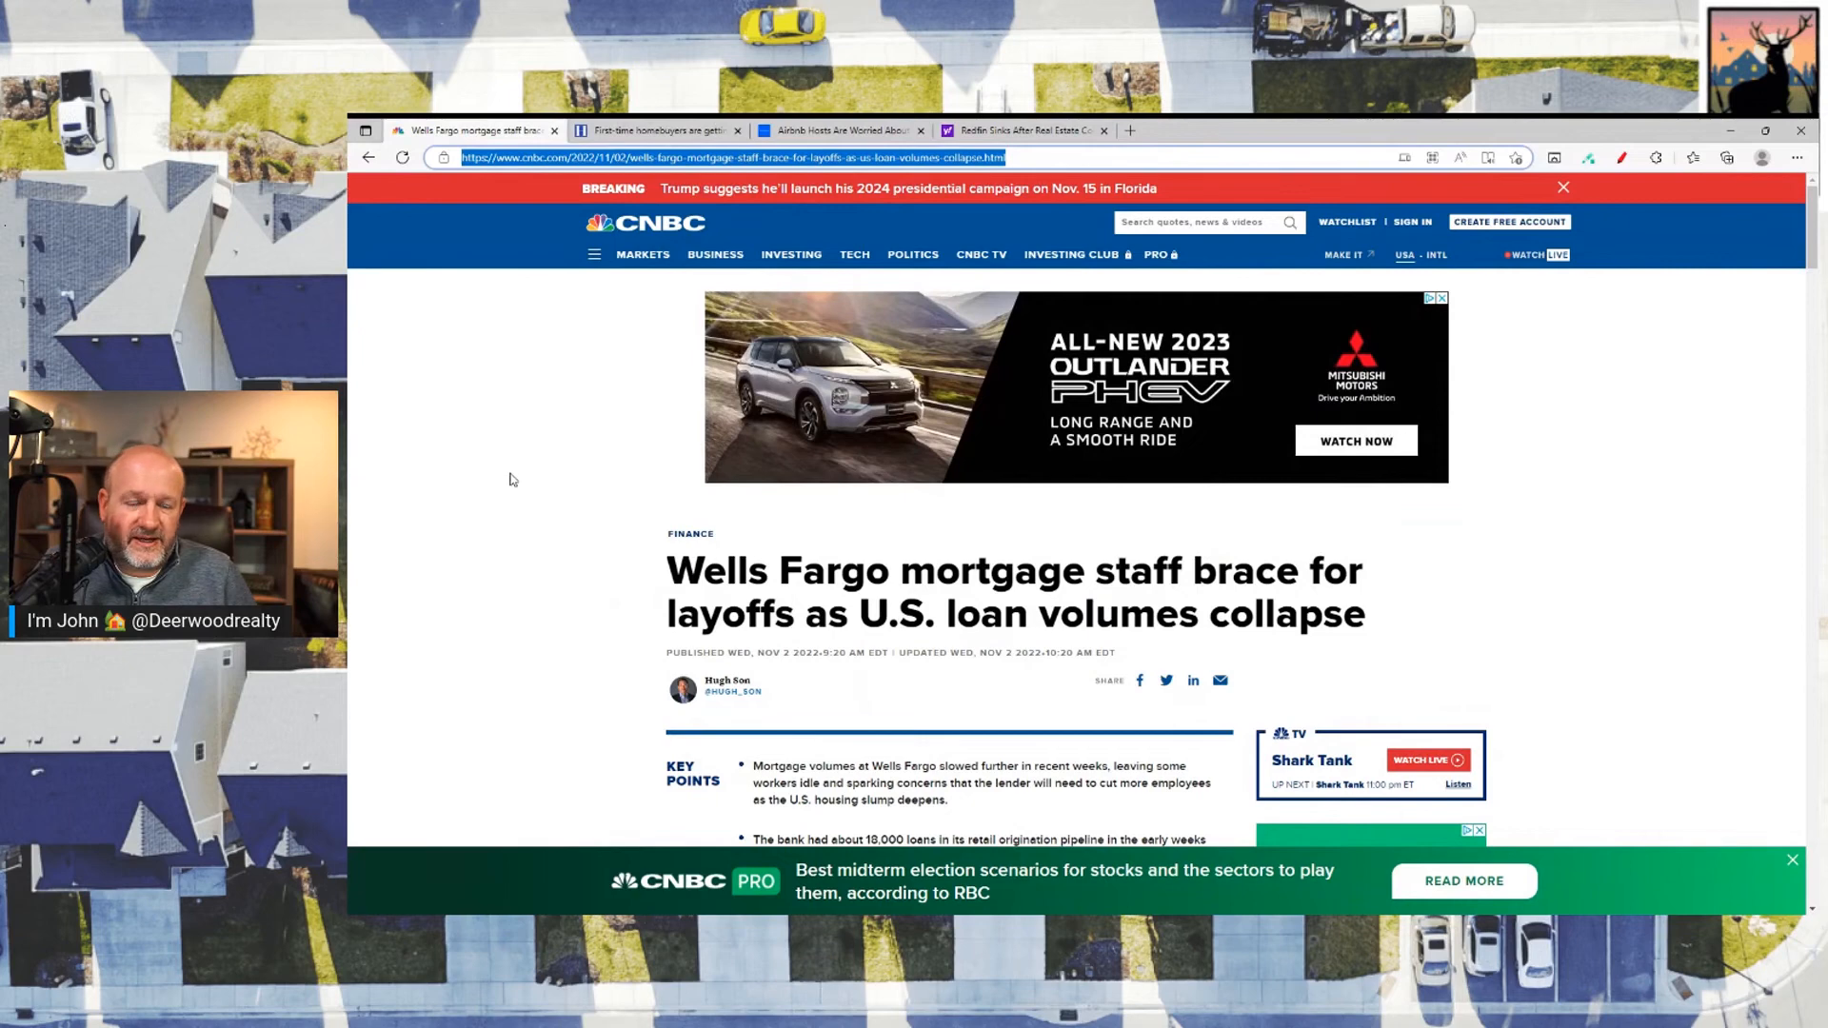
{"action": "scroll", "scroll_direction": "down", "scroll_amount": 3}
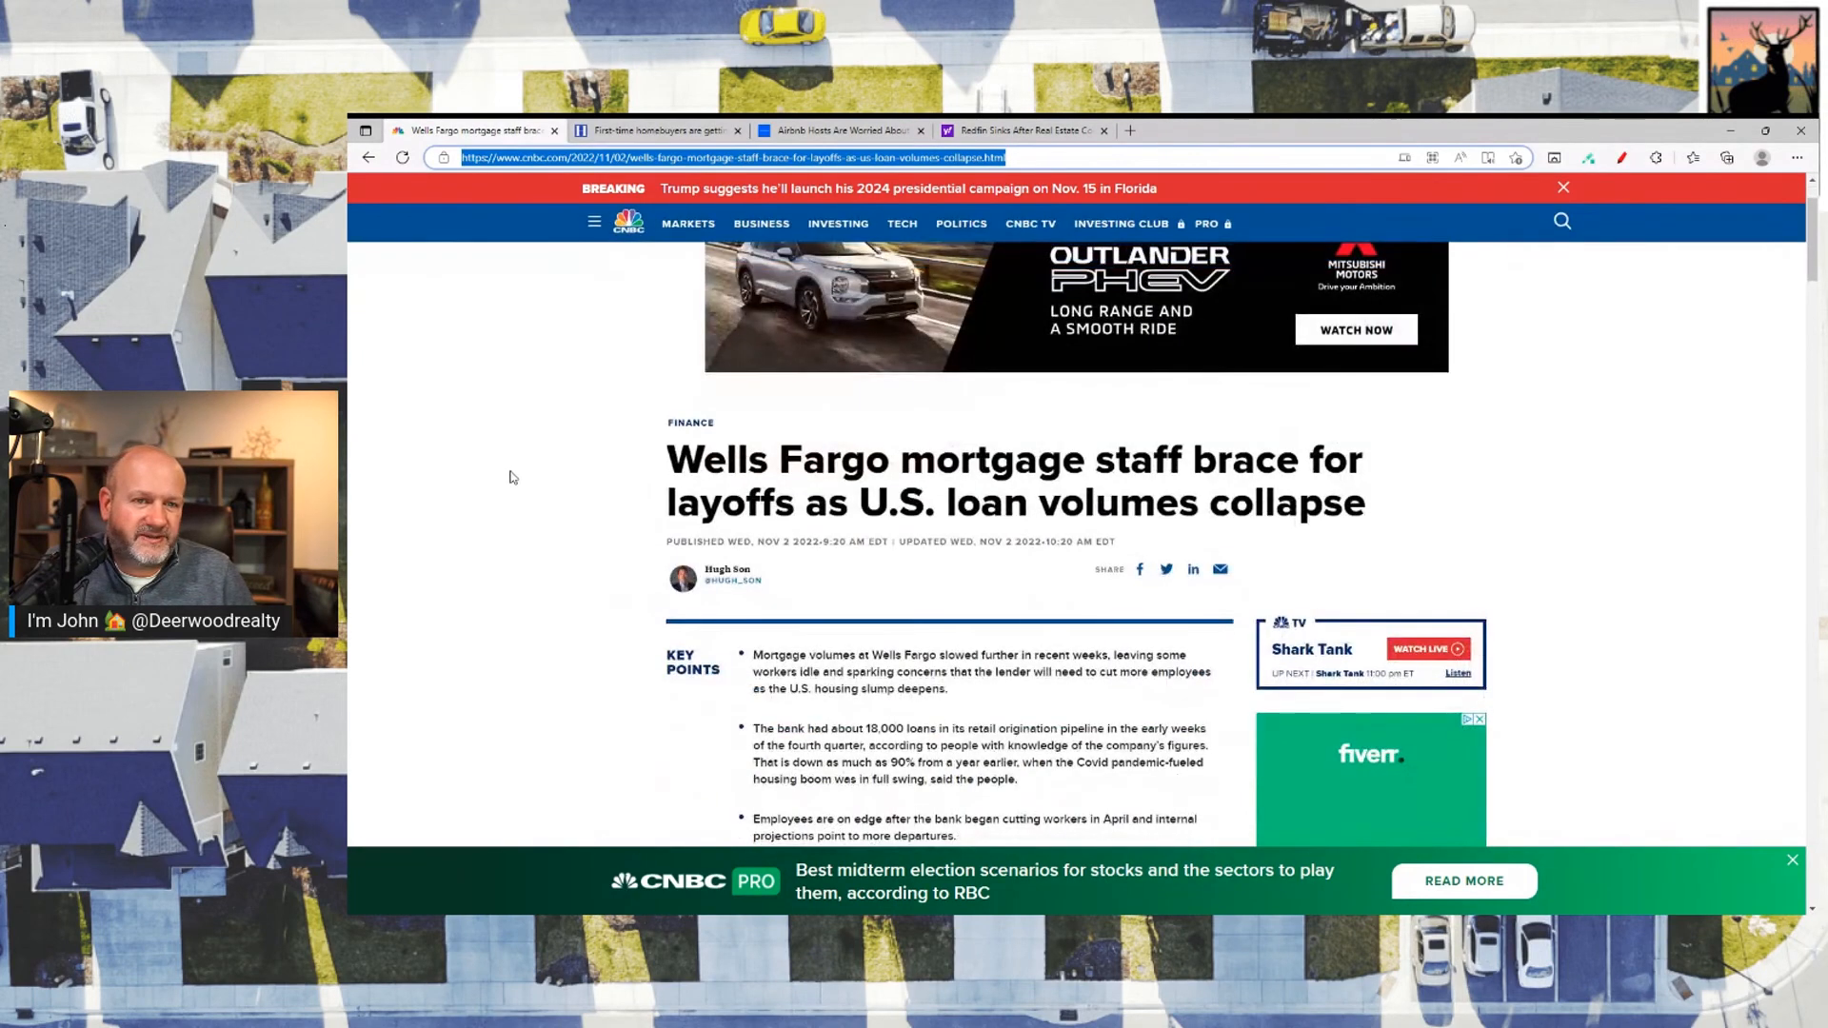
{"action": "scroll", "scroll_direction": "down", "scroll_amount": 3}
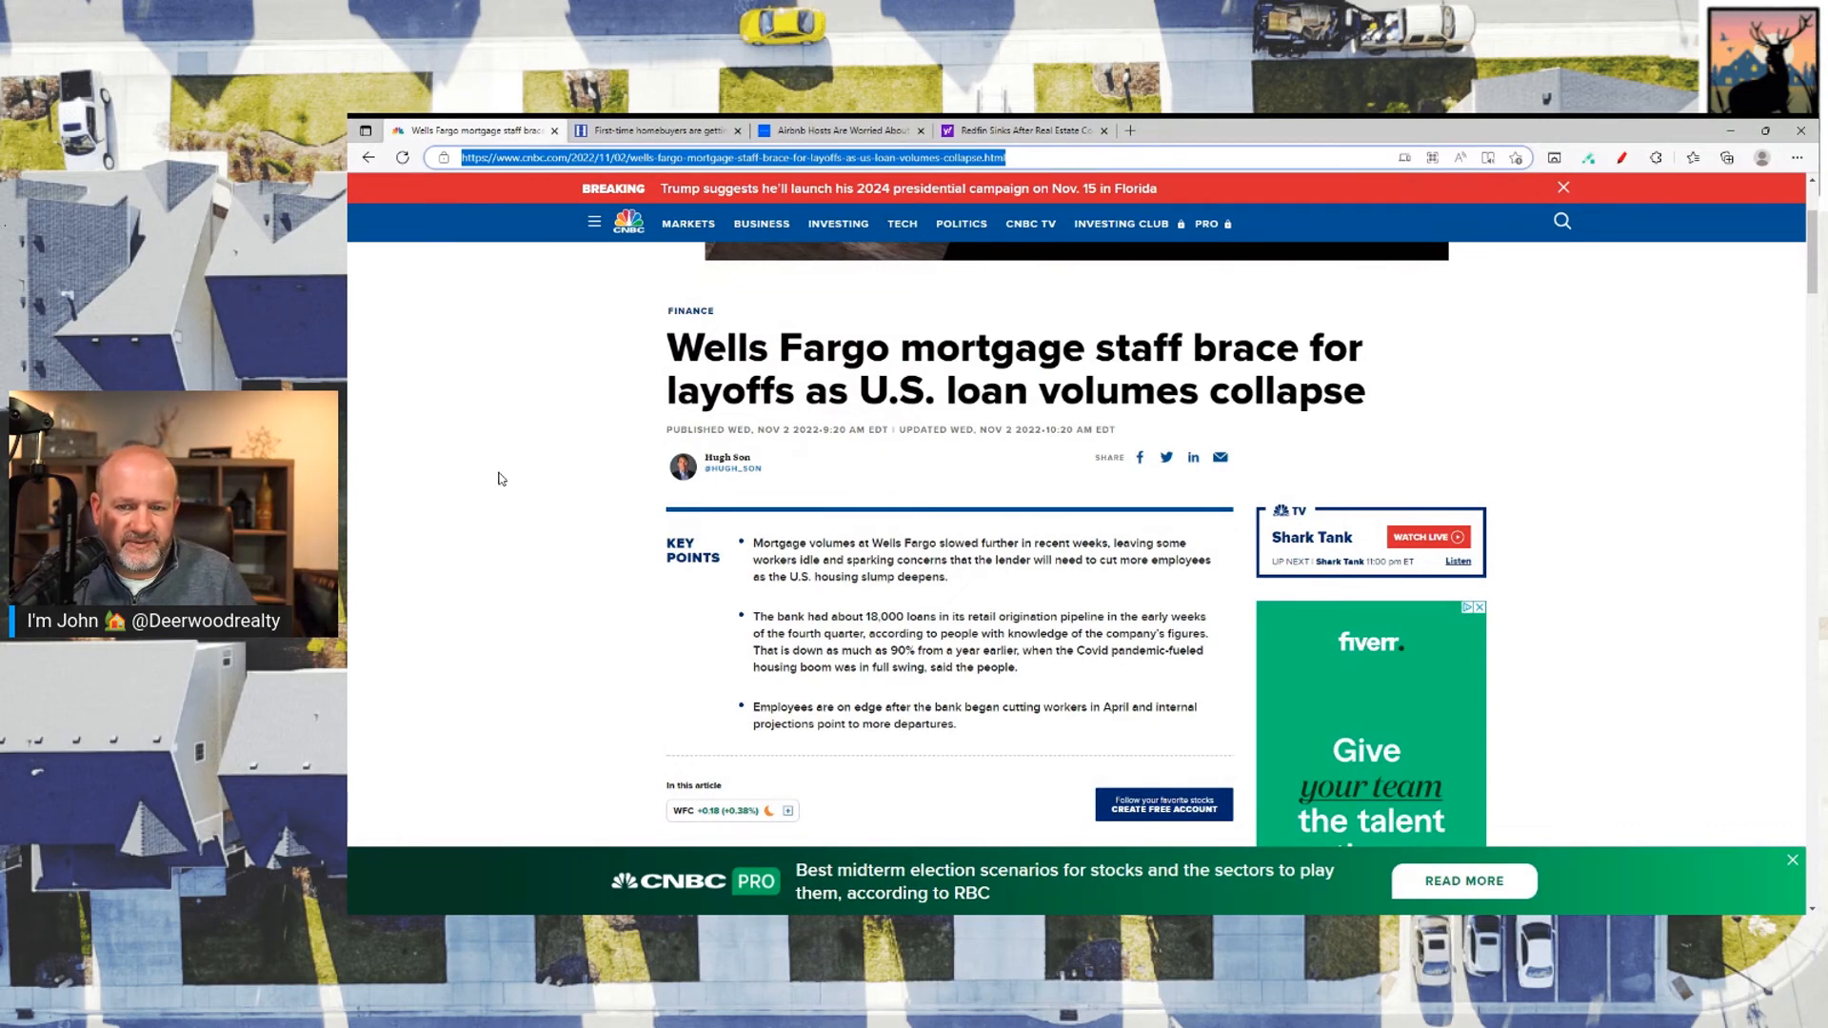
{"action": "scroll", "scroll_direction": "down", "scroll_amount": 3}
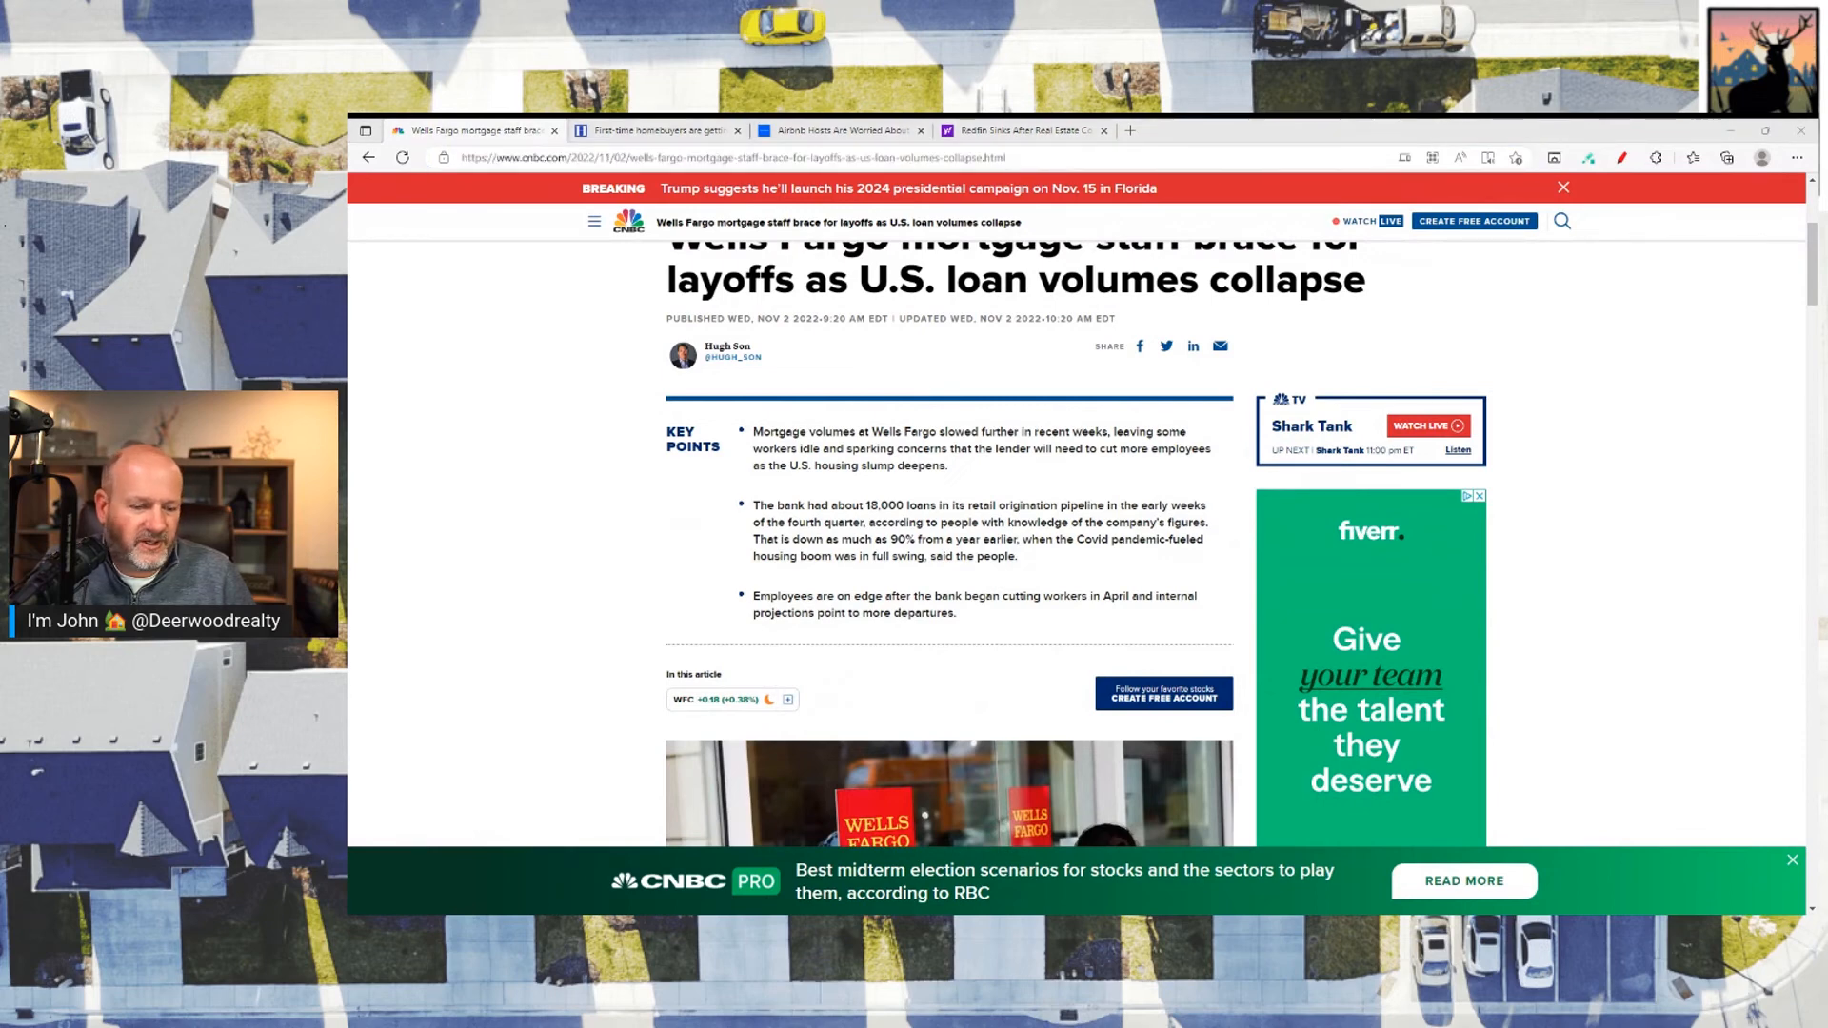
{"action": "left_click", "coordinate": [722, 157]}
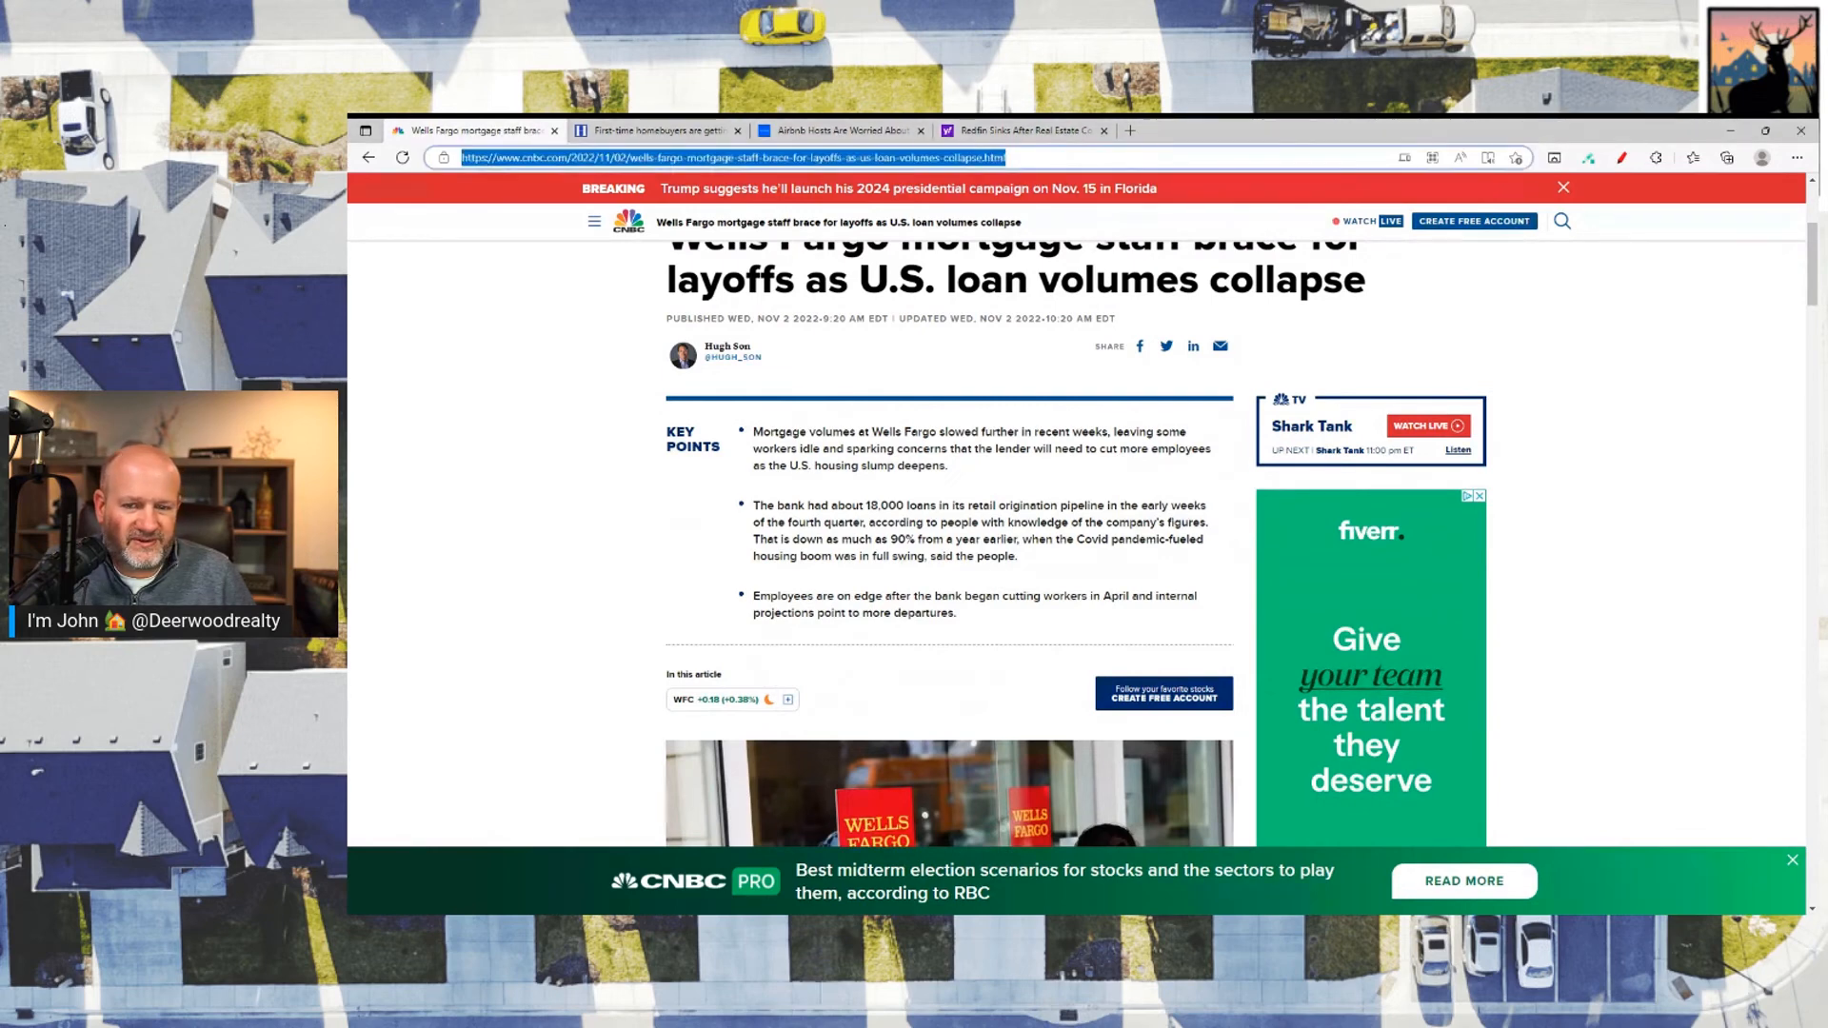
{"action": "scroll", "scroll_direction": "down", "scroll_amount": 3}
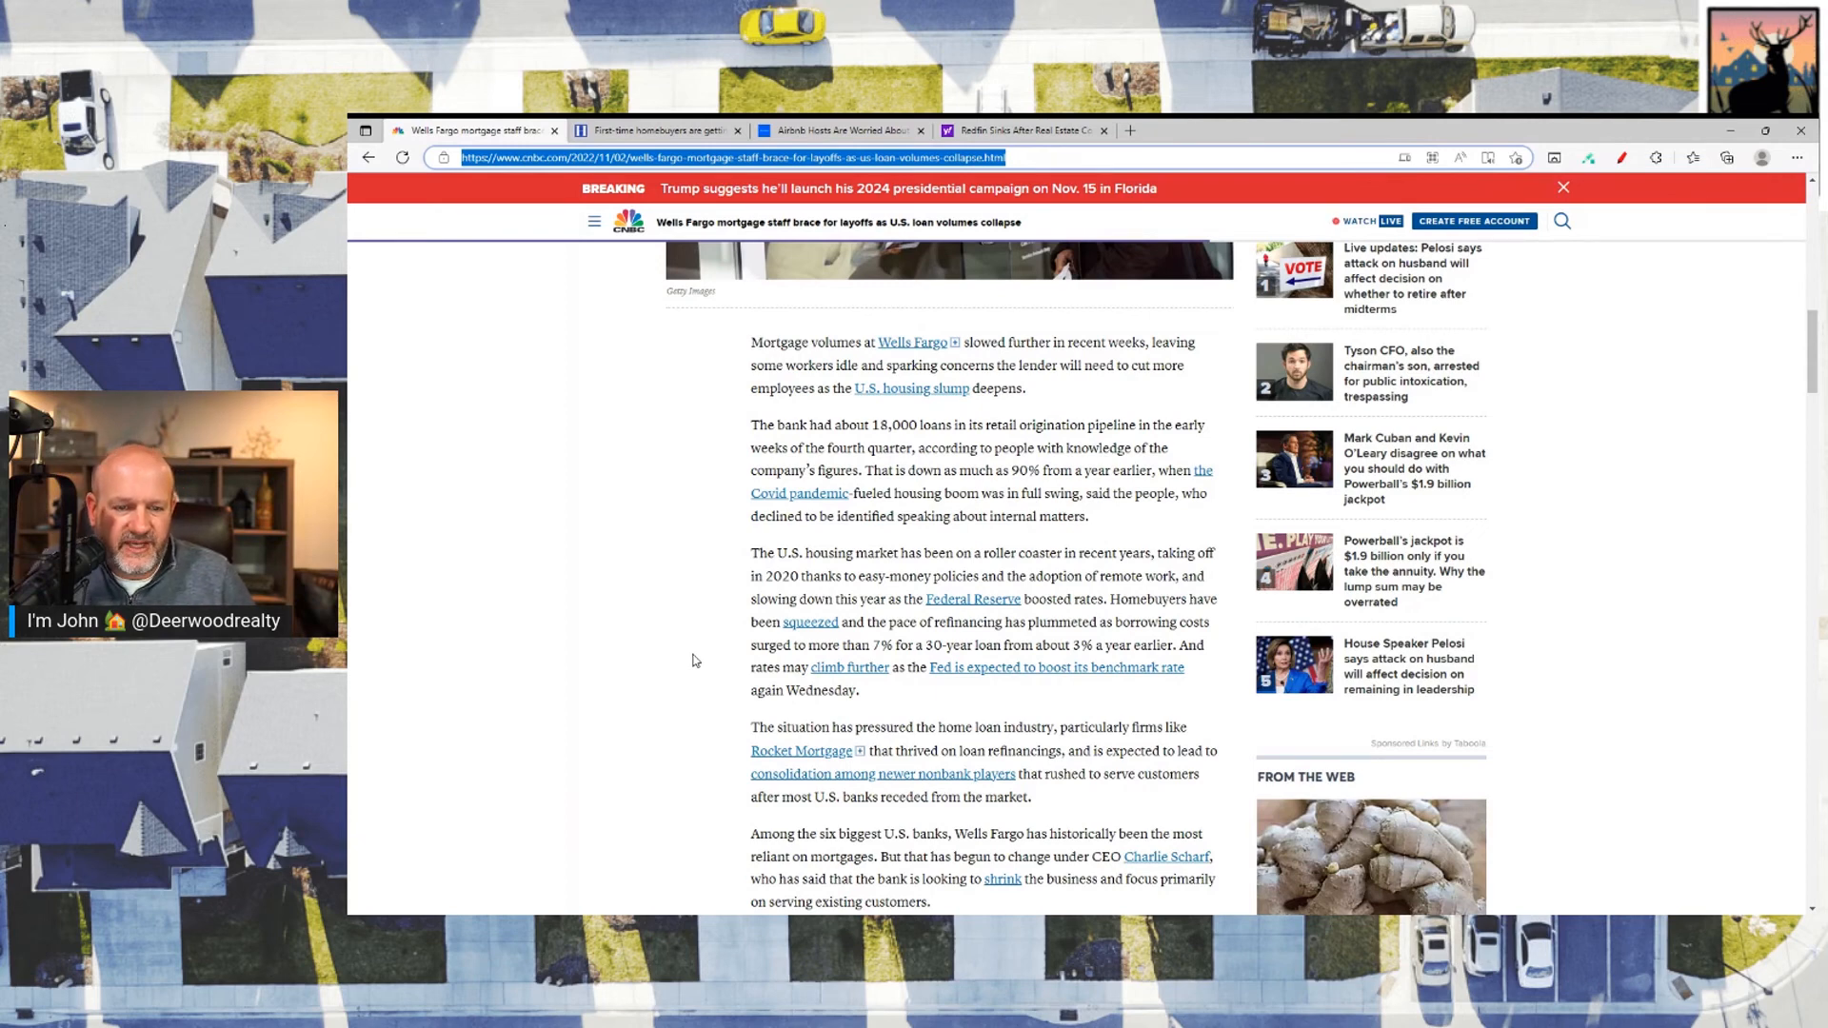
{"action": "mouse_move", "coordinate": [685, 576]}
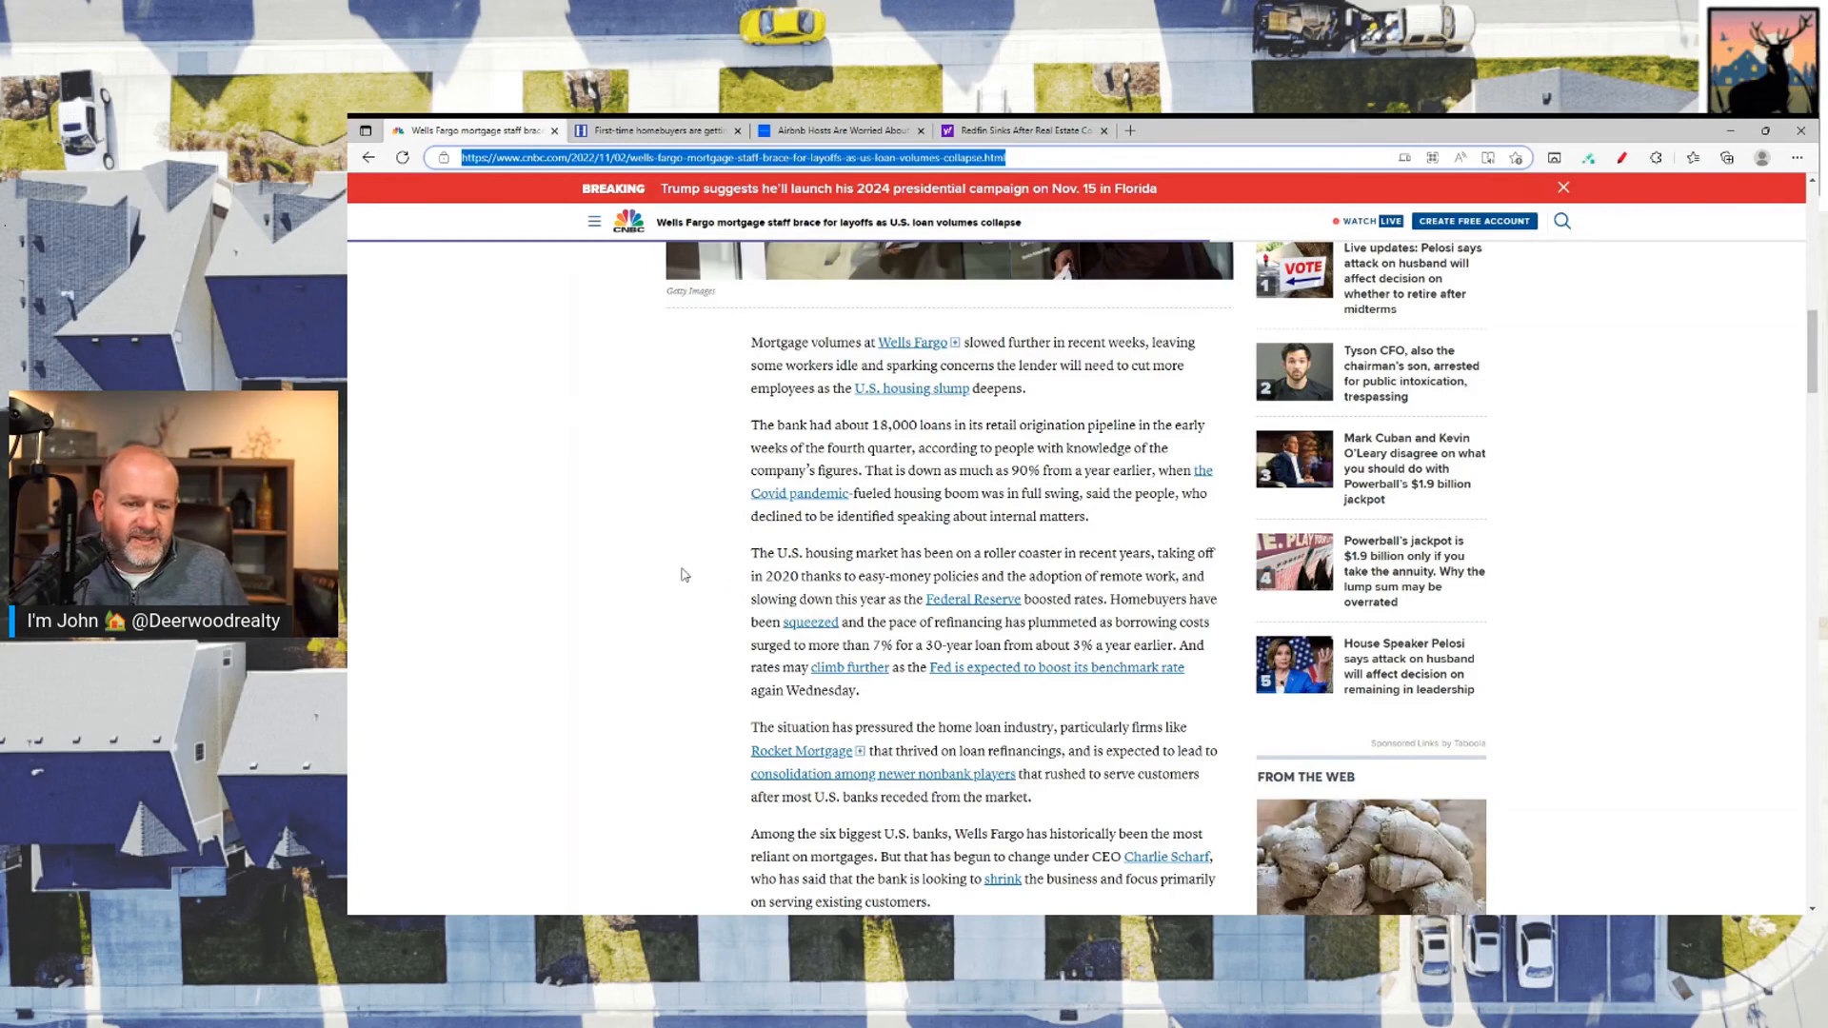
{"action": "mouse_move", "coordinate": [695, 583]}
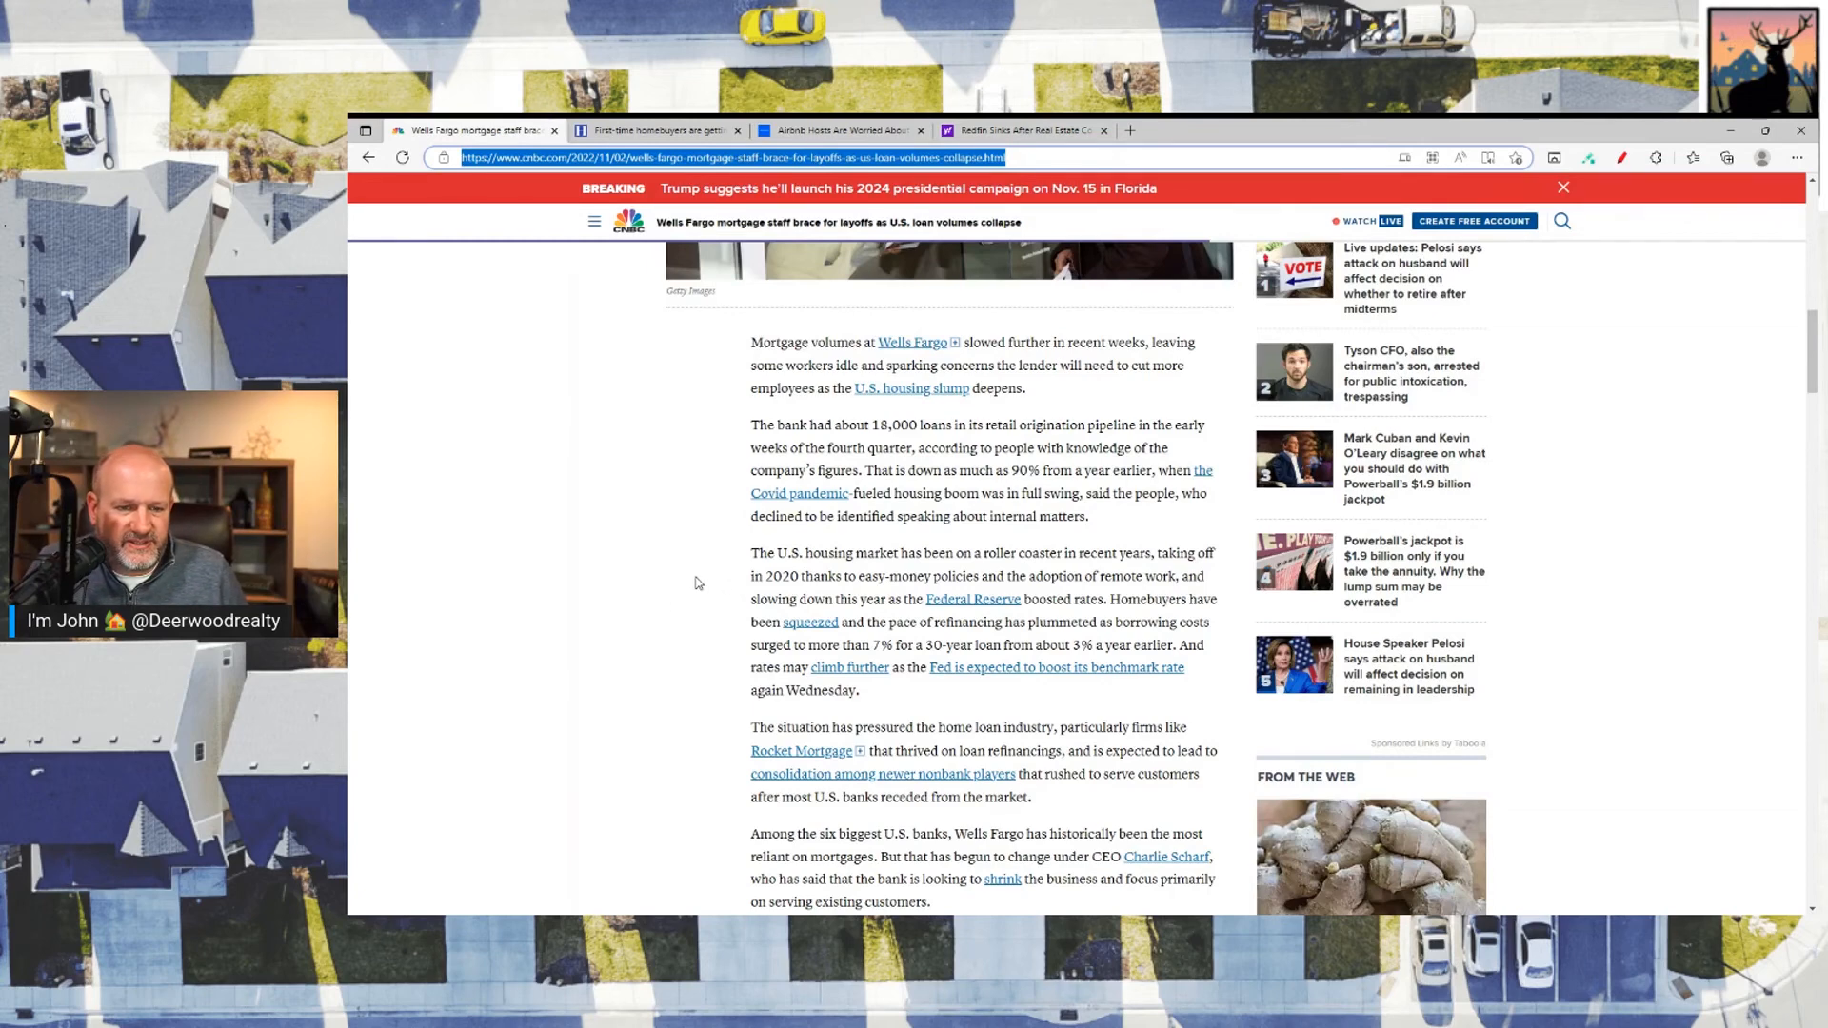
Step: Read the Wells Fargo article past Early warning to the end, then return to the headline
{"action": "scroll", "scroll_direction": "down", "scroll_amount": 3}
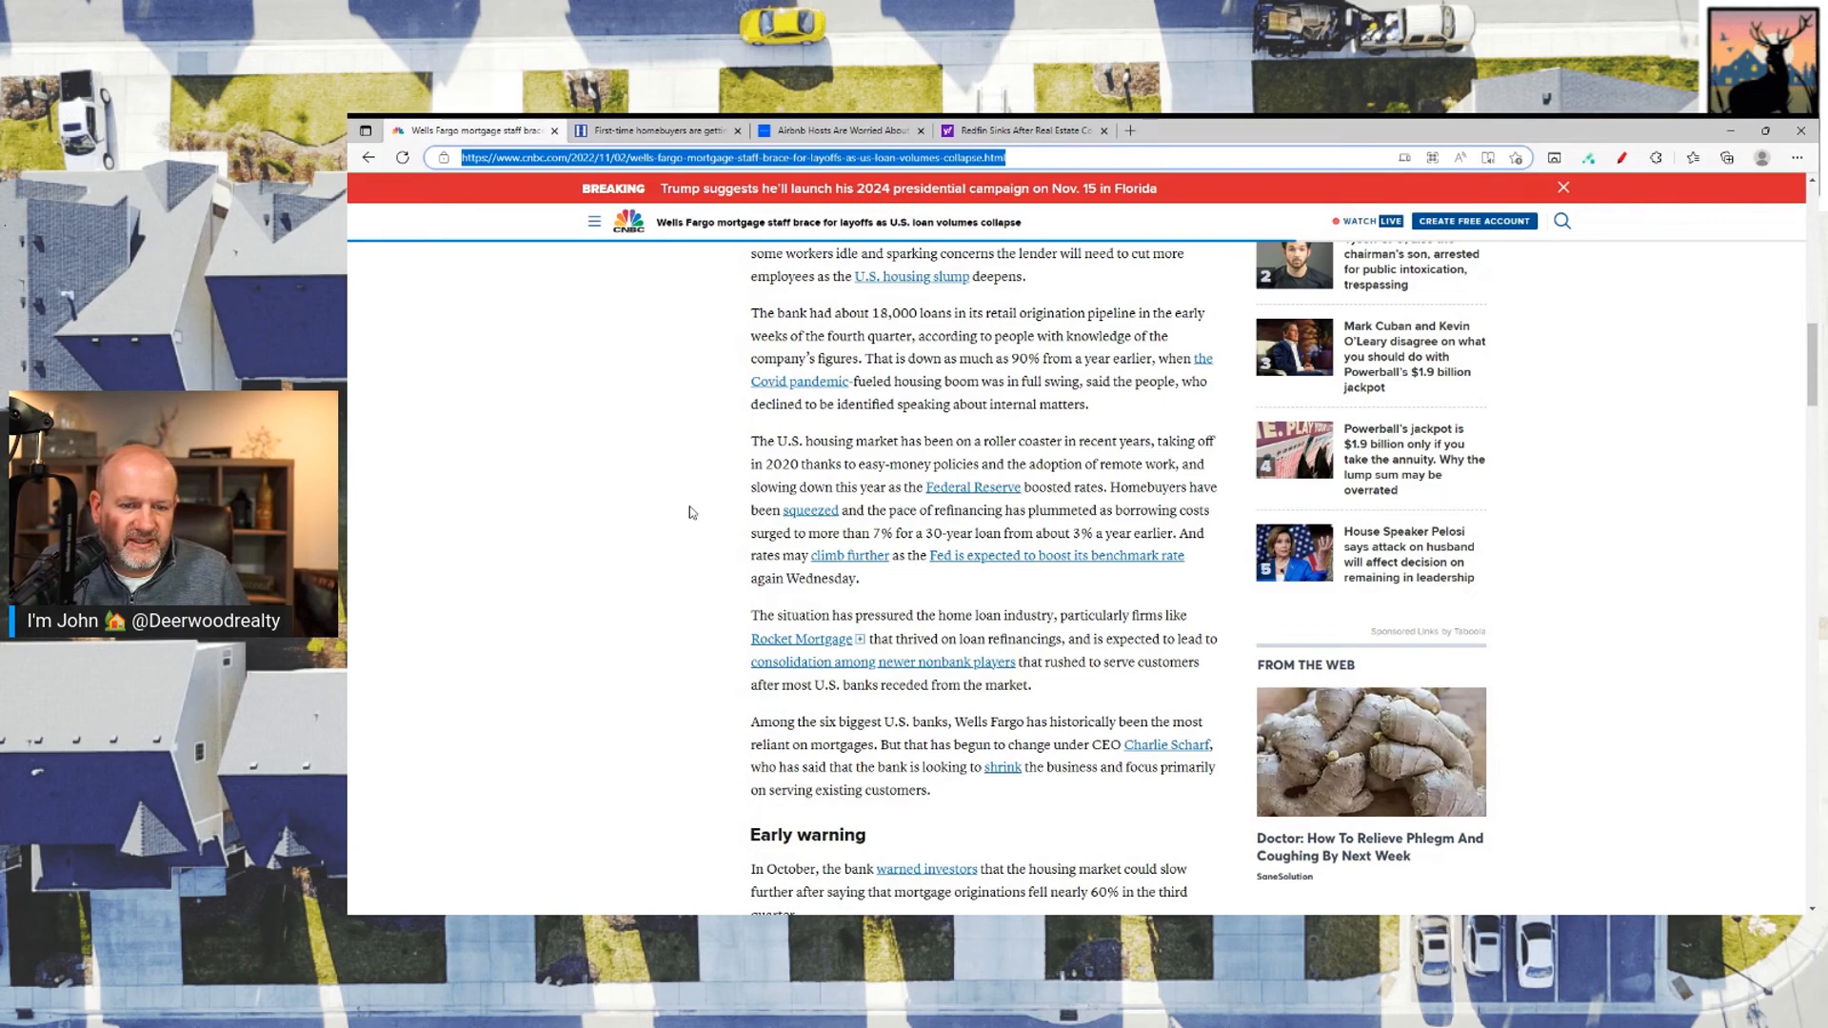
{"action": "mouse_move", "coordinate": [718, 508]}
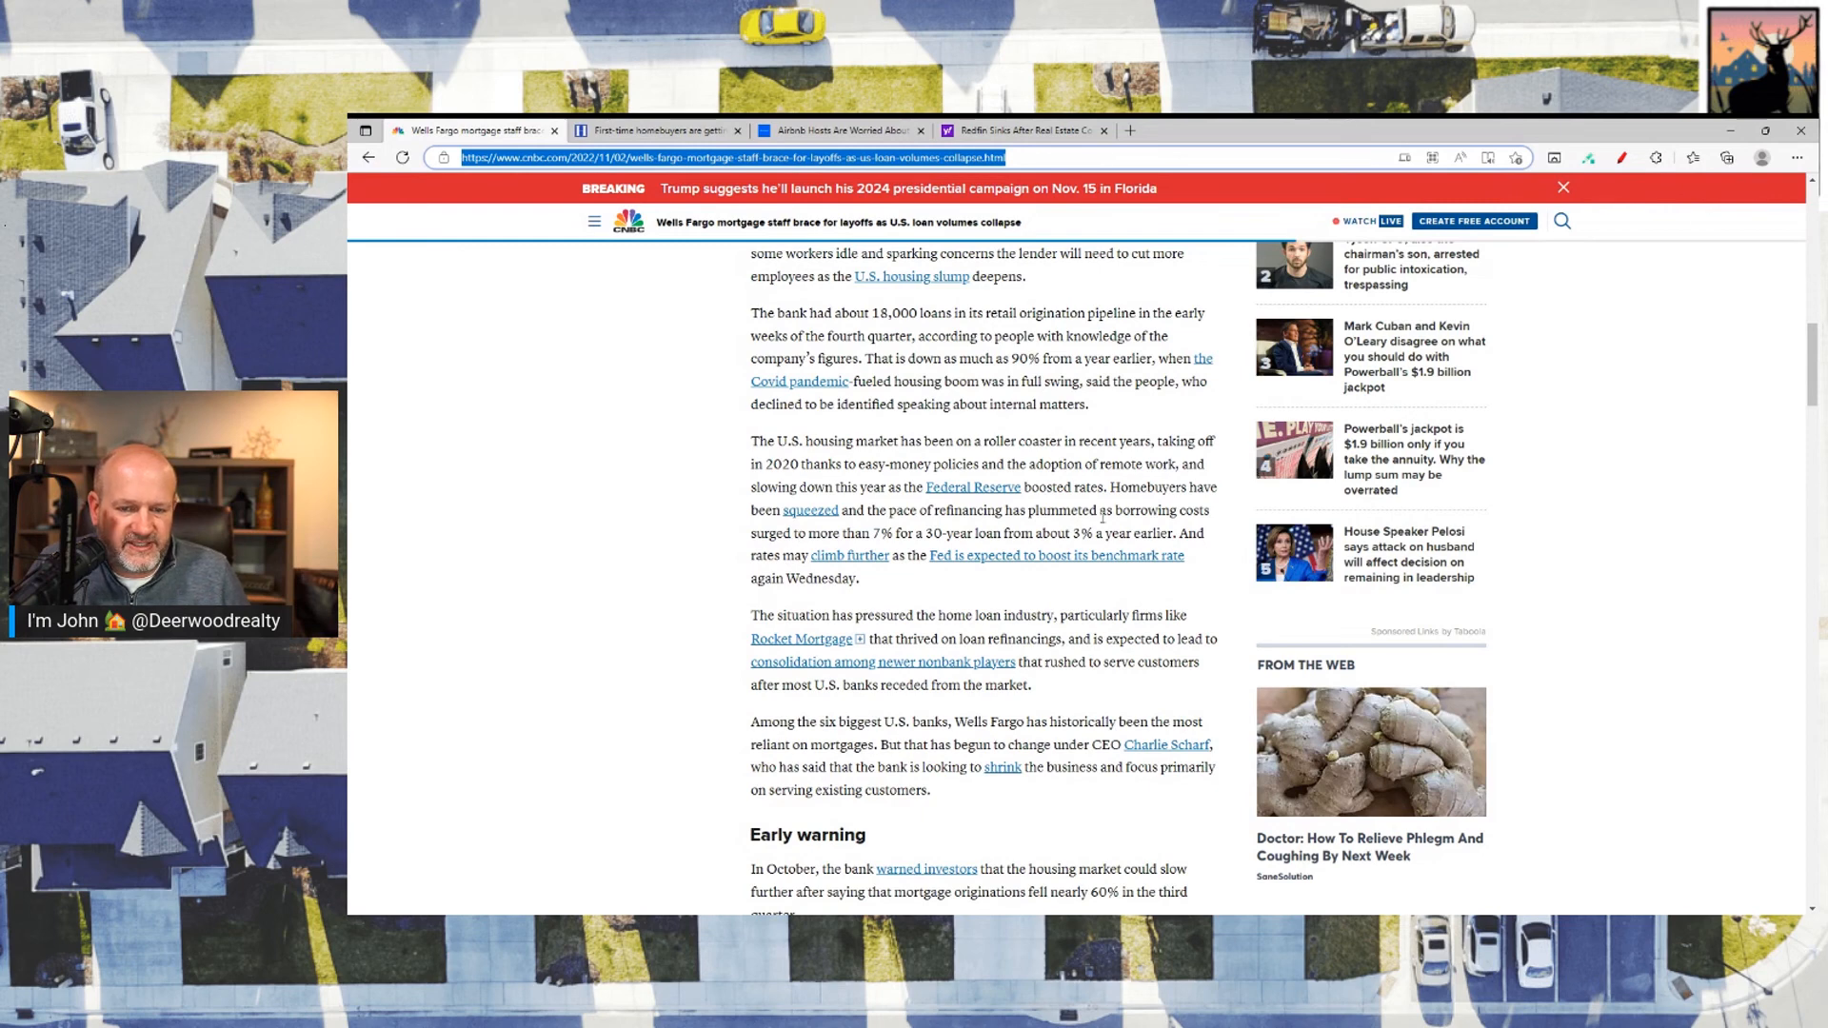
{"action": "mouse_move", "coordinate": [723, 586]}
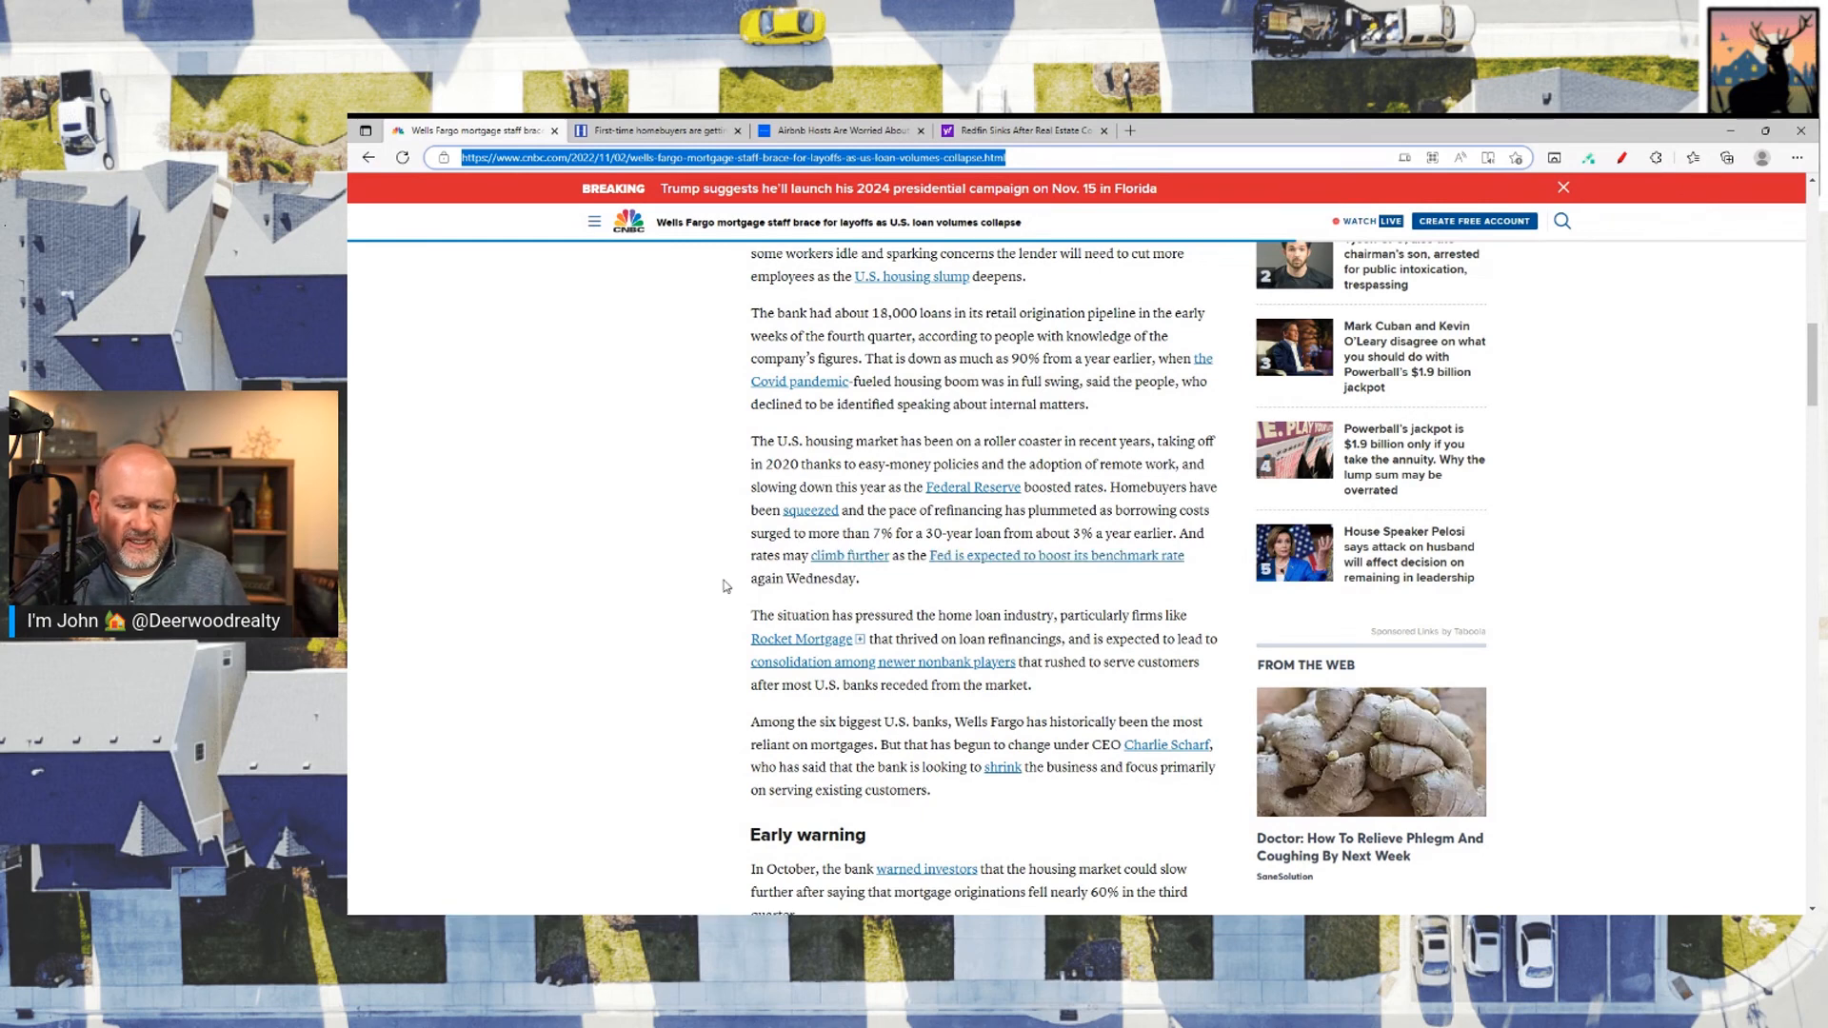
{"action": "mouse_move", "coordinate": [712, 591]}
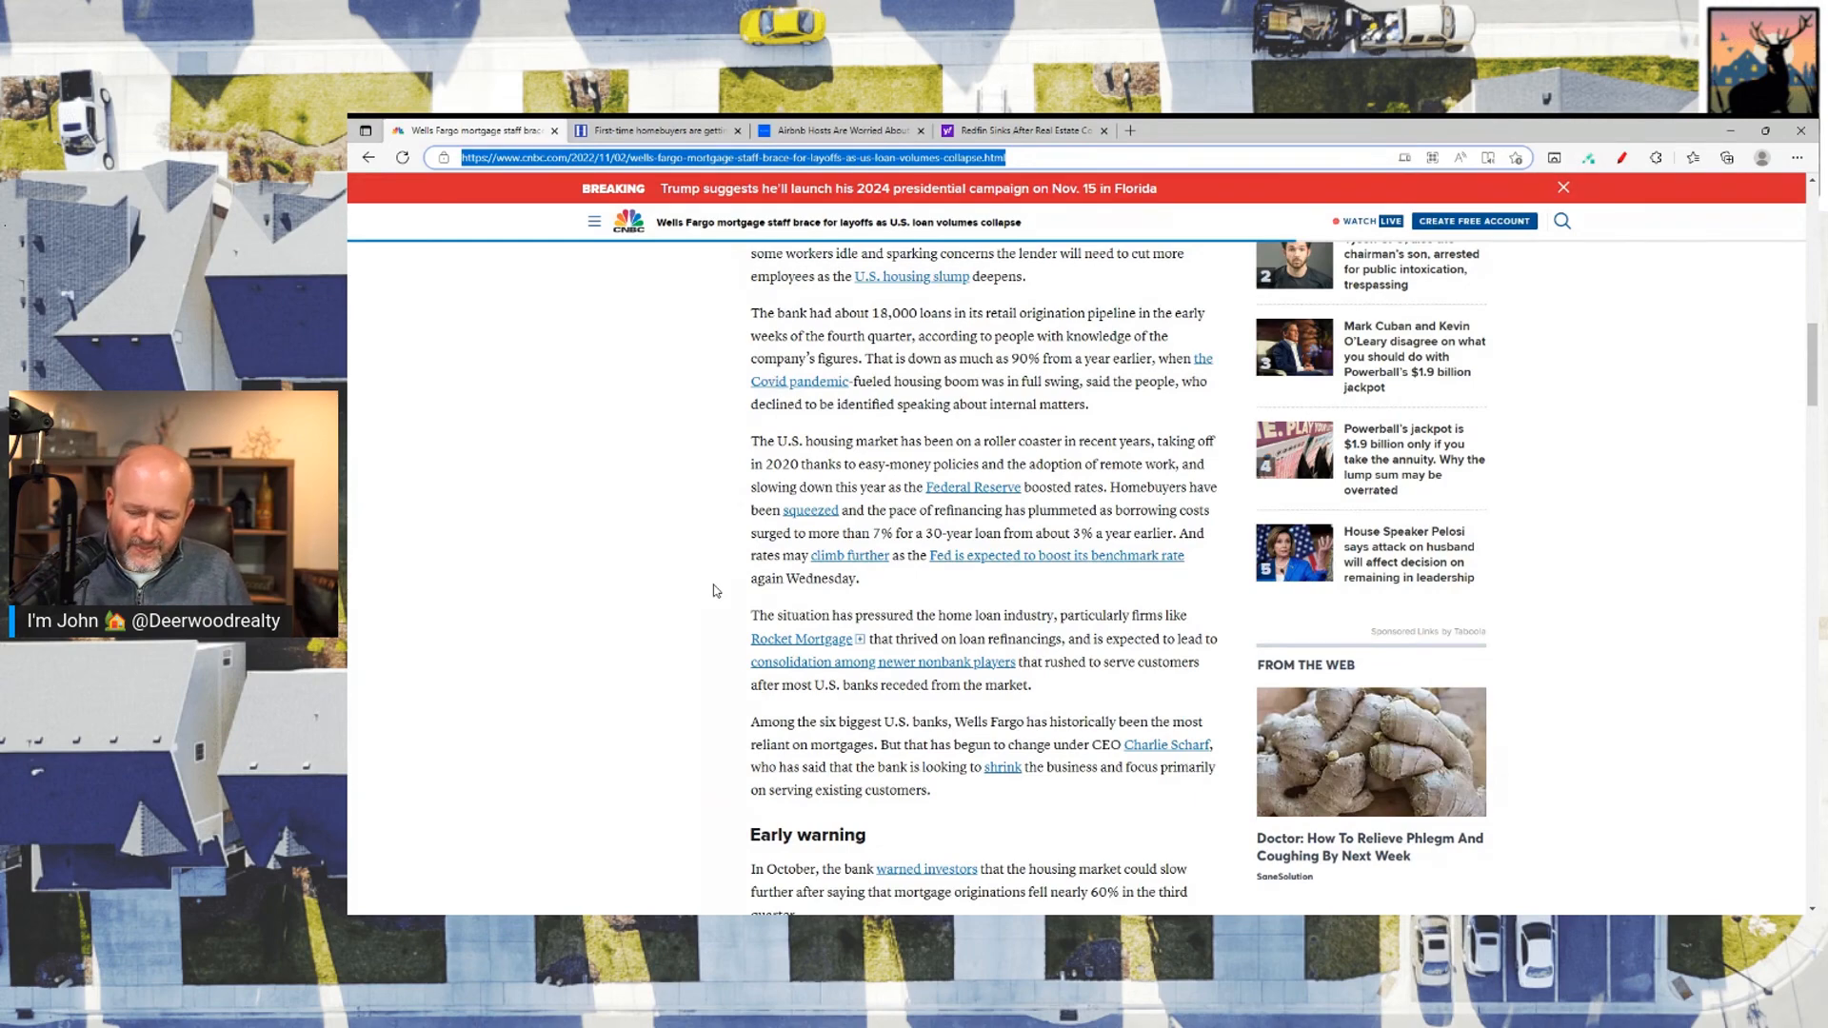
{"action": "scroll", "scroll_direction": "up", "scroll_amount": 3}
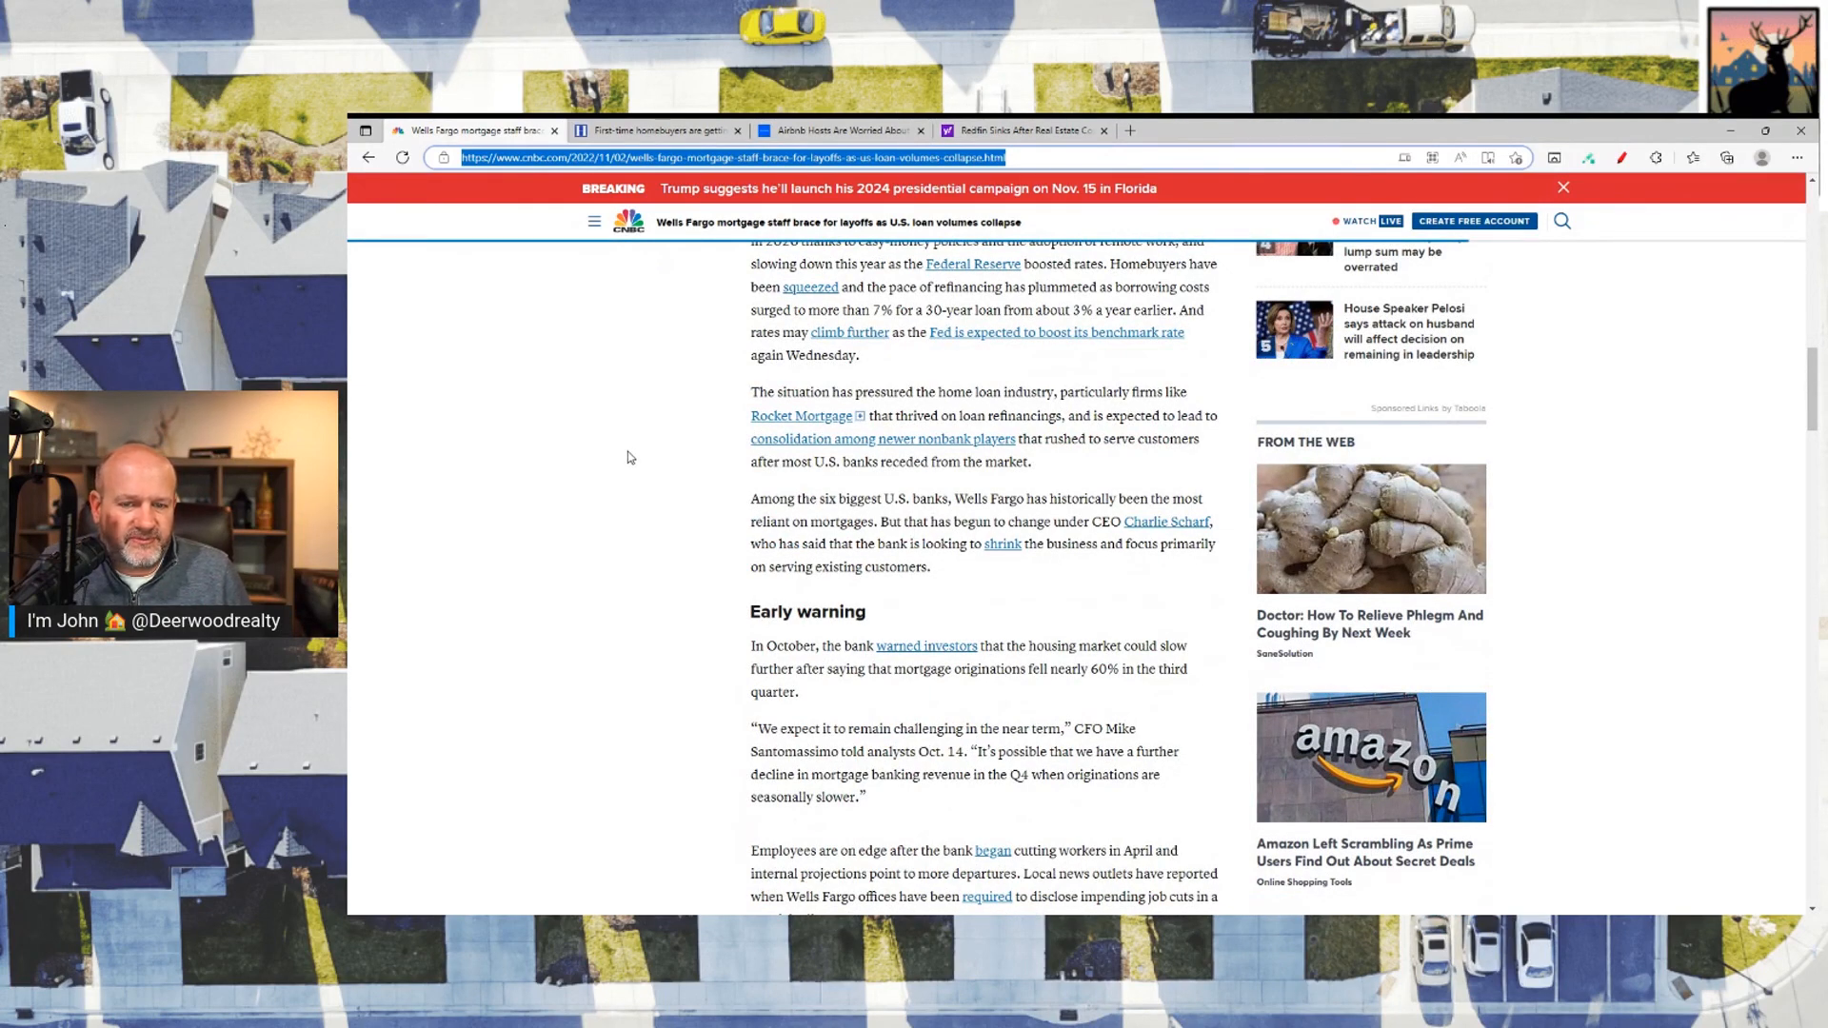
{"action": "mouse_move", "coordinate": [639, 450]}
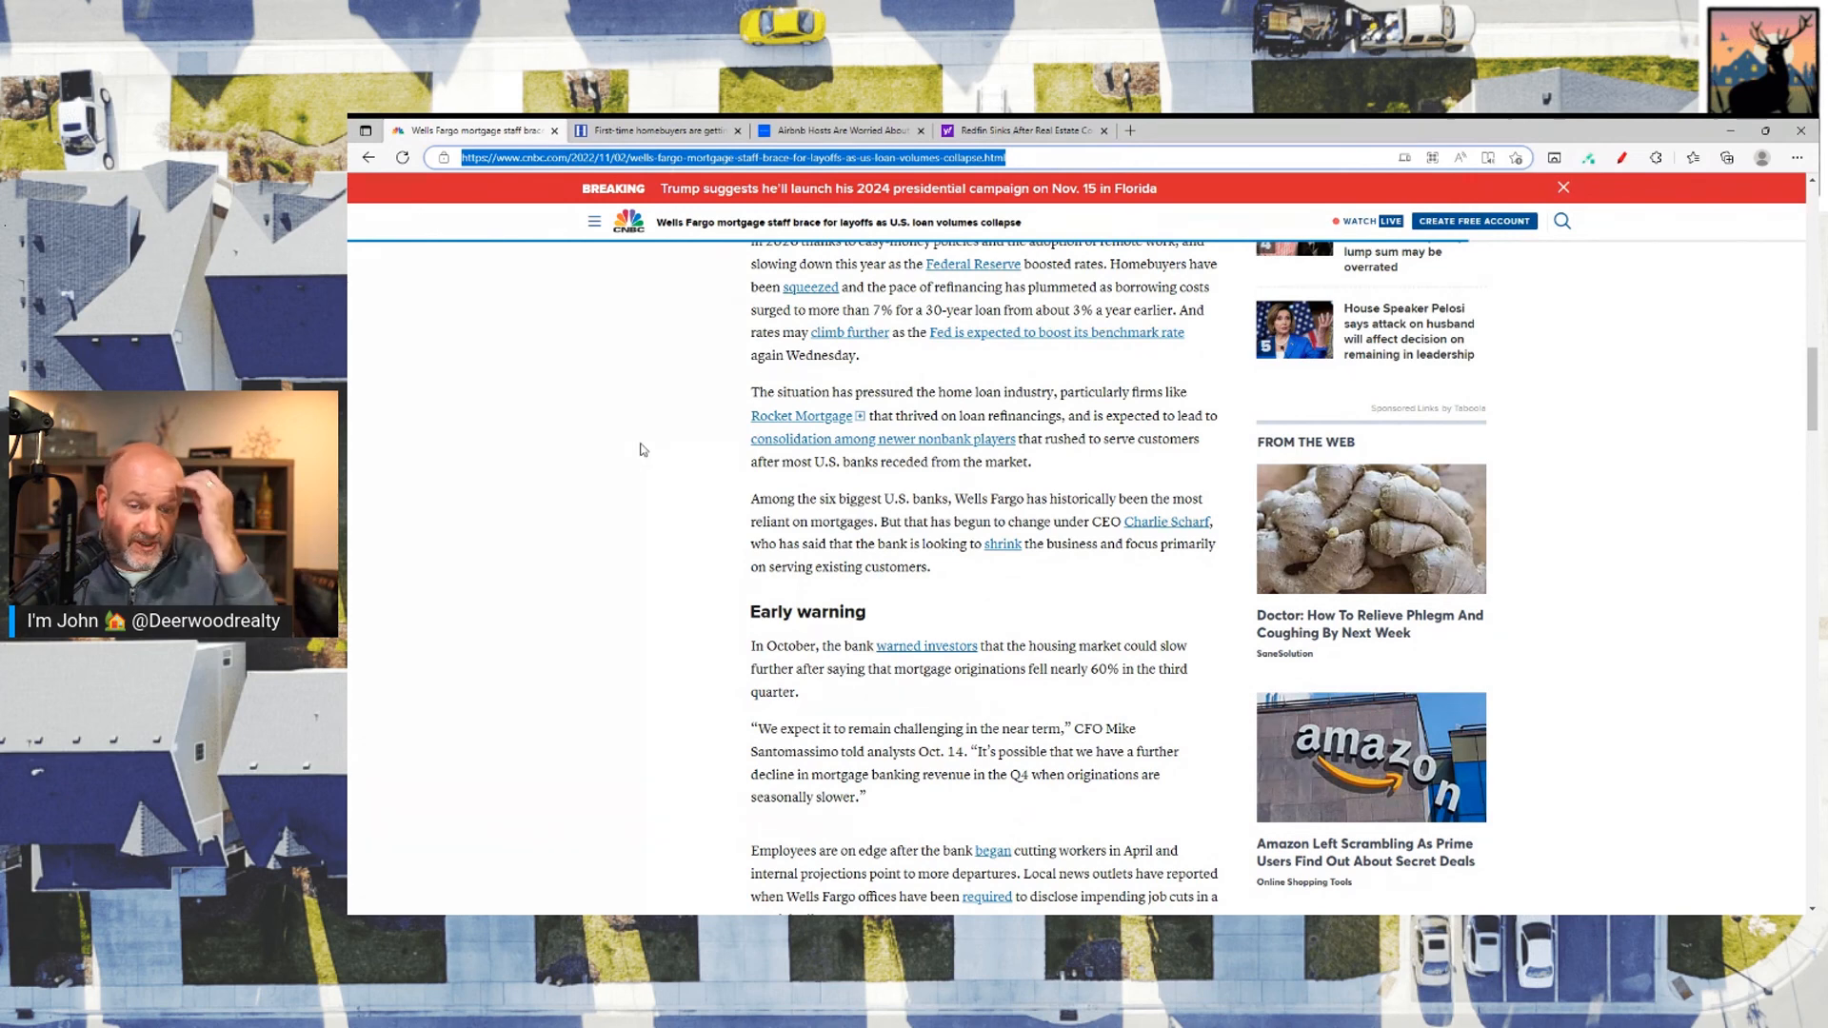
{"action": "mouse_move", "coordinate": [663, 411]}
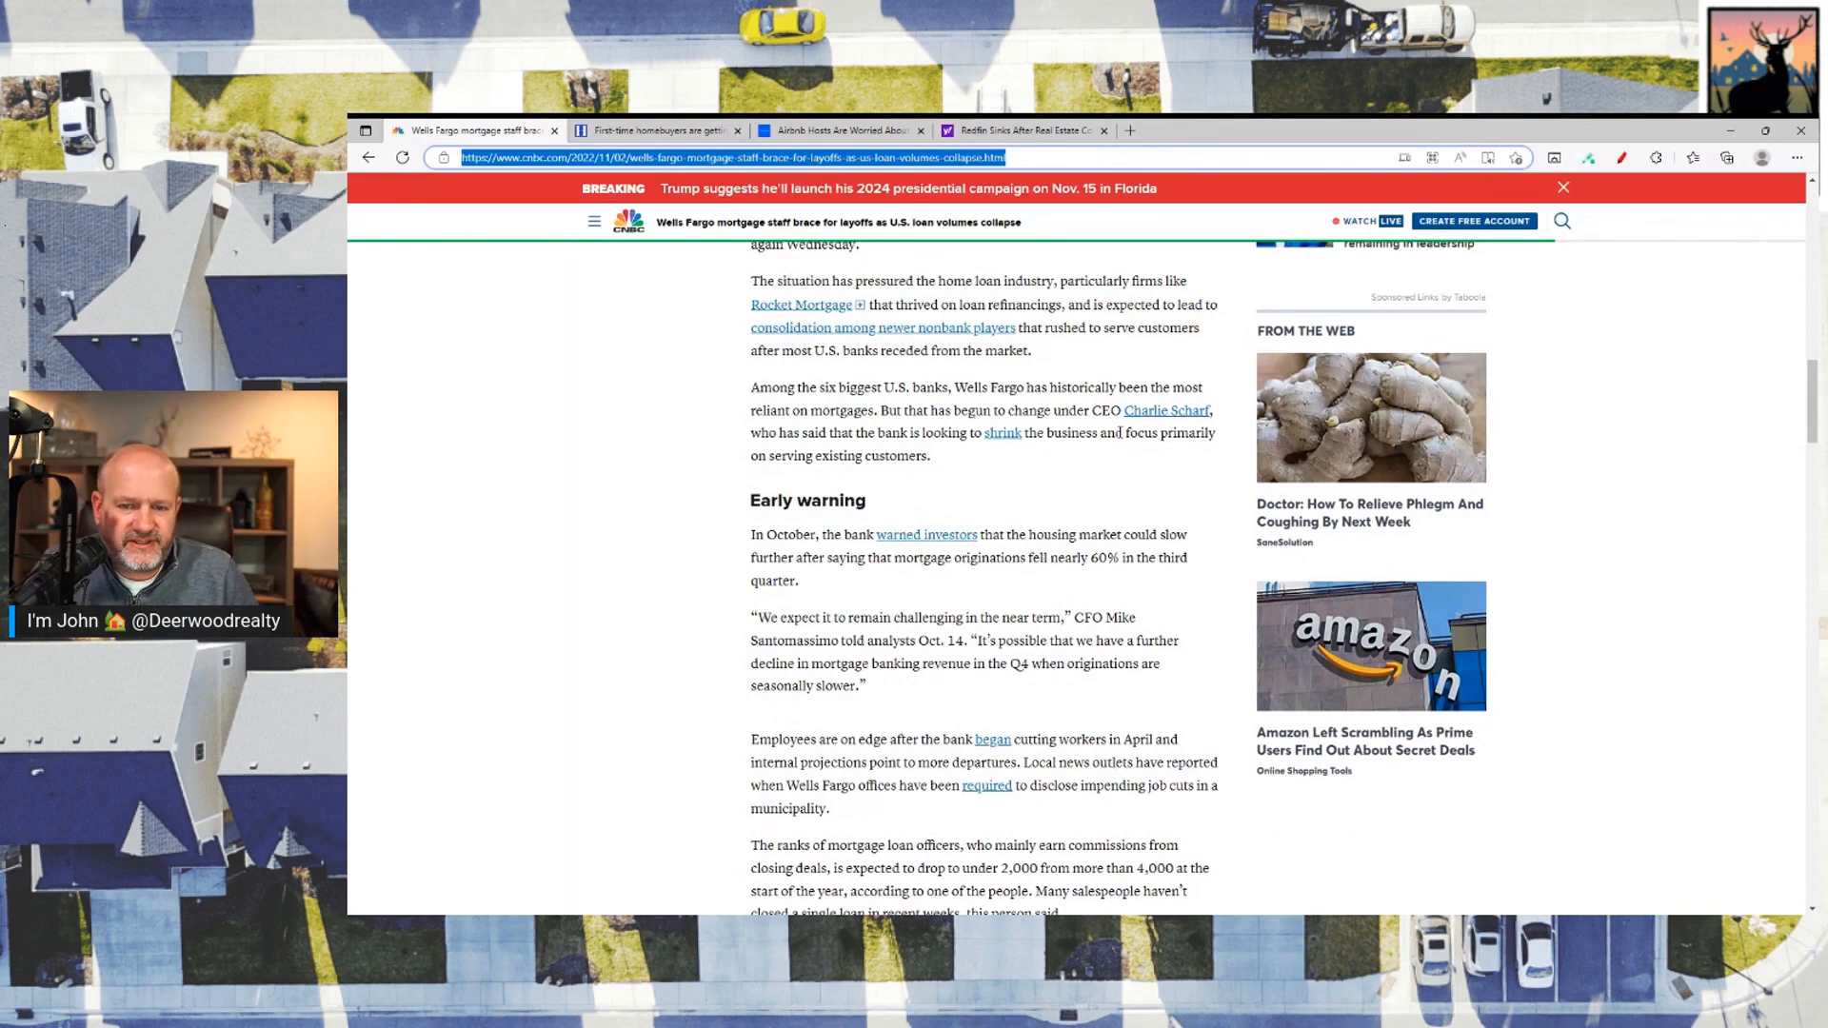
{"action": "mouse_move", "coordinate": [1053, 466]}
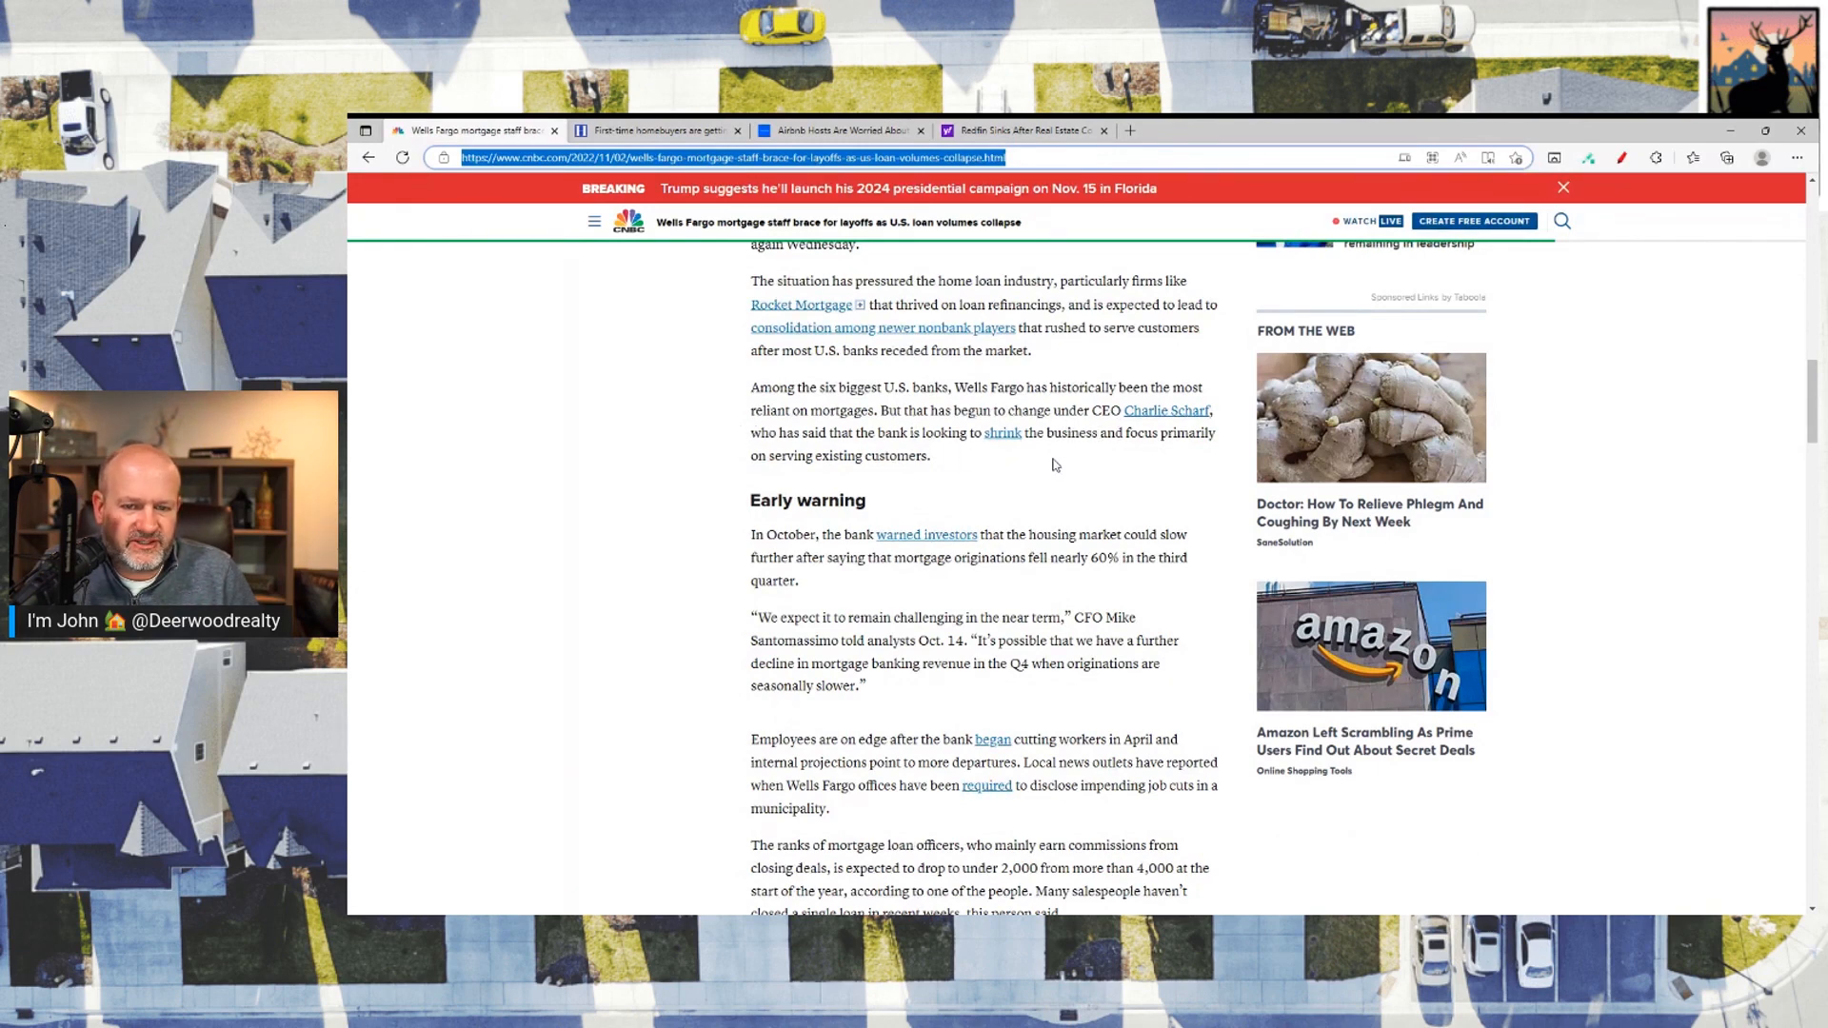
{"action": "mouse_move", "coordinate": [999, 476]}
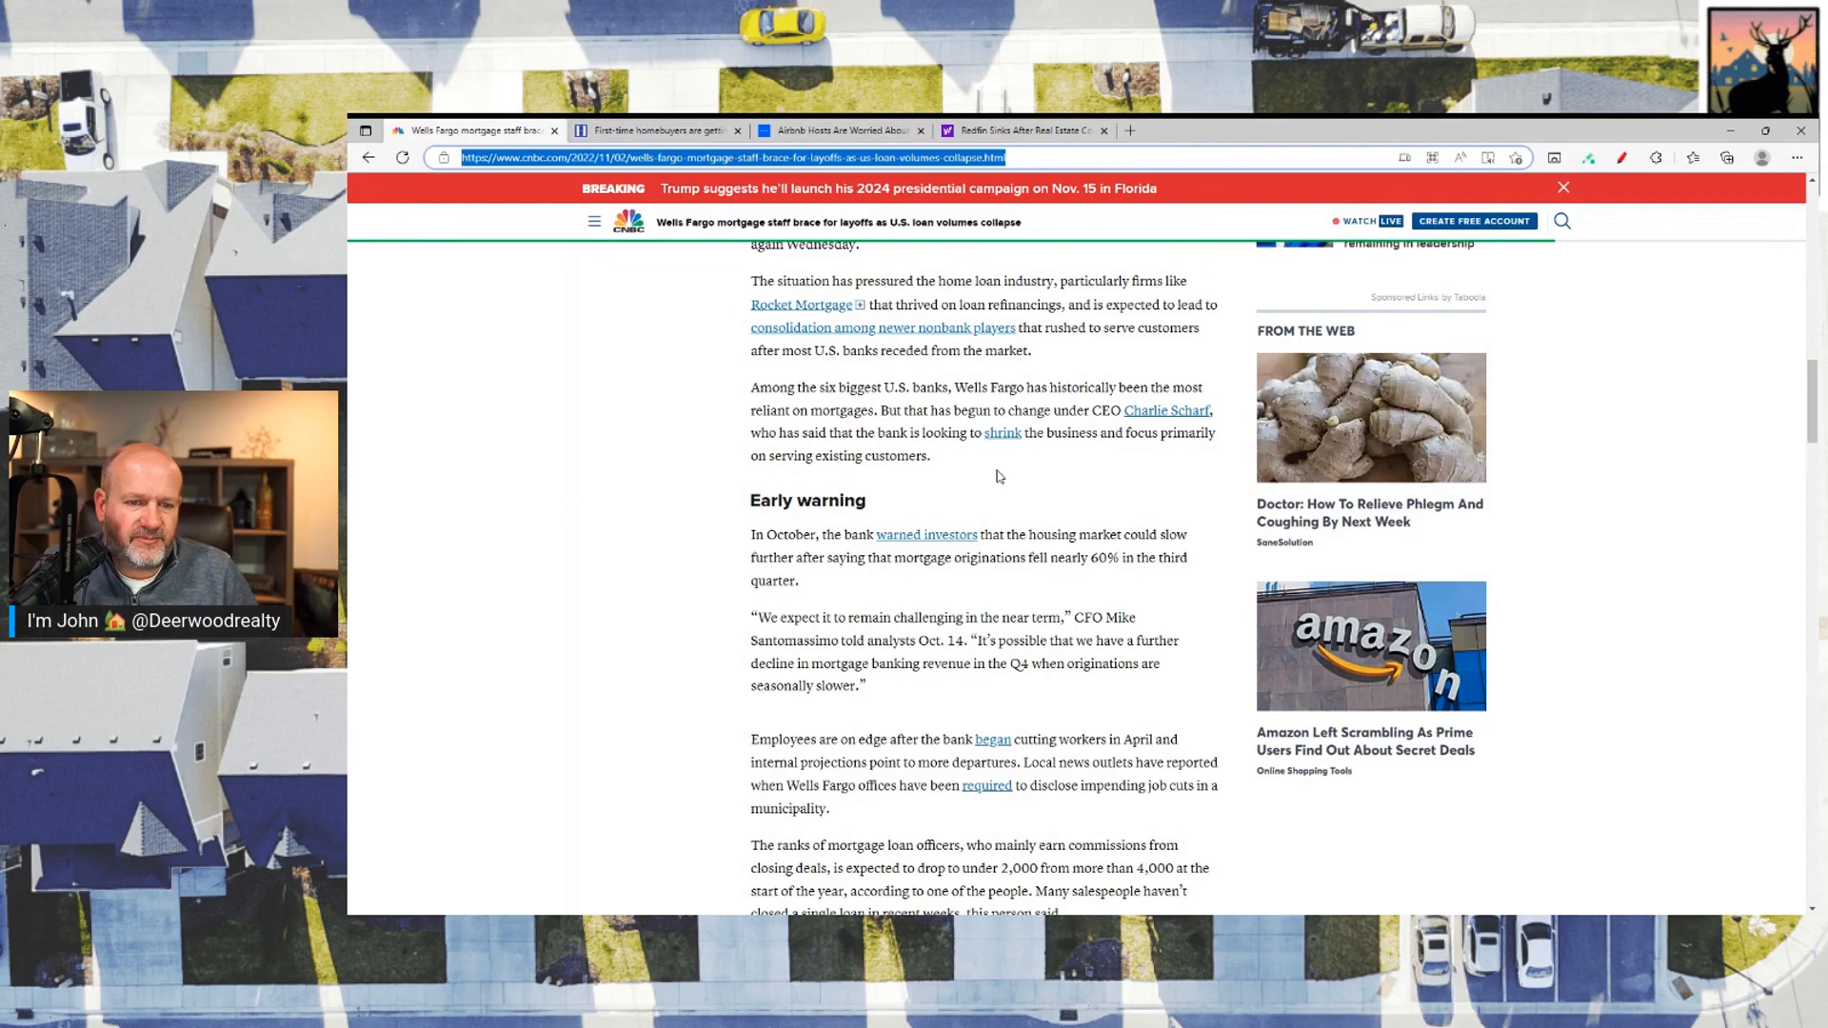
{"action": "mouse_move", "coordinate": [712, 495]}
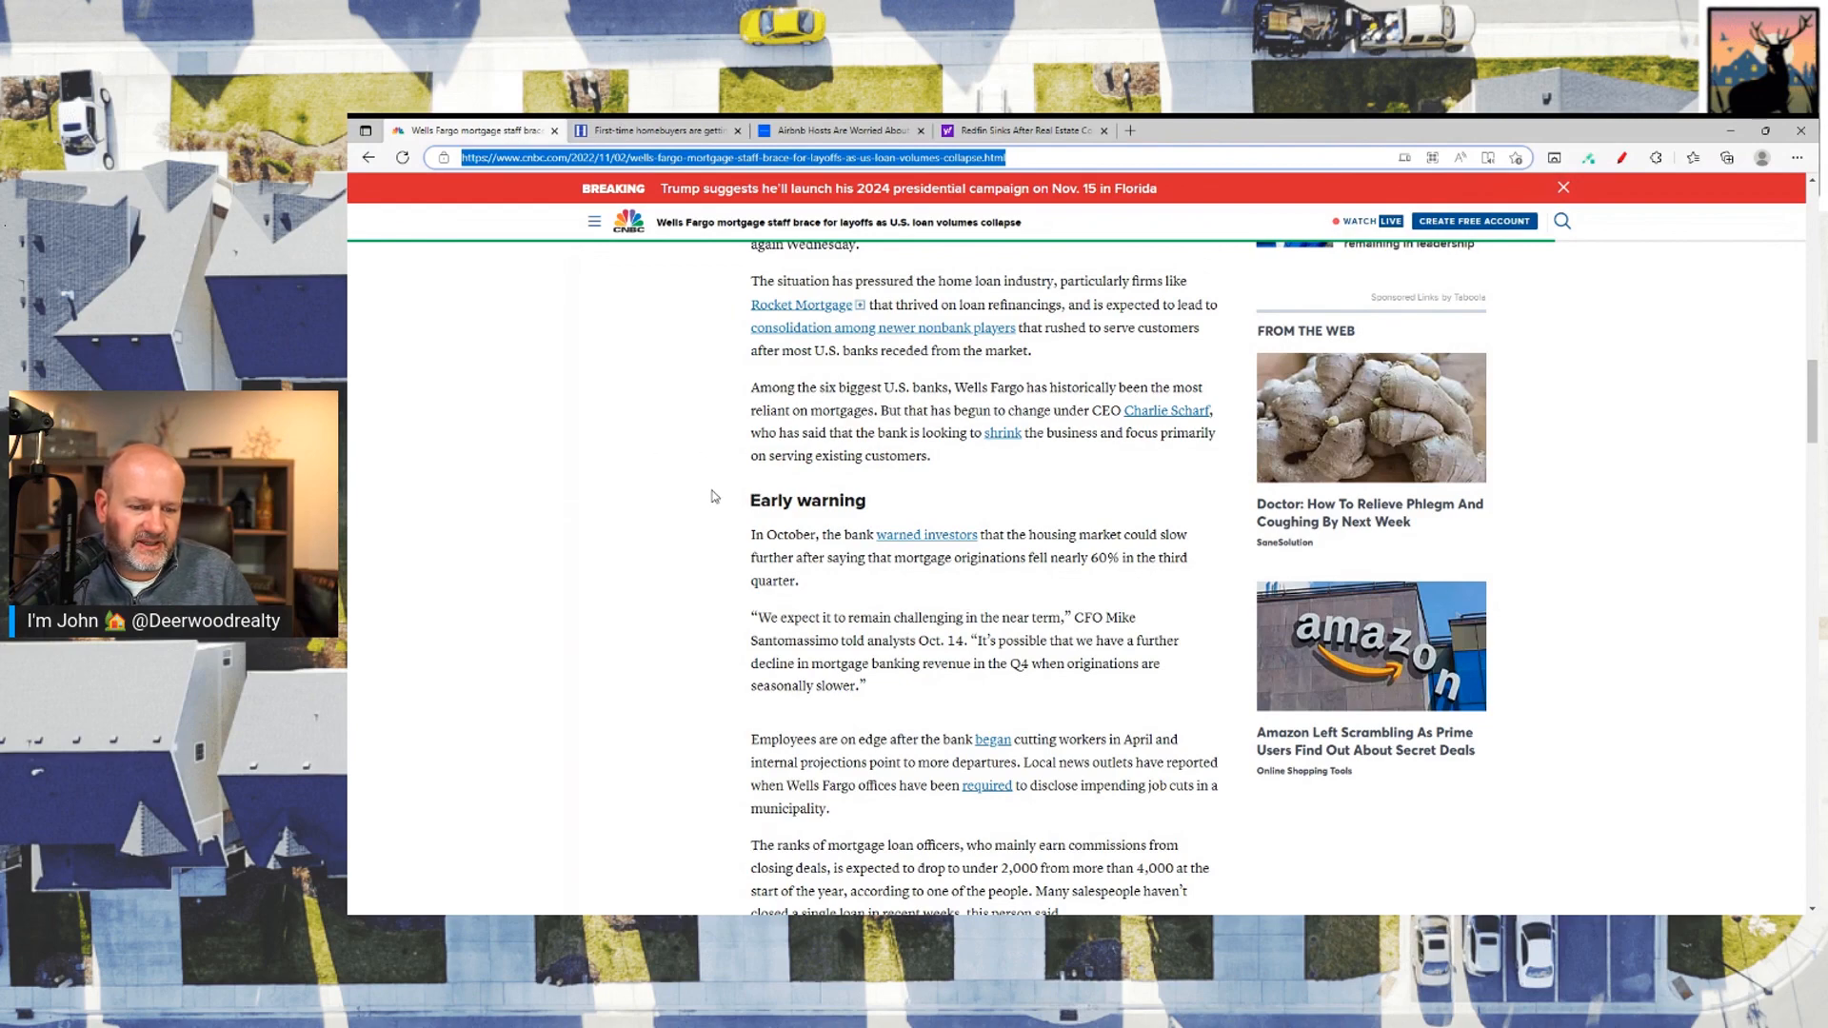
{"action": "scroll", "scroll_direction": "down", "scroll_amount": 3}
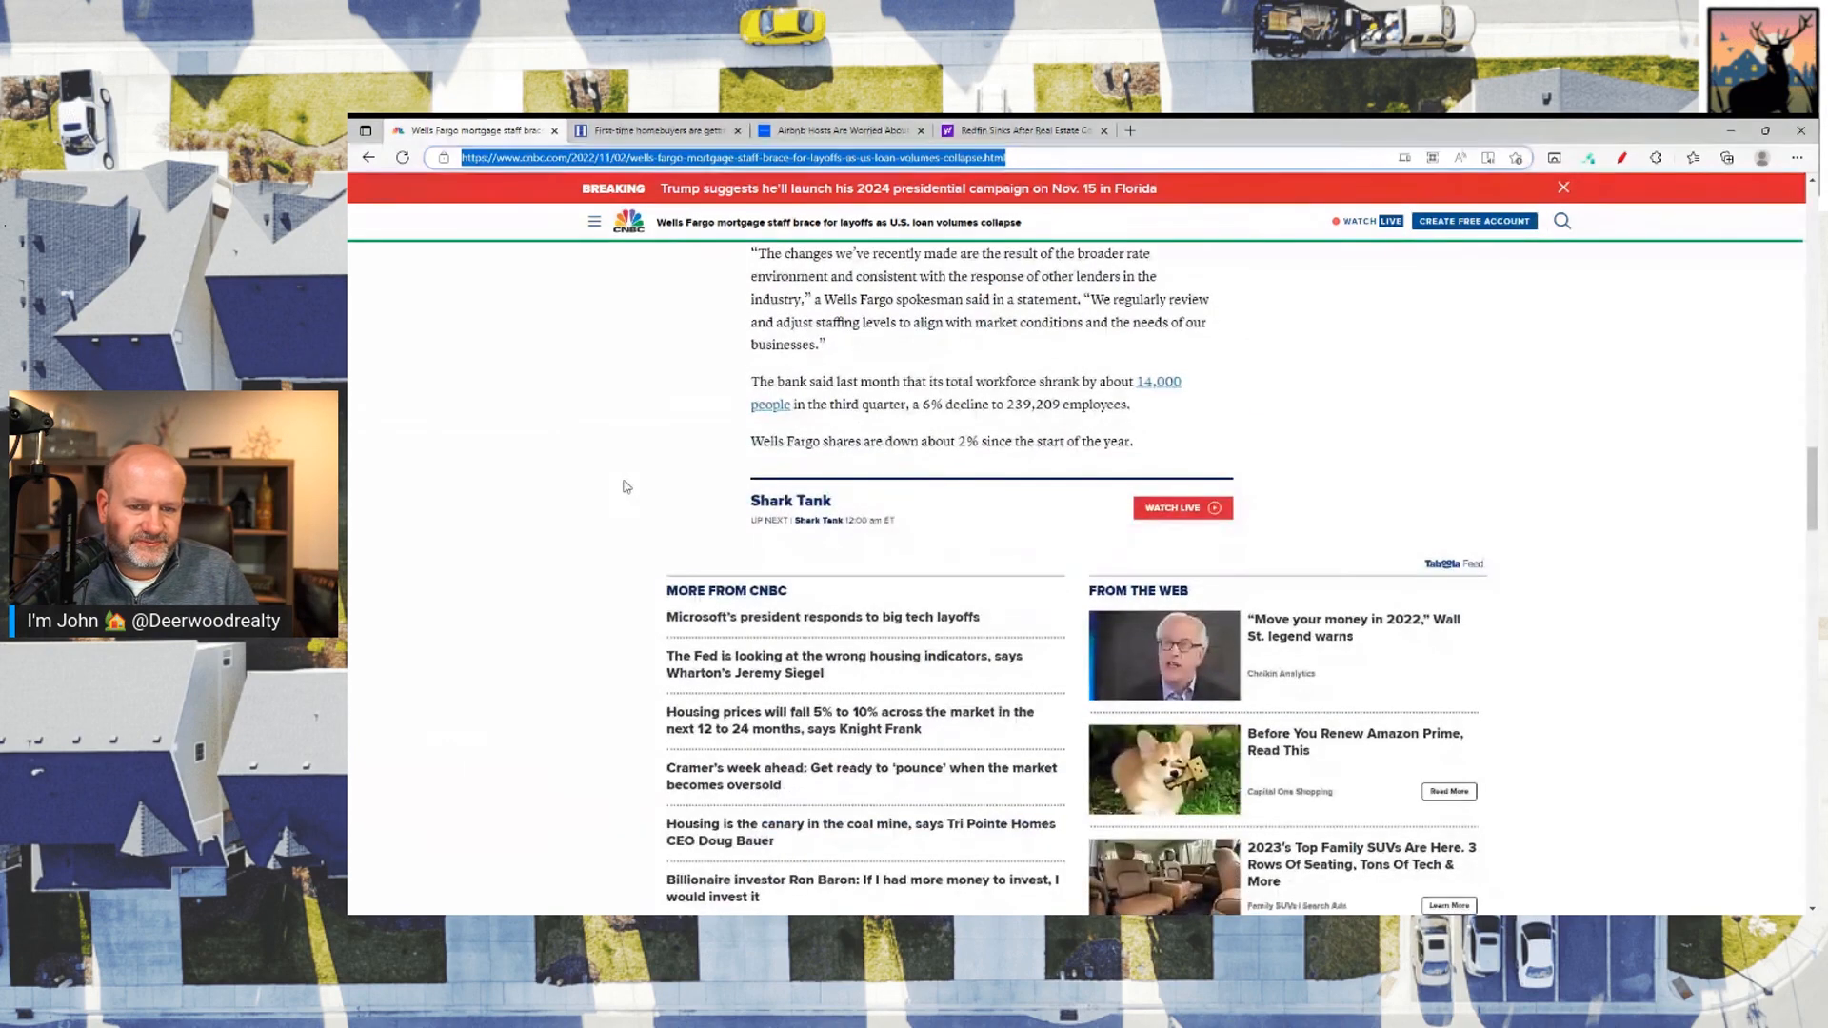
{"action": "scroll", "scroll_direction": "up", "scroll_amount": 3}
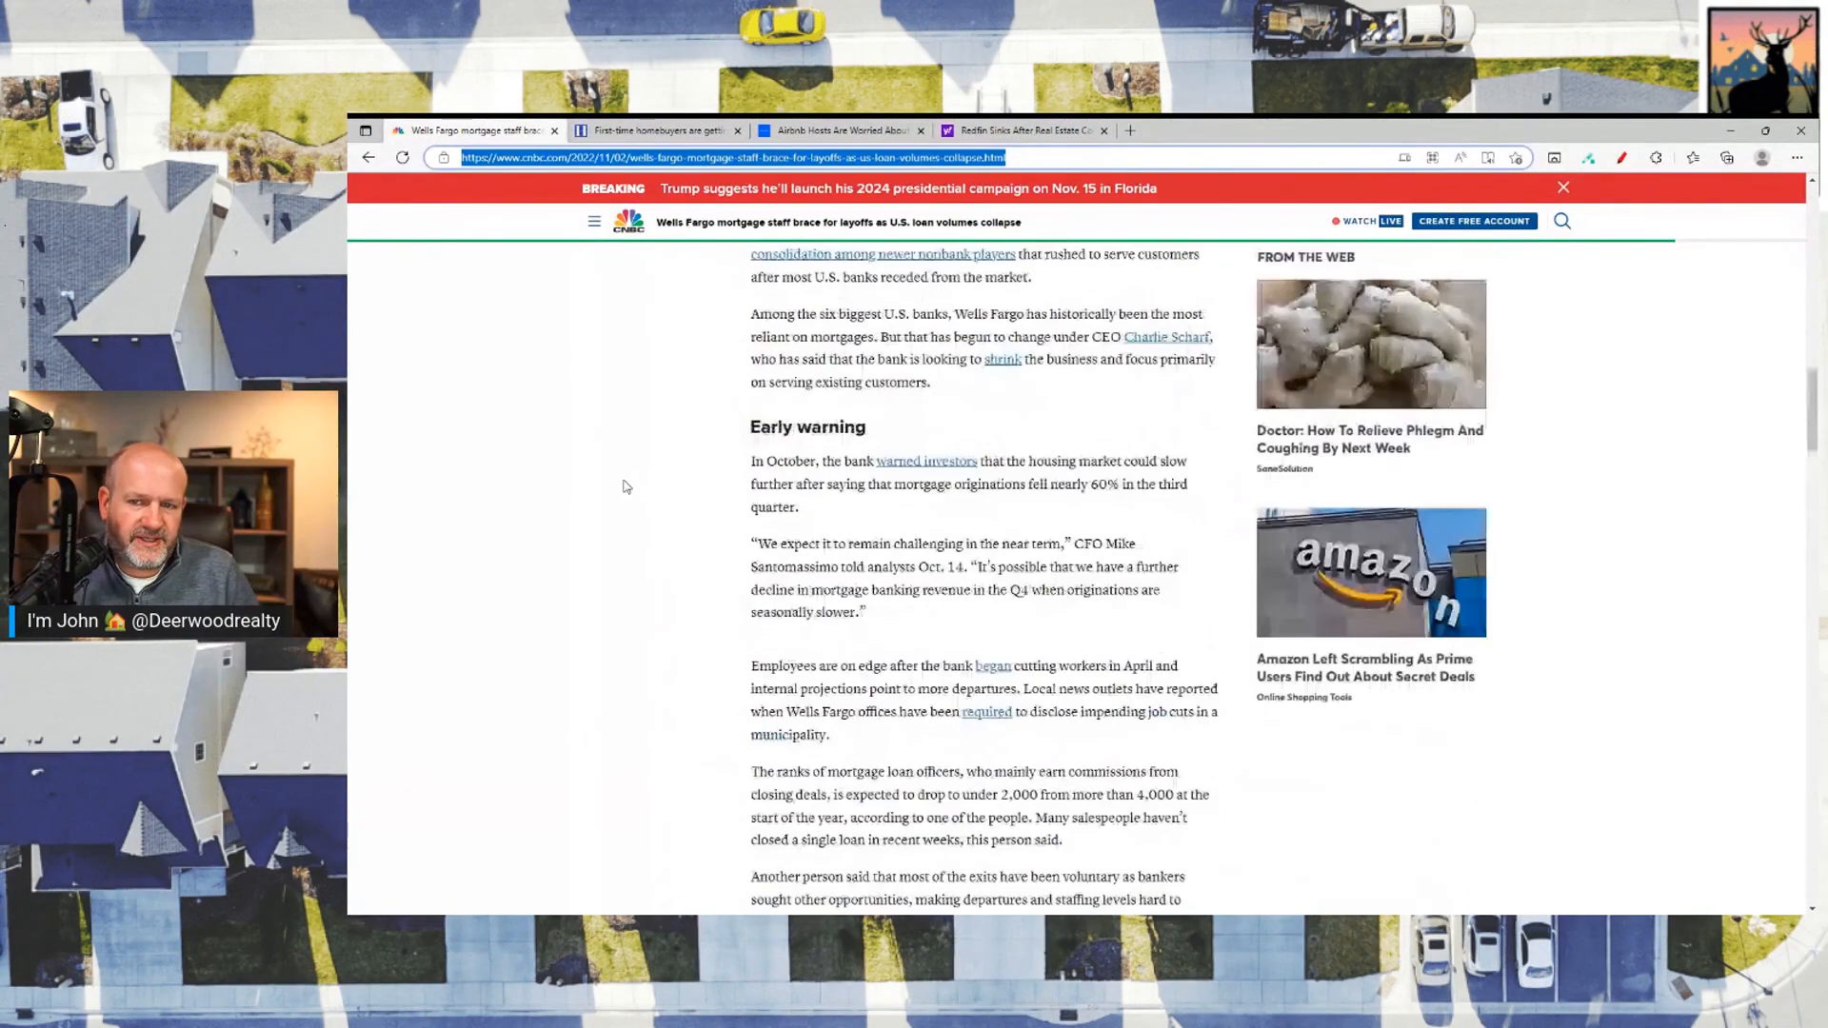
{"action": "scroll", "scroll_direction": "up", "scroll_amount": 3}
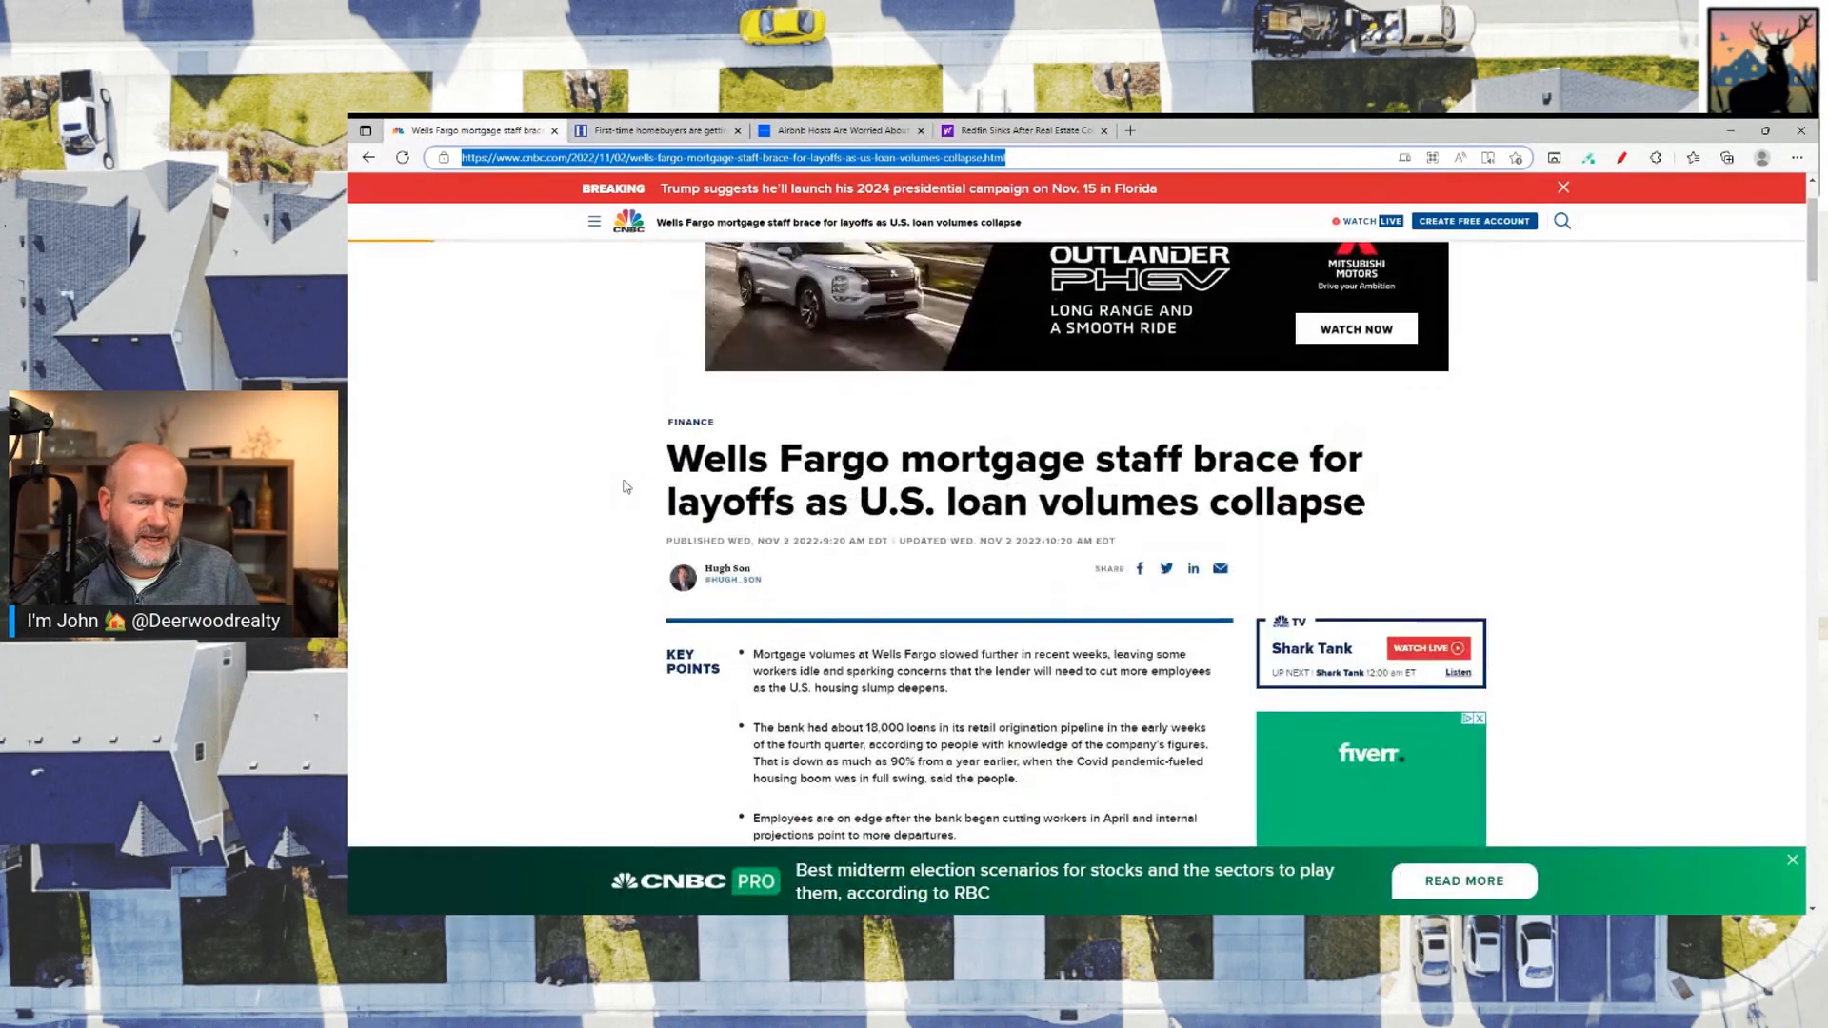